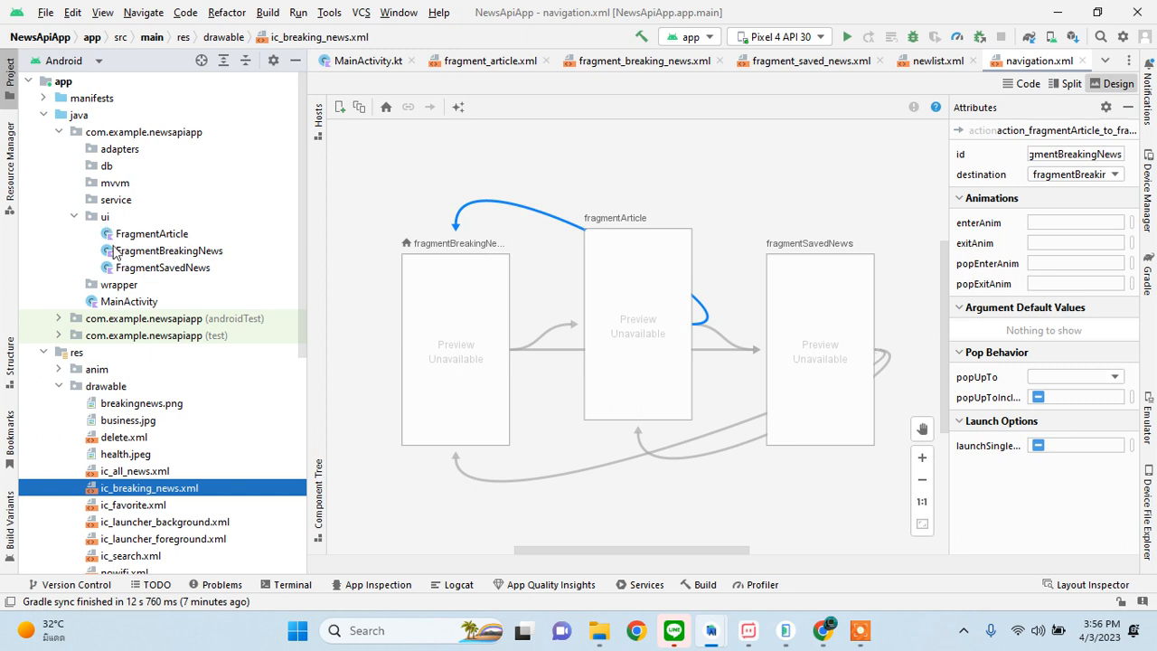
{"action": "mouse_move", "coordinate": [161, 197]}
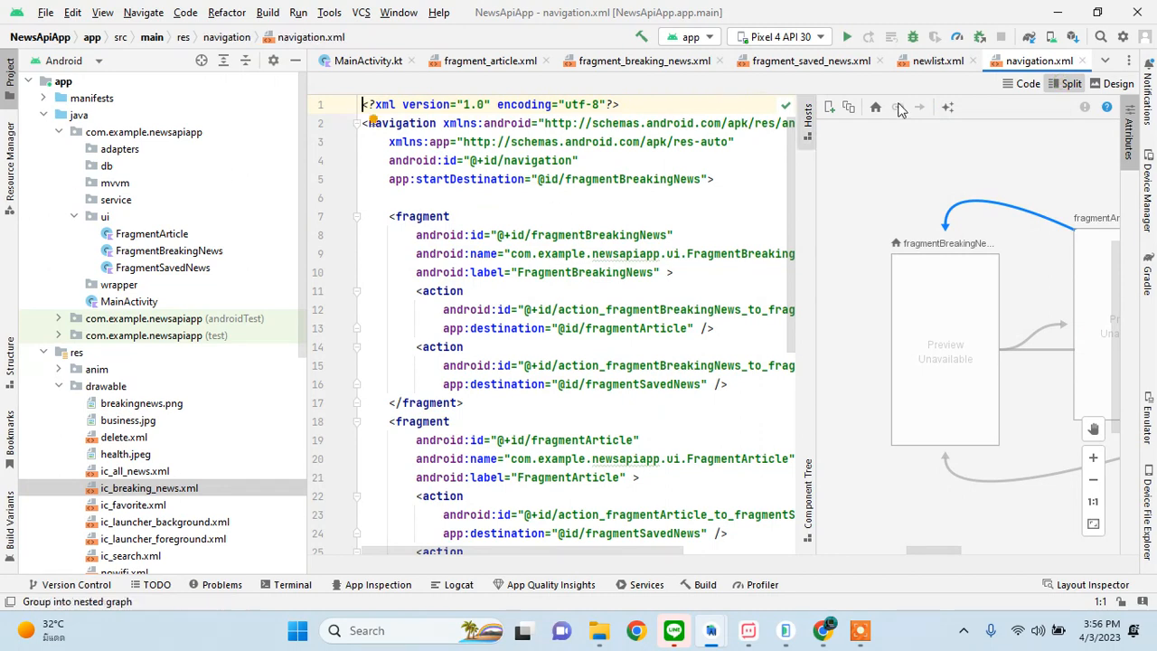
- Leave the navigation graph and bring the MainActivity.kt editor tab into view
{"action": "left_click", "coordinate": [359, 60]}
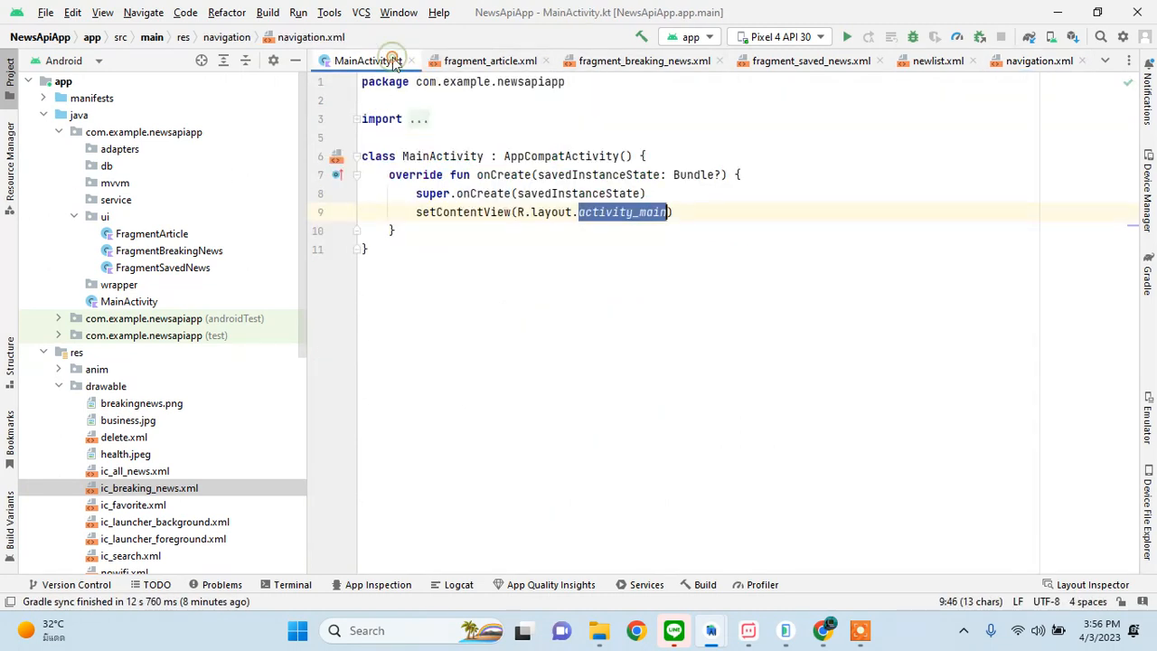
- Close all editor tabs, collapse res/drawable and res/layout, and select the db package
{"action": "right_click", "coordinate": [362, 60]}
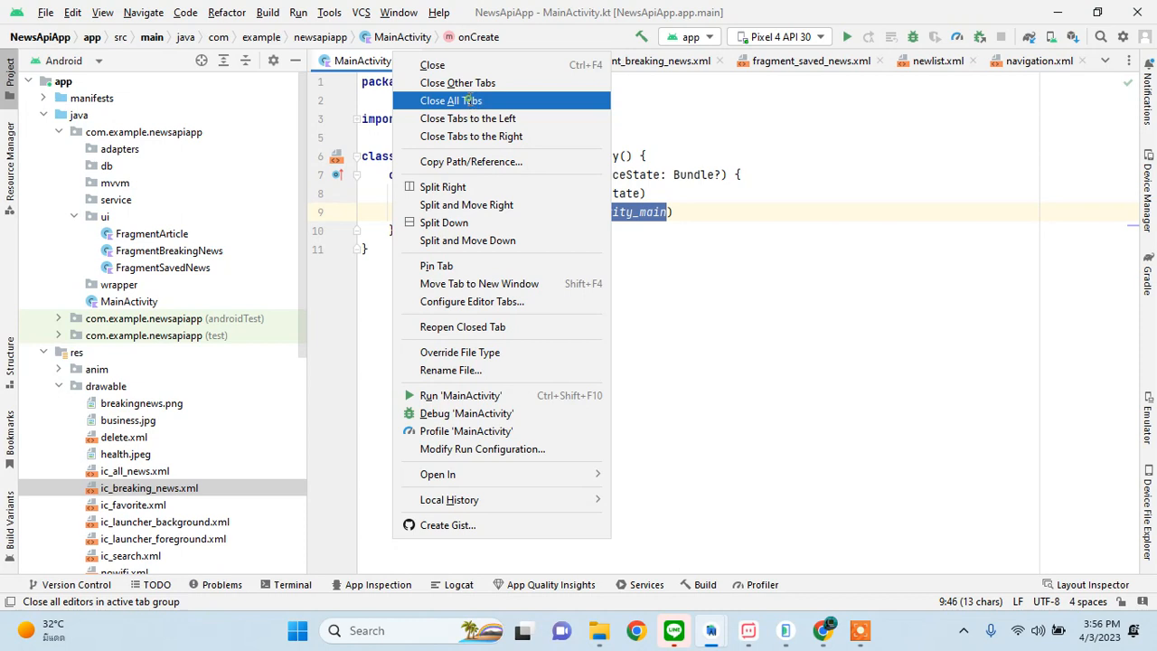
{"action": "left_click", "coordinate": [450, 101]}
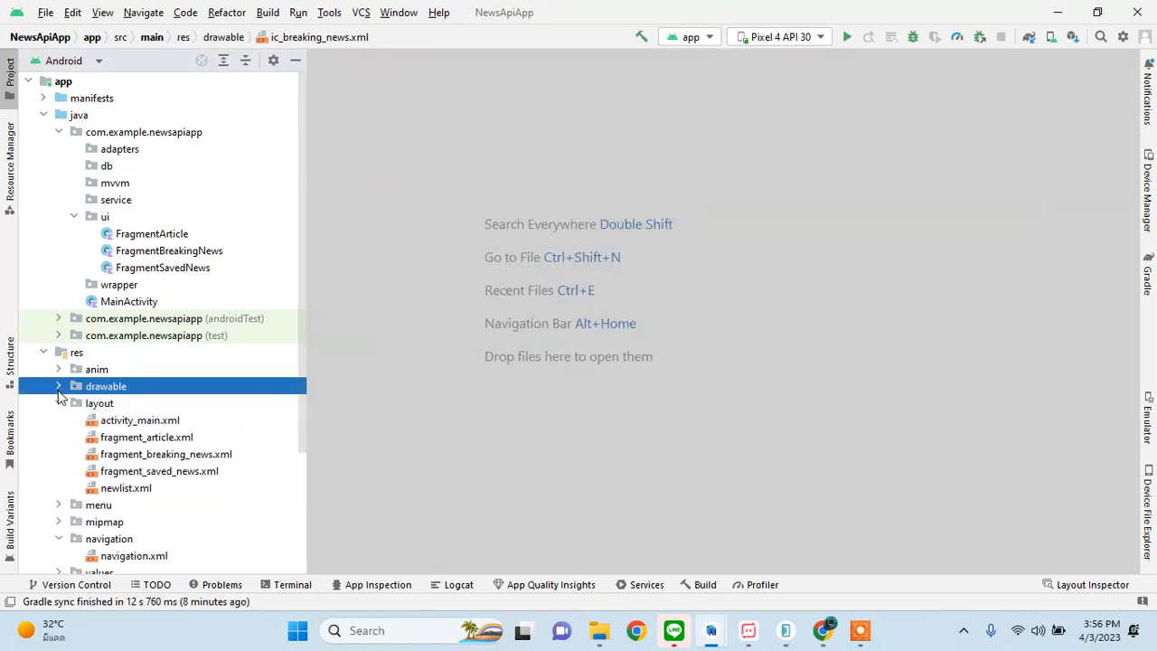
{"action": "left_click", "coordinate": [99, 402]}
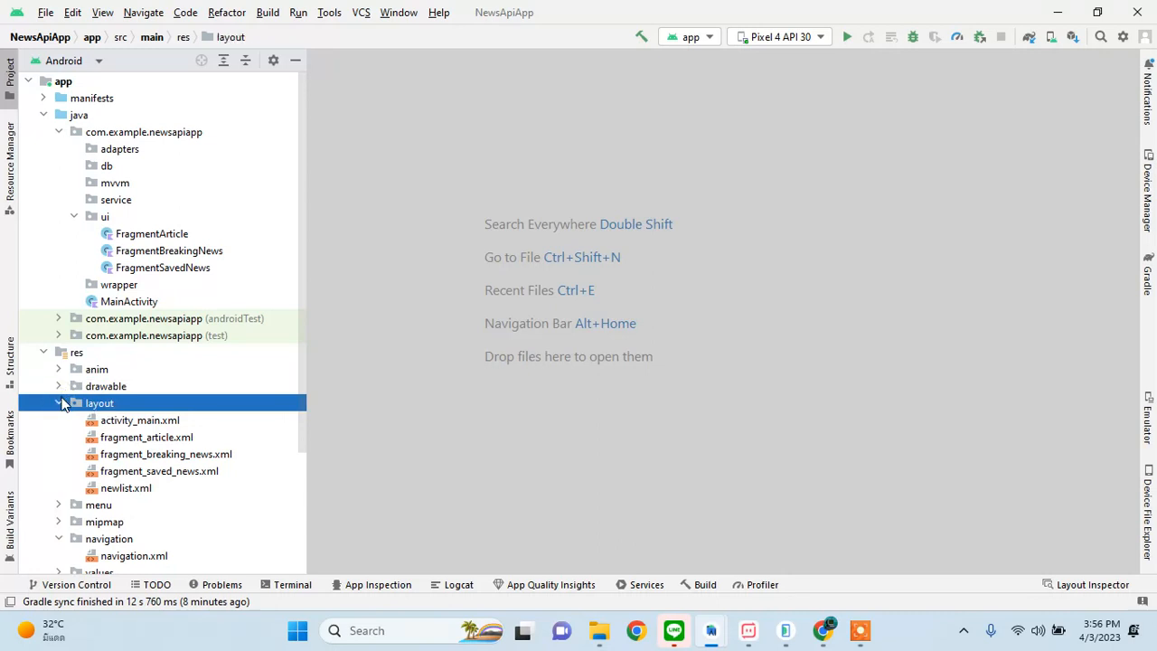
{"action": "left_click", "coordinate": [58, 403]}
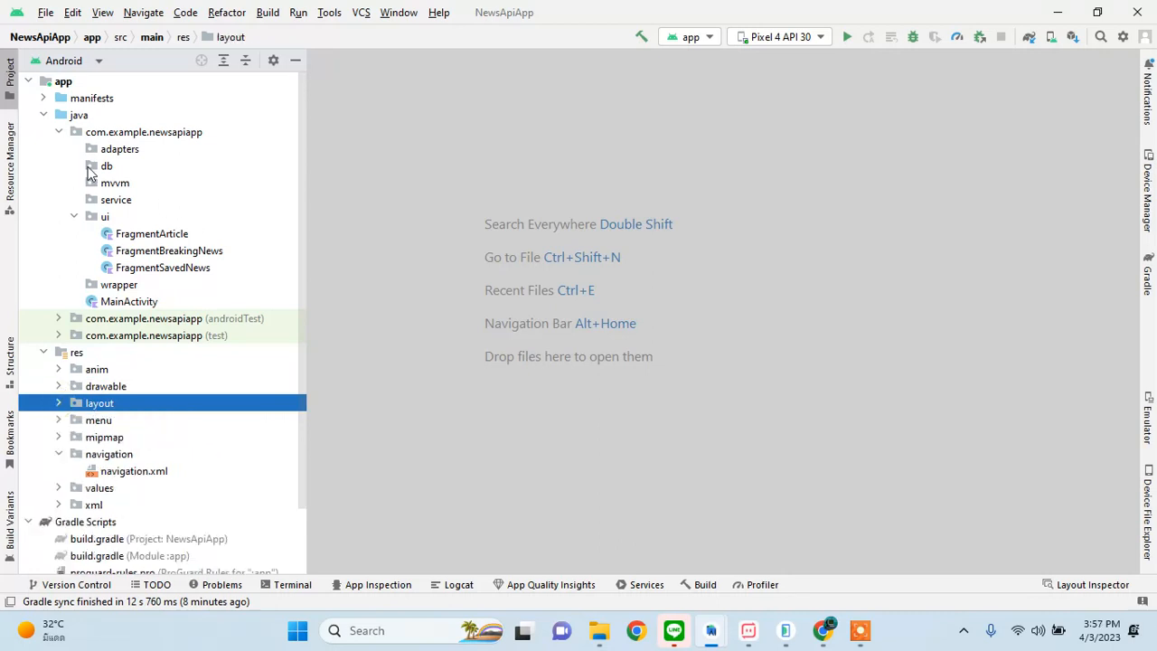
{"action": "left_click", "coordinate": [119, 148]}
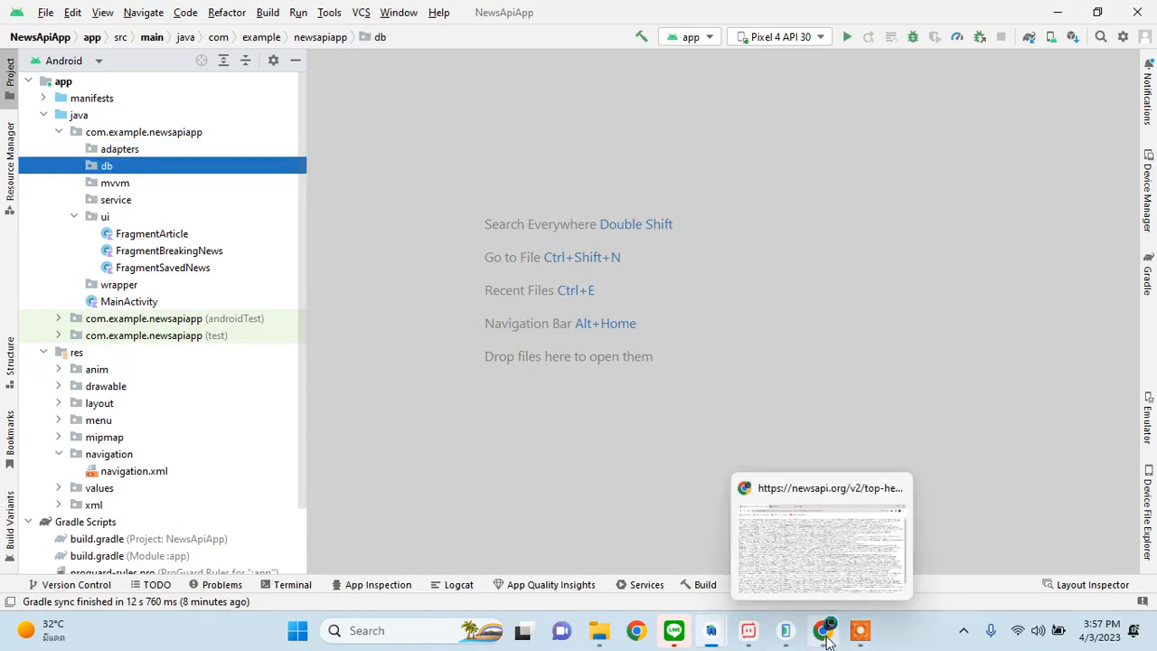
{"action": "left_click", "coordinate": [821, 630]}
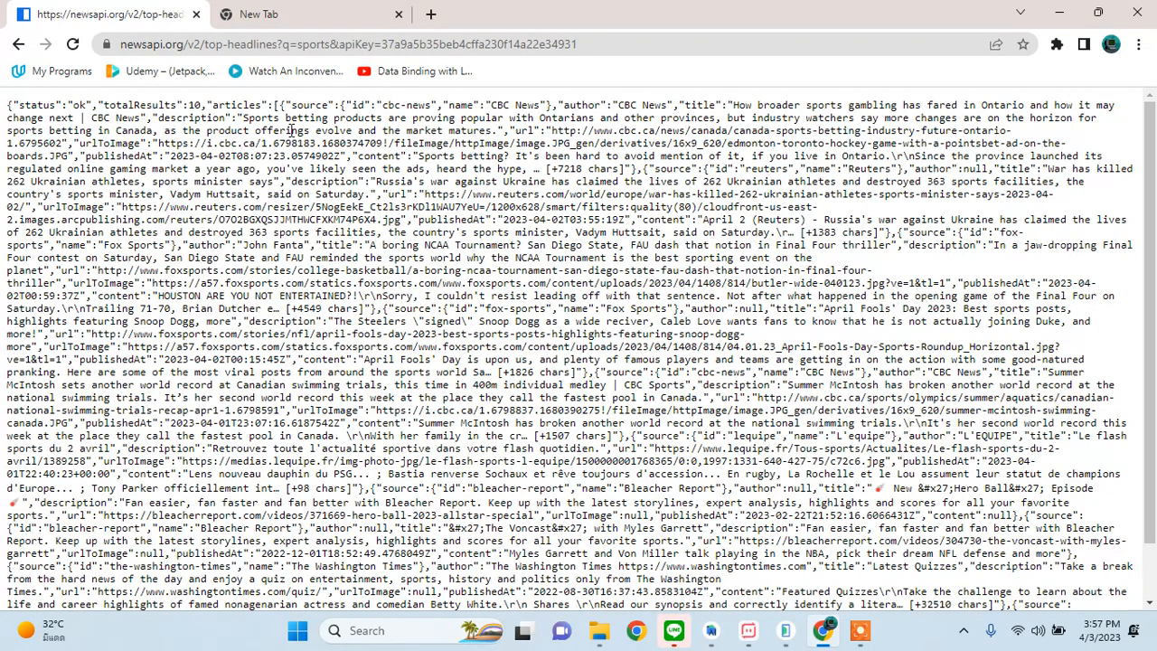
{"action": "mouse_move", "coordinate": [291, 131]}
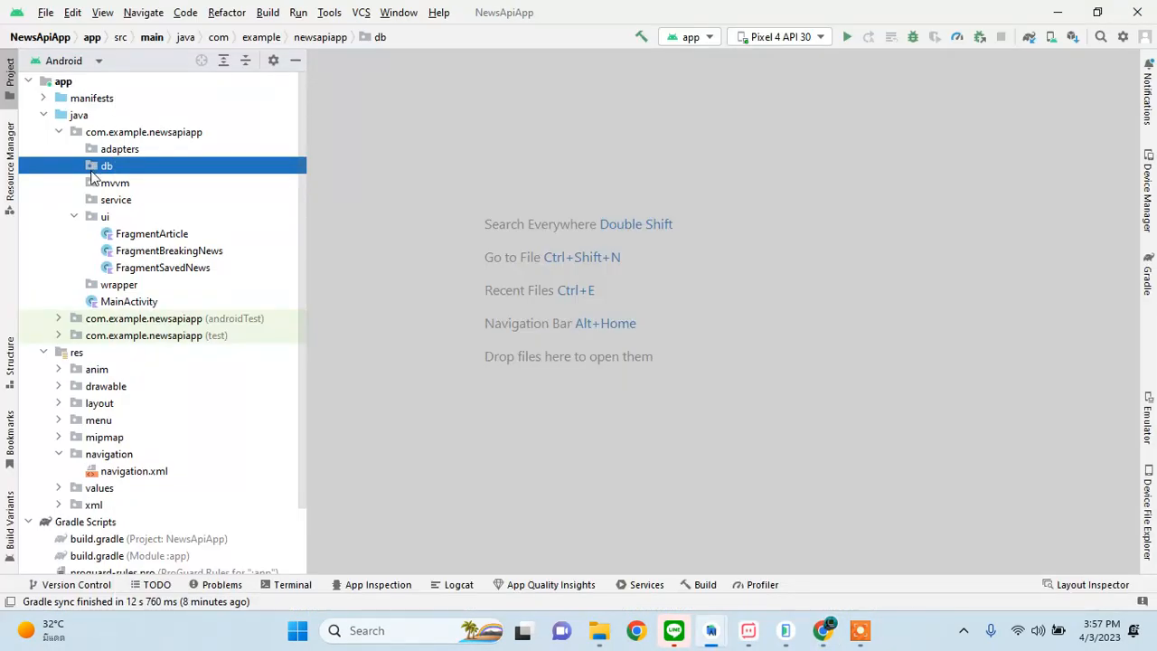
{"action": "mouse_move", "coordinate": [212, 194]}
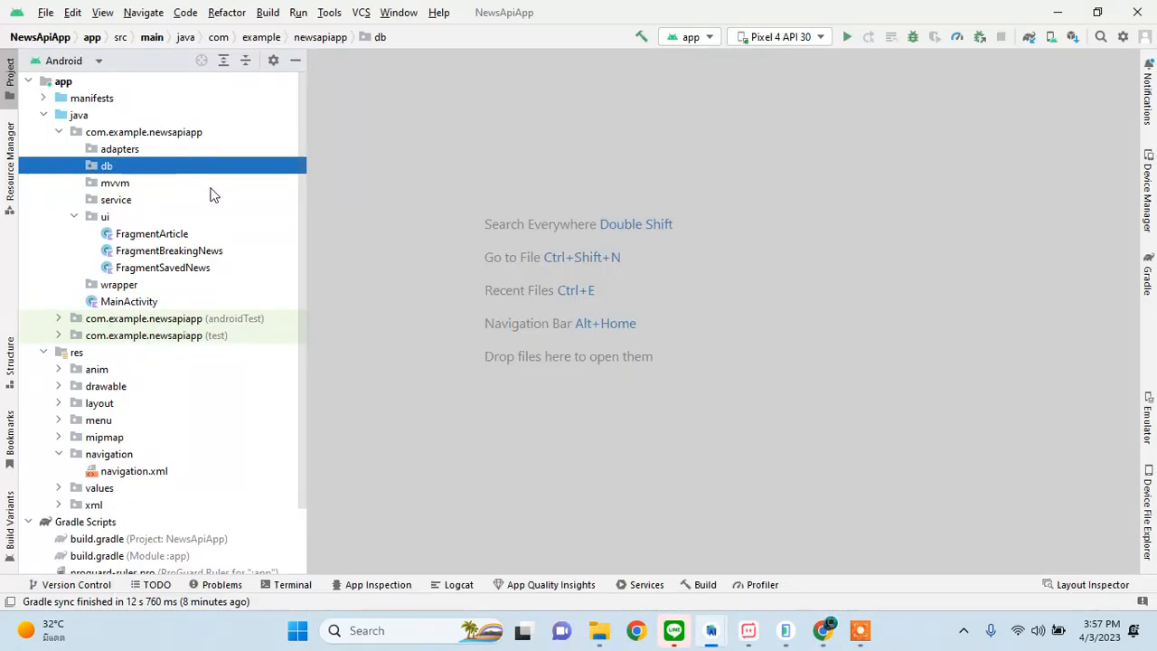
{"action": "mouse_move", "coordinate": [434, 378]}
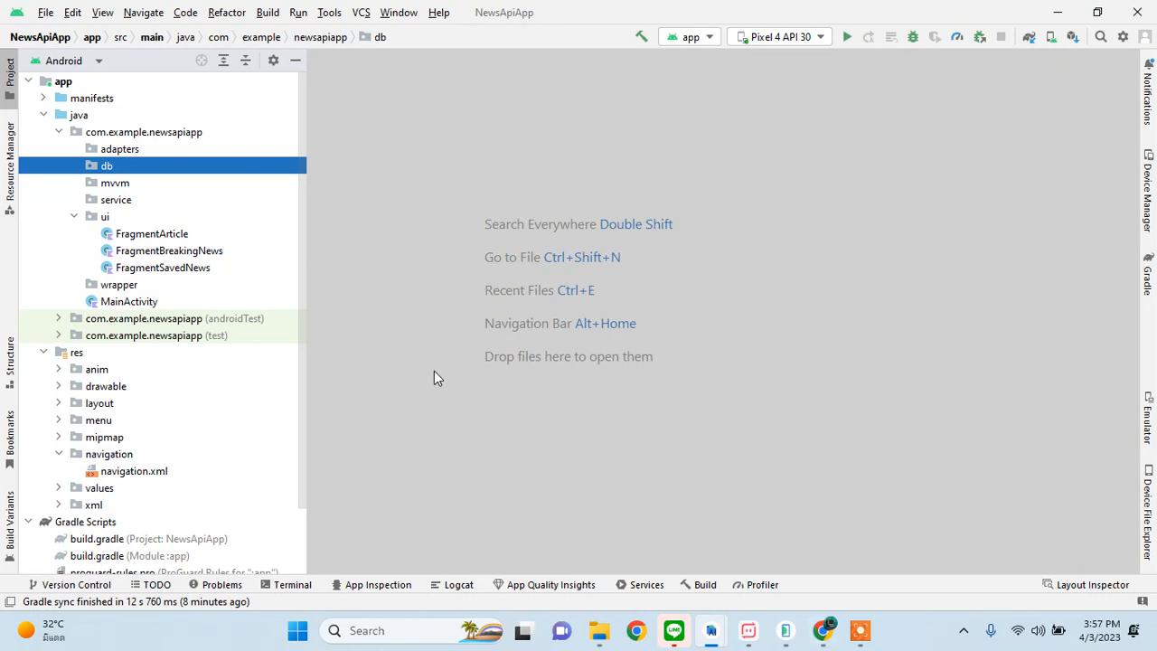
{"action": "mouse_move", "coordinate": [440, 254]}
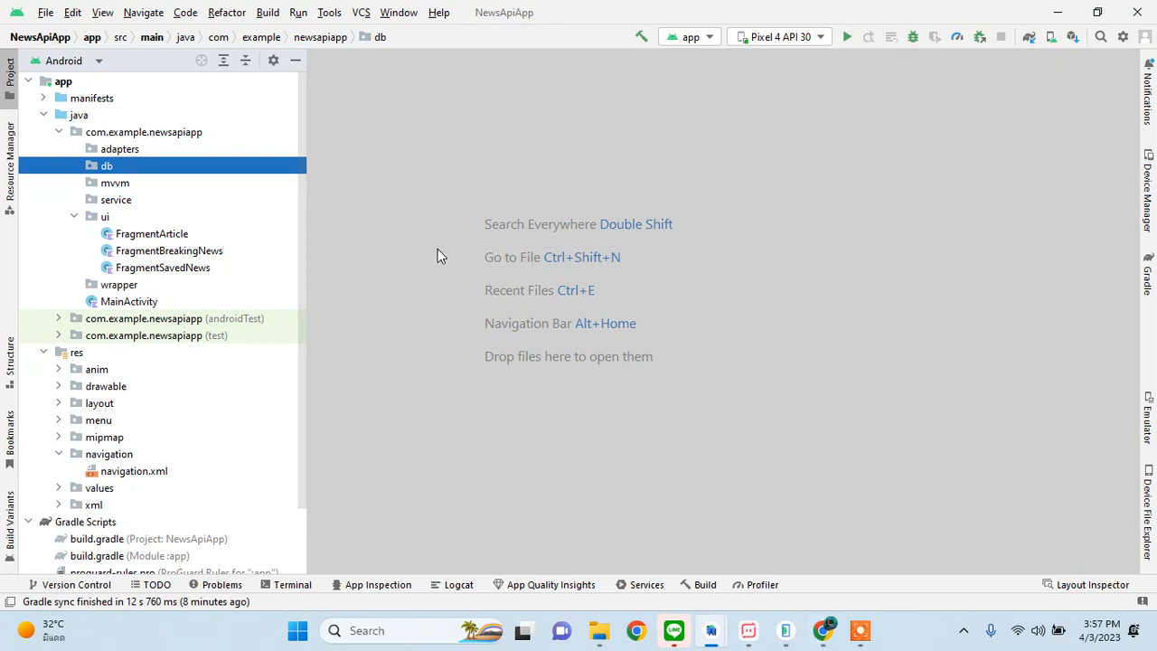
{"action": "mouse_move", "coordinate": [713, 533]}
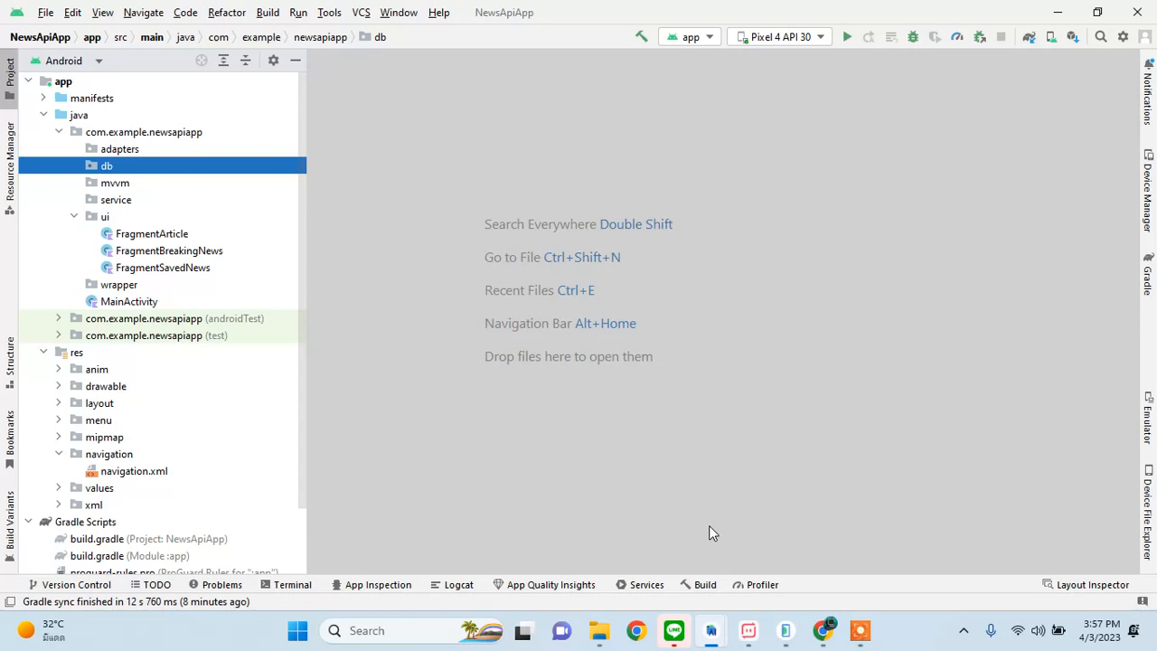
{"action": "mouse_move", "coordinate": [721, 529]}
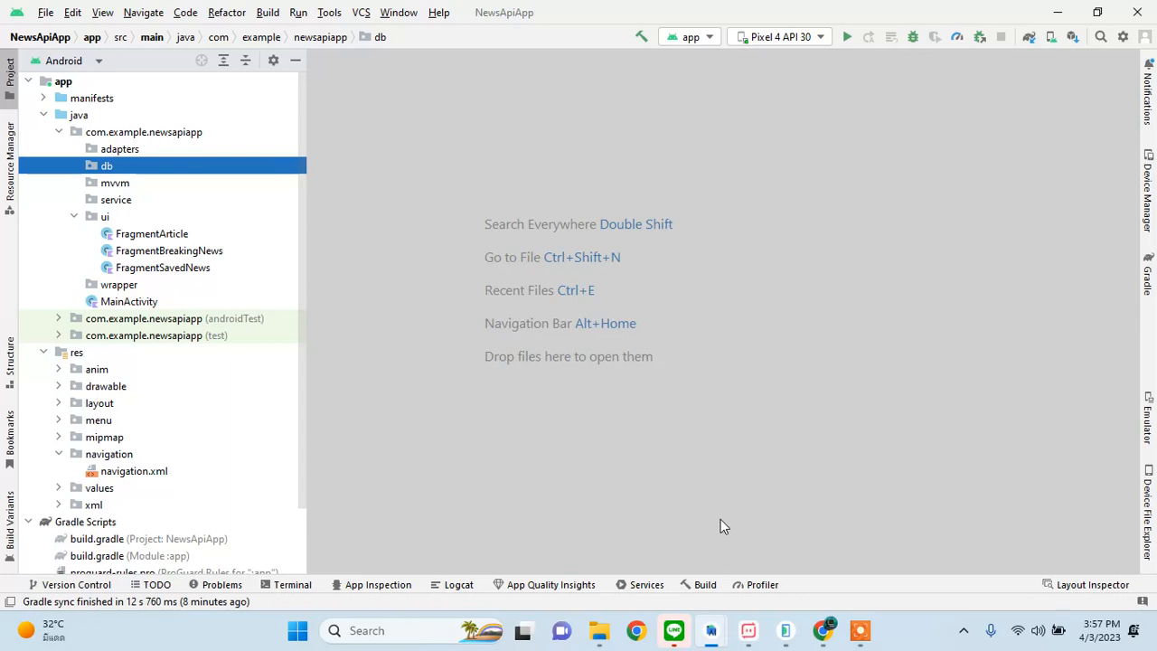
{"action": "mouse_move", "coordinate": [824, 630]}
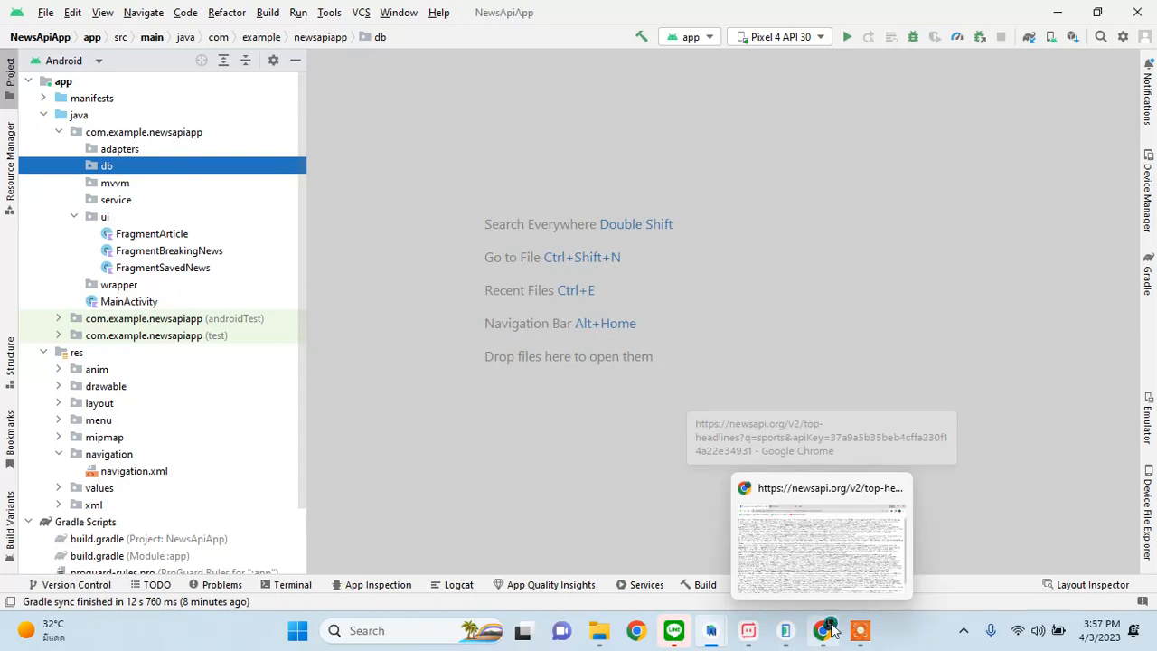
- In Chrome, trim the sports top-headlines URL down to newsapi.org and load it
{"action": "left_click", "coordinate": [820, 537]}
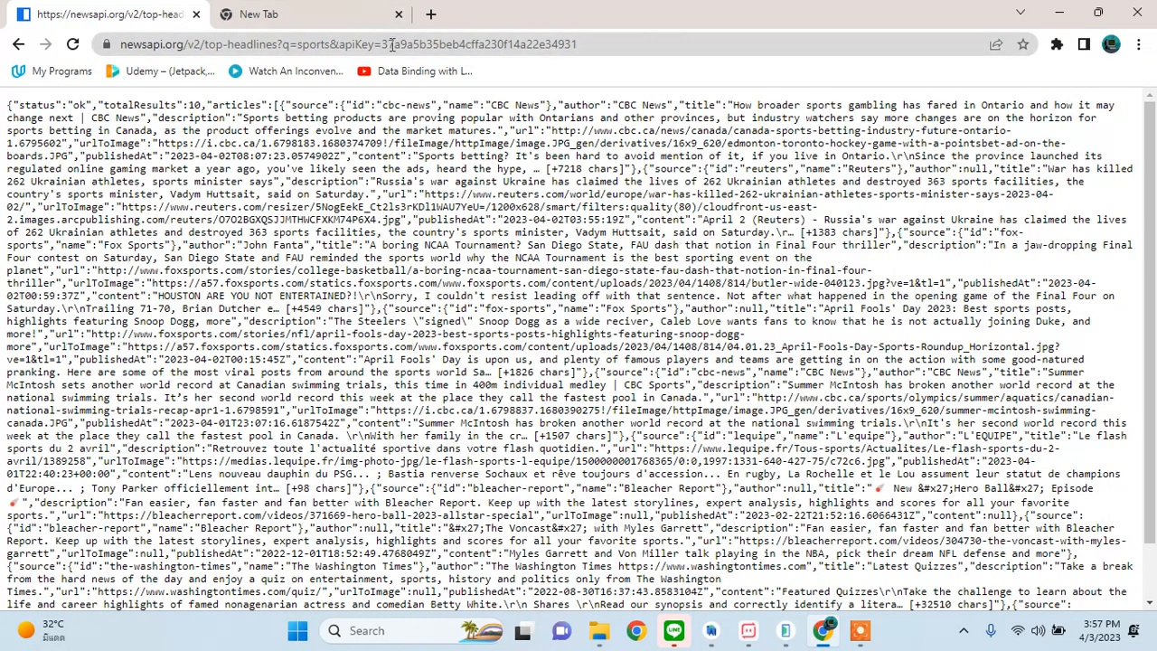
{"action": "left_click", "coordinate": [390, 44]}
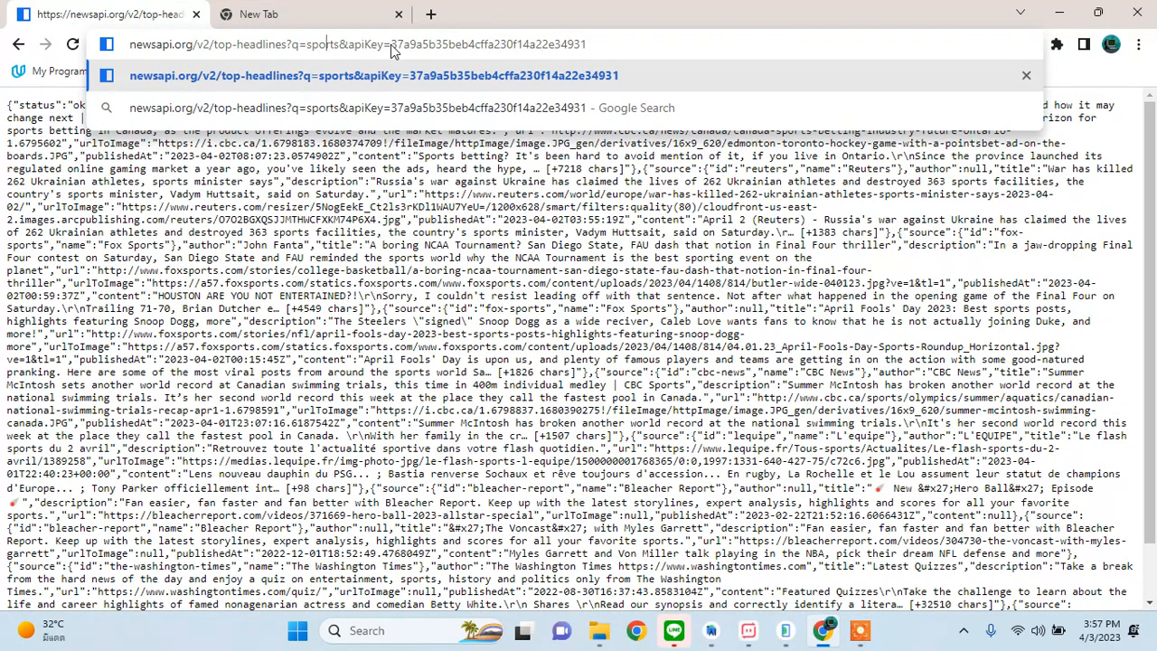
{"action": "double_click", "coordinate": [310, 43]}
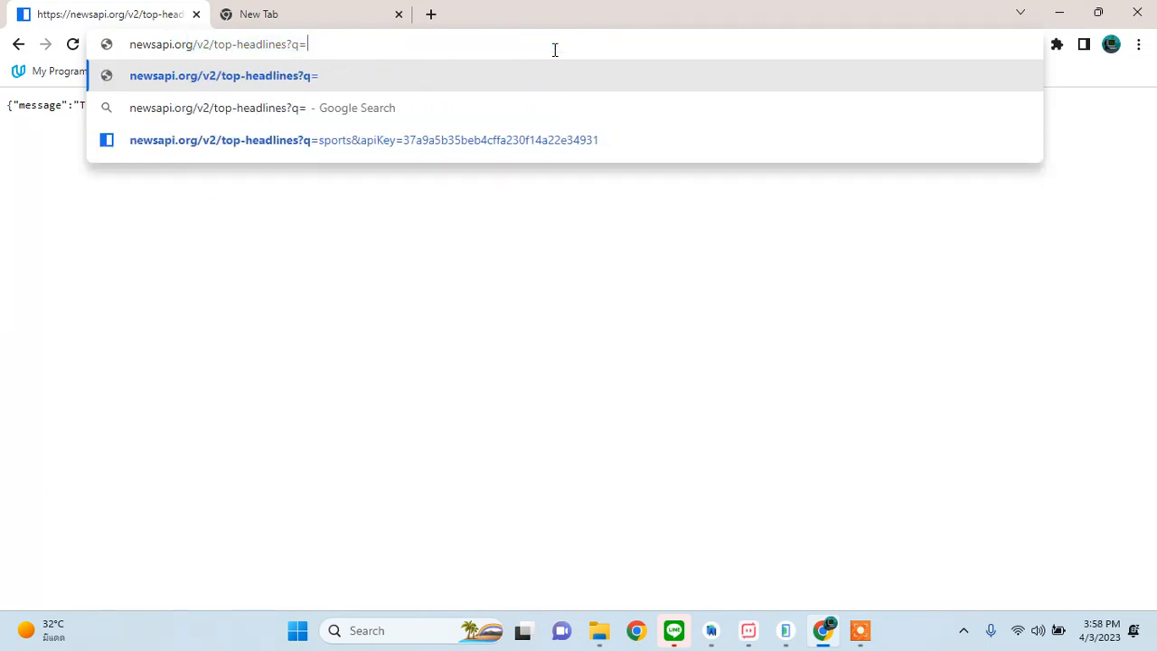
{"action": "key", "text": "Enter"}
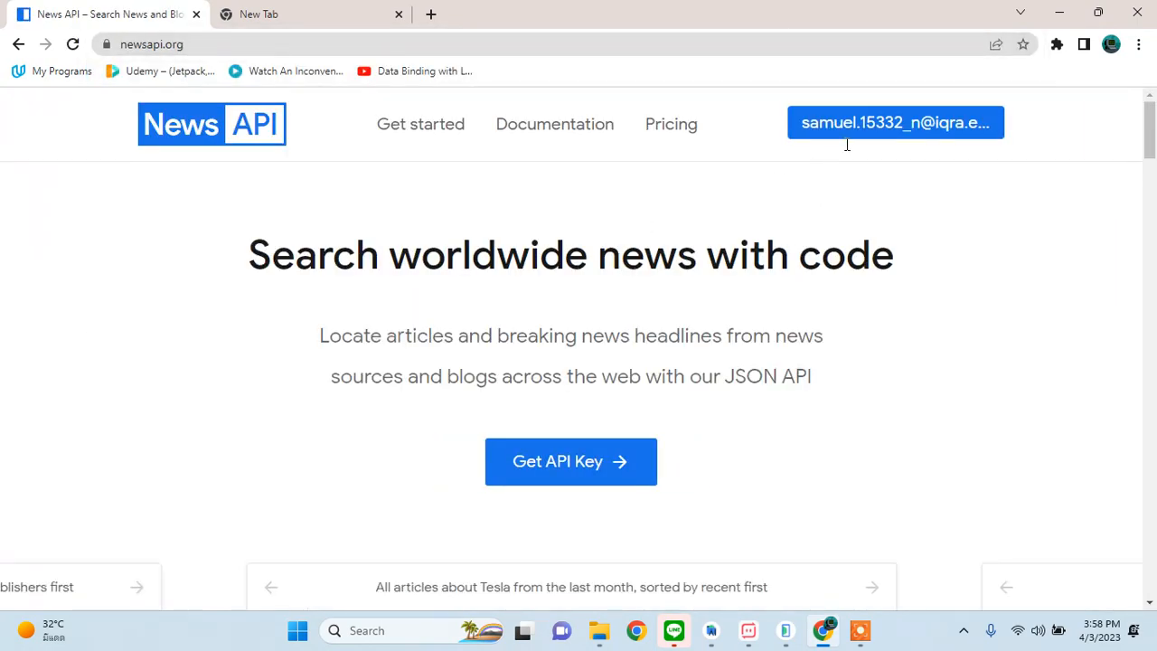
{"action": "left_click", "coordinate": [894, 122]}
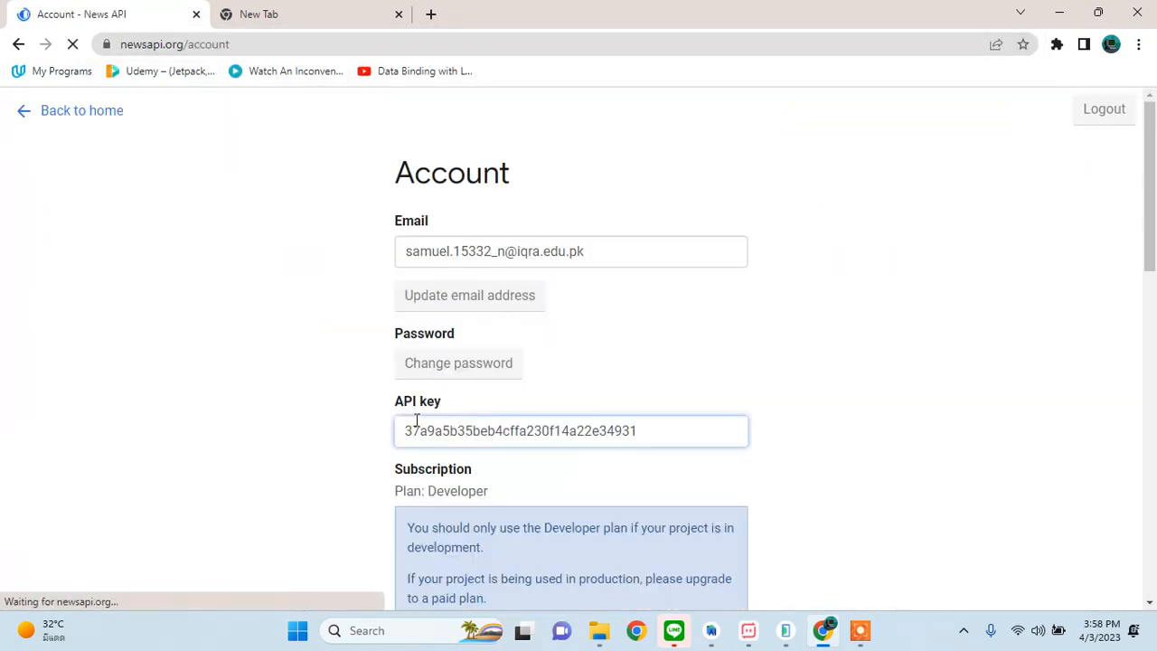
{"action": "scroll", "scroll_direction": "down", "scroll_amount": 3}
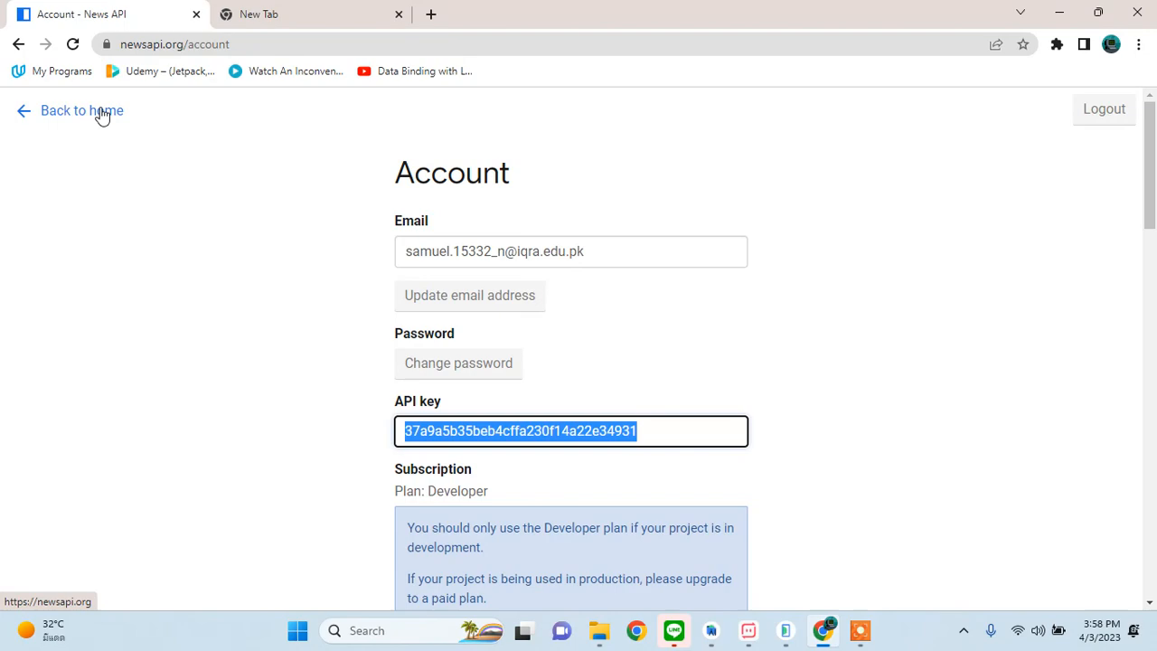
{"action": "left_click", "coordinate": [80, 111]}
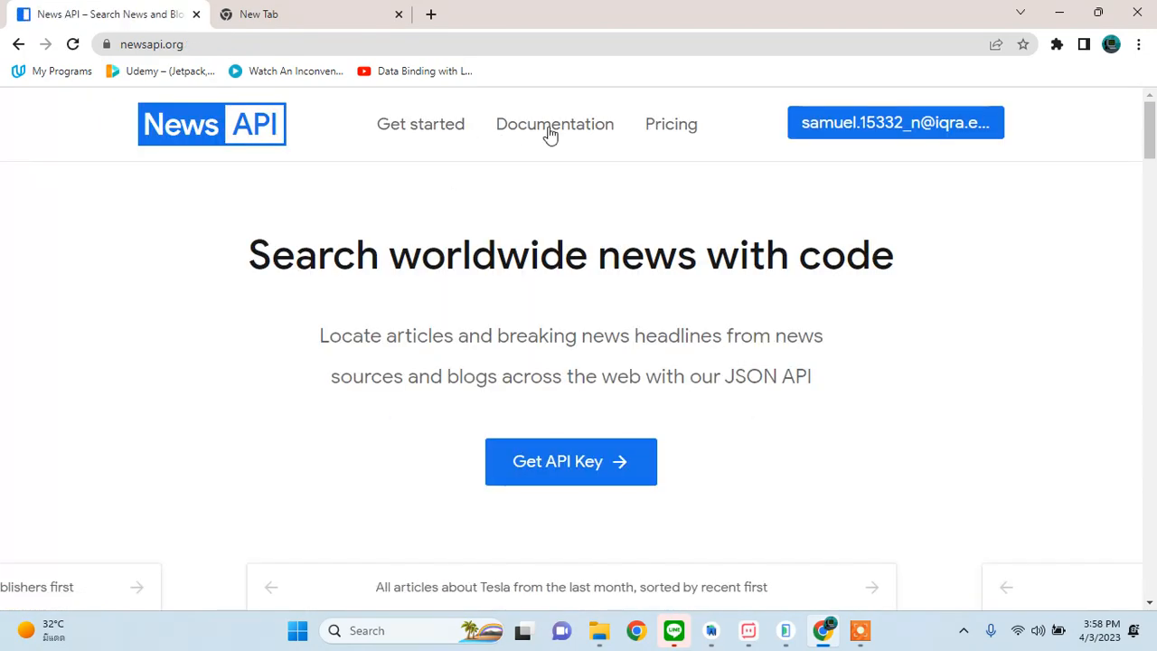
- Open the Top headlines documentation and load its US request in a new tab
{"action": "left_click", "coordinate": [554, 124]}
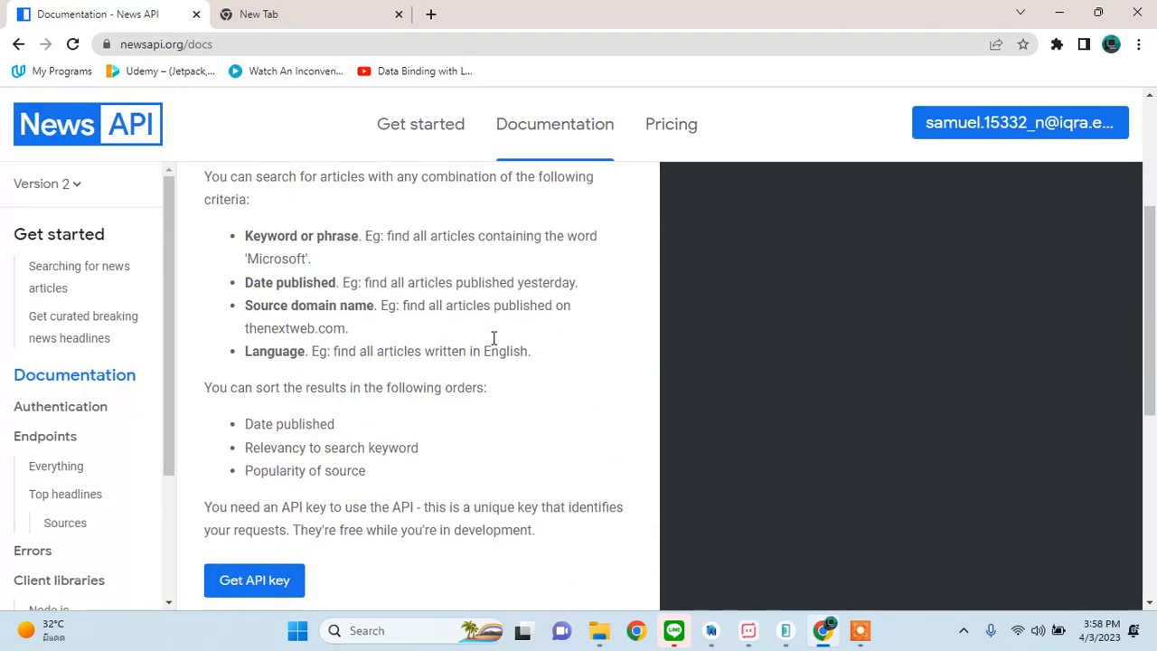
{"action": "scroll", "scroll_direction": "down", "scroll_amount": 3}
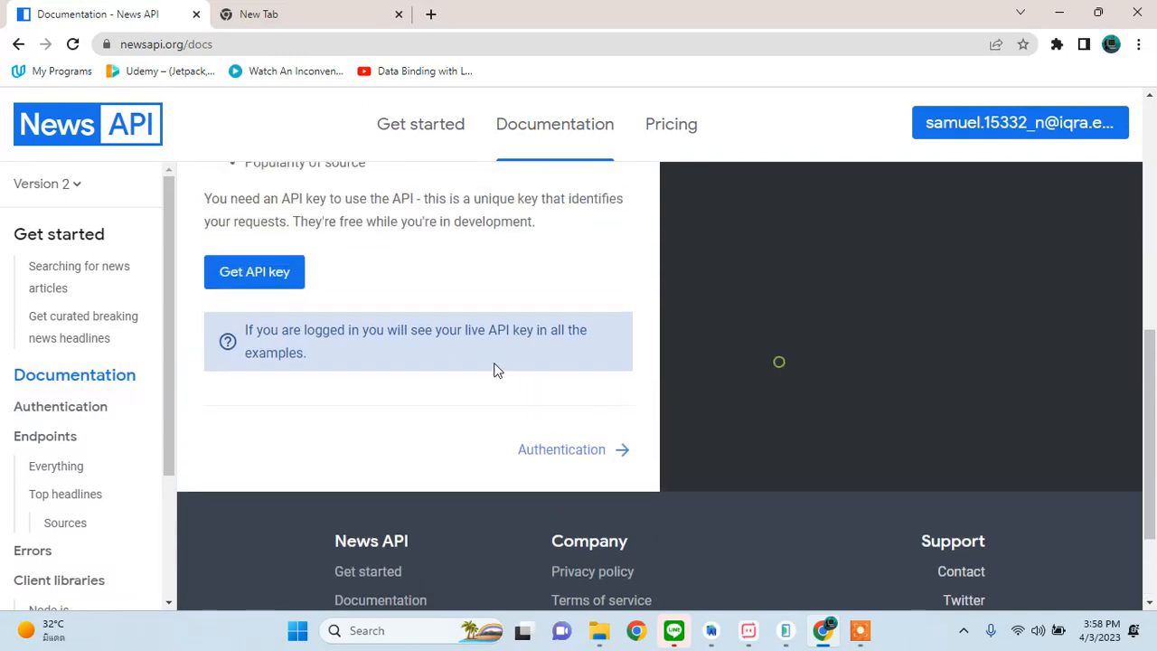
{"action": "mouse_move", "coordinate": [65, 494]}
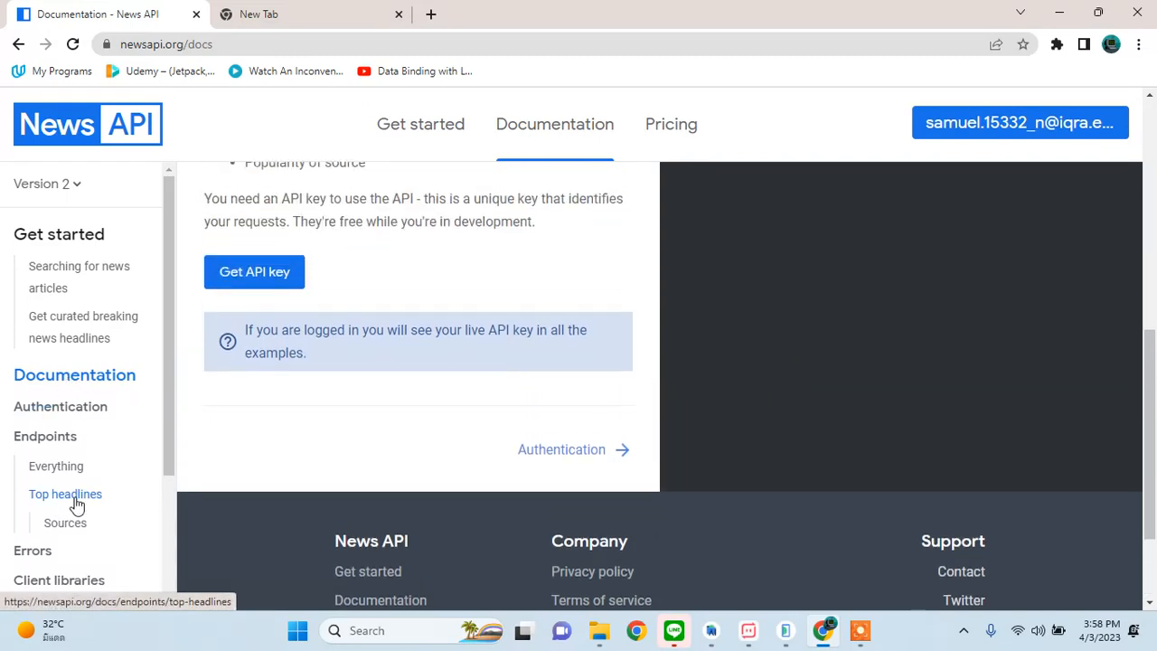
{"action": "left_click", "coordinate": [65, 493]}
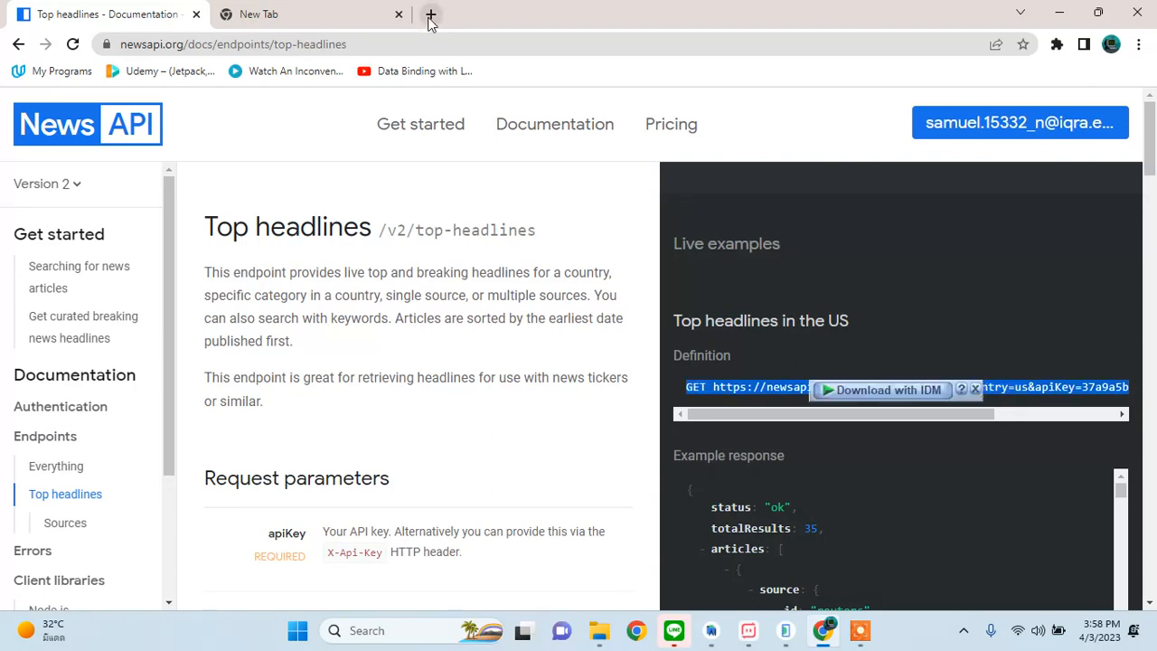
{"action": "left_click", "coordinate": [430, 13]}
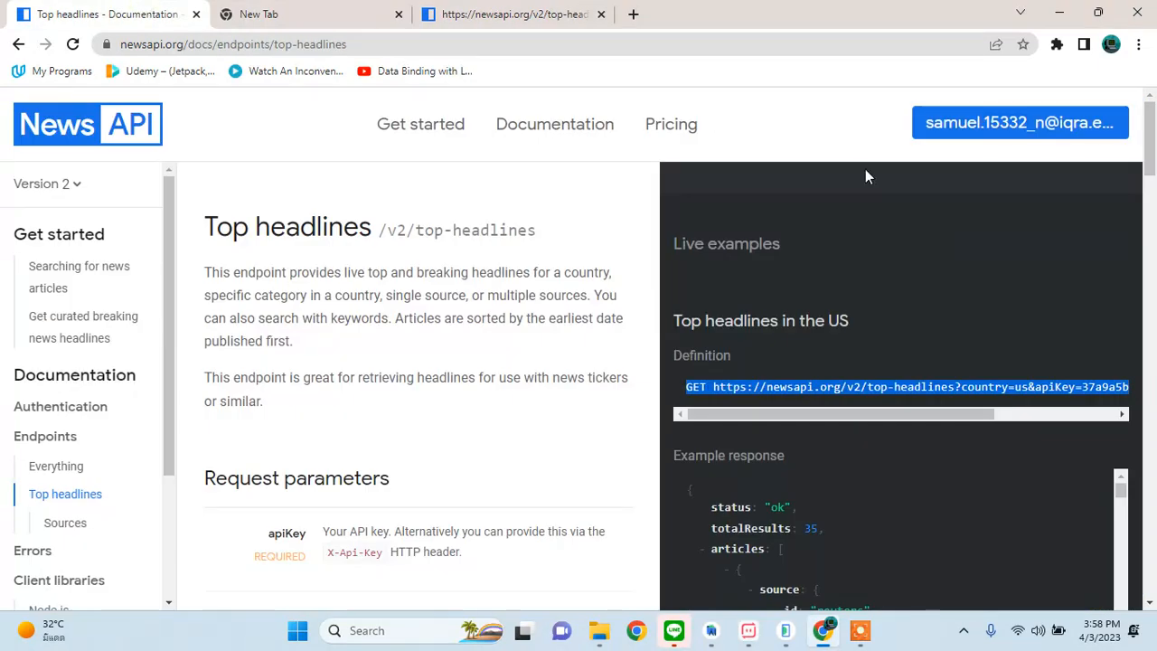
{"action": "mouse_move", "coordinate": [1122, 406]}
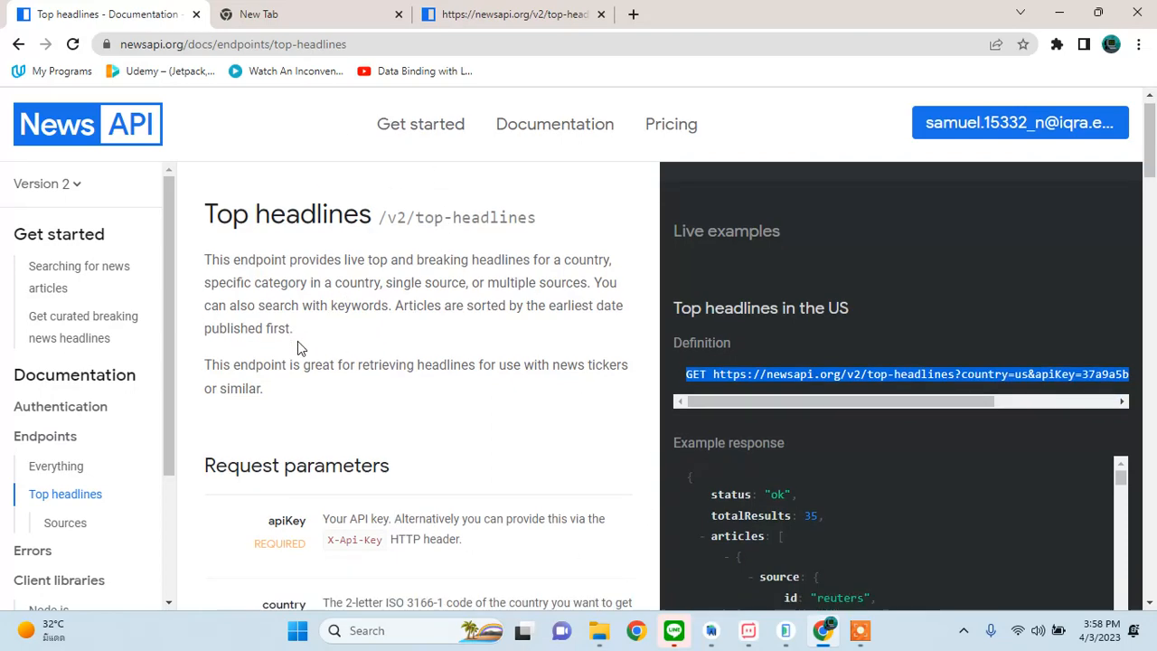
{"action": "scroll", "scroll_direction": "down", "scroll_amount": 3}
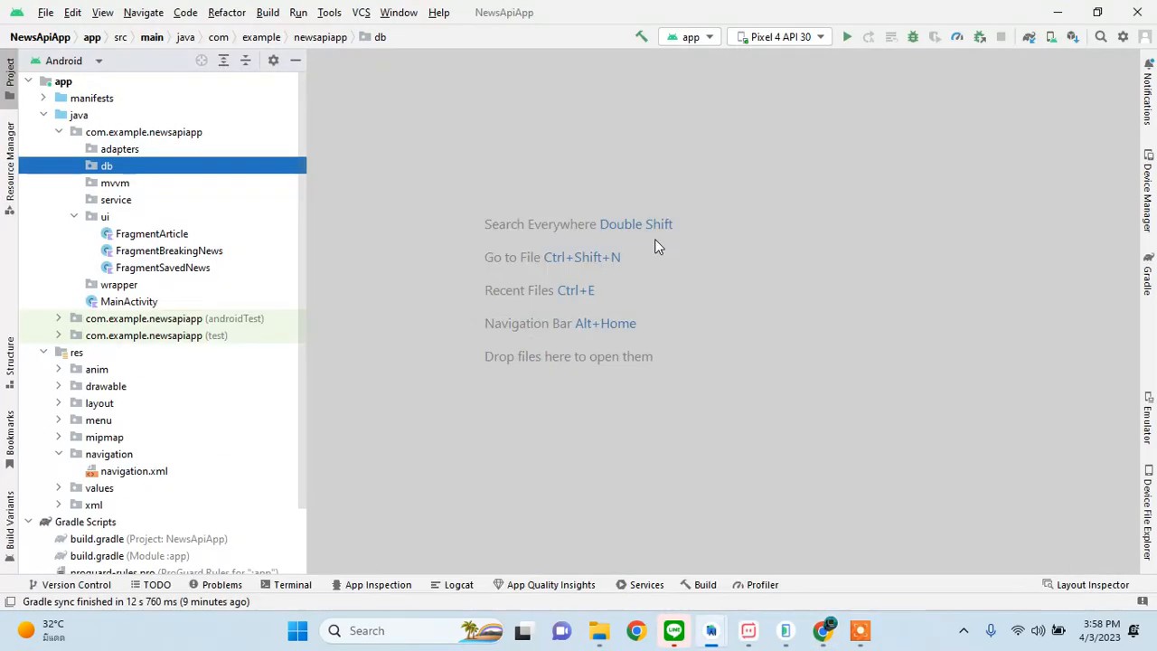
{"action": "mouse_move", "coordinate": [115, 166]}
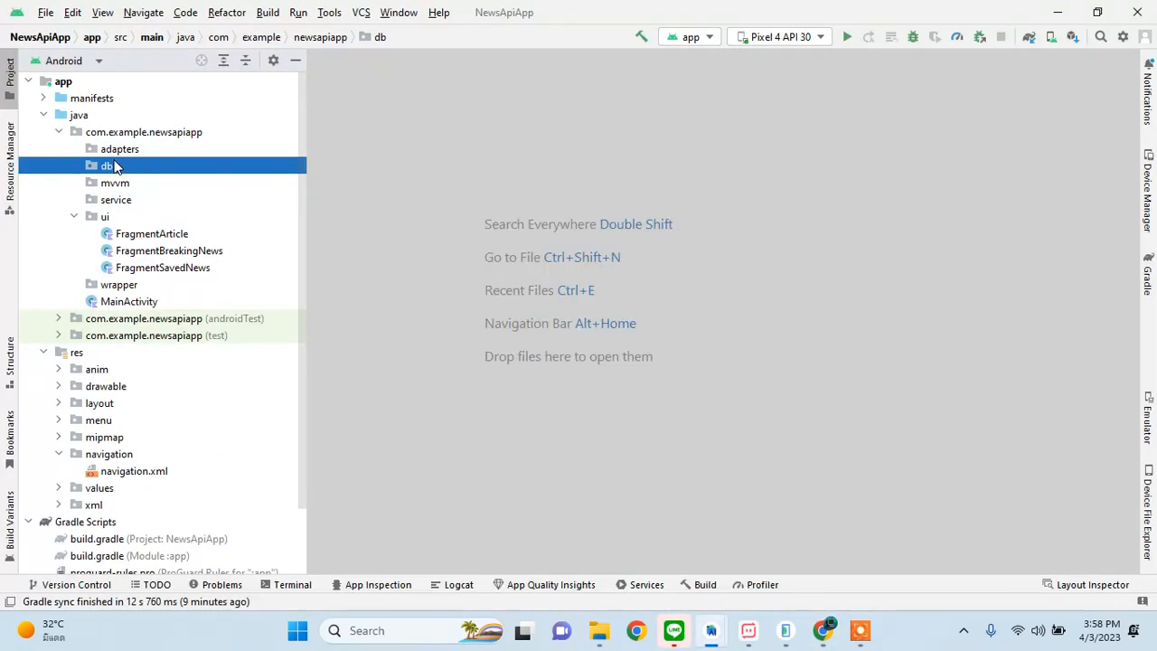
{"action": "mouse_move", "coordinate": [90, 152]}
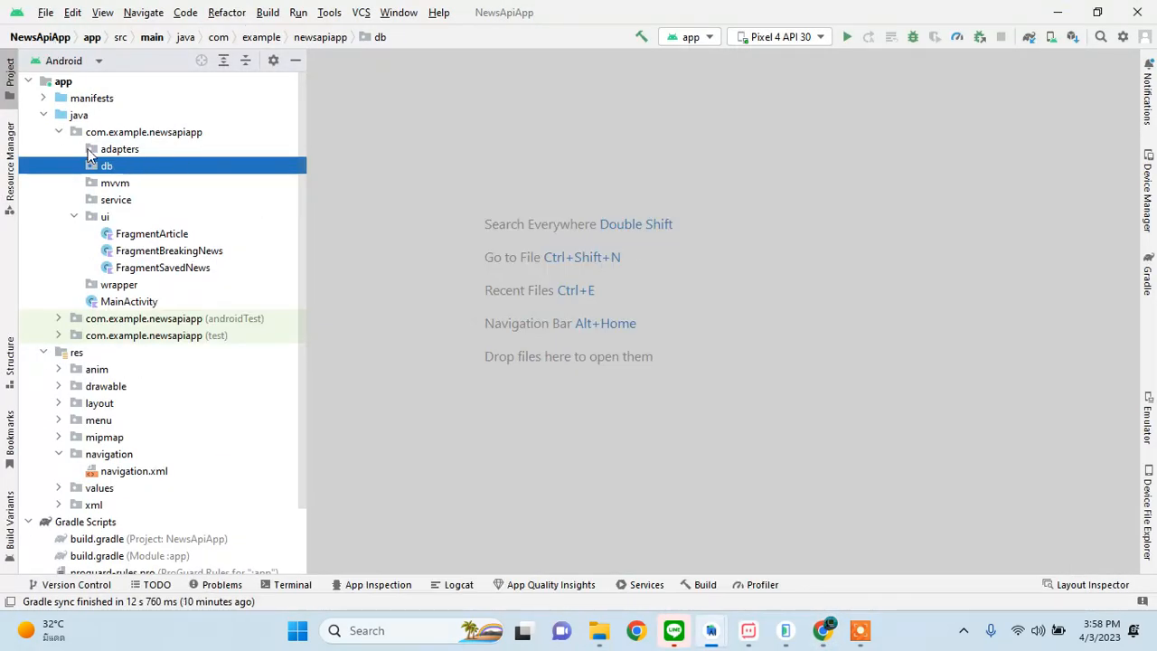
{"action": "right_click", "coordinate": [107, 165]}
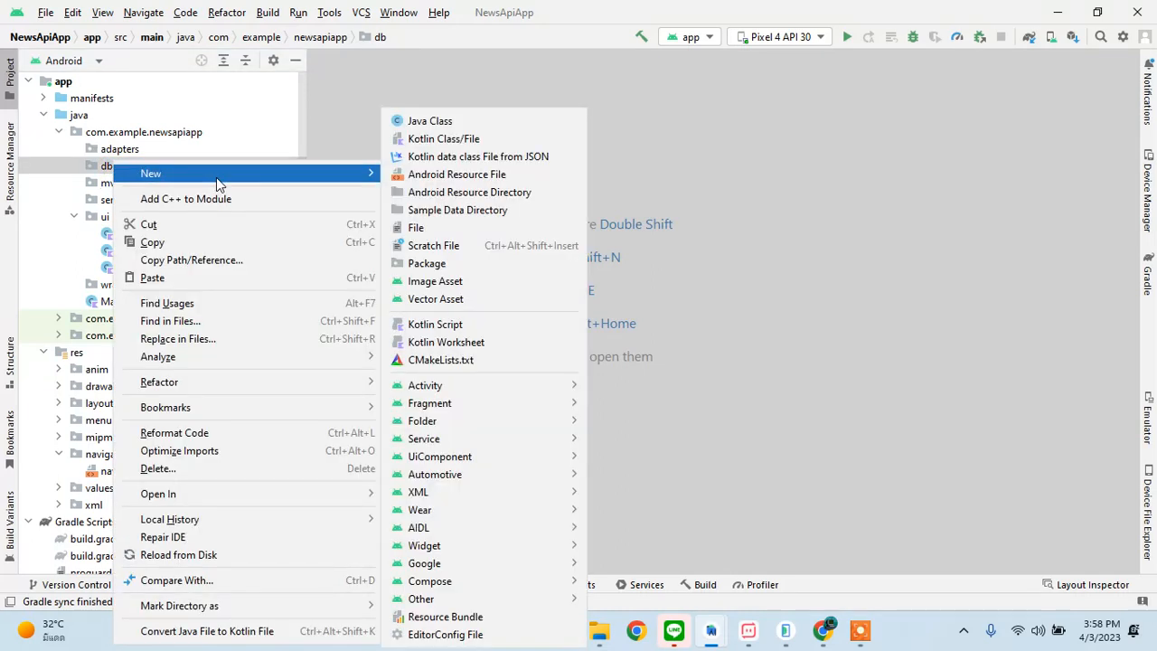
{"action": "mouse_move", "coordinate": [478, 155]}
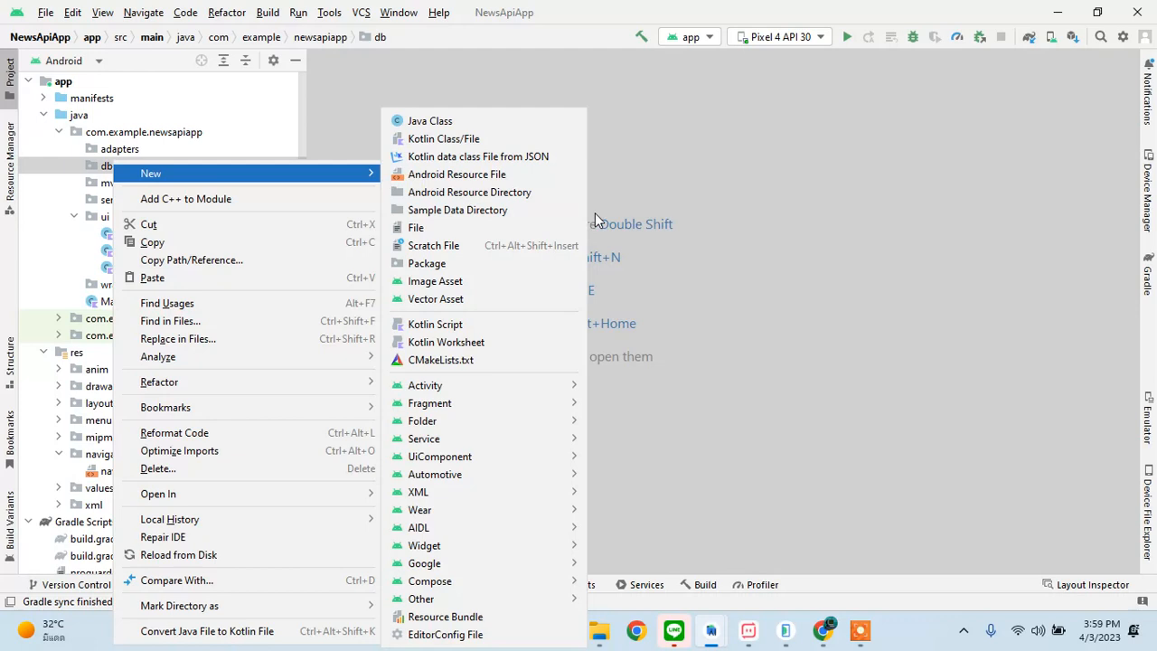
{"action": "mouse_move", "coordinate": [825, 630]}
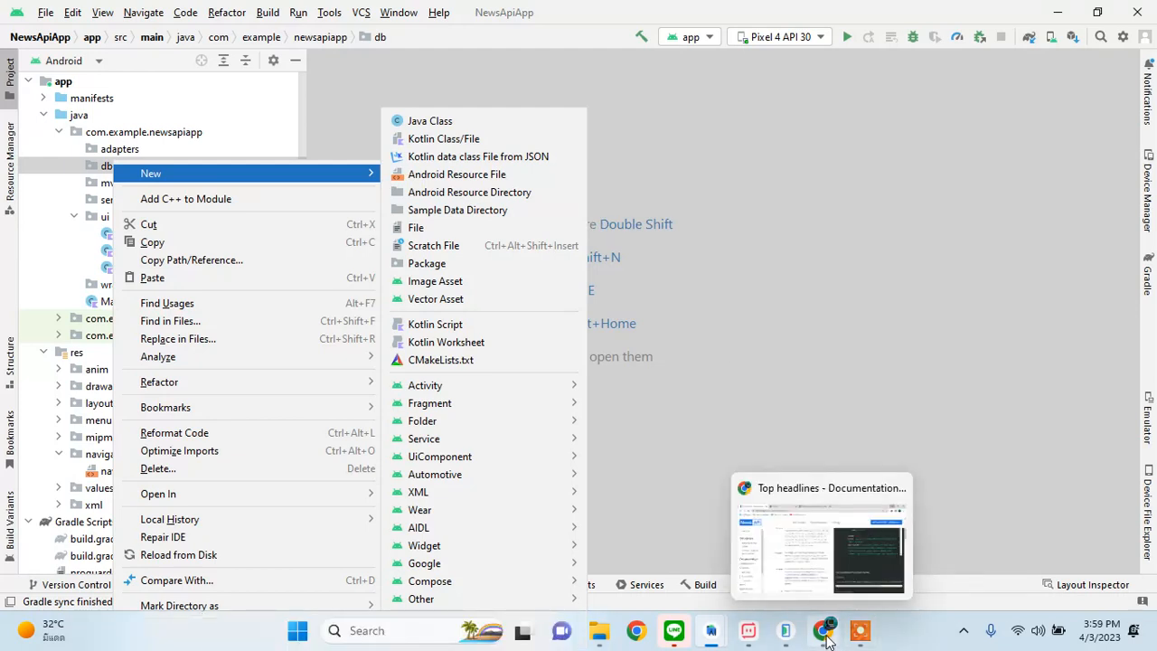
{"action": "mouse_move", "coordinate": [477, 155]}
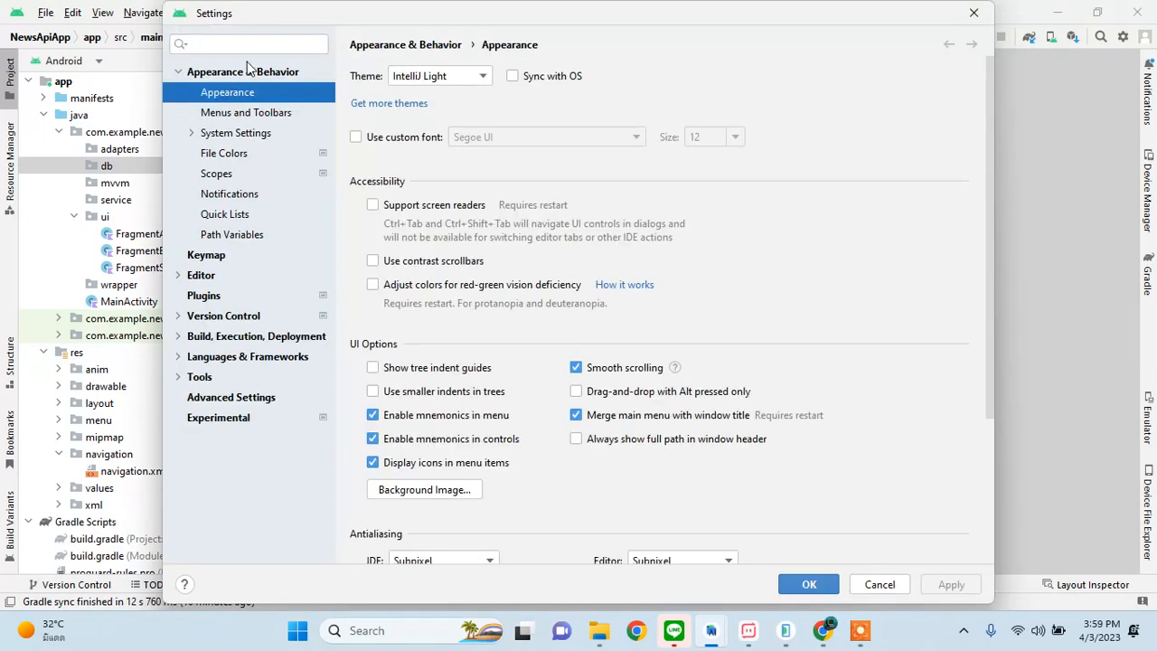
- Search plugins for 'kotlin to json', confirm JSON To Kotlin Class is installed, then cancel Settings
{"action": "left_click", "coordinate": [204, 295]}
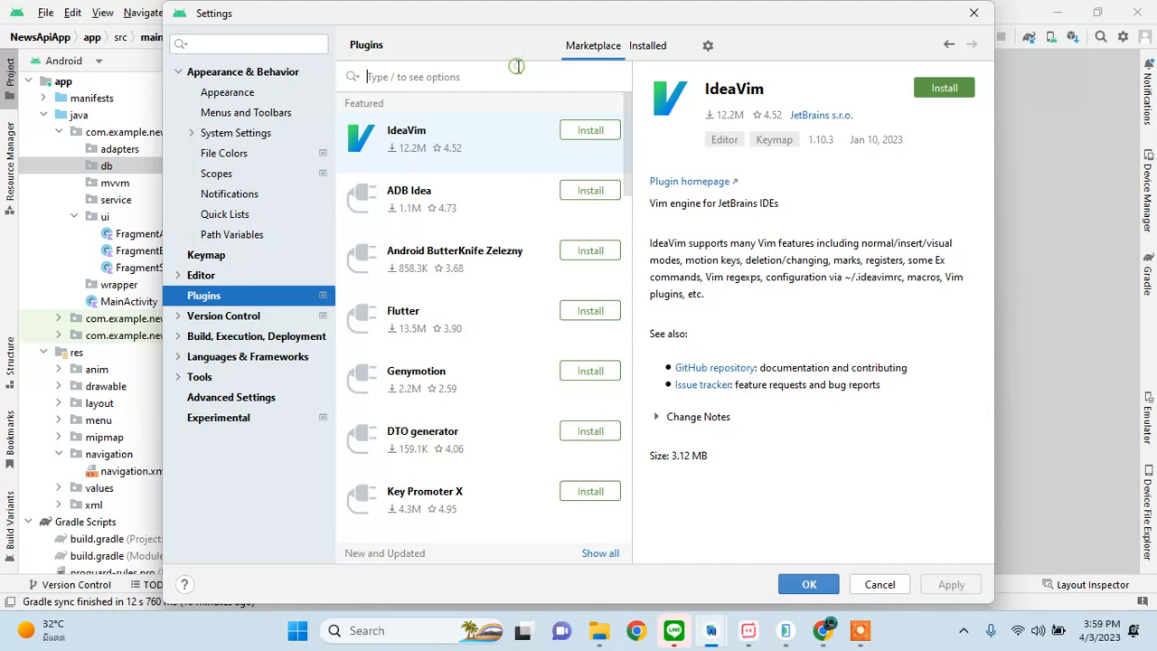
{"action": "type", "text": "kotlin to json"}
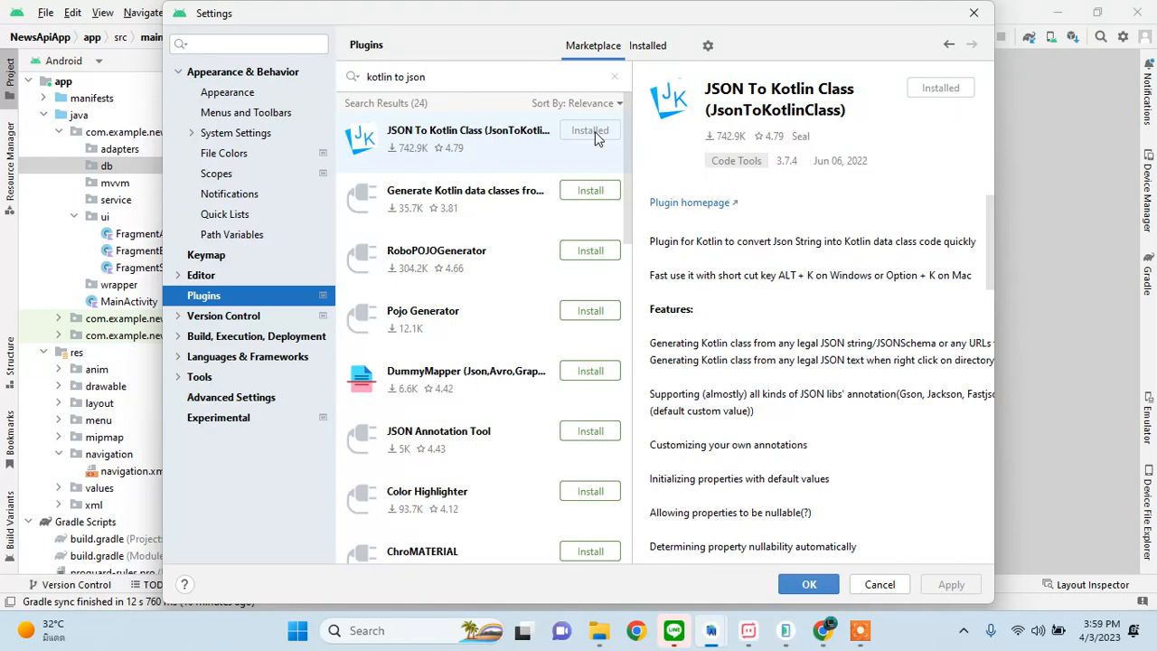
{"action": "mouse_move", "coordinate": [878, 590]}
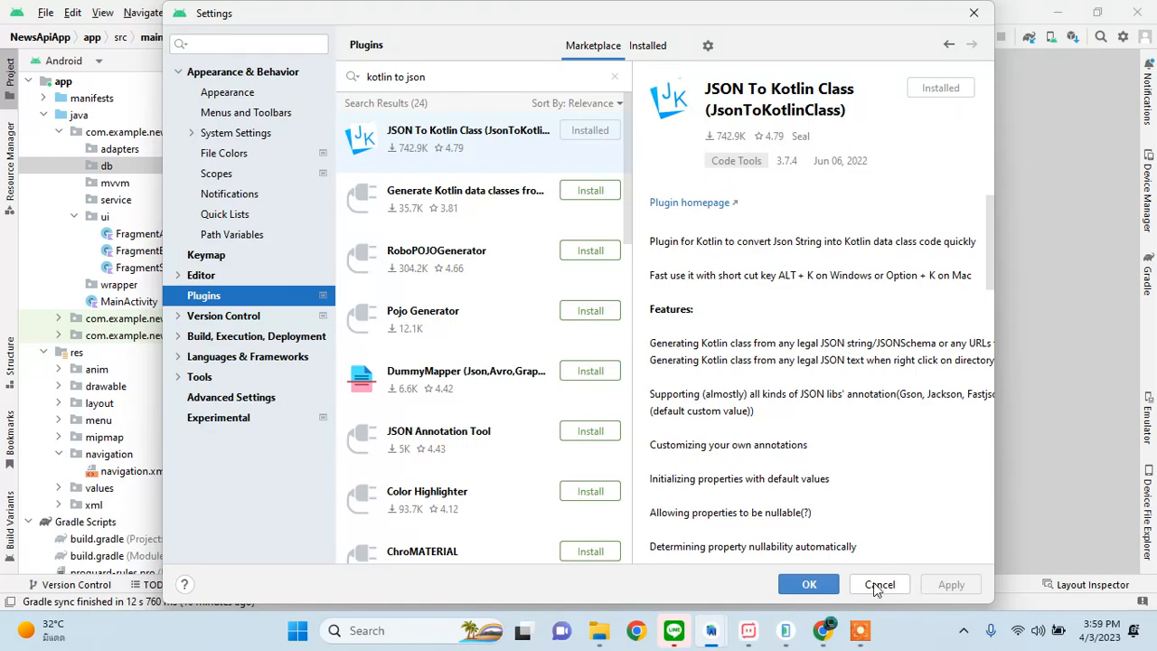
{"action": "left_click", "coordinate": [878, 584]}
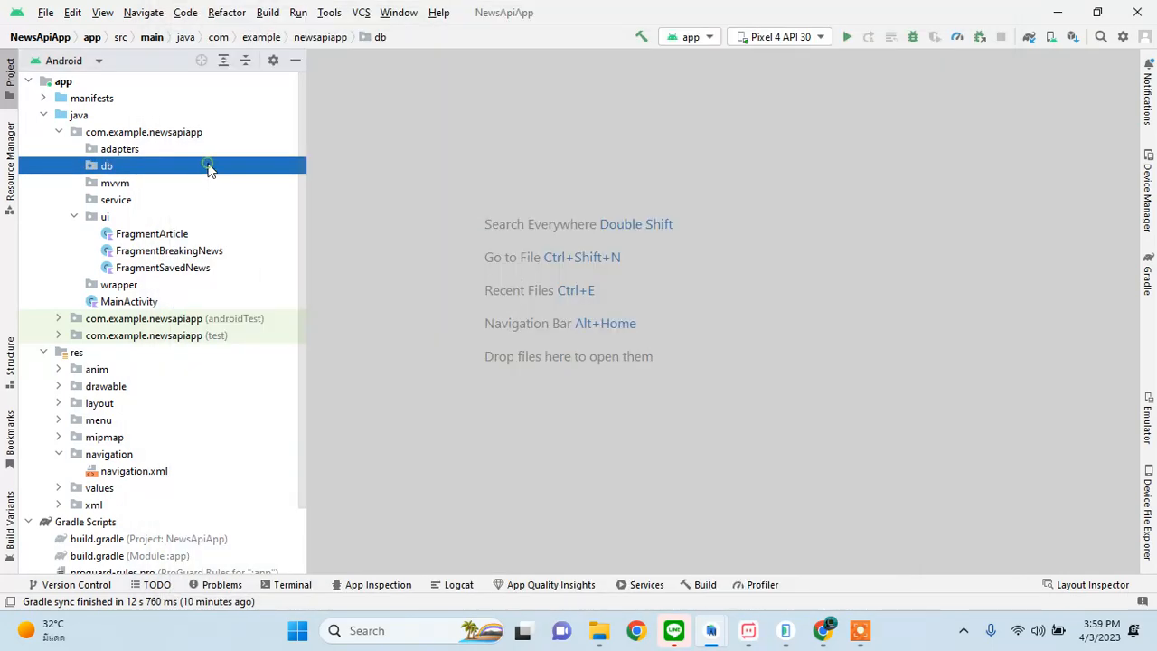
- Generate Kotlin data classes in db from the pasted headlines JSON, naming the class Article
{"action": "right_click", "coordinate": [107, 166]}
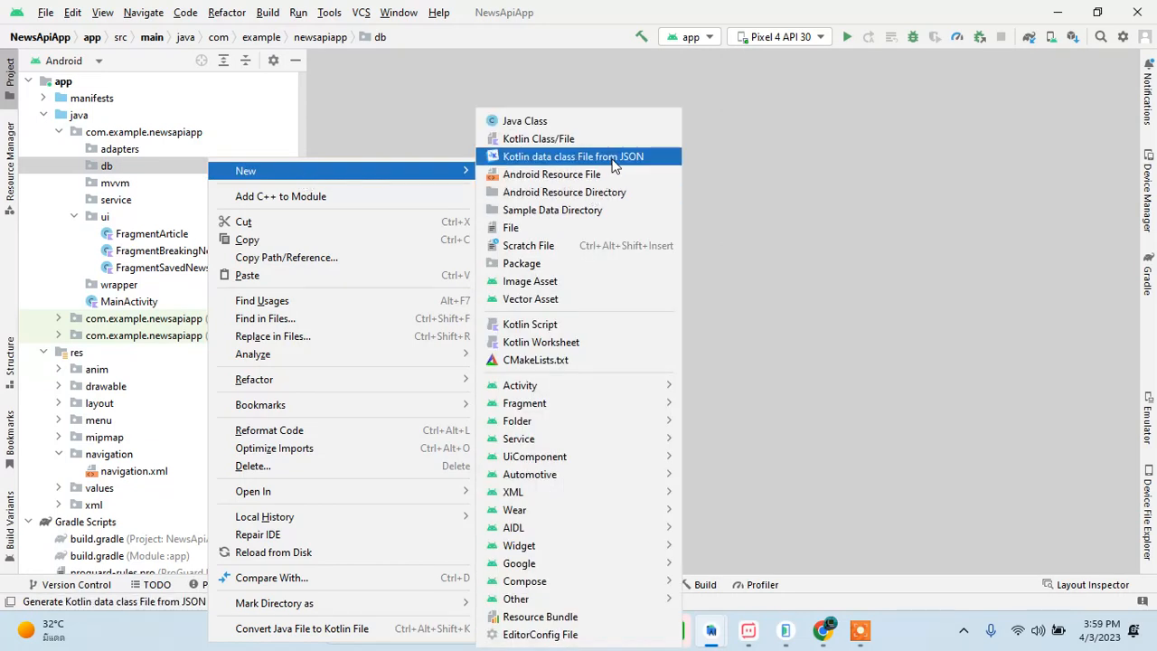
{"action": "left_click", "coordinate": [572, 156]}
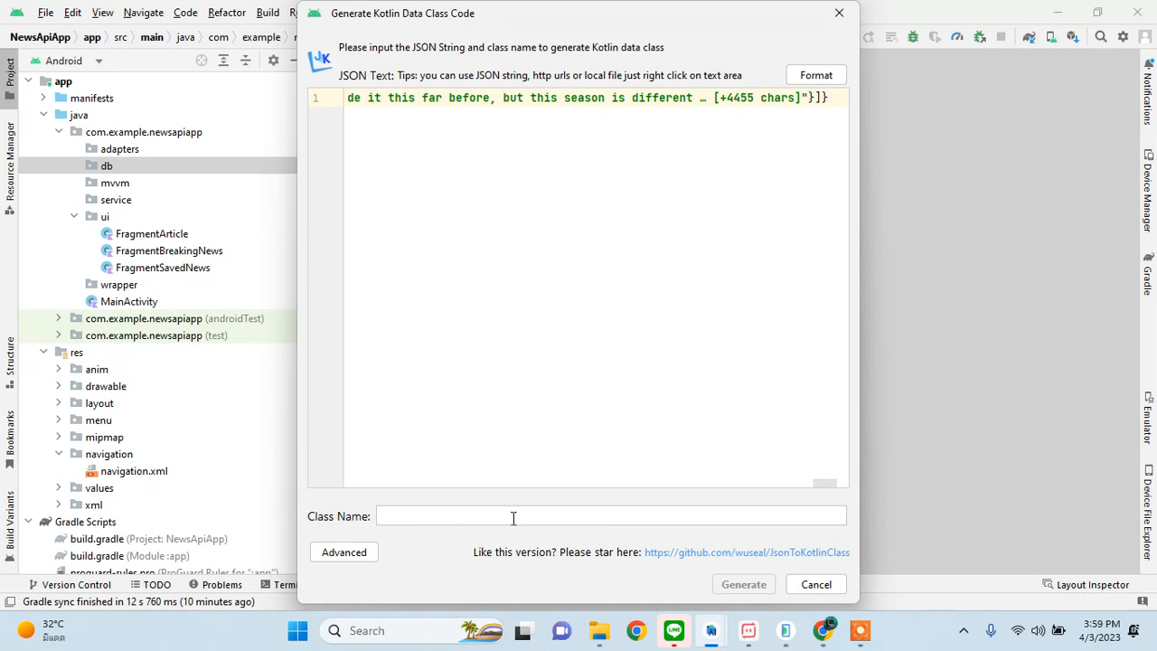
{"action": "type", "text": "Article"}
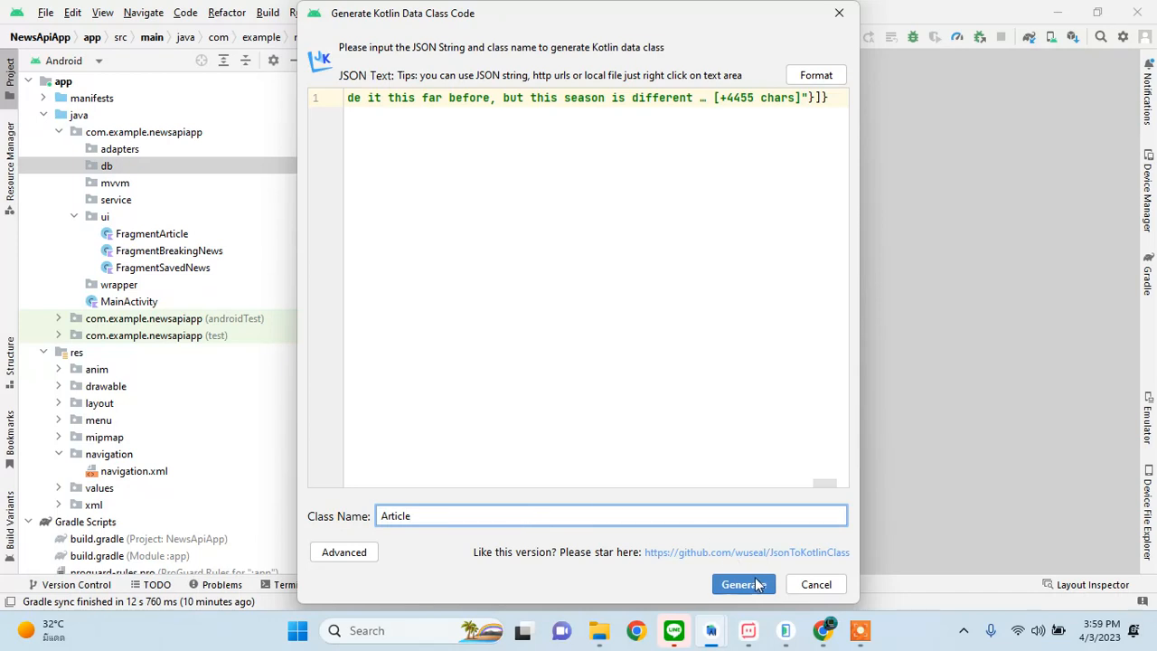
{"action": "left_click", "coordinate": [815, 584]}
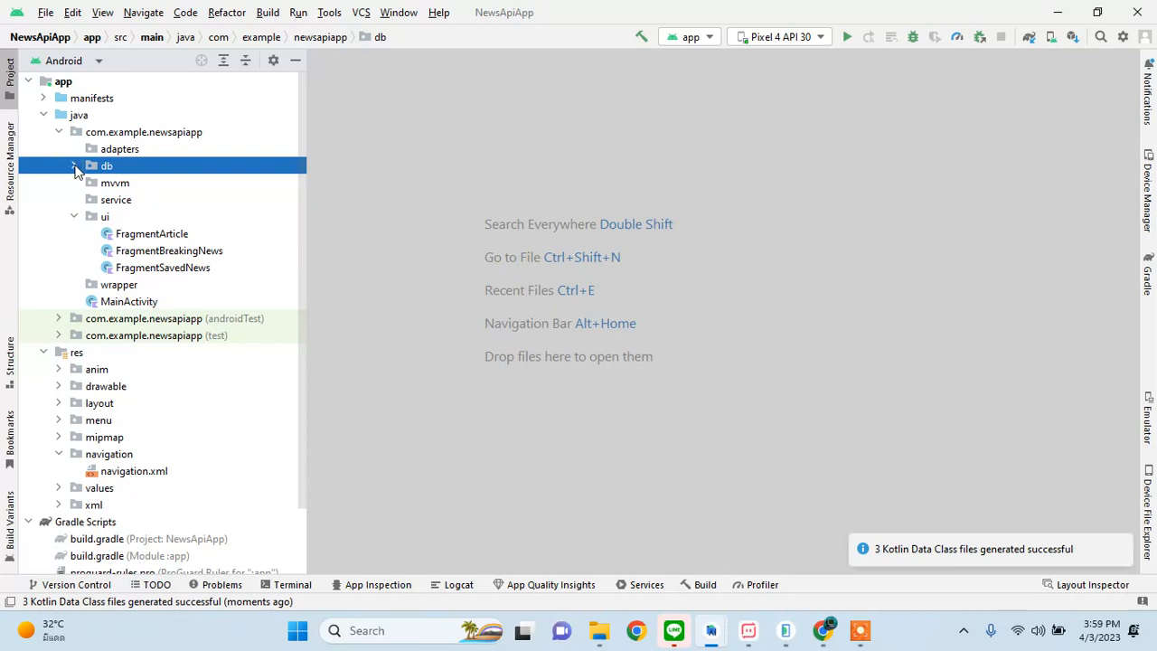
- Expand db and open ArticleX, Article and Source, returning to Article
{"action": "left_click", "coordinate": [74, 166]}
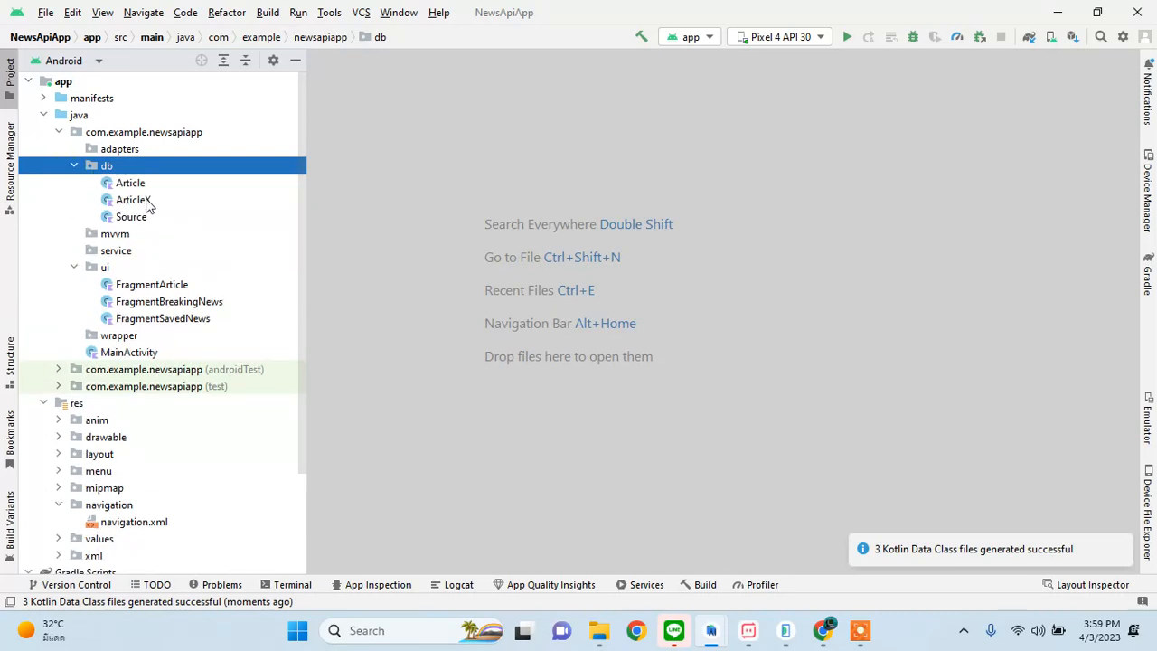
{"action": "double_click", "coordinate": [133, 199]}
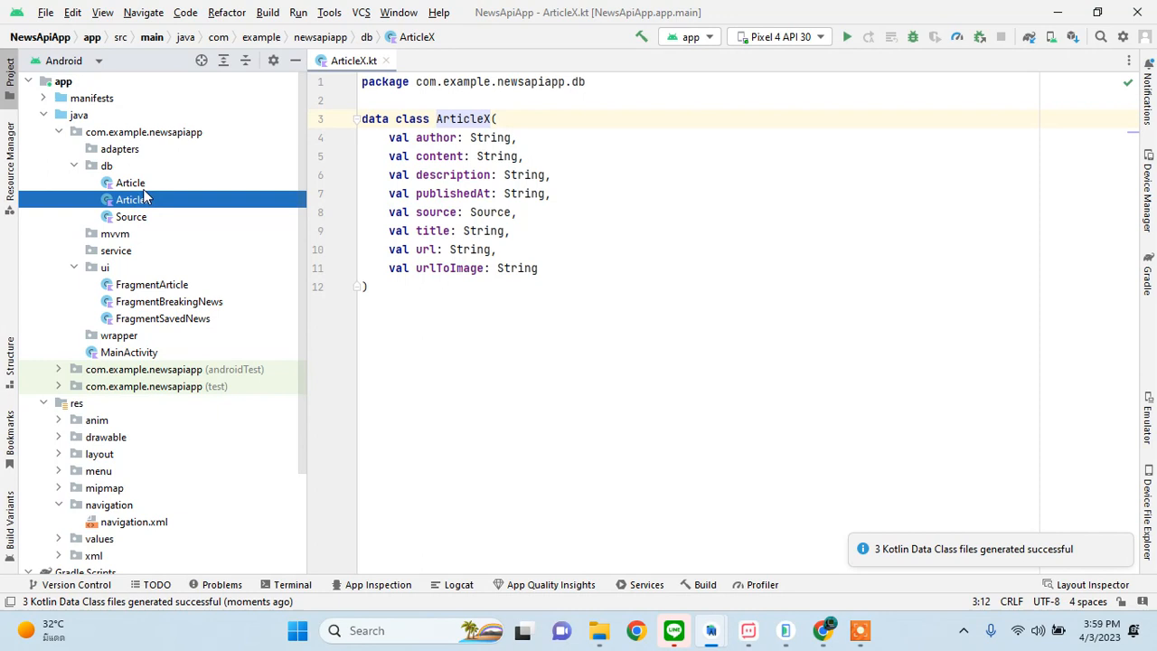
{"action": "double_click", "coordinate": [131, 182]}
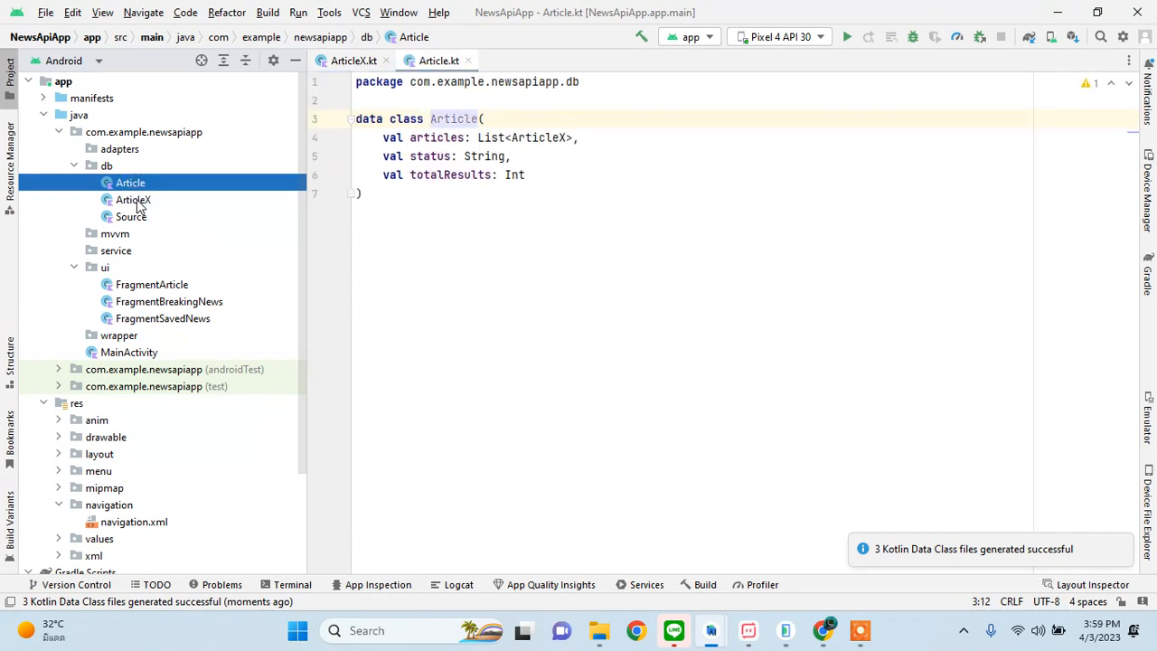
{"action": "double_click", "coordinate": [131, 216]}
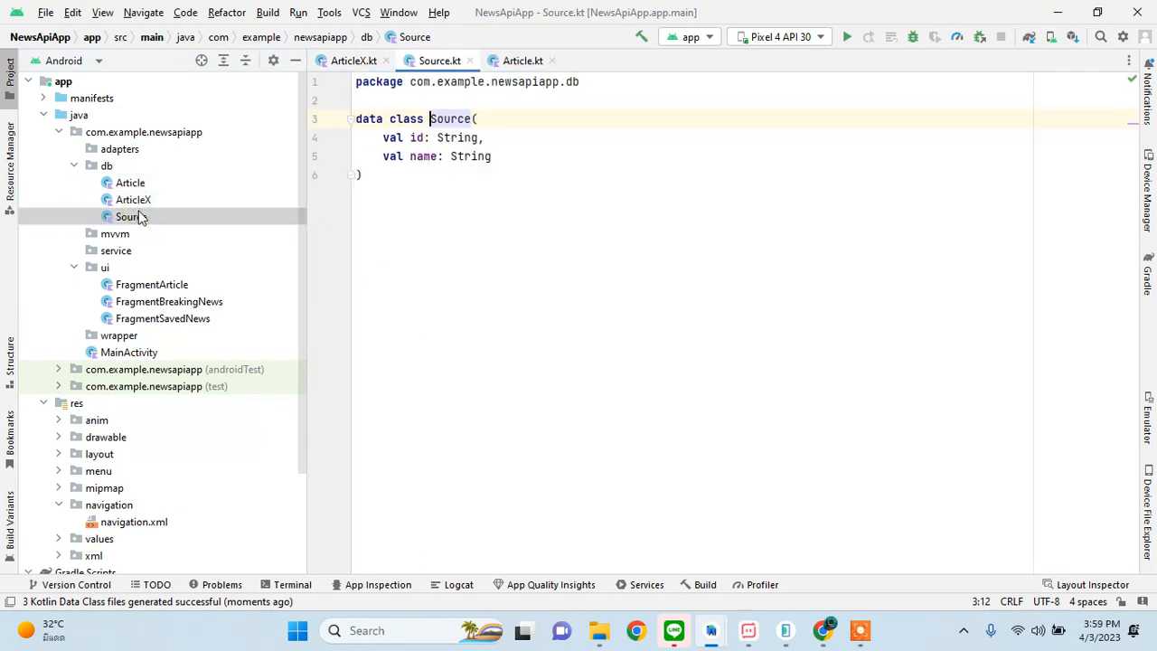
{"action": "left_click", "coordinate": [130, 183]}
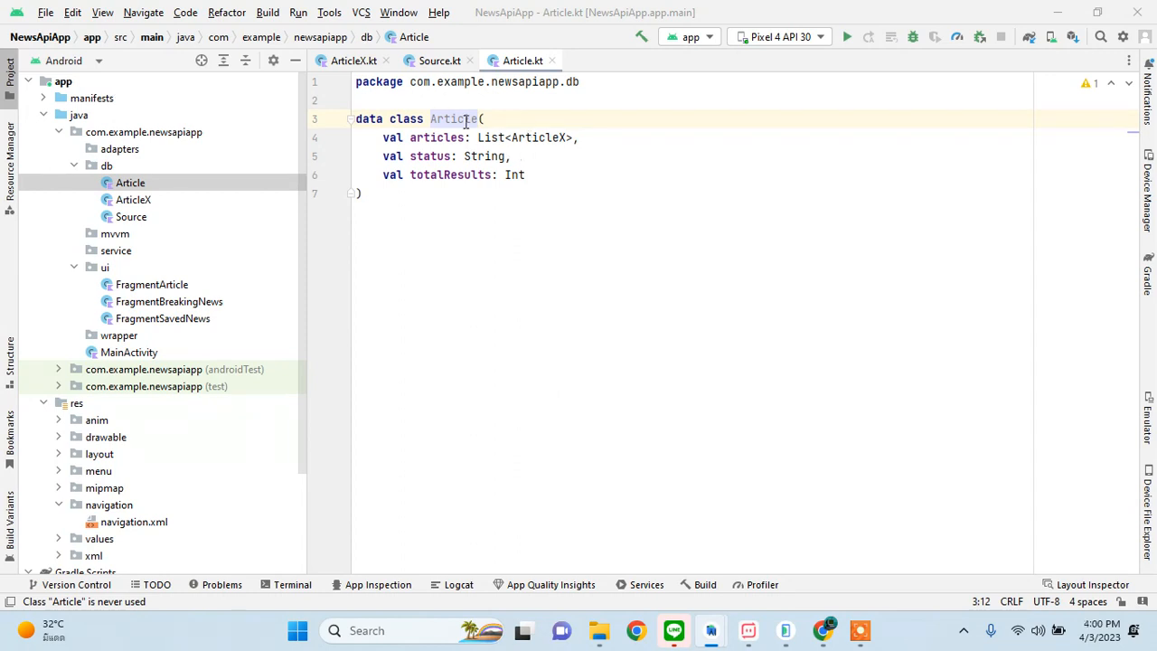
- Change the class name to News and refactor-rename Article.kt to News.kt
{"action": "type", "text": "News"}
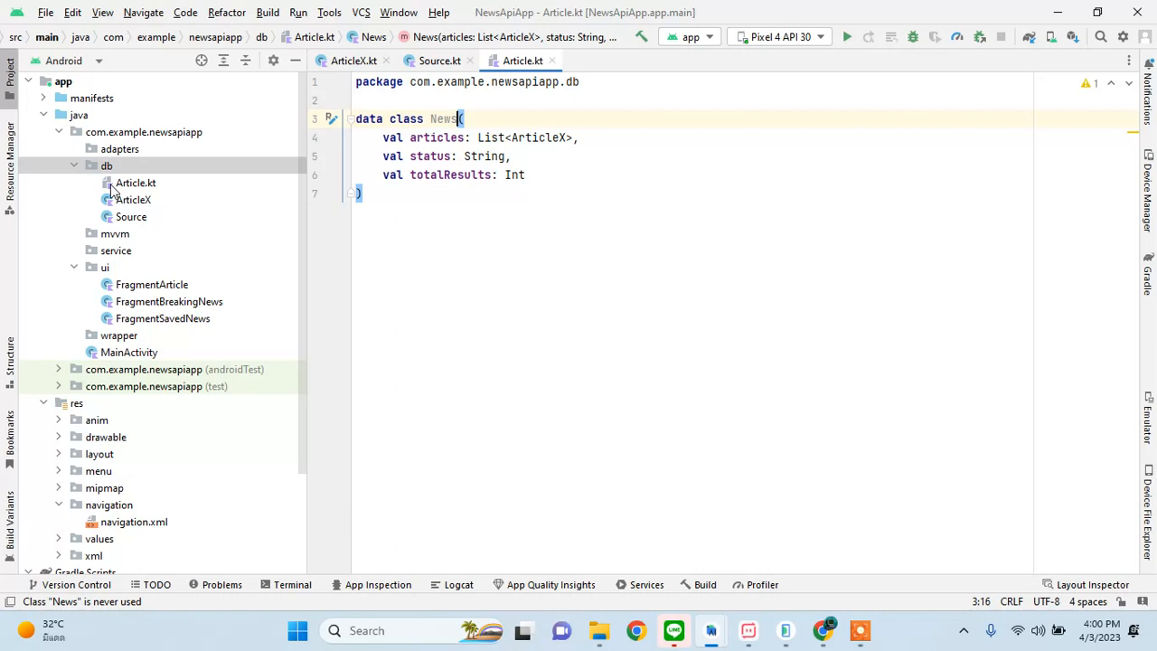
{"action": "right_click", "coordinate": [106, 182]}
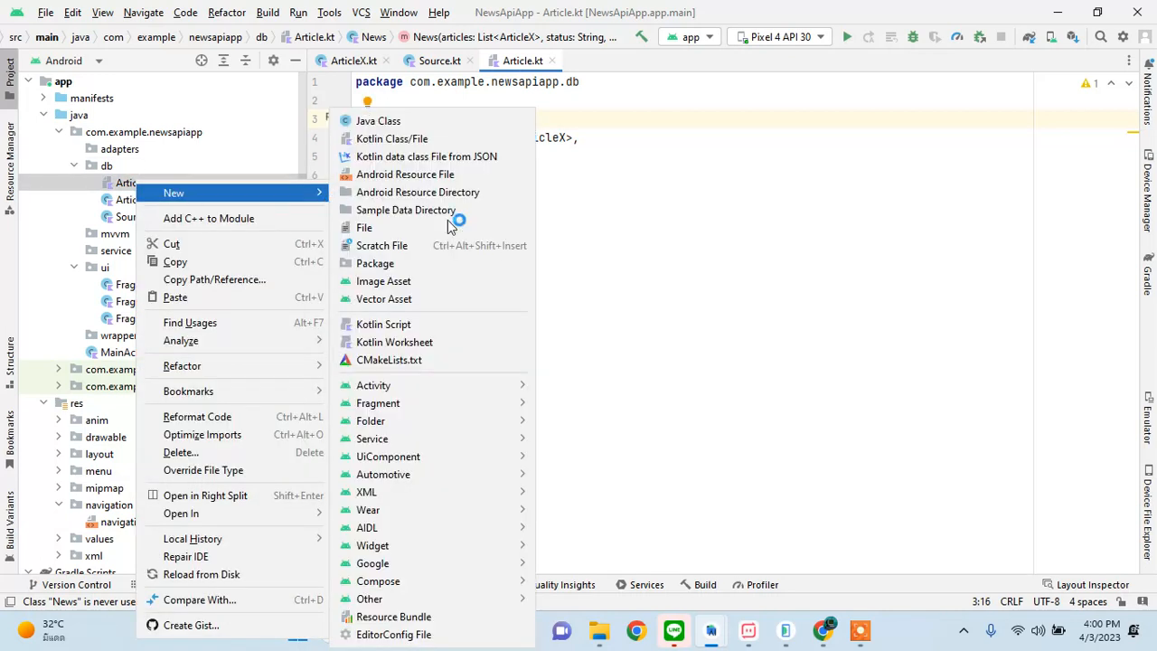
{"action": "mouse_move", "coordinate": [189, 390]}
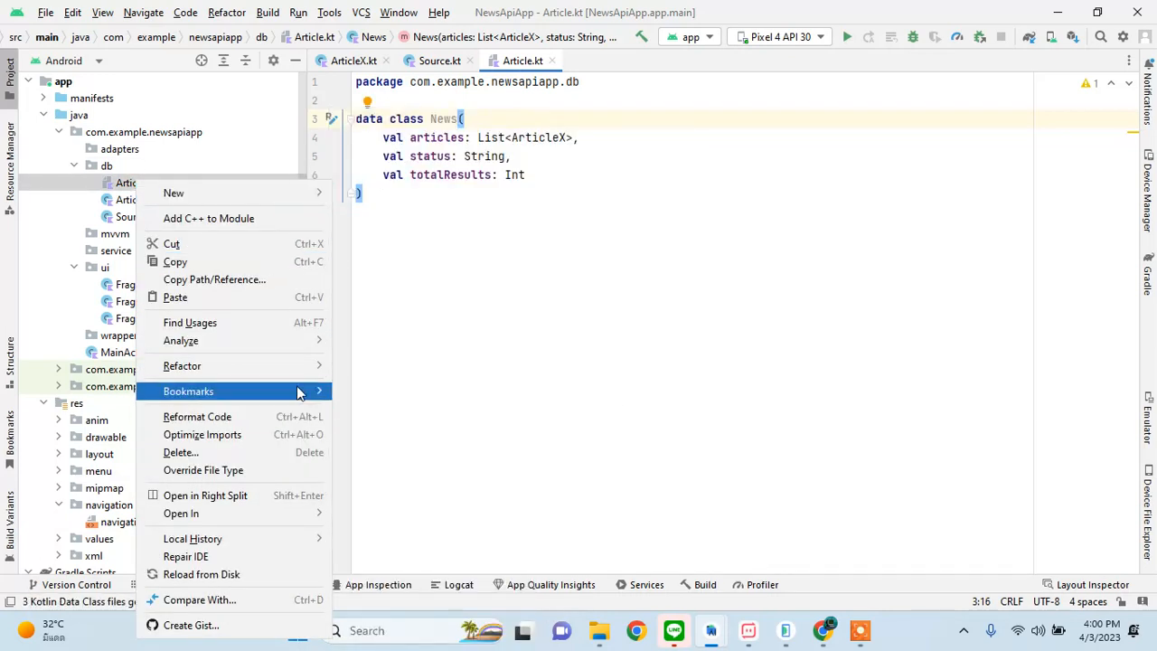
{"action": "left_click", "coordinate": [182, 365]}
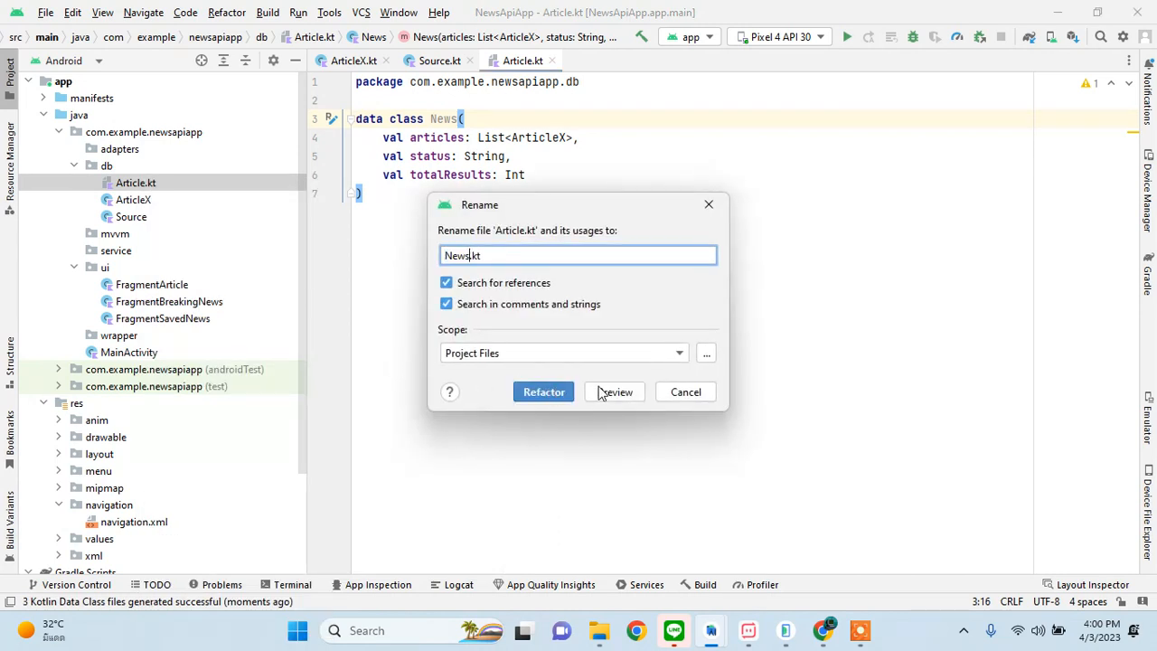
{"action": "left_click", "coordinate": [543, 391]}
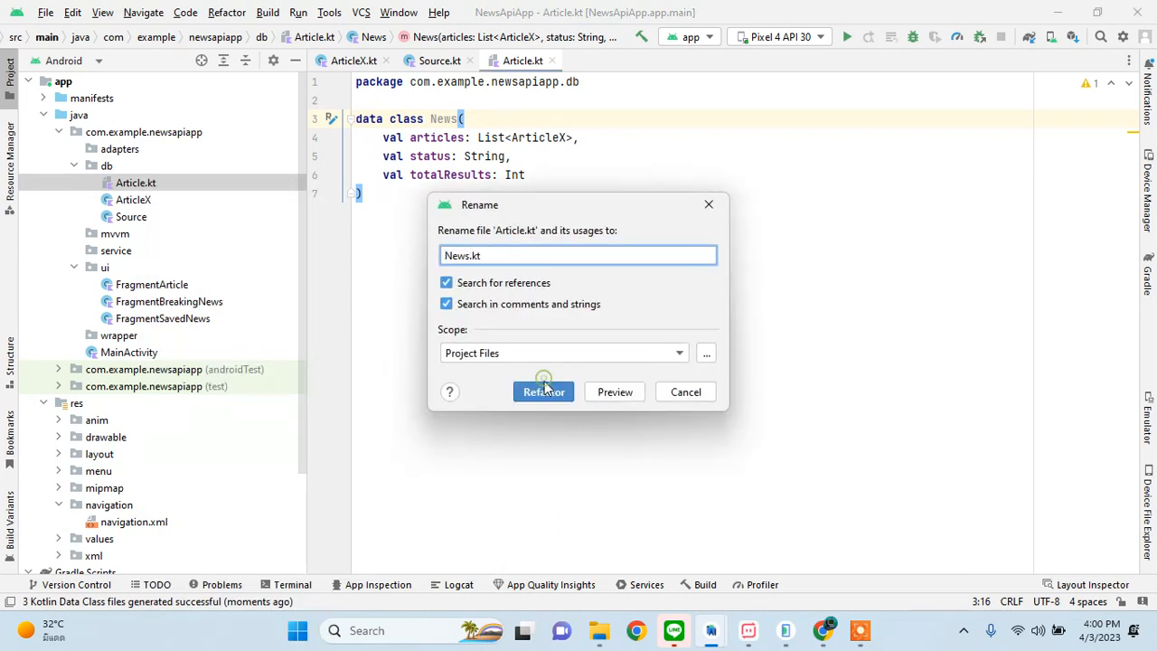
{"action": "left_click", "coordinate": [543, 391]}
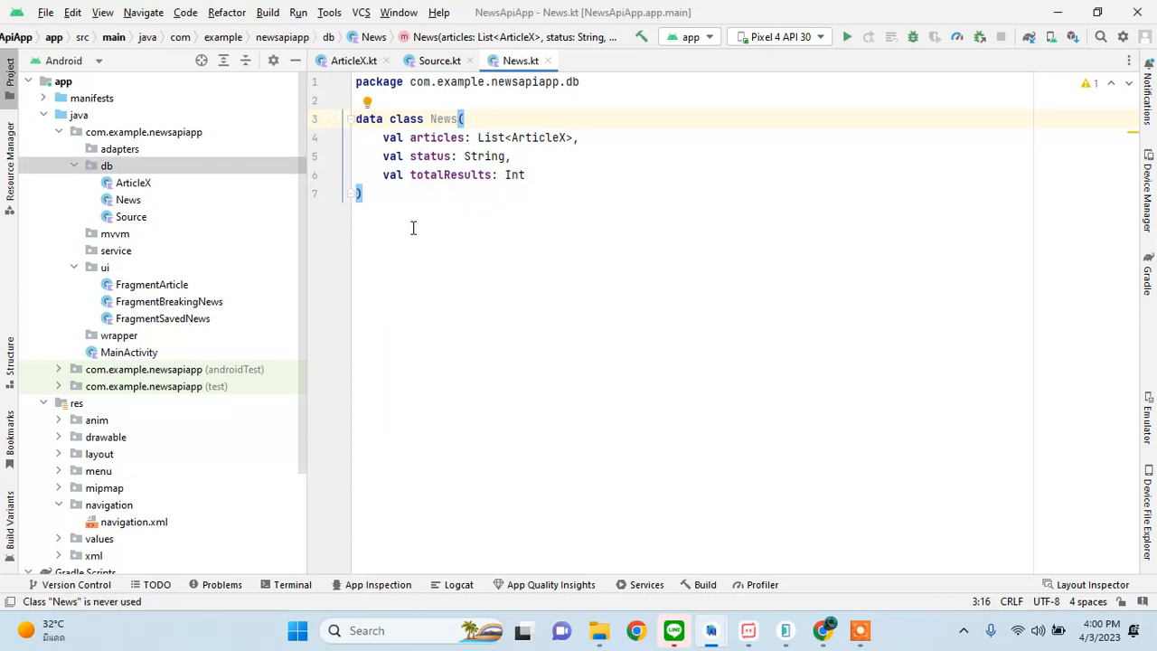
{"action": "right_click", "coordinate": [133, 182]}
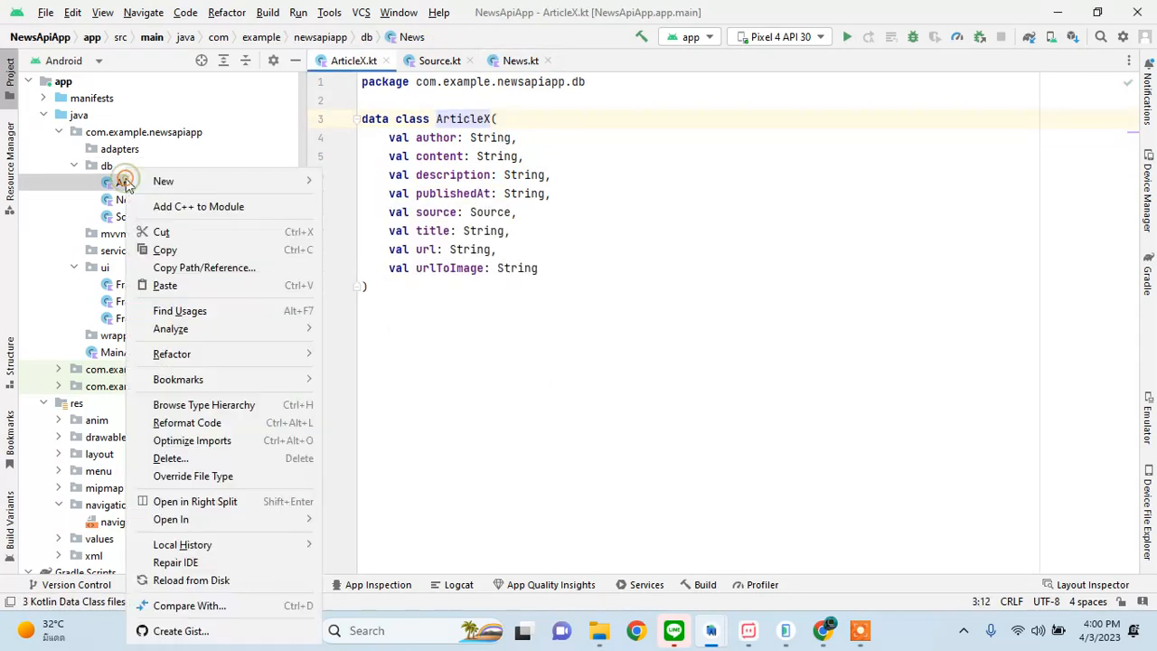
{"action": "left_click", "coordinate": [163, 181]}
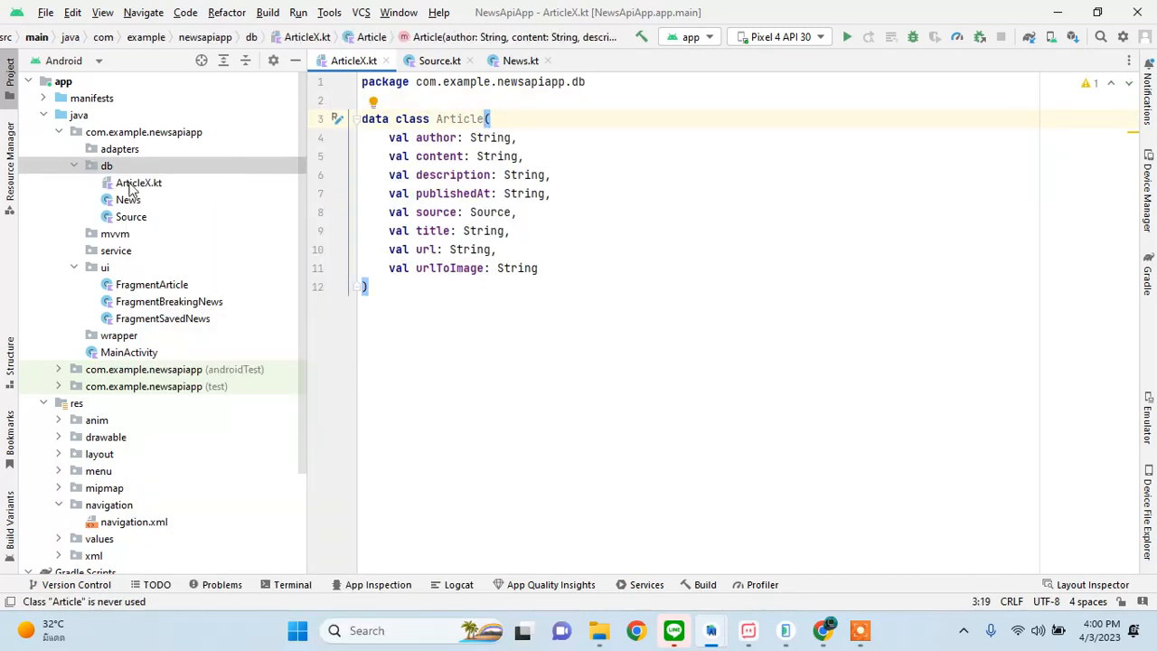
{"action": "right_click", "coordinate": [138, 182]}
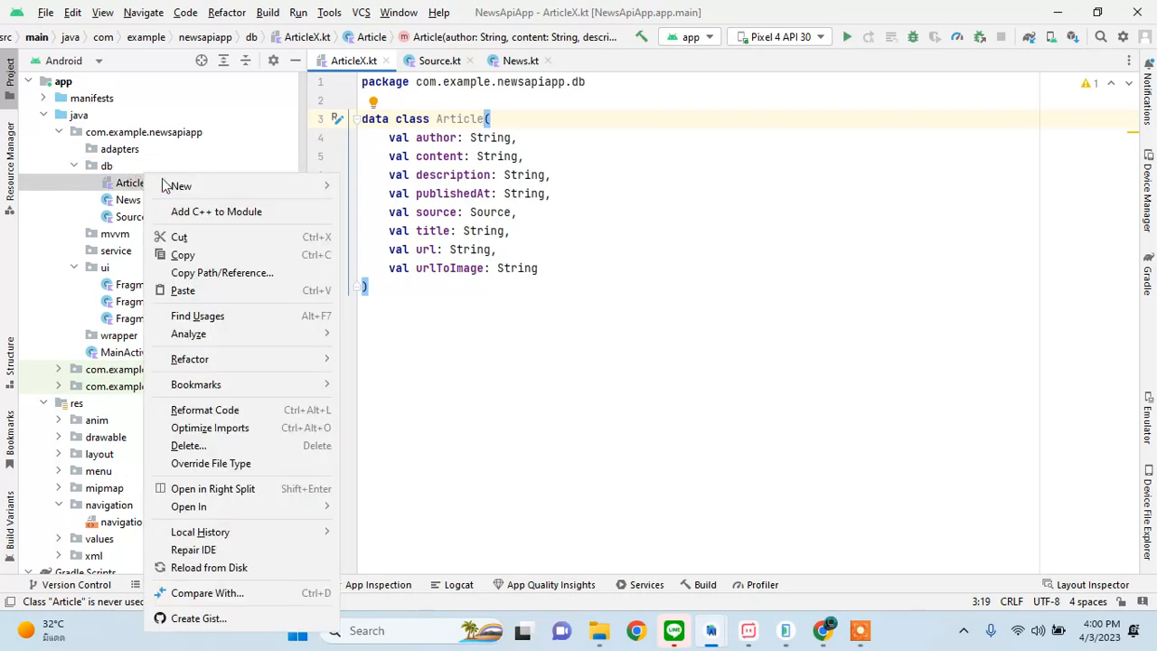
{"action": "left_click", "coordinate": [181, 185]}
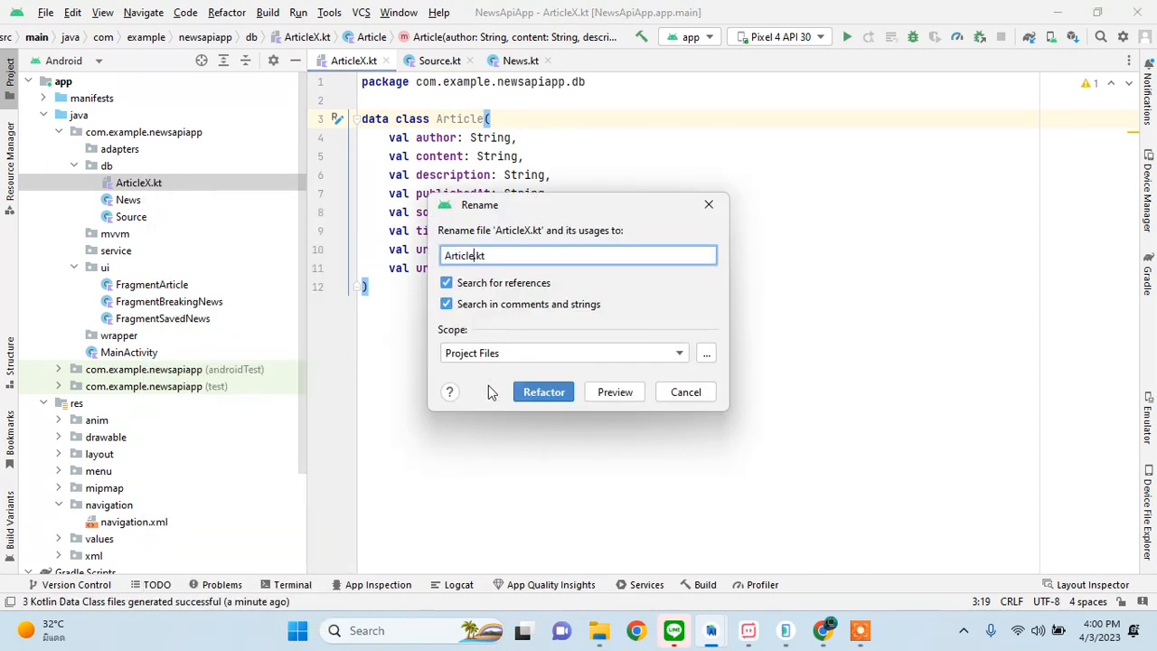
{"action": "left_click", "coordinate": [543, 392]}
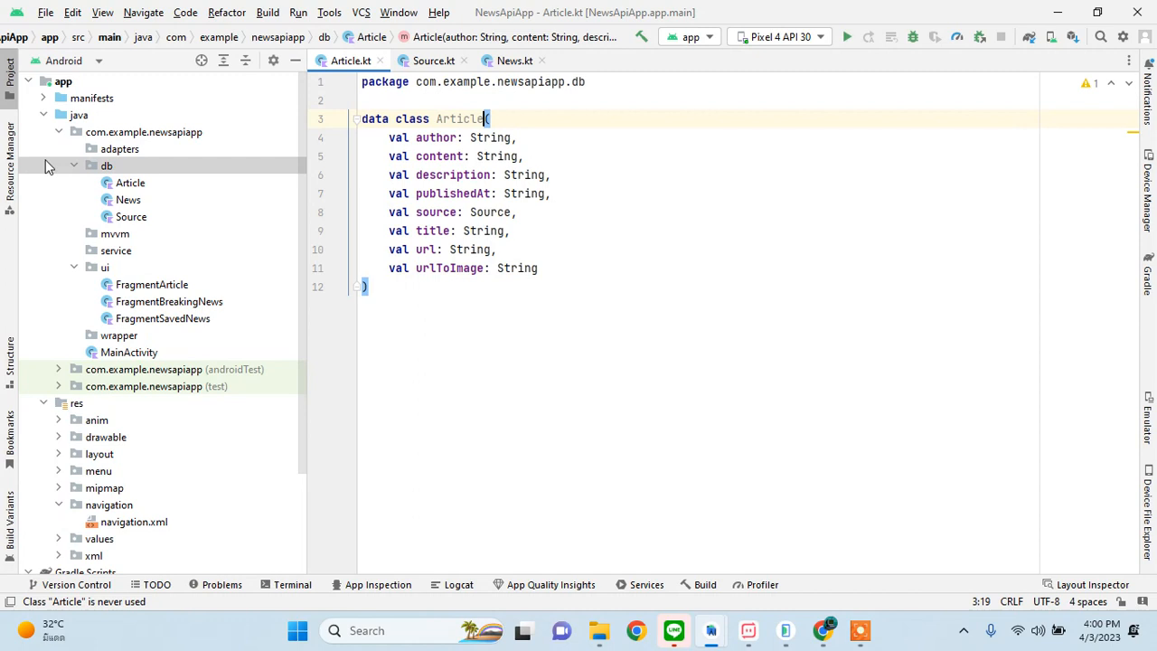
{"action": "left_click", "coordinate": [107, 166]}
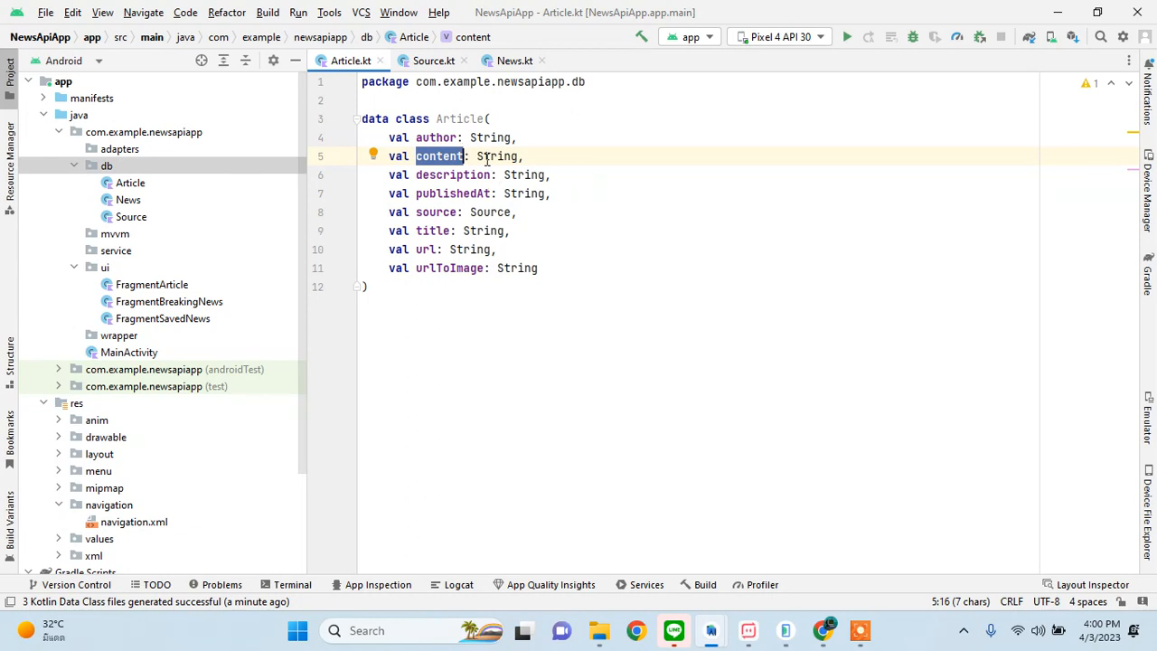
{"action": "left_click", "coordinate": [434, 138]}
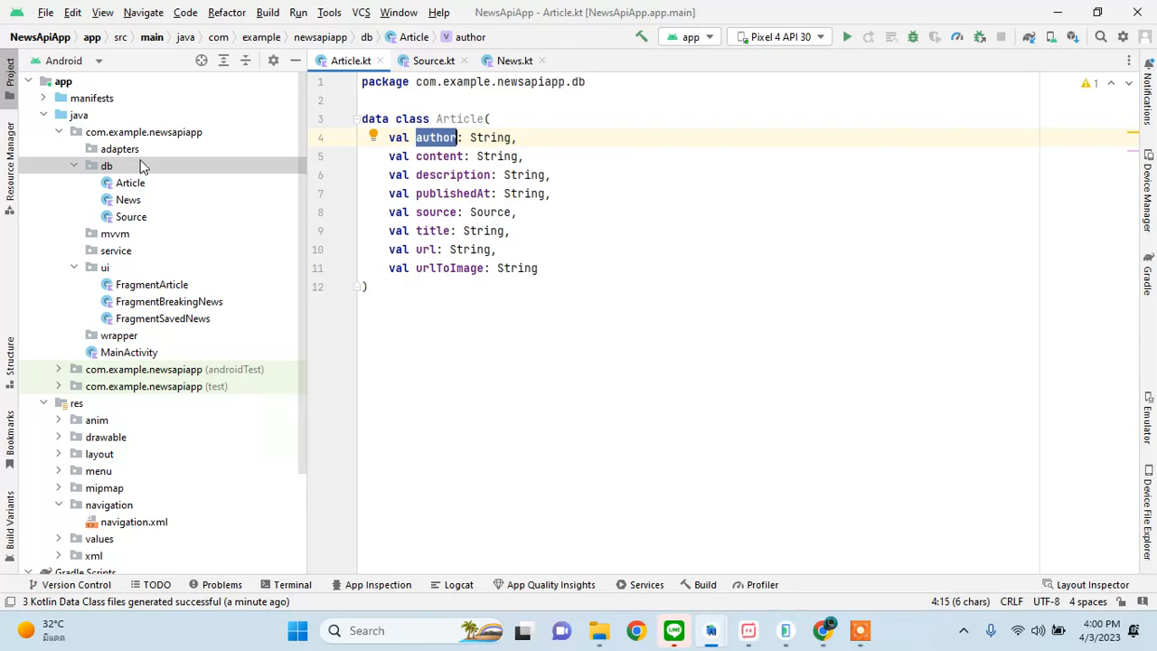
{"action": "mouse_move", "coordinate": [134, 169]}
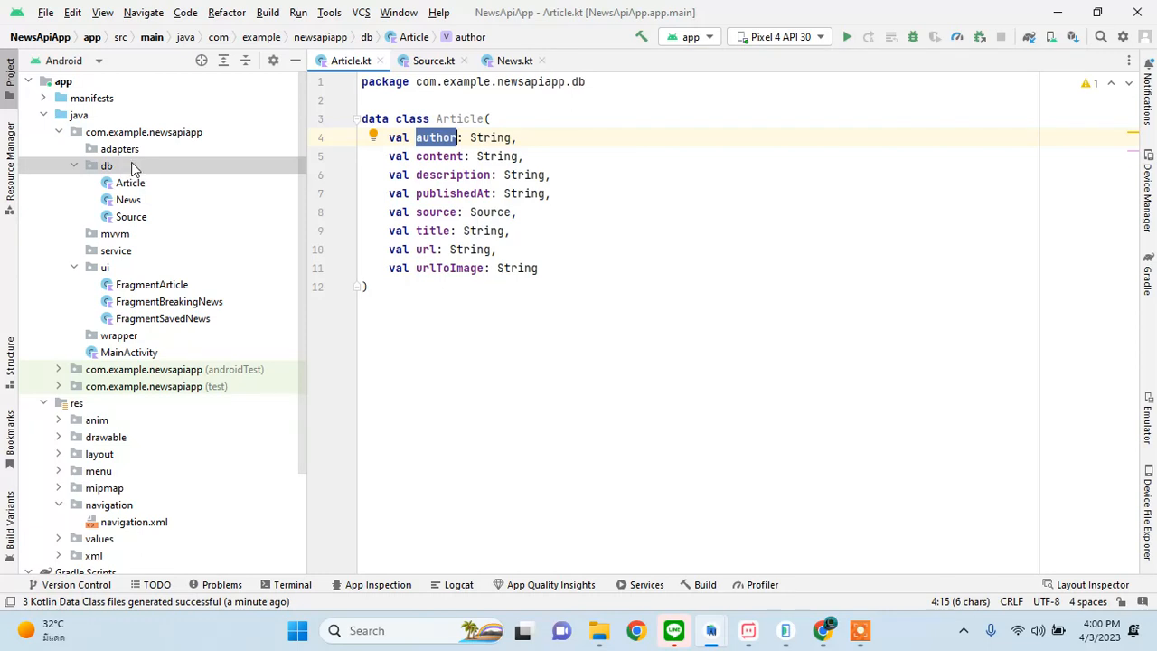
- Create a SavedArticle data class file in db and copy Article's field declarations into it
{"action": "right_click", "coordinate": [107, 165]}
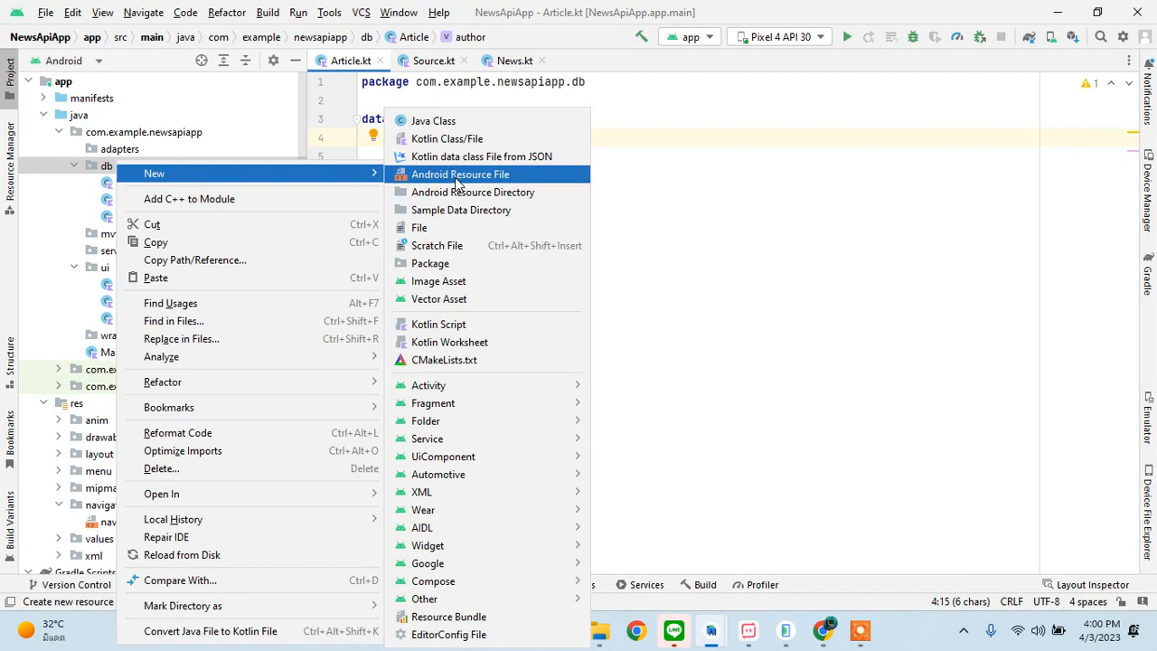
{"action": "mouse_move", "coordinate": [446, 139]}
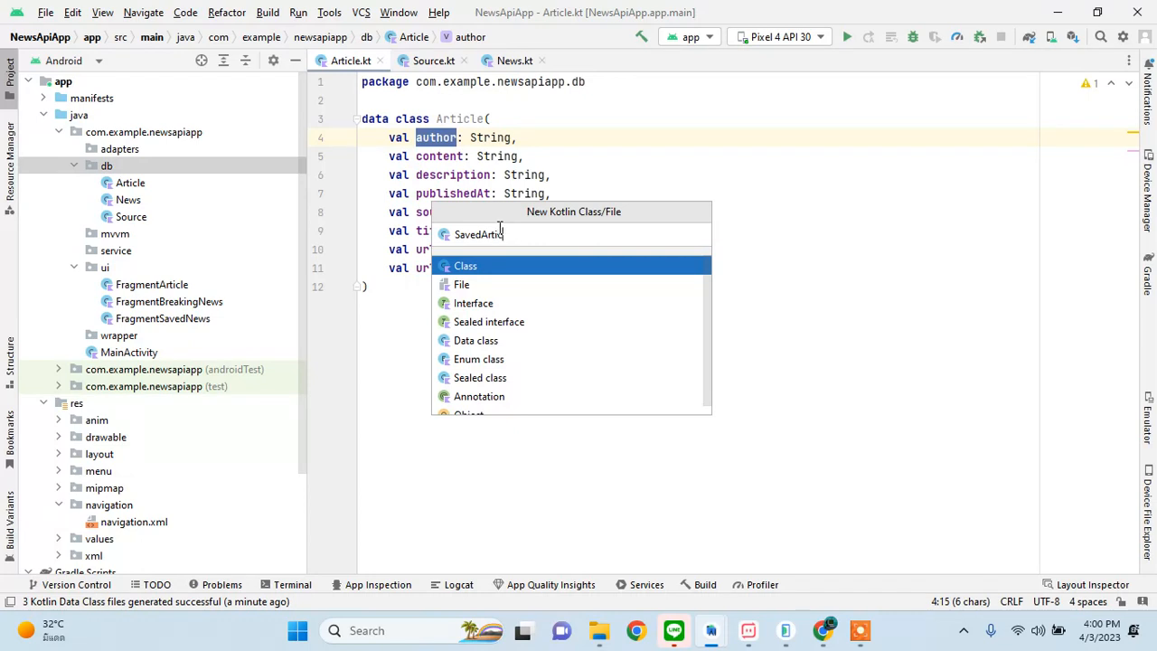
{"action": "left_click", "coordinate": [465, 265]}
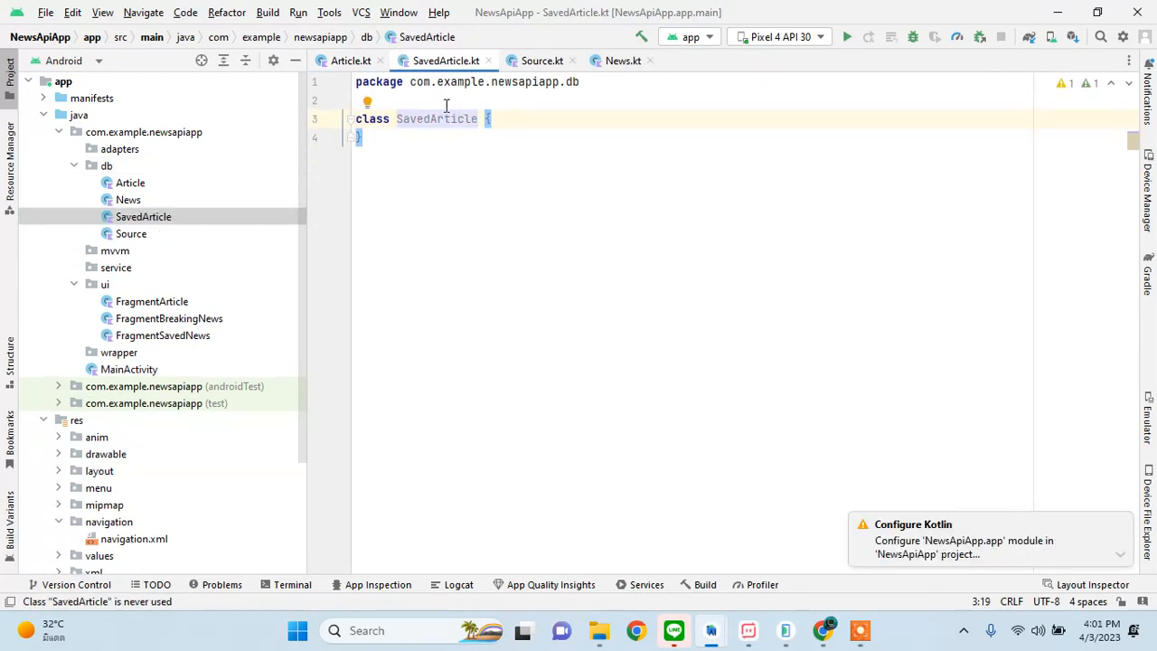
{"action": "type", "text": "data"}
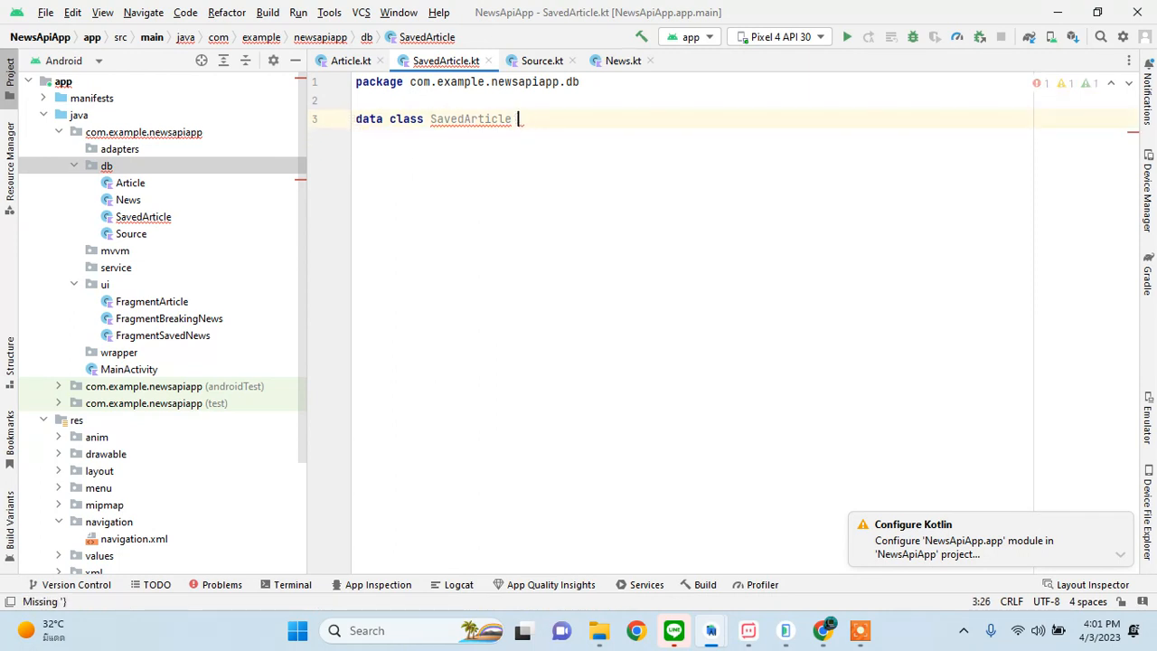
{"action": "type", "text": "("}
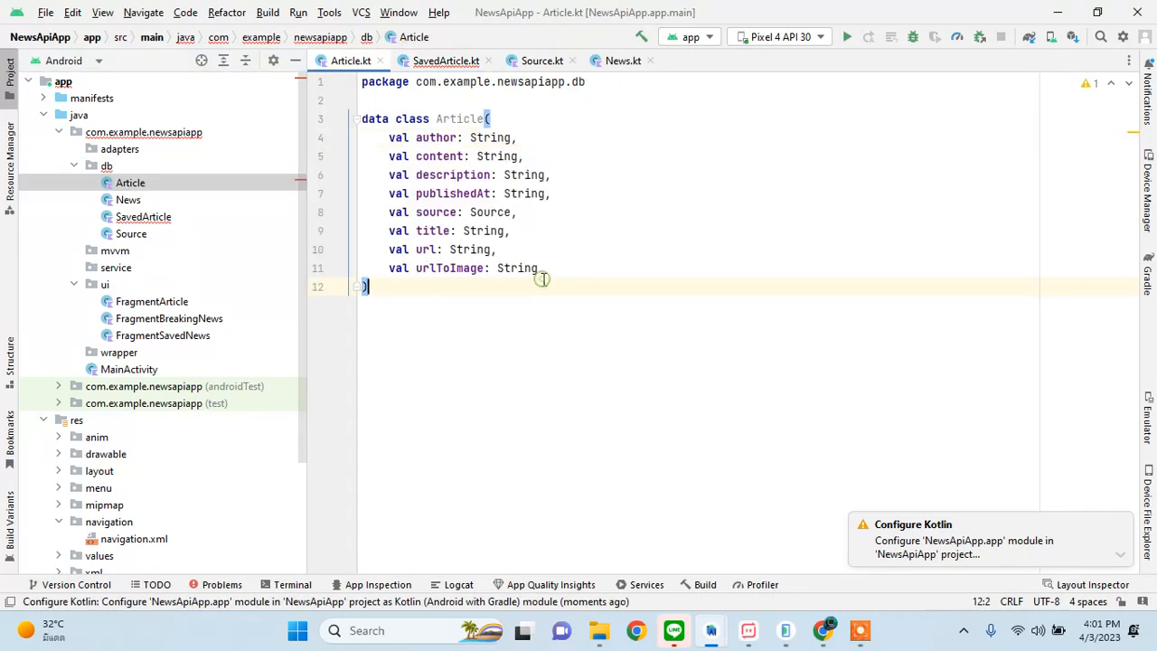
{"action": "left_click_drag", "start_coordinate": [542, 193], "coordinate": [537, 267]}
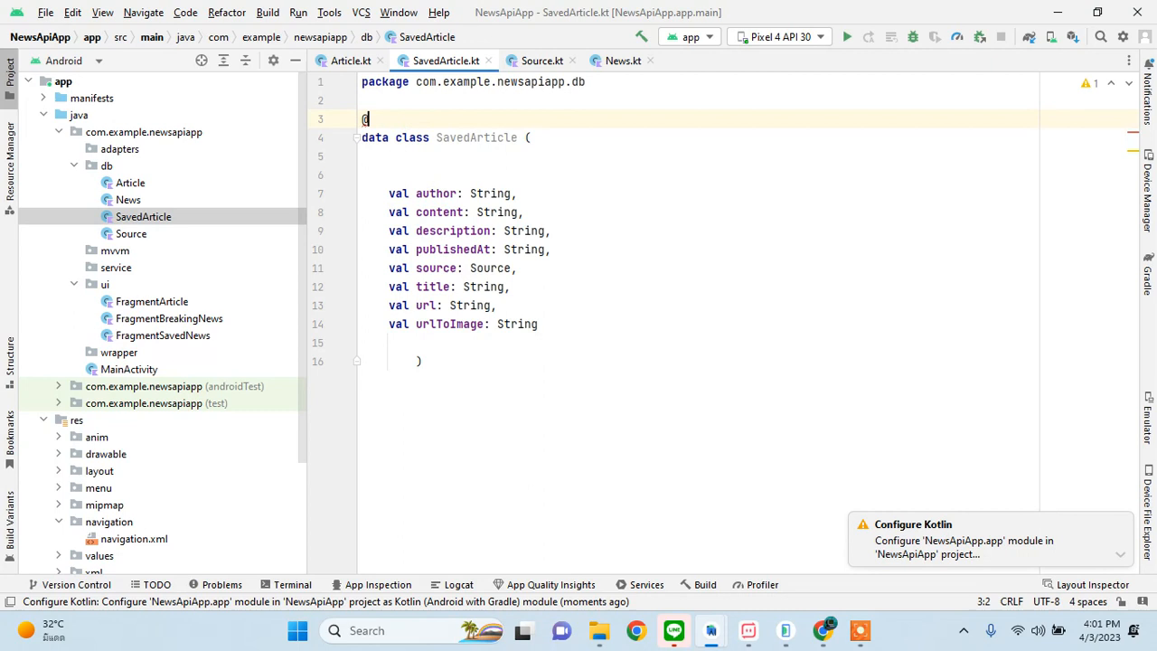
{"action": "type", "text": "Enti"}
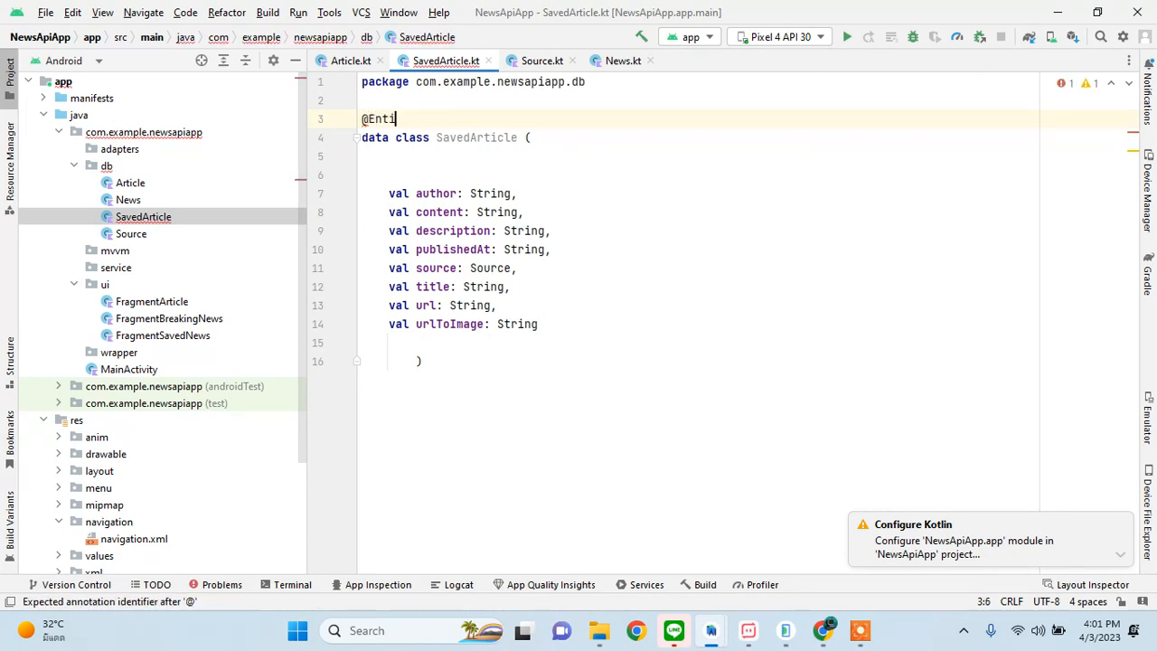
{"action": "type", "text": "ty"}
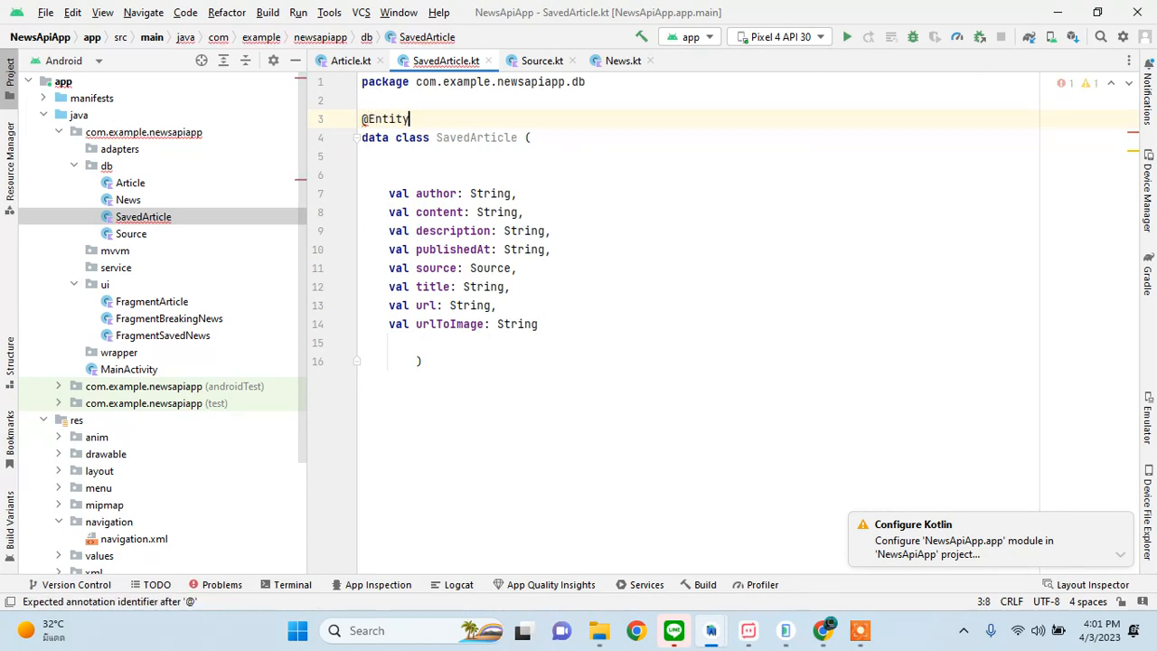
{"action": "type", "text": "()"}
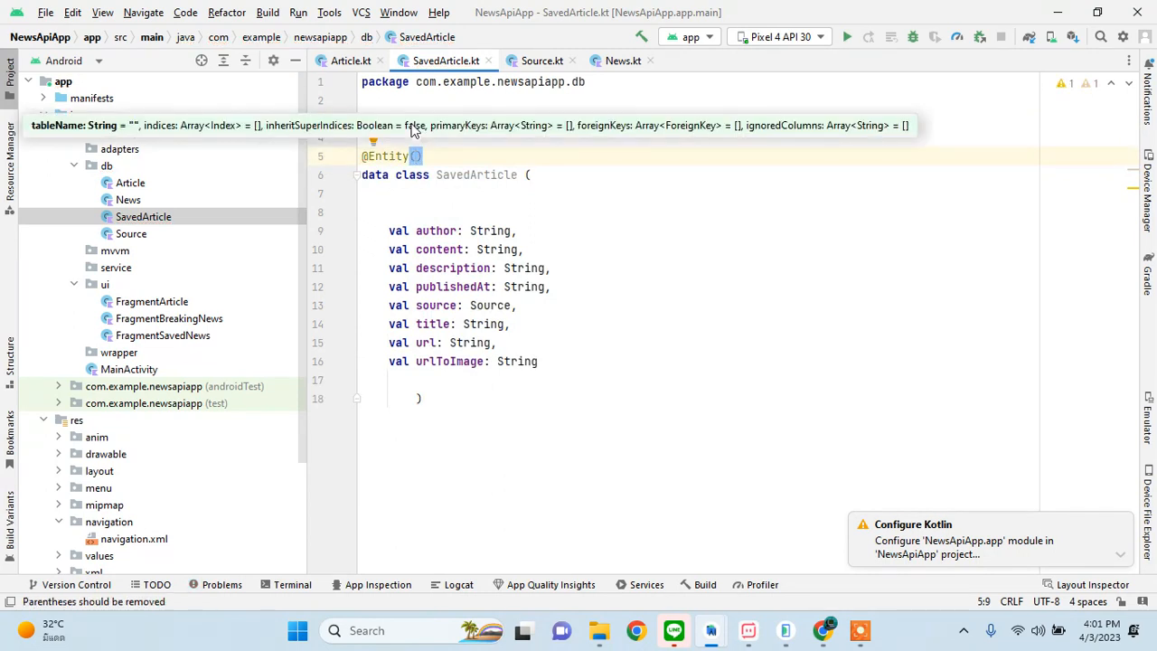
{"action": "type", "text": "(tabl"}
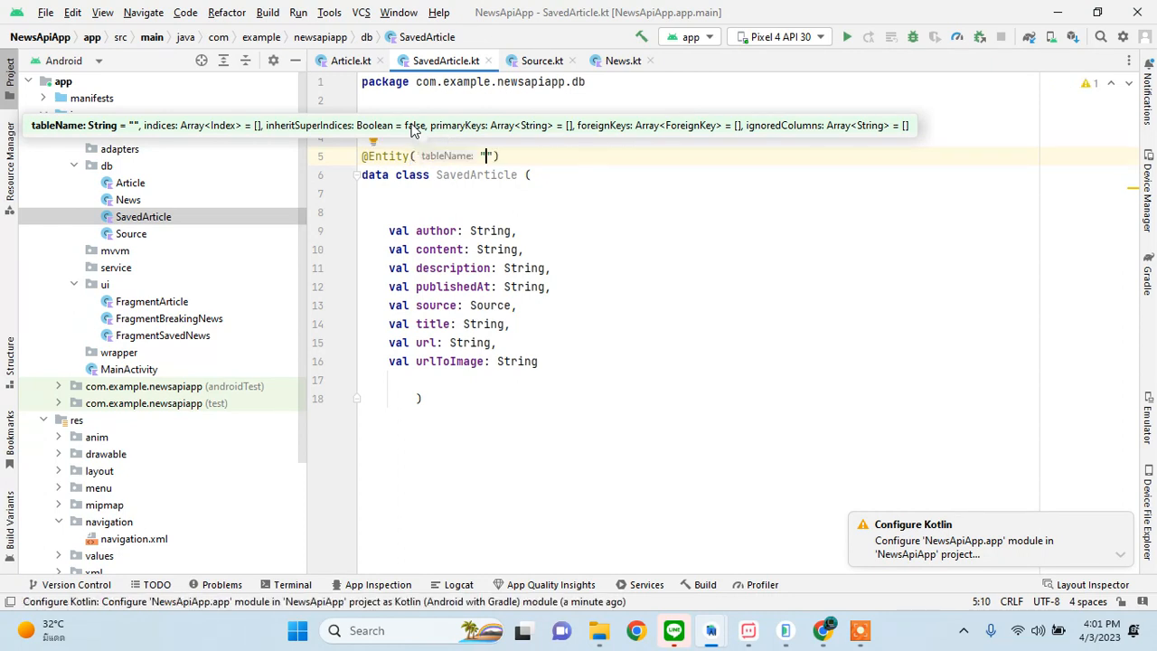
{"action": "type", "text": "NEWS"}
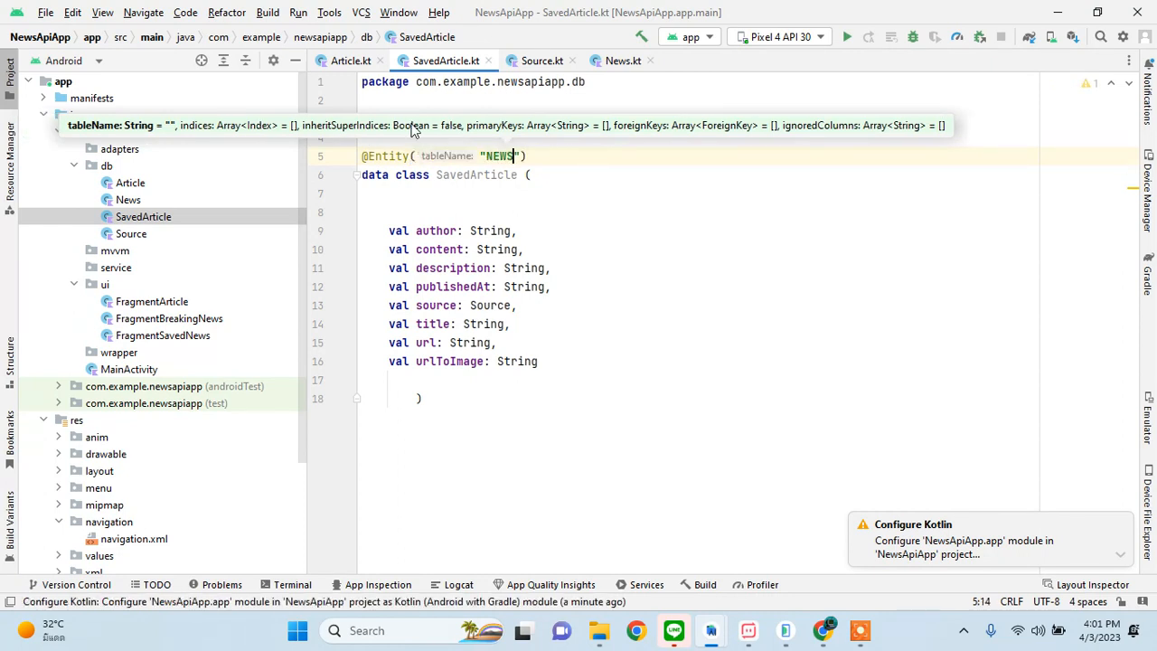
{"action": "type", "text": "ARTICLE"}
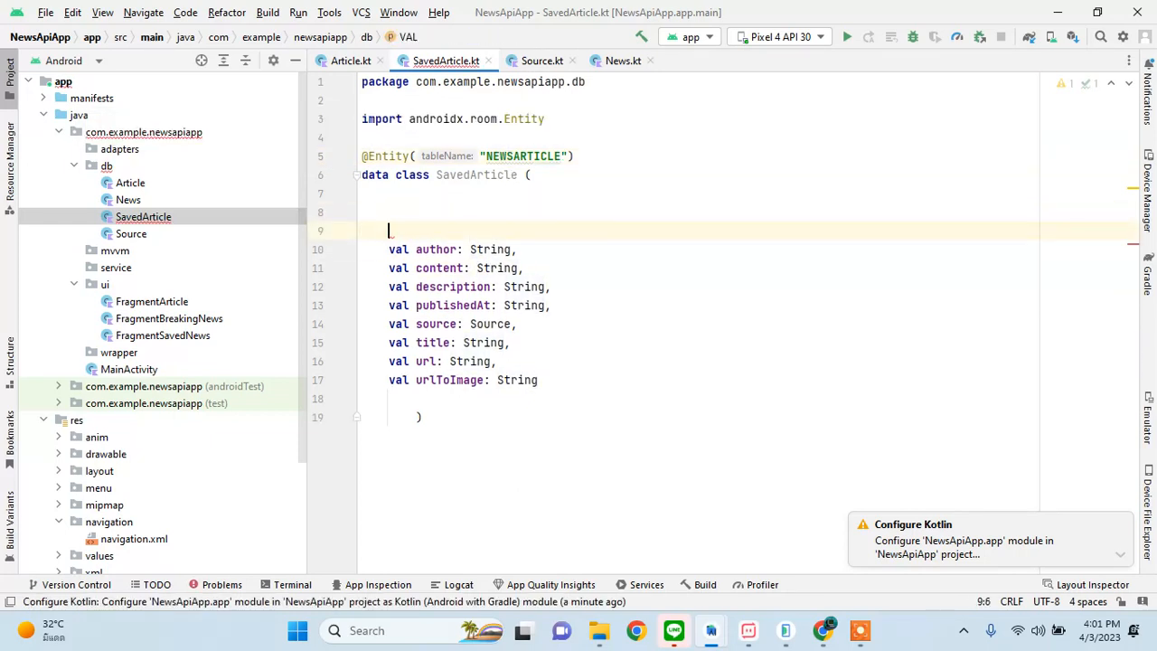
{"action": "type", "text": "val _id :"}
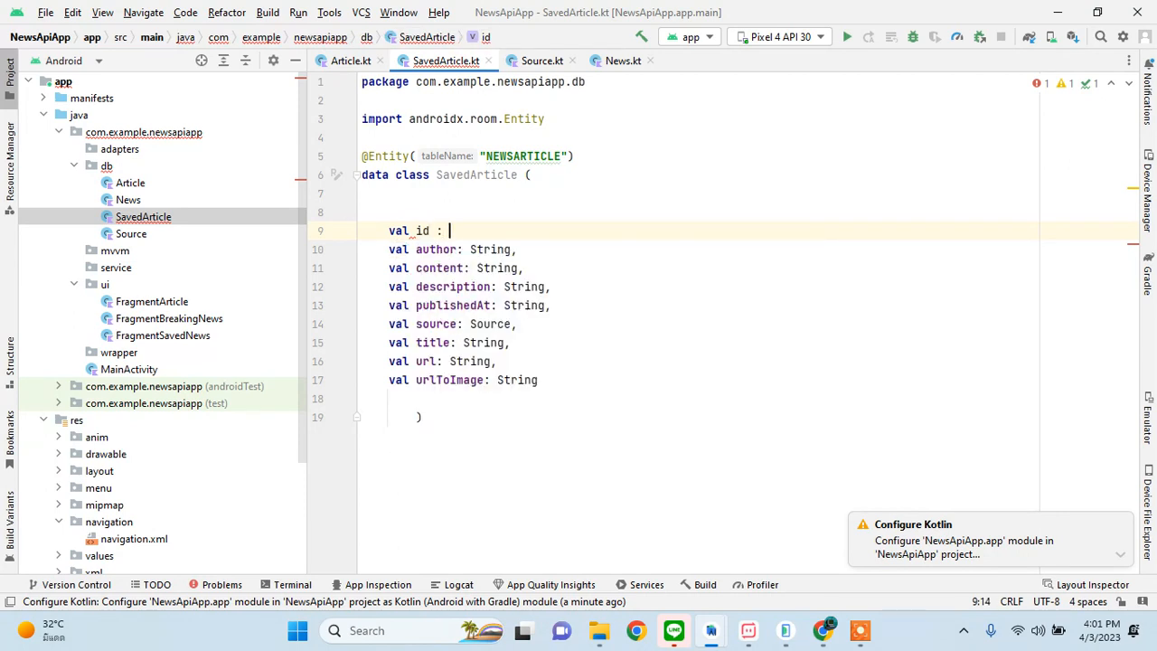
{"action": "type", "text": "Int,"}
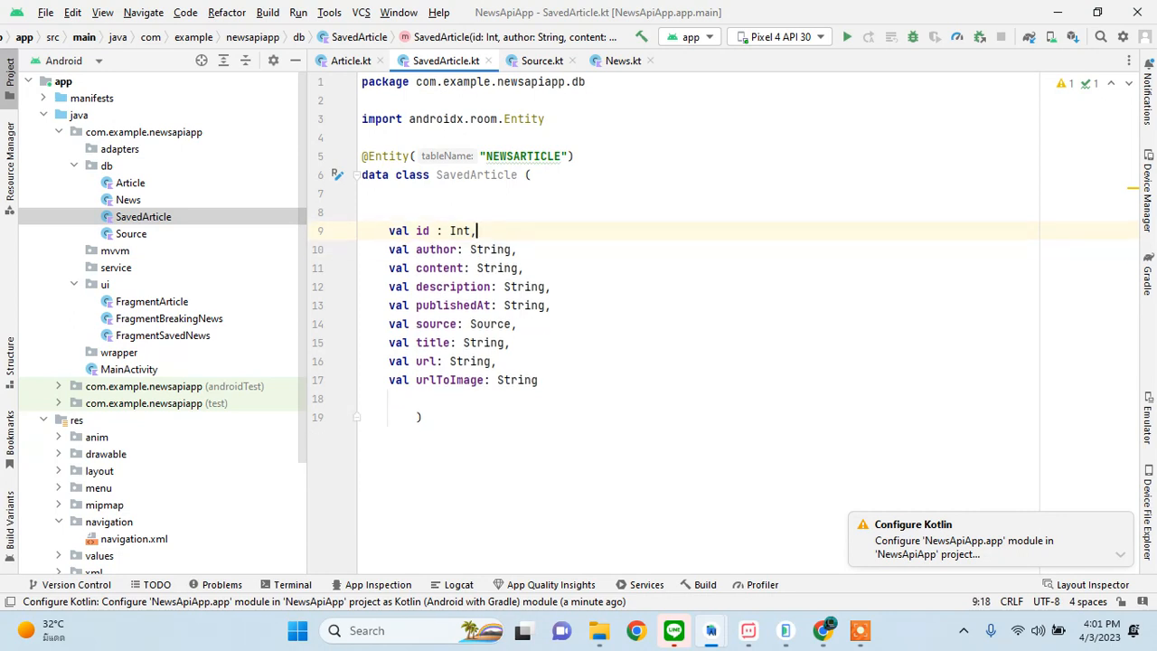
{"action": "type", "text": "@PrimaryKey("}
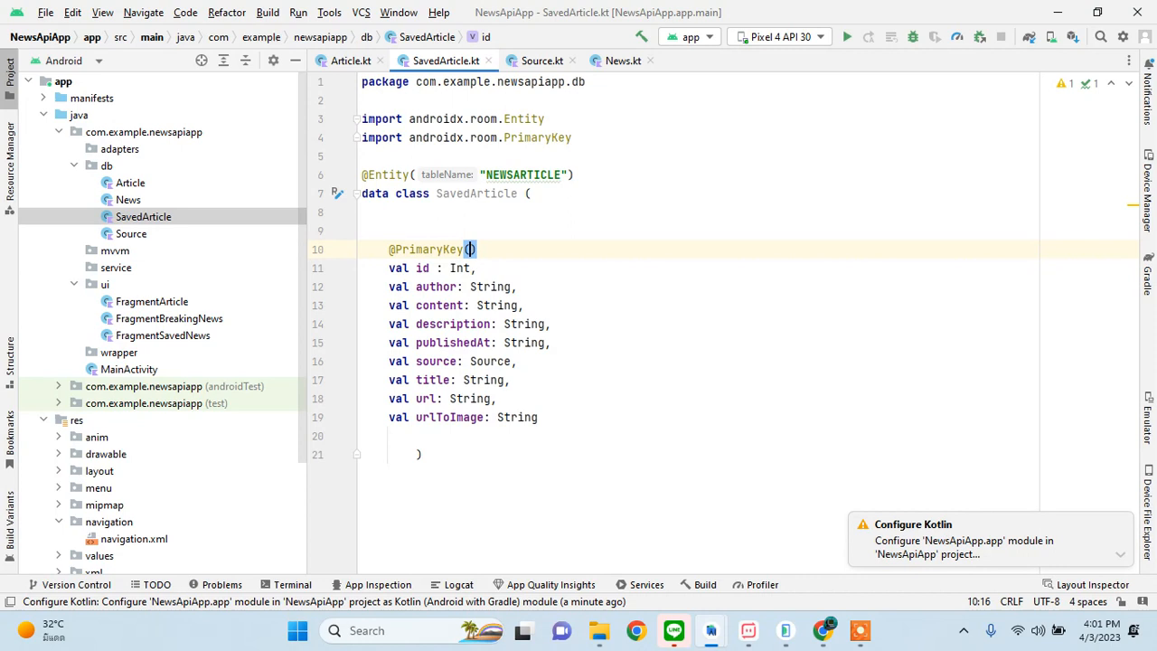
{"action": "type", "text": "autoGenerate = true"}
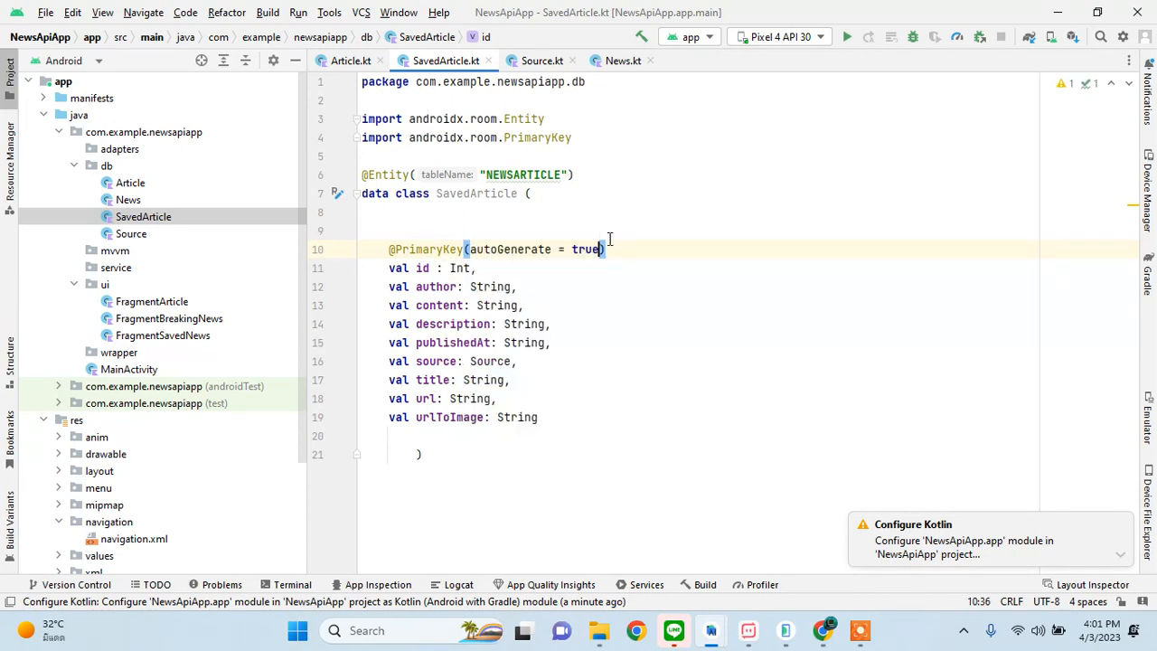
{"action": "type", "text": "@ColumnInfo(\"id"}
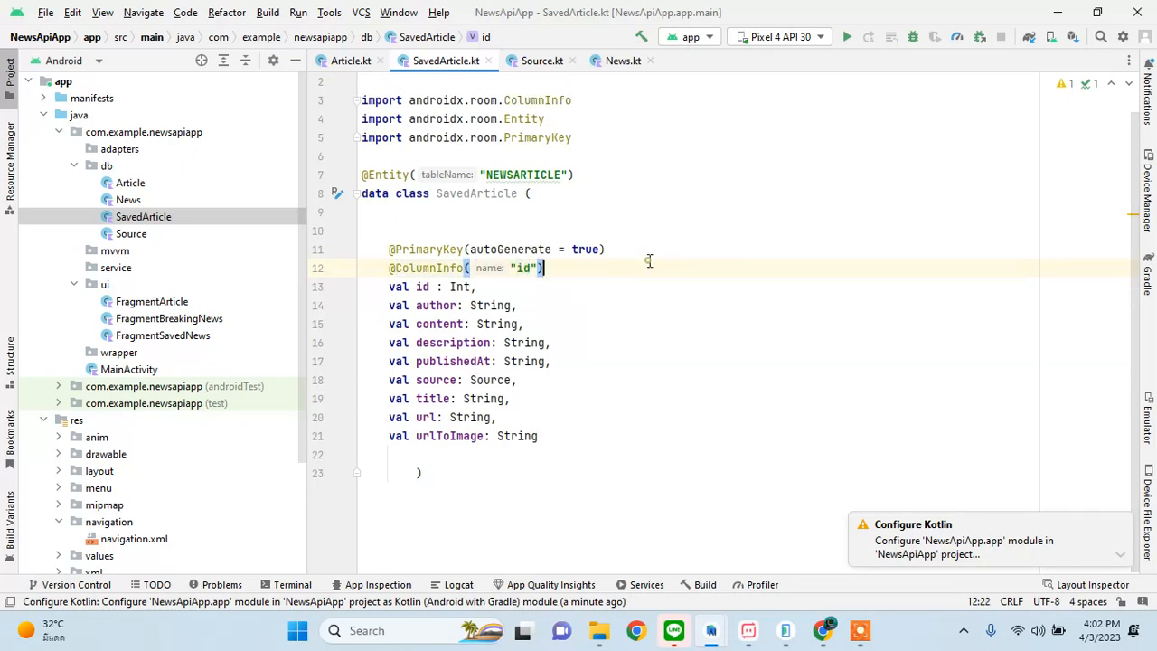
{"action": "left_click", "coordinate": [470, 287]}
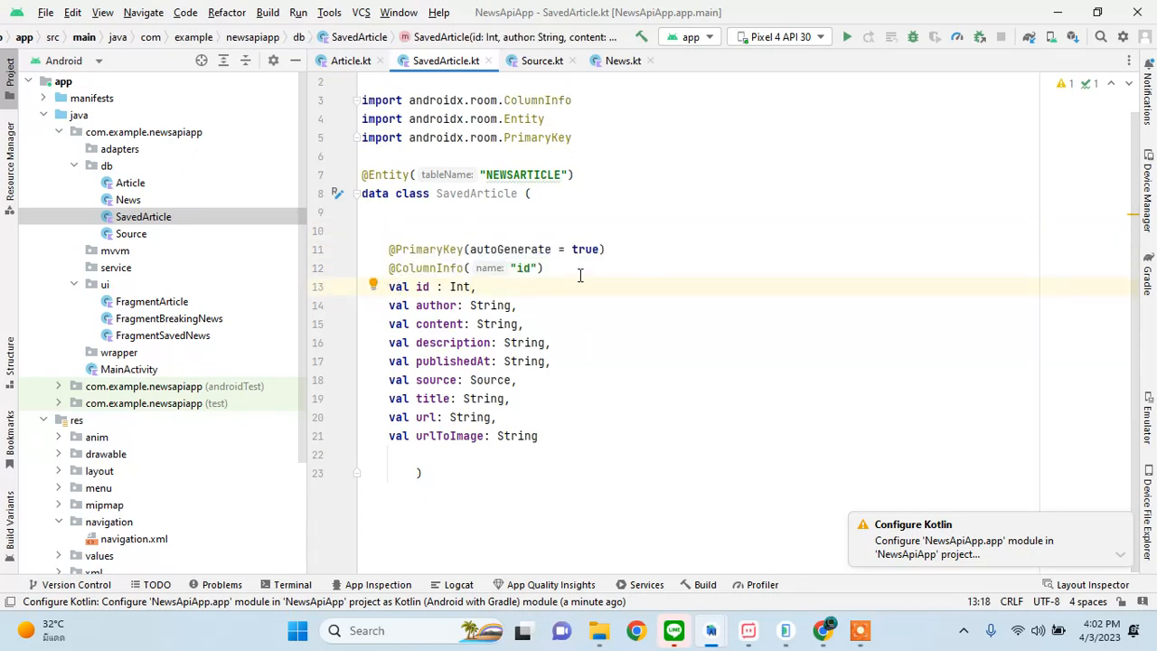
{"action": "left_click", "coordinate": [476, 286]}
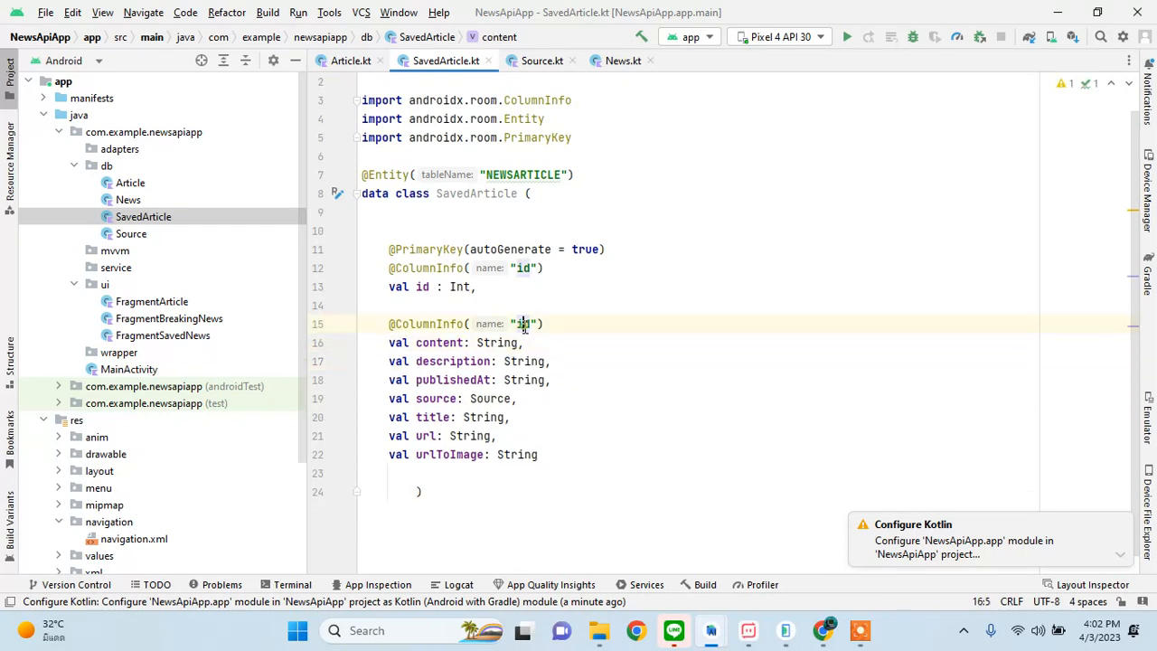
{"action": "type", "text": "content"}
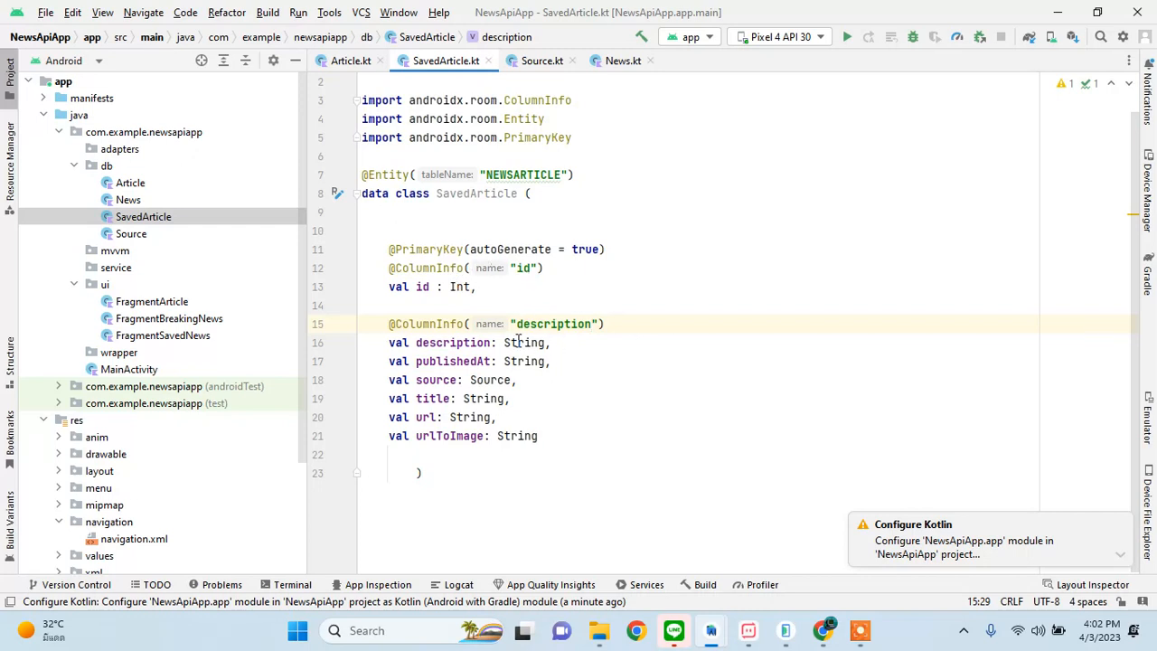
{"action": "mouse_move", "coordinate": [504, 351]}
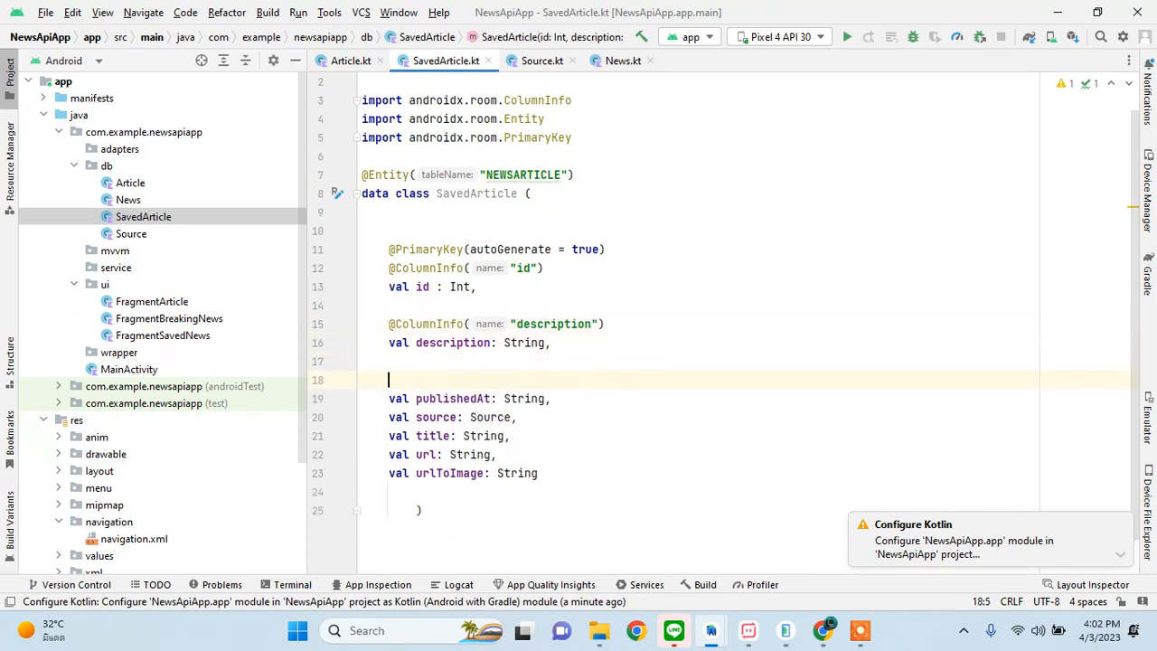
{"action": "left_click", "coordinate": [549, 323]}
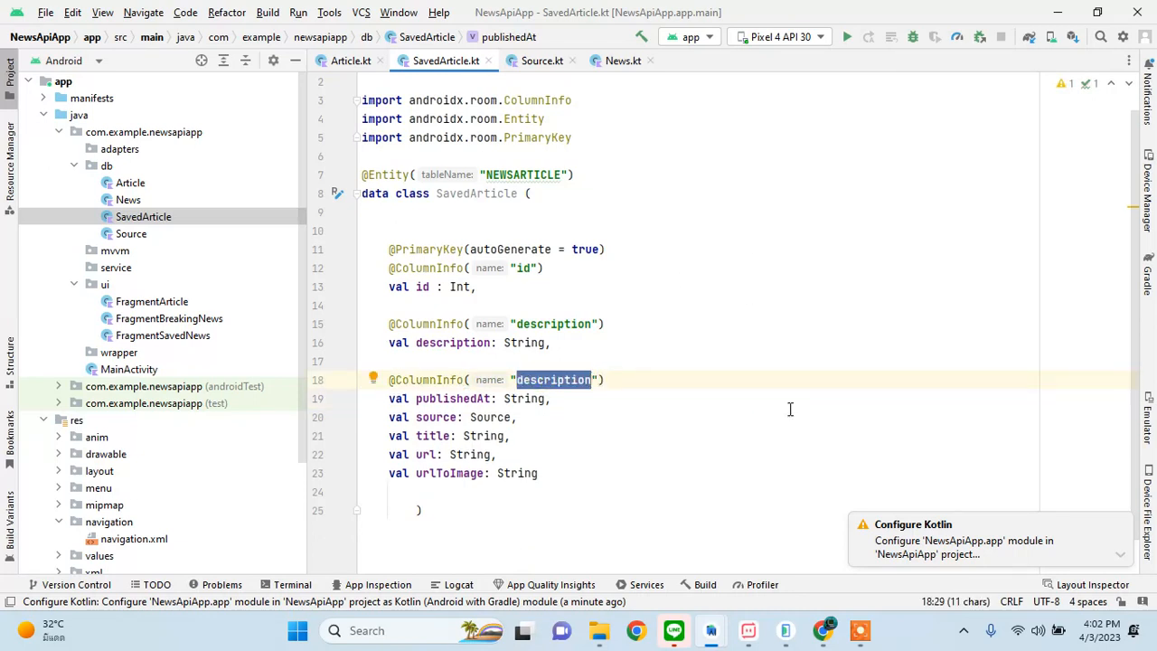
{"action": "mouse_move", "coordinate": [615, 418]}
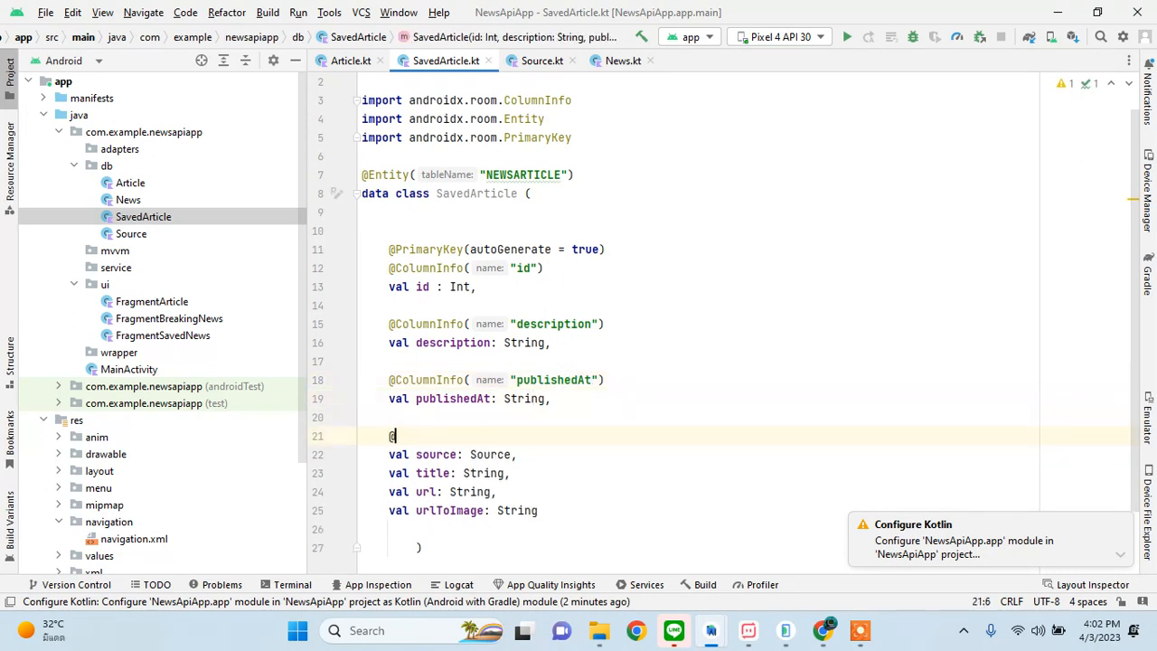
{"action": "type", "text": "ColumnInfo("}
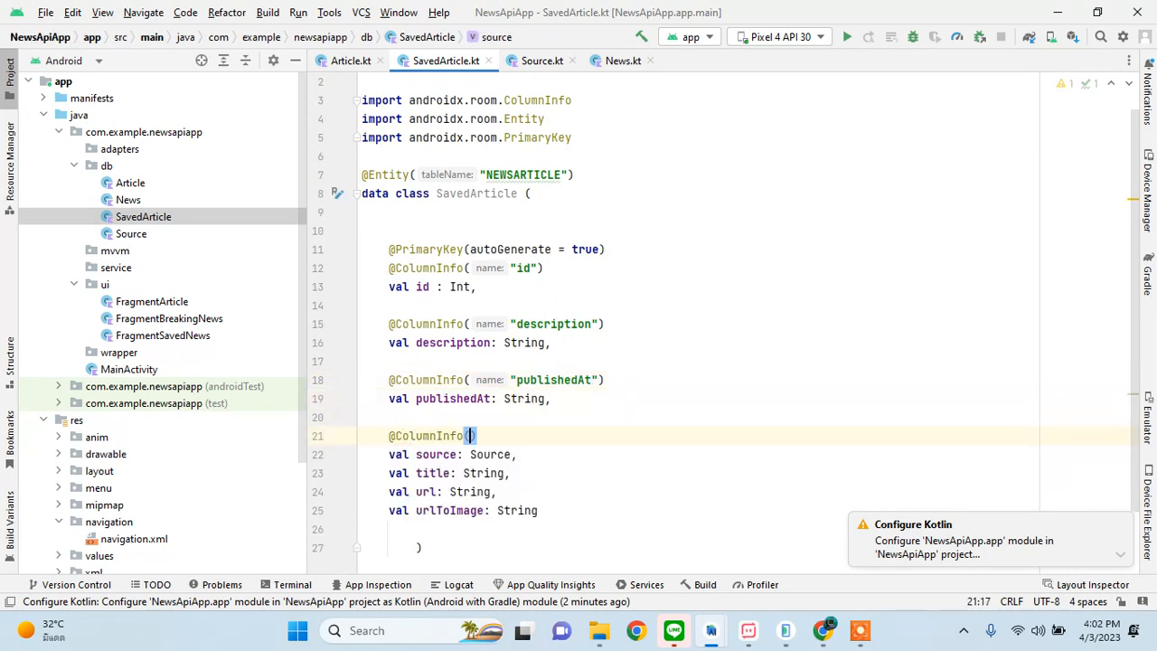
{"action": "type", "text": "name: \"\""}
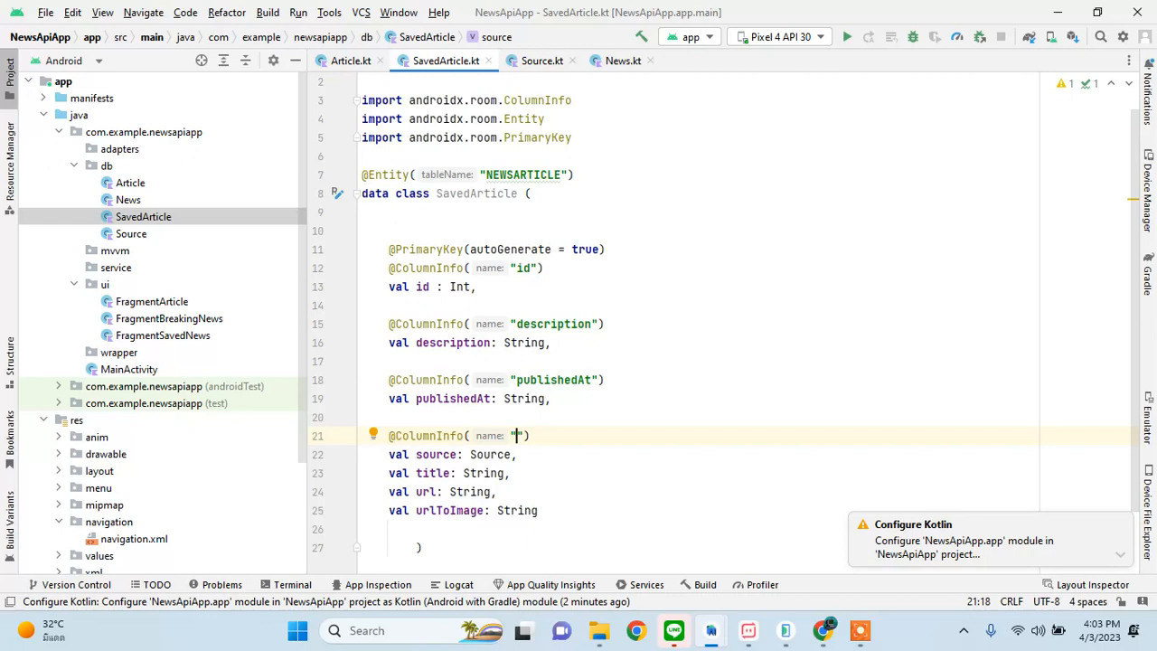
{"action": "type", "text": "source"}
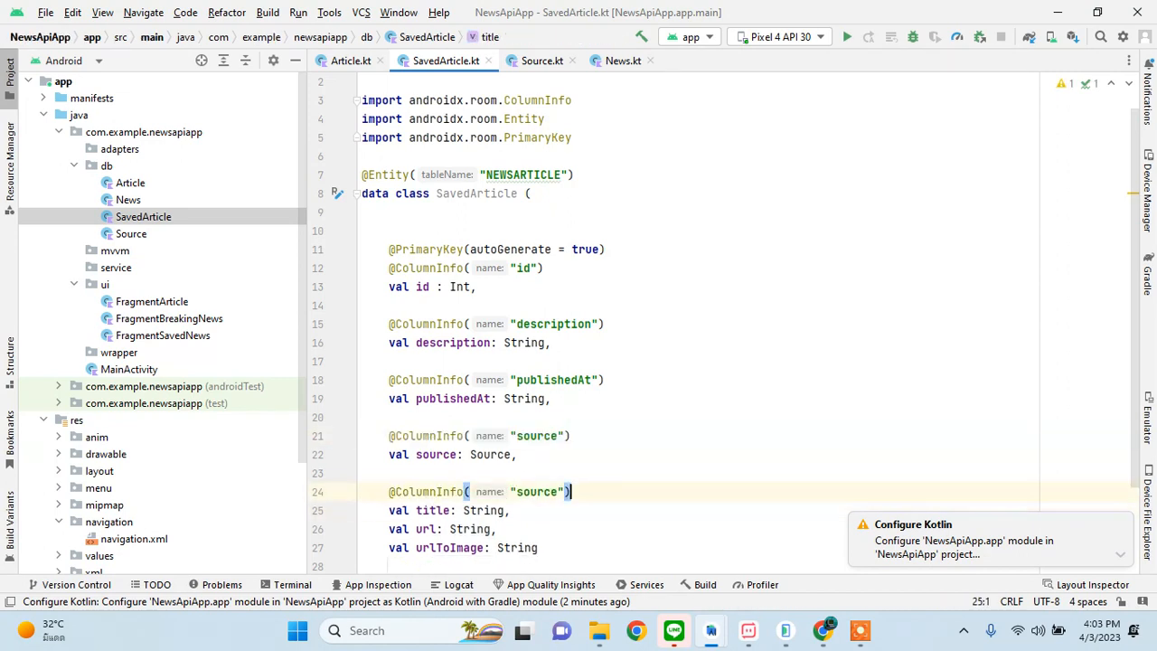
{"action": "type", "text": "title"}
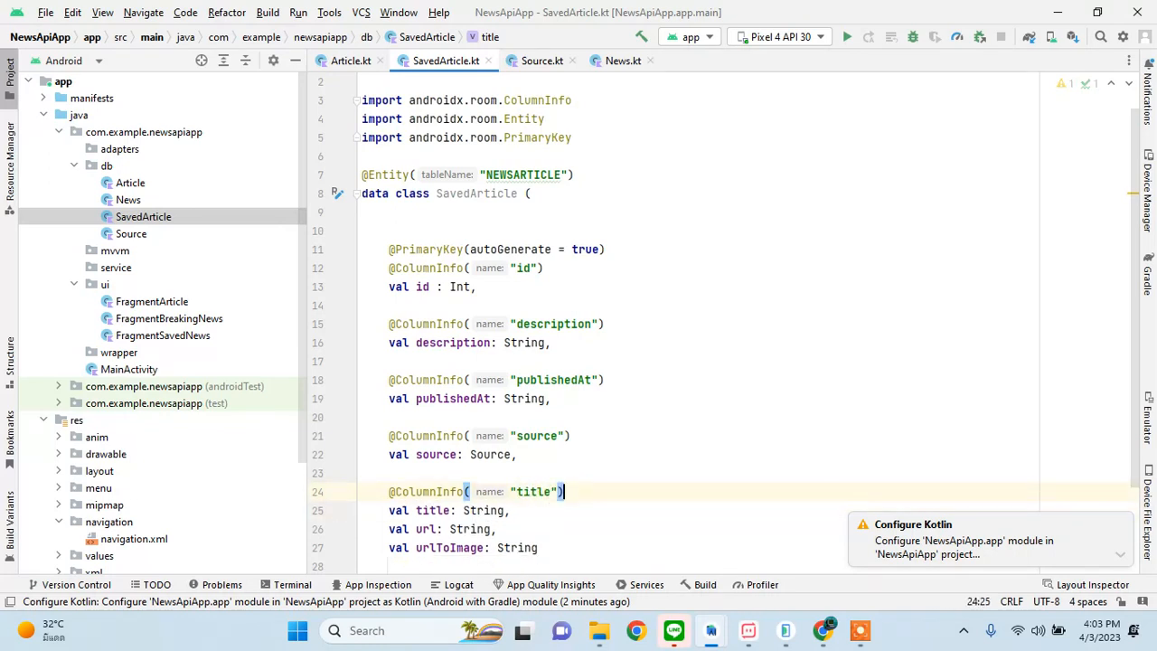
{"action": "type", "text": "@ColumnInfo( name: \""}
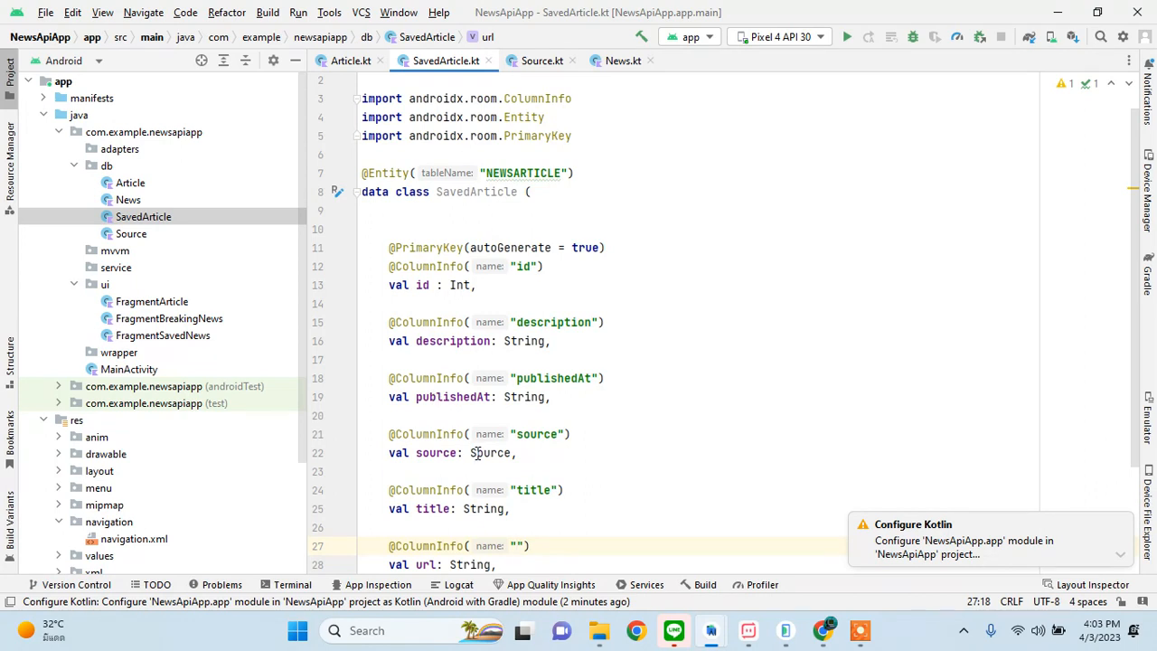
{"action": "scroll", "scroll_direction": "down", "scroll_amount": 3}
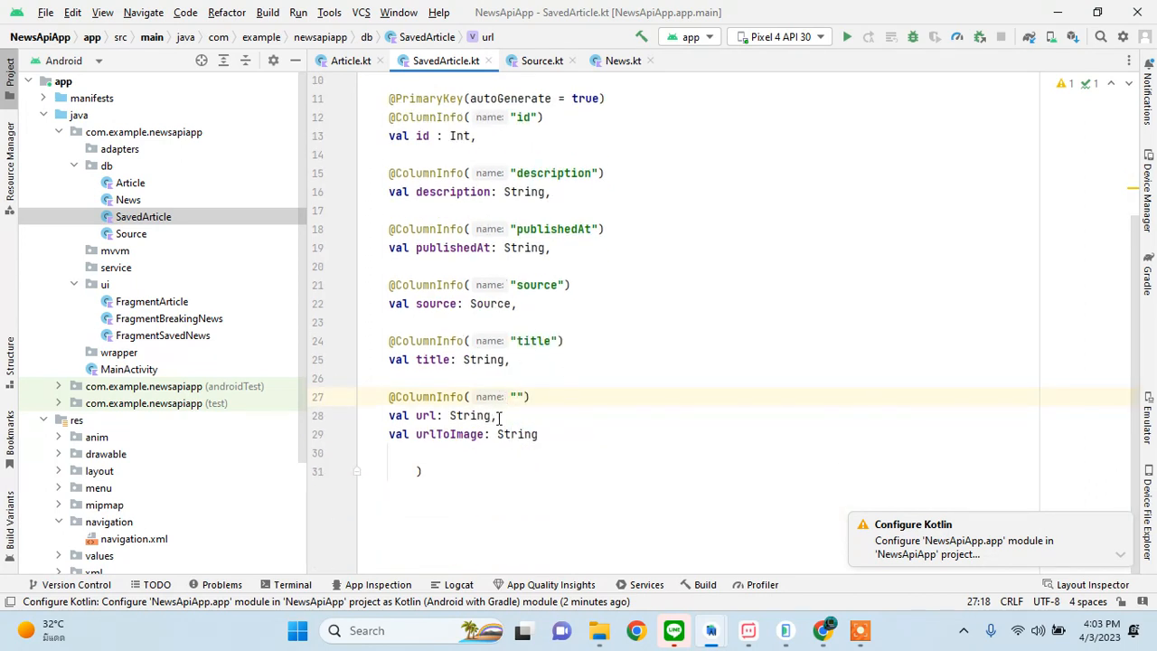
{"action": "double_click", "coordinate": [425, 415]}
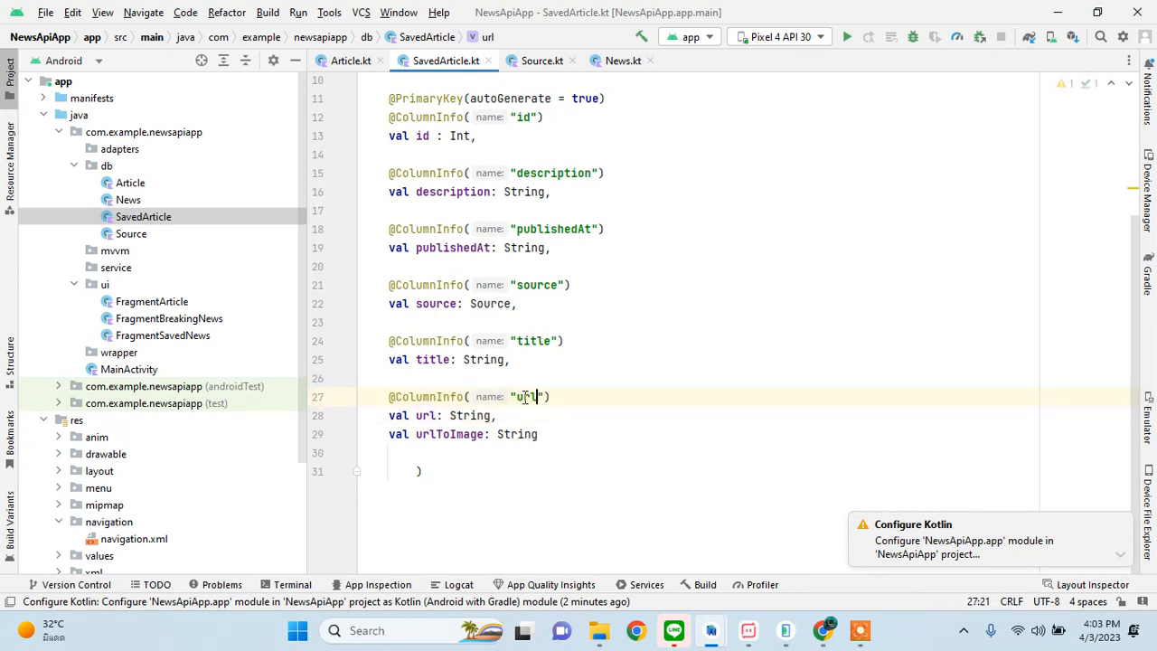
{"action": "key", "text": "enter"}
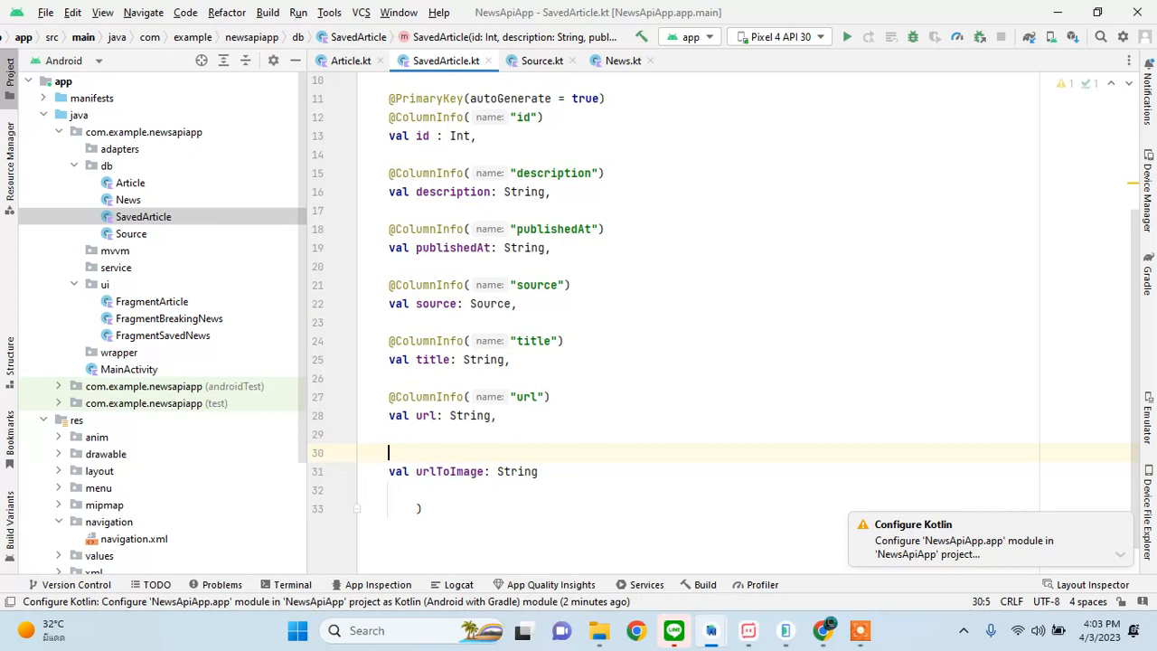
{"action": "type", "text": "@ColumnInfo"}
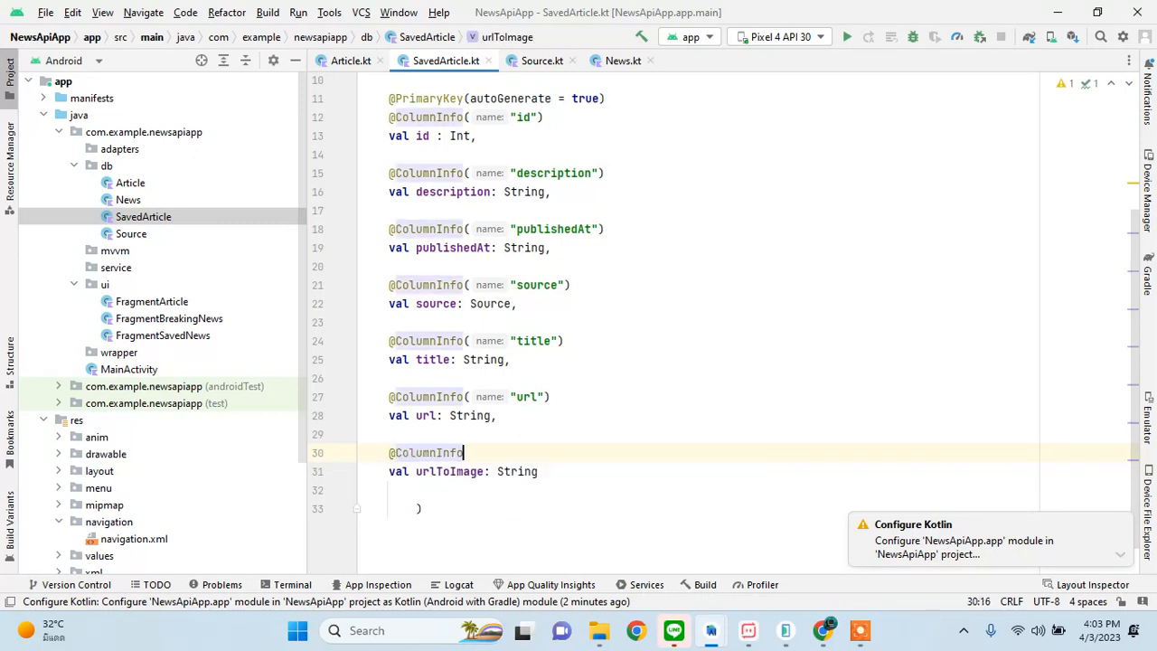
{"action": "type", "text": "( name: \"\")"}
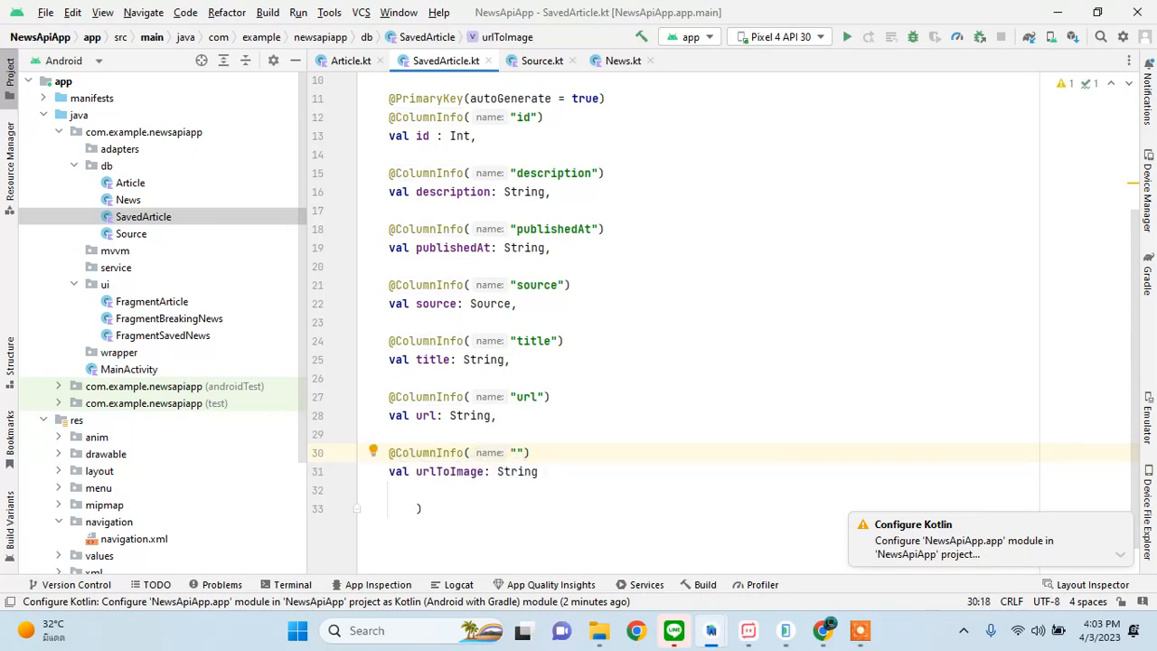
{"action": "type", "text": "urlToImage"}
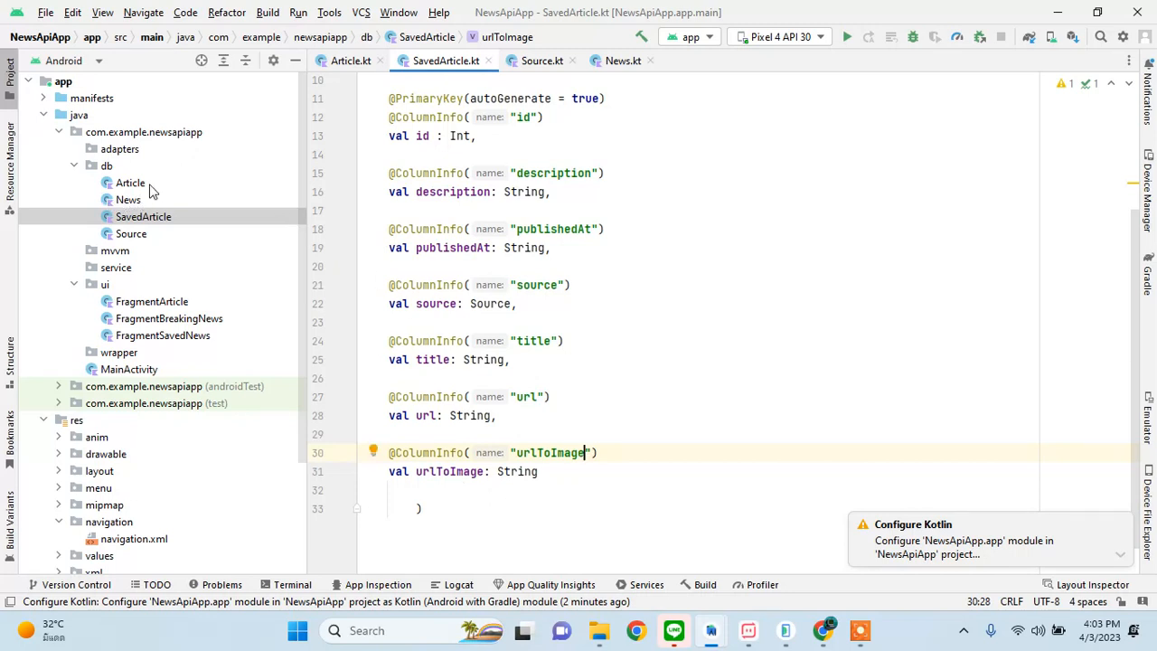
{"action": "mouse_move", "coordinate": [110, 233]}
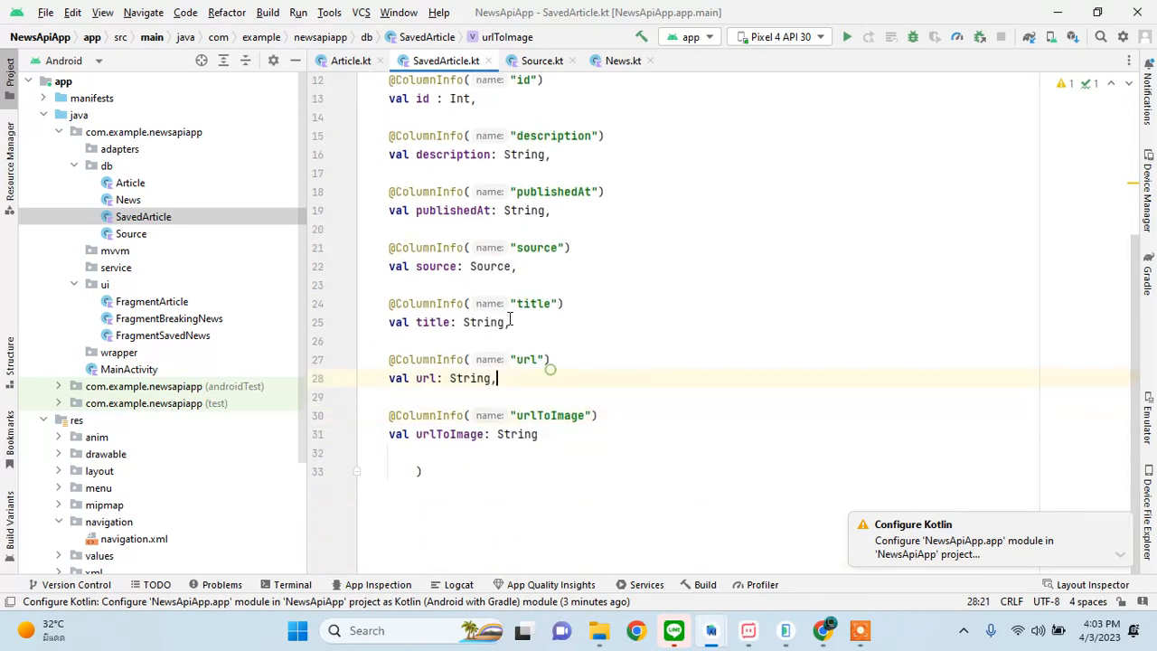
{"action": "double_click", "coordinate": [489, 266]}
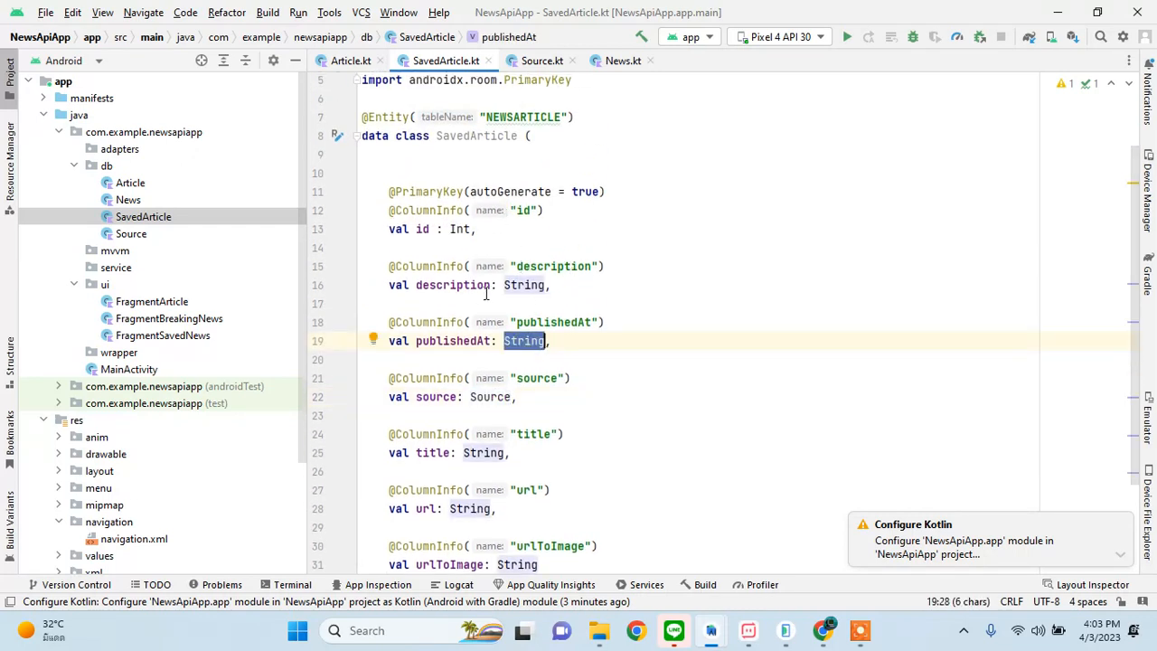
{"action": "scroll", "scroll_direction": "down", "scroll_amount": 3}
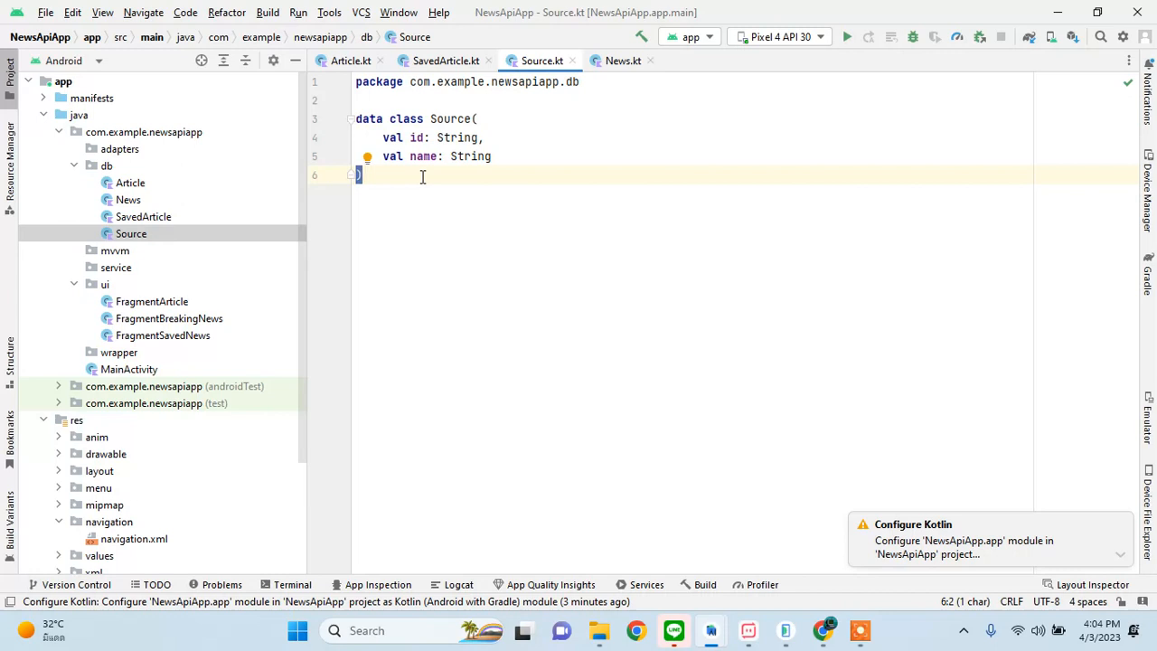
{"action": "mouse_move", "coordinate": [81, 226]}
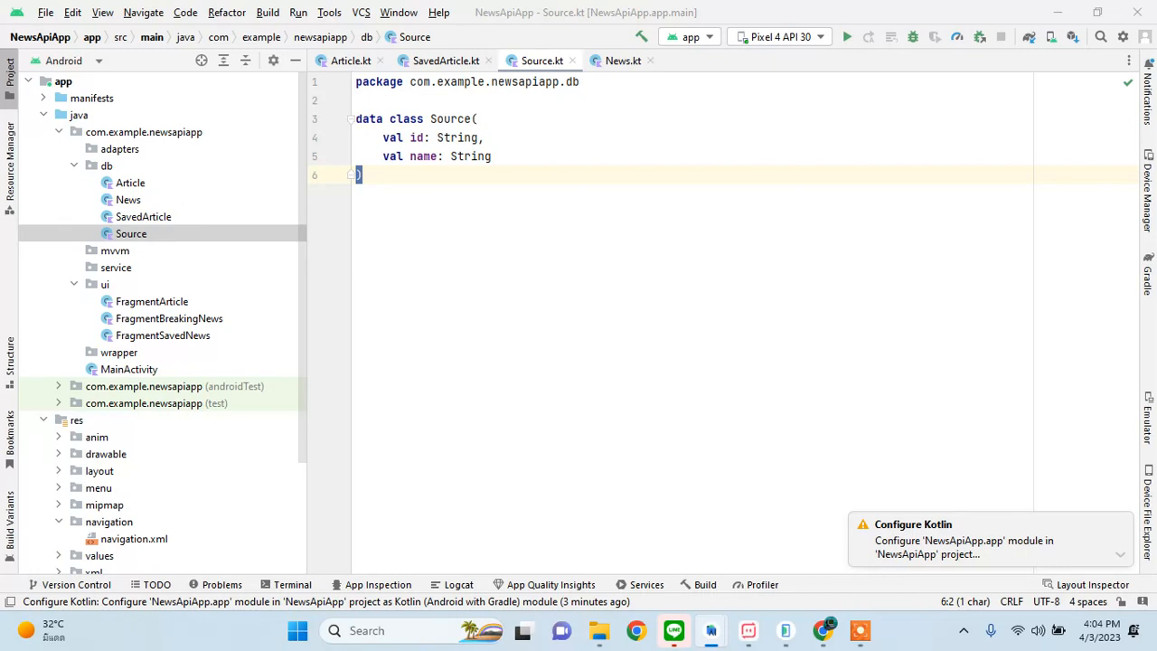
- Create a Kotlin class named ClassConvertors in the db package
{"action": "right_click", "coordinate": [107, 165]}
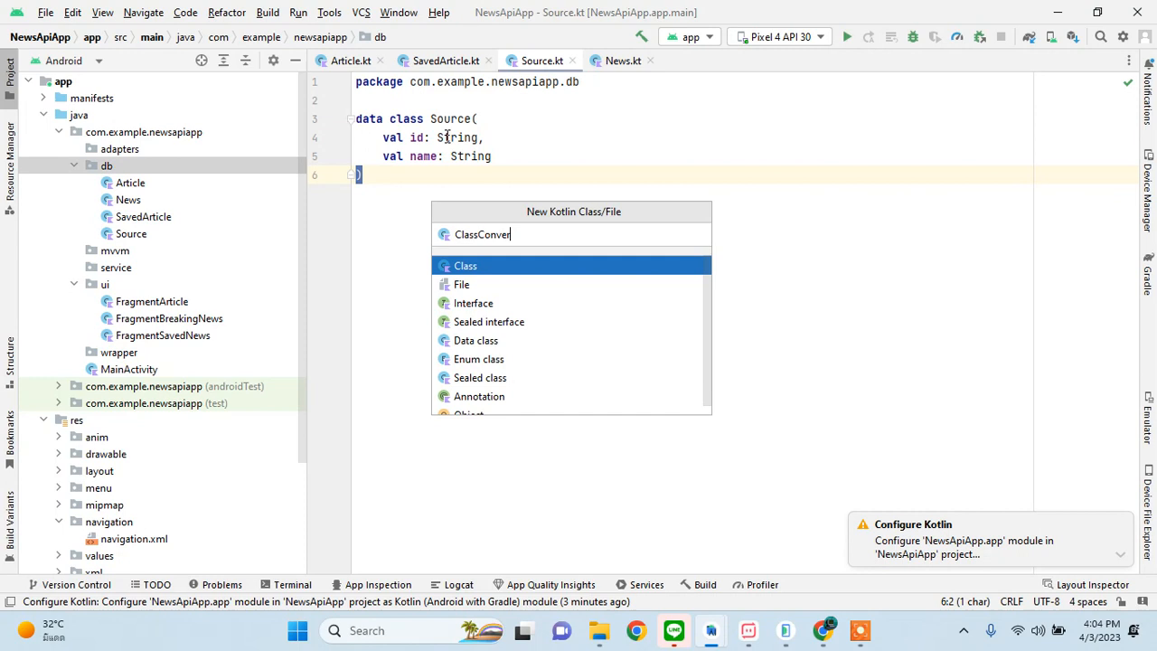
{"action": "type", "text": "tors"}
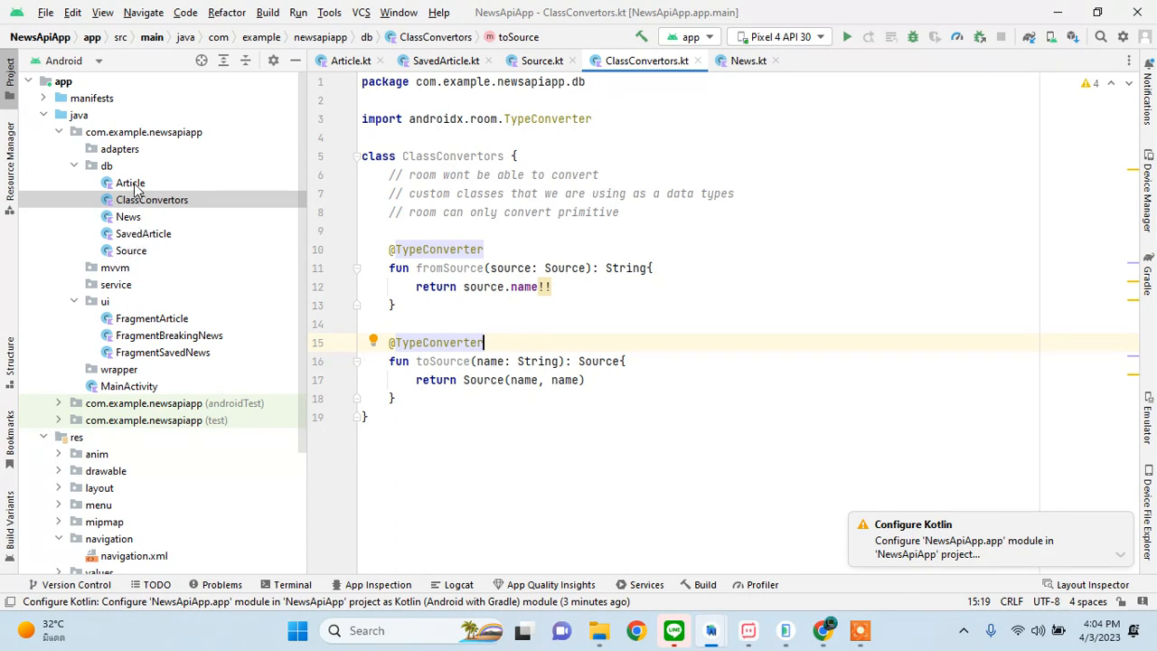
{"action": "left_click", "coordinate": [130, 182]}
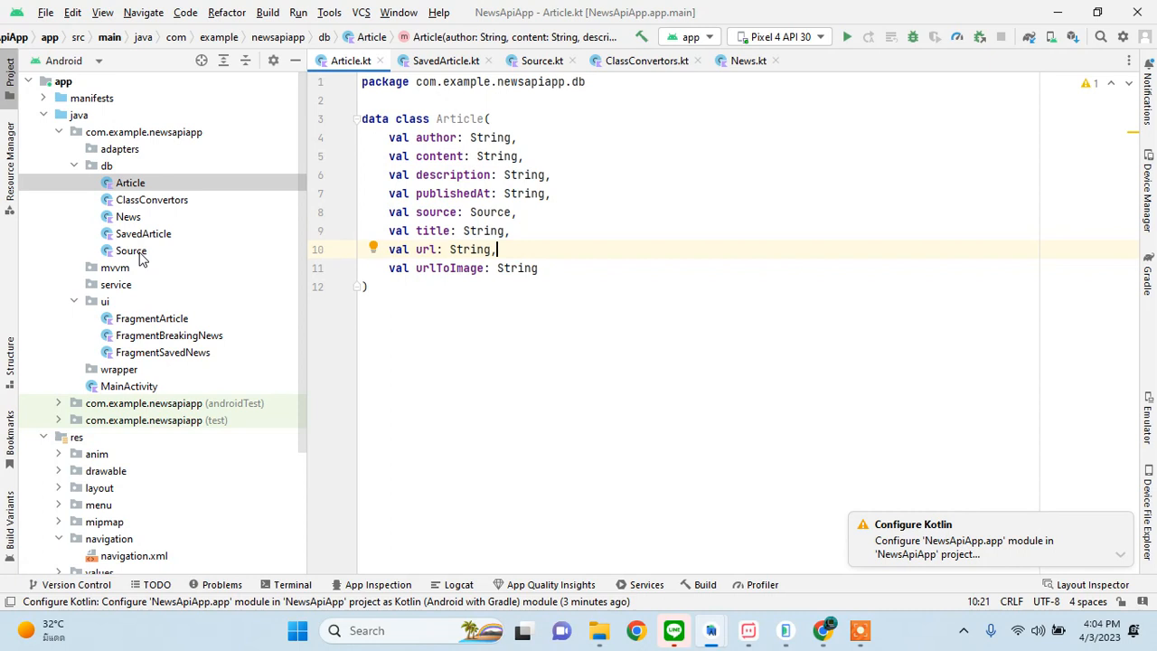
{"action": "left_click", "coordinate": [131, 250]}
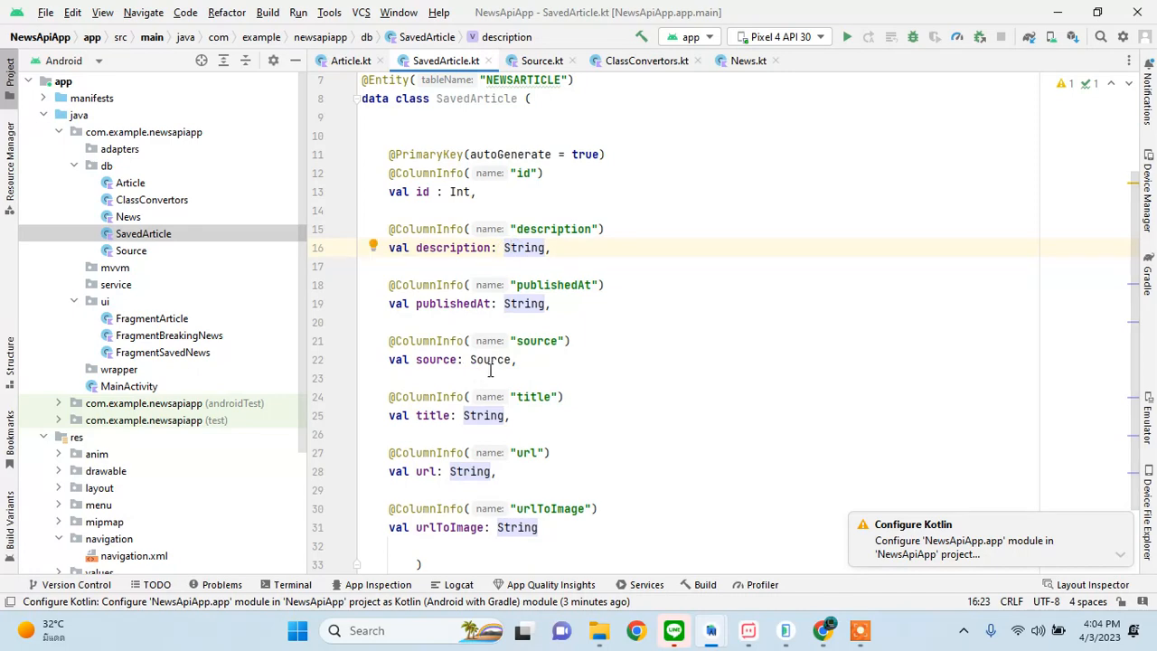
{"action": "double_click", "coordinate": [490, 359]}
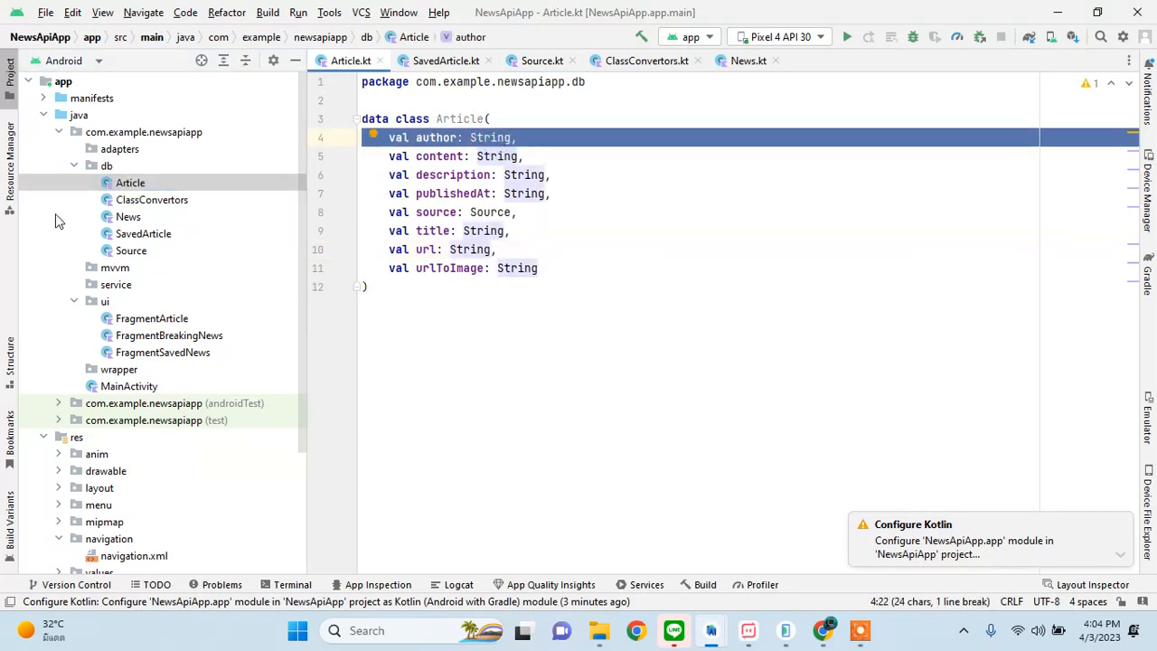
{"action": "double_click", "coordinate": [490, 137]}
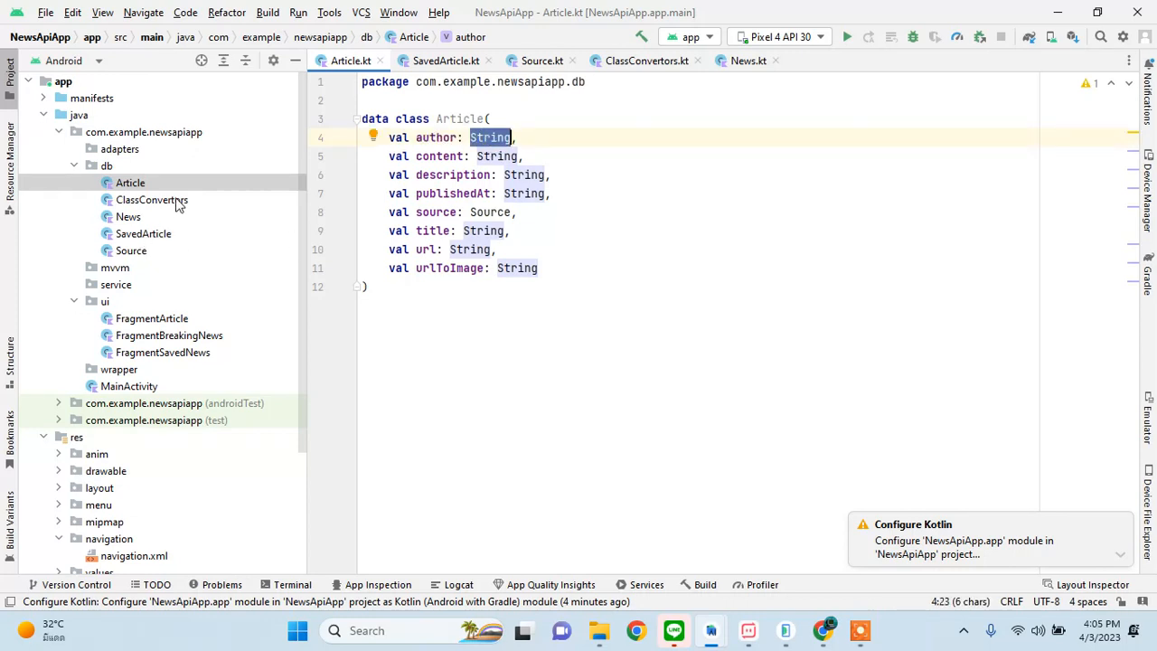
{"action": "left_click", "coordinate": [151, 200]}
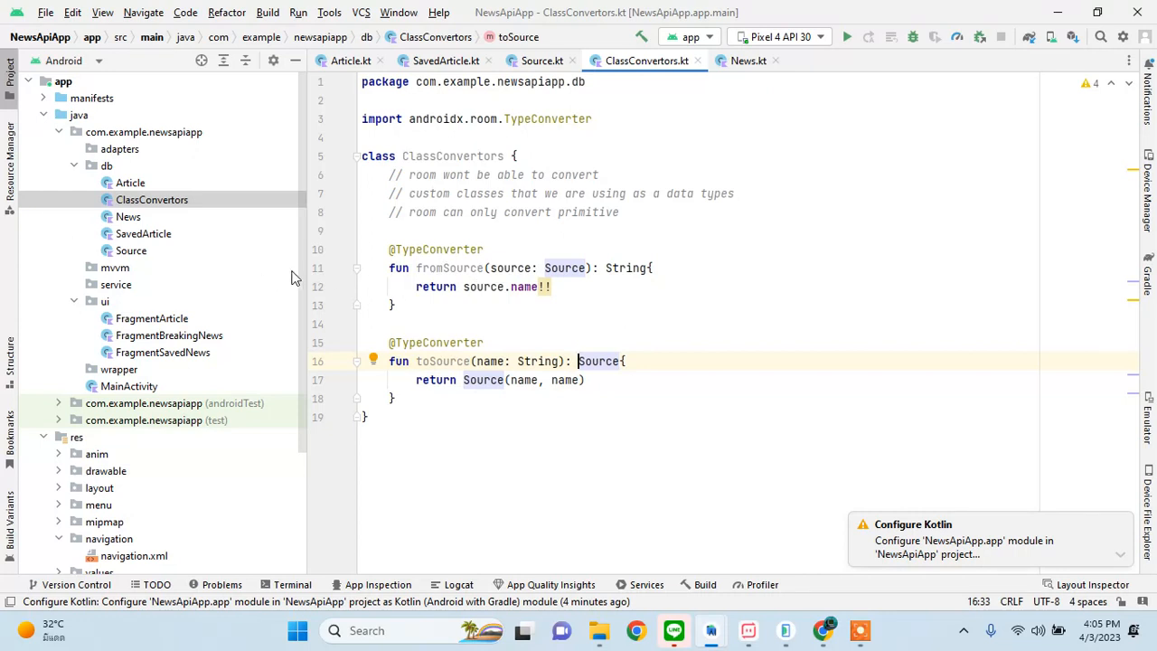
{"action": "mouse_move", "coordinate": [135, 255]}
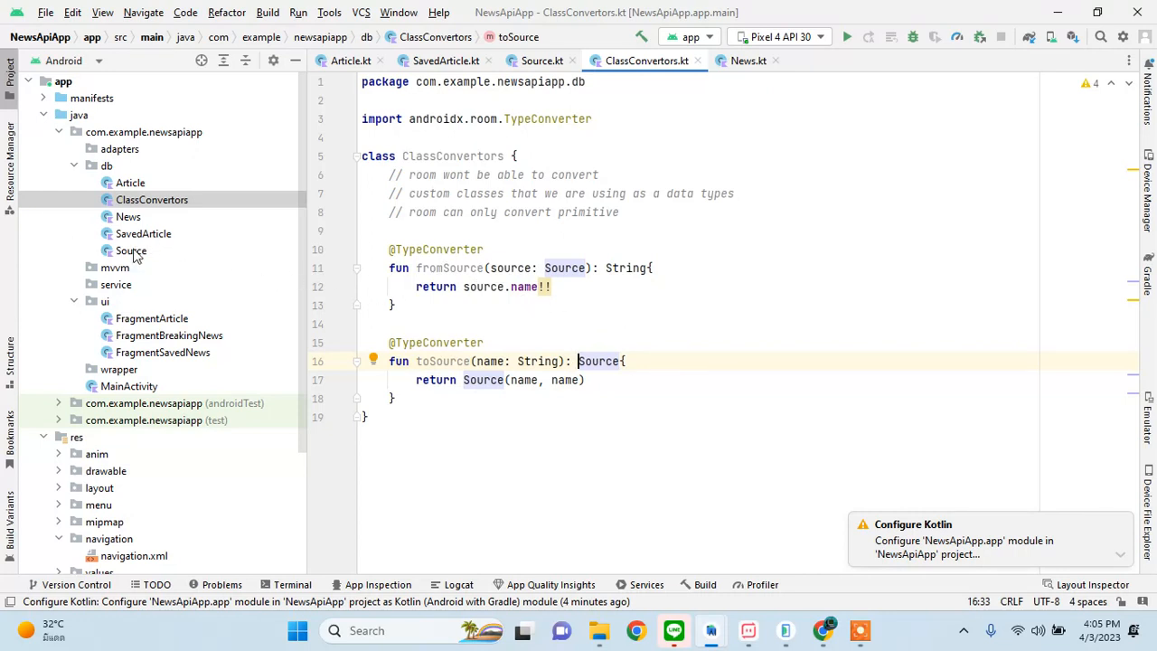
{"action": "left_click", "coordinate": [131, 250]}
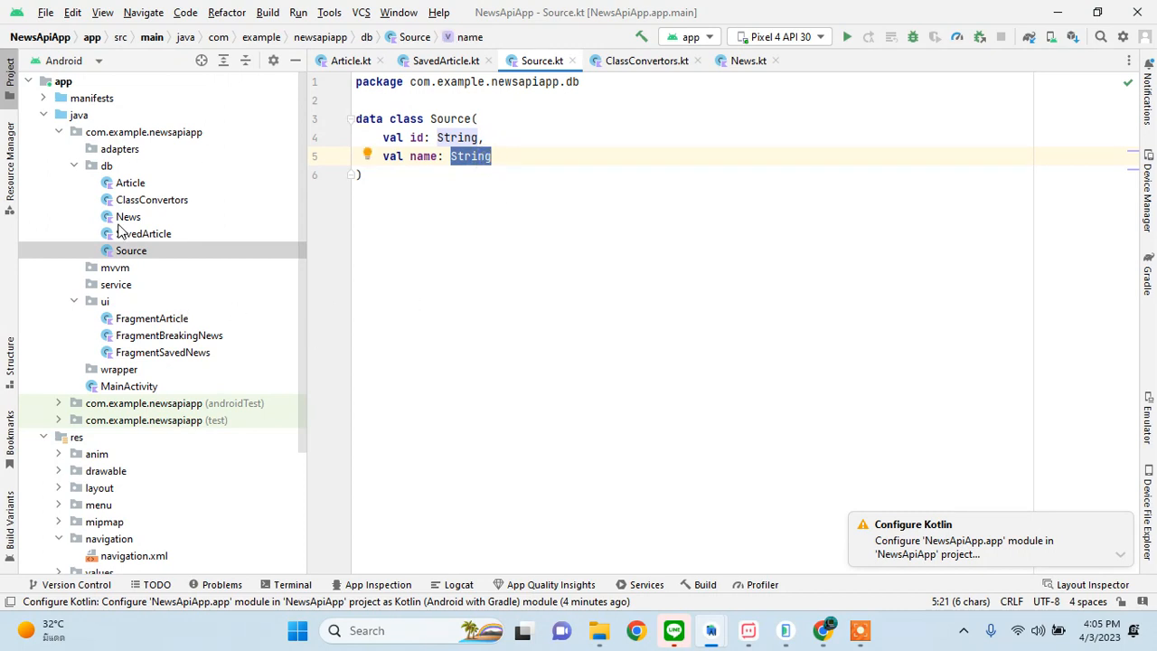
{"action": "left_click", "coordinate": [151, 200]}
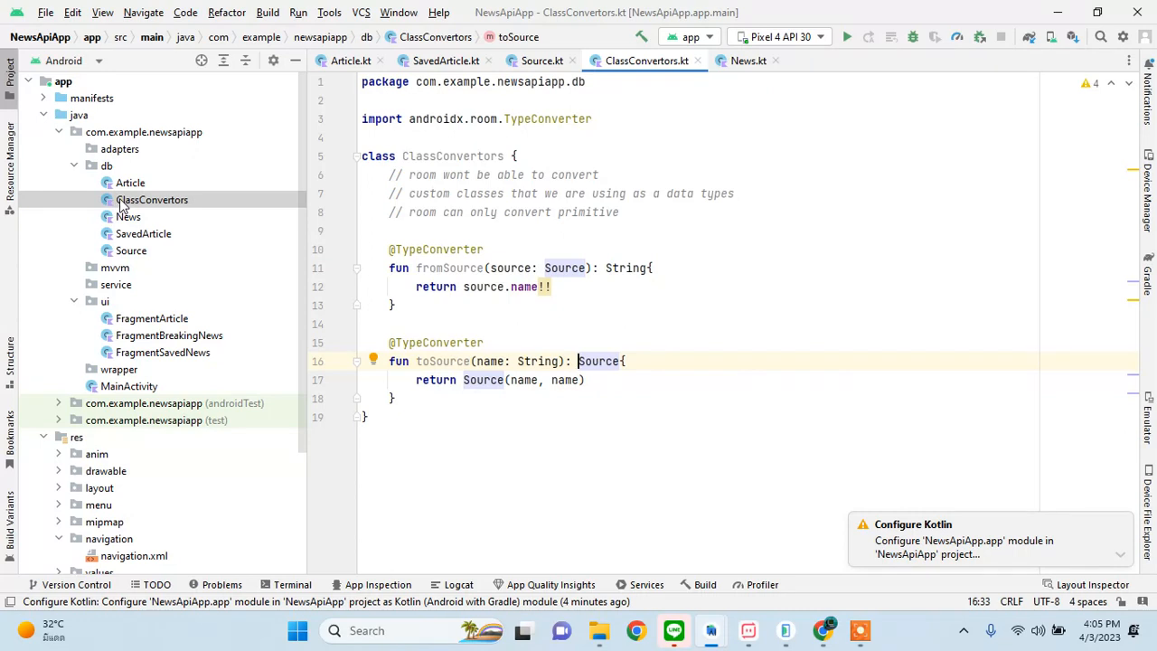
{"action": "left_click", "coordinate": [116, 284]}
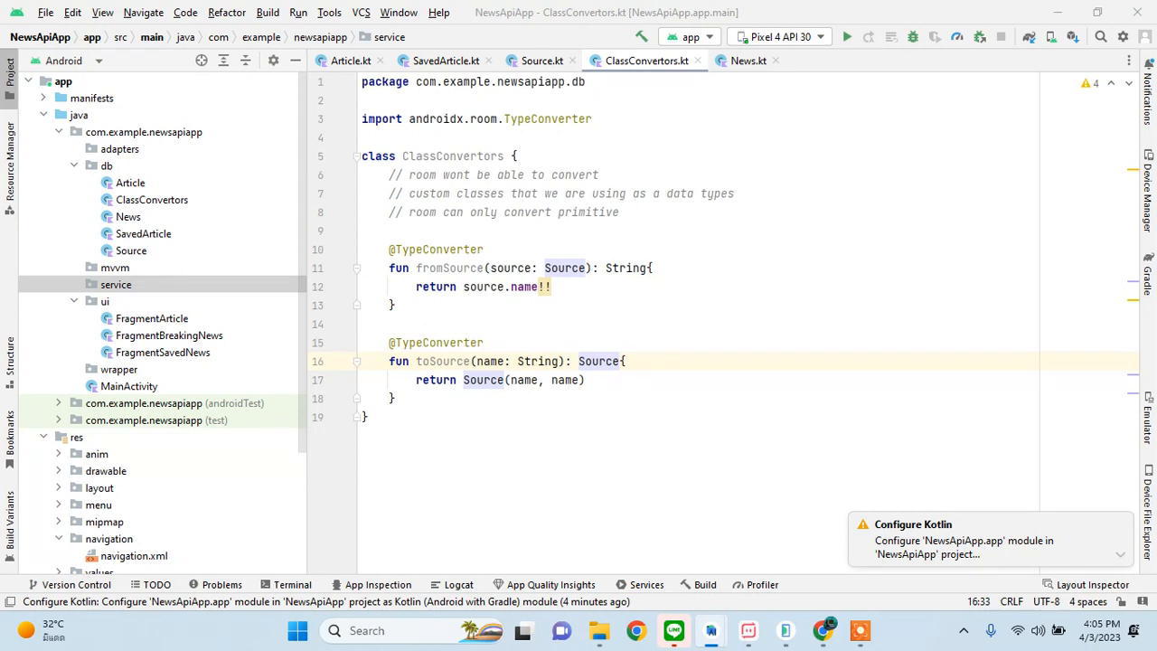
{"action": "mouse_move", "coordinate": [127, 303]}
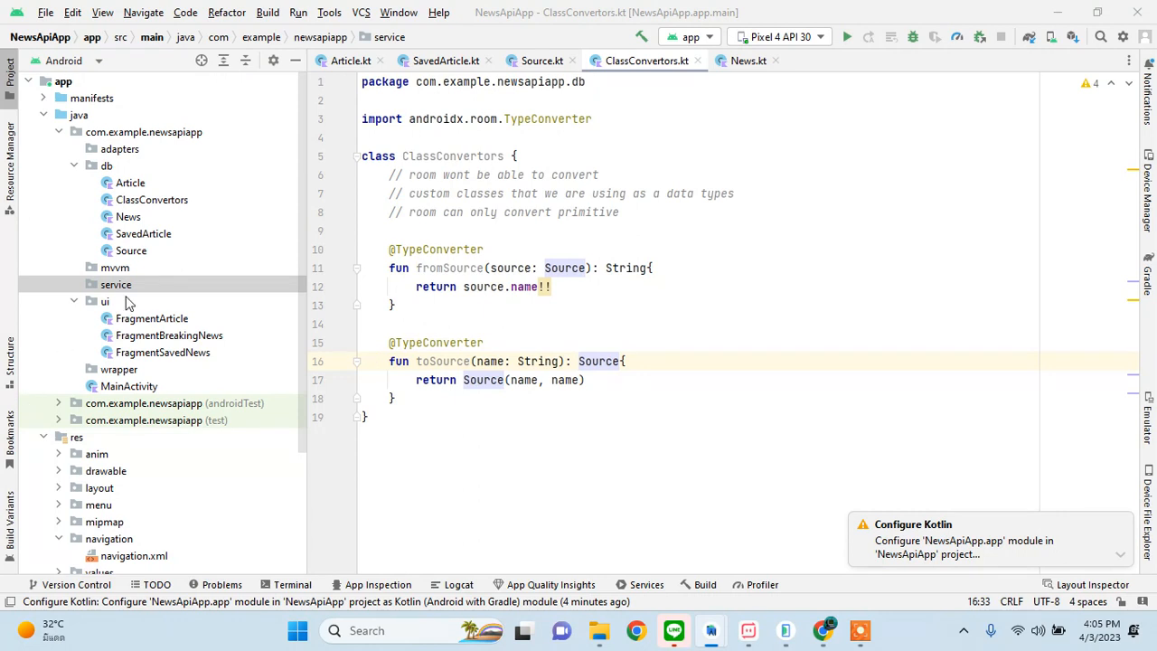
- Add a Kotlin class named RetrofitInstance to the service package
{"action": "right_click", "coordinate": [115, 284]}
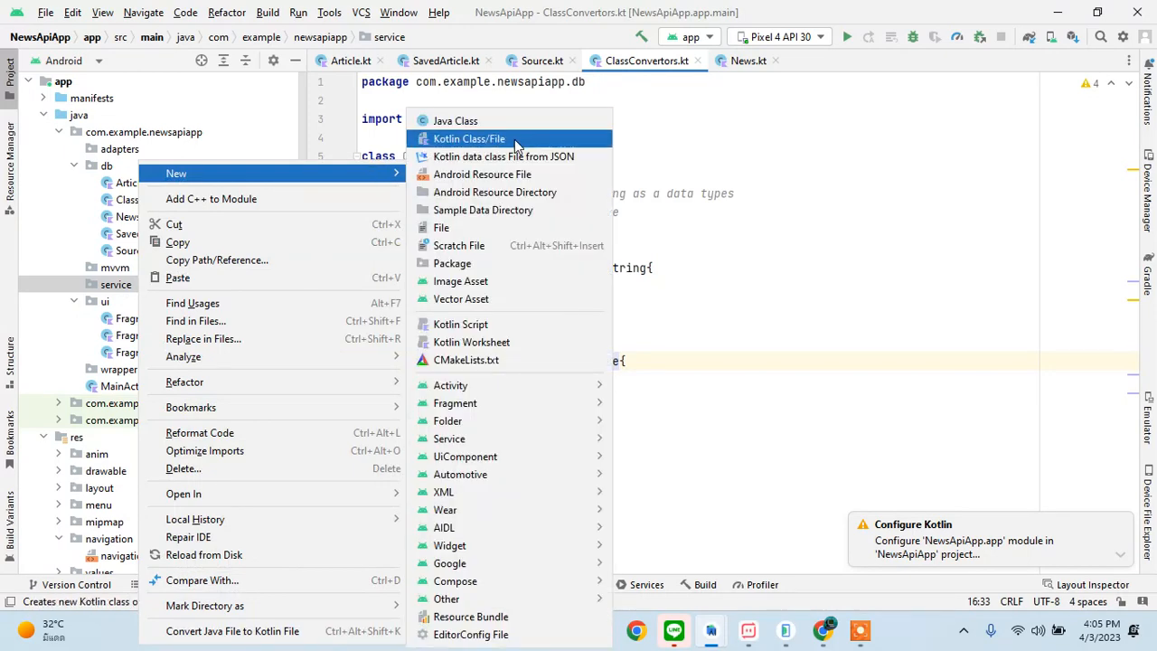
{"action": "left_click", "coordinate": [469, 138]}
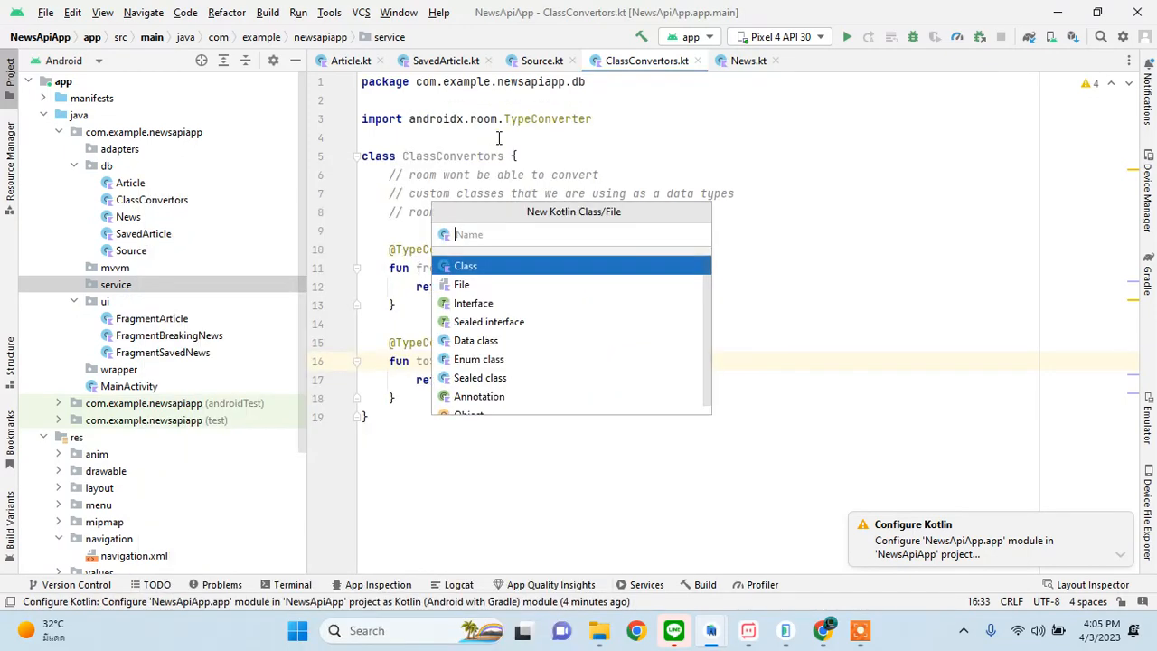
{"action": "type", "text": "Ret"}
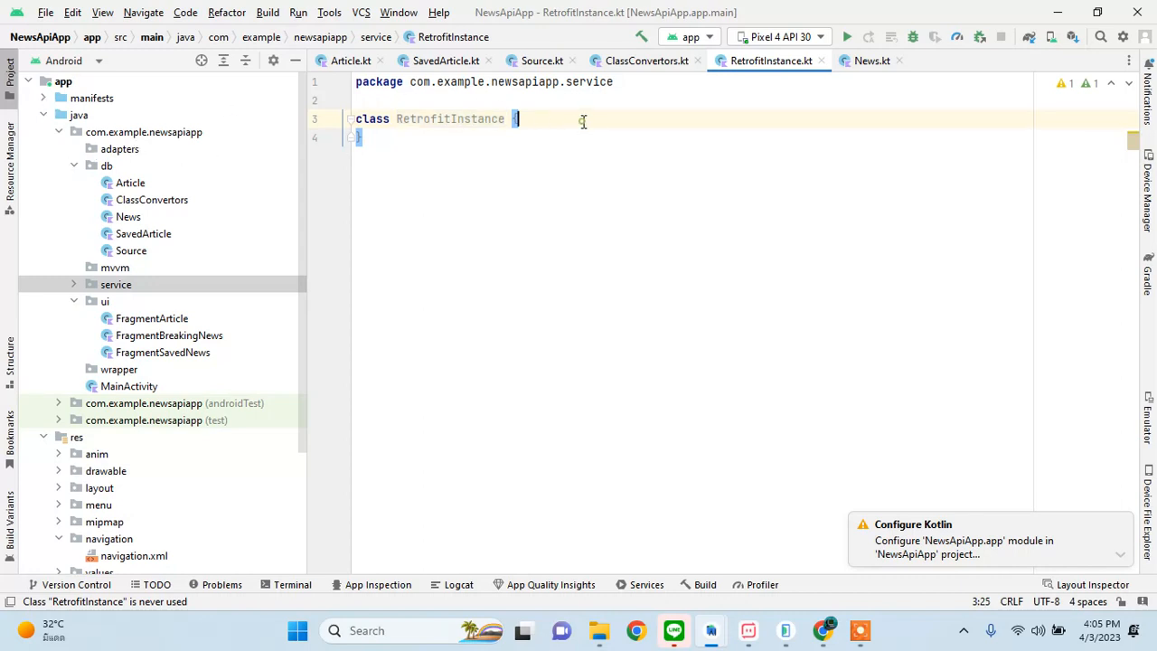
- Open a companion object block in RetrofitInstance with a logging comment
{"action": "type", "text": "companion object{"}
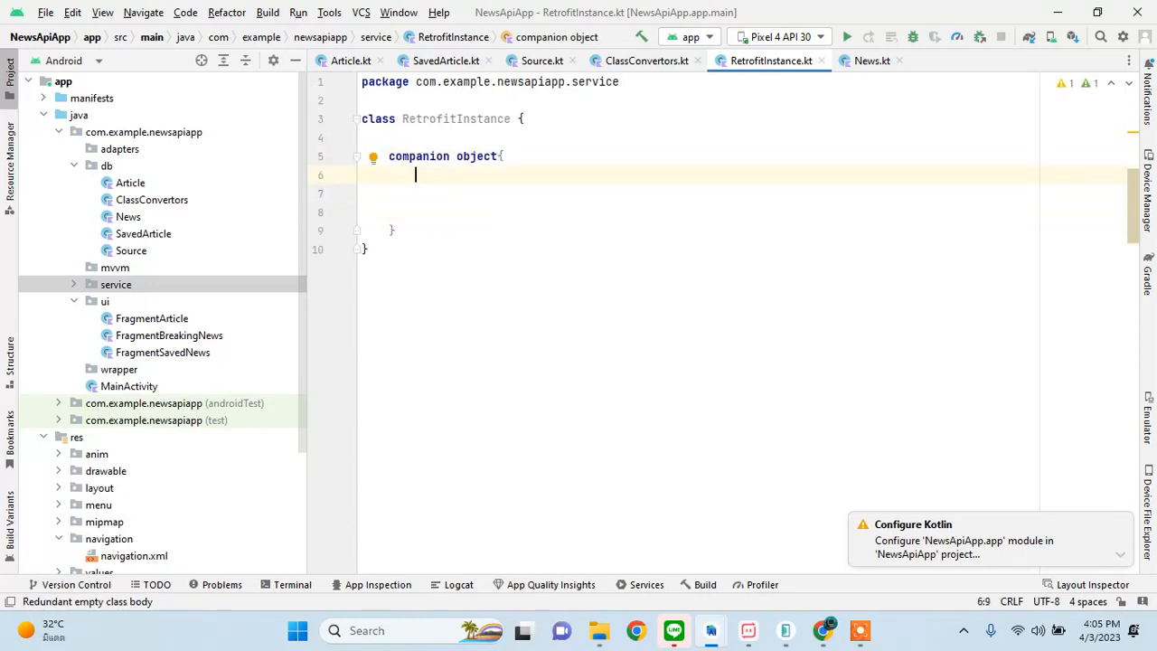
{"action": "type", "text": "private val retrofit by lazy"}
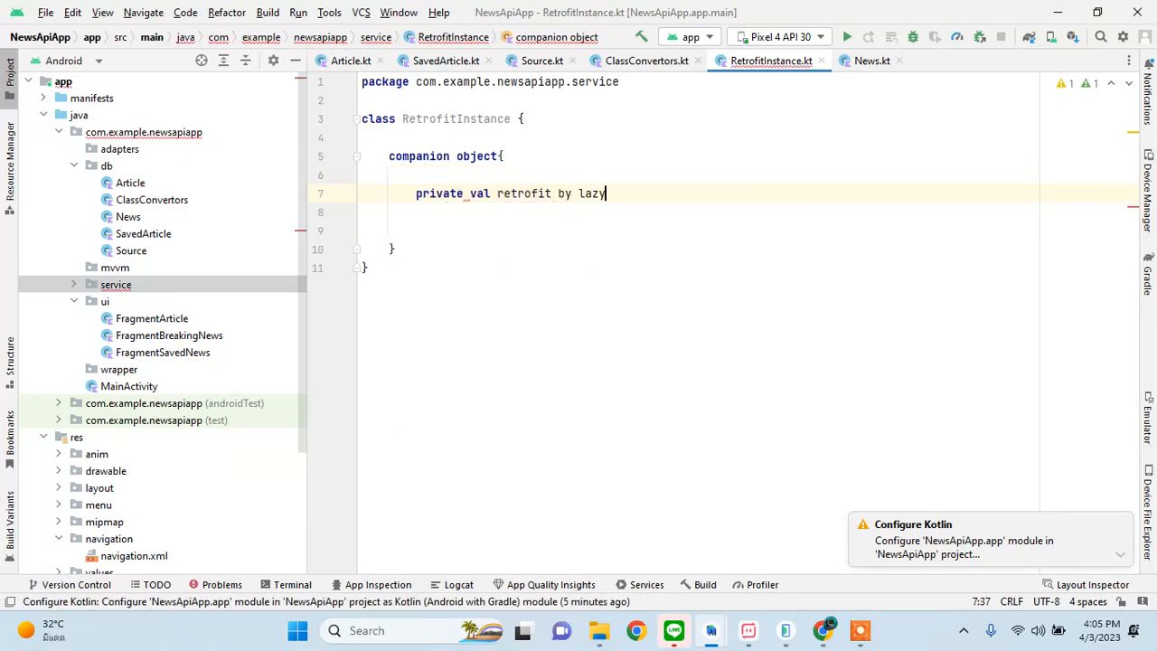
{"action": "type", "text": "{"}
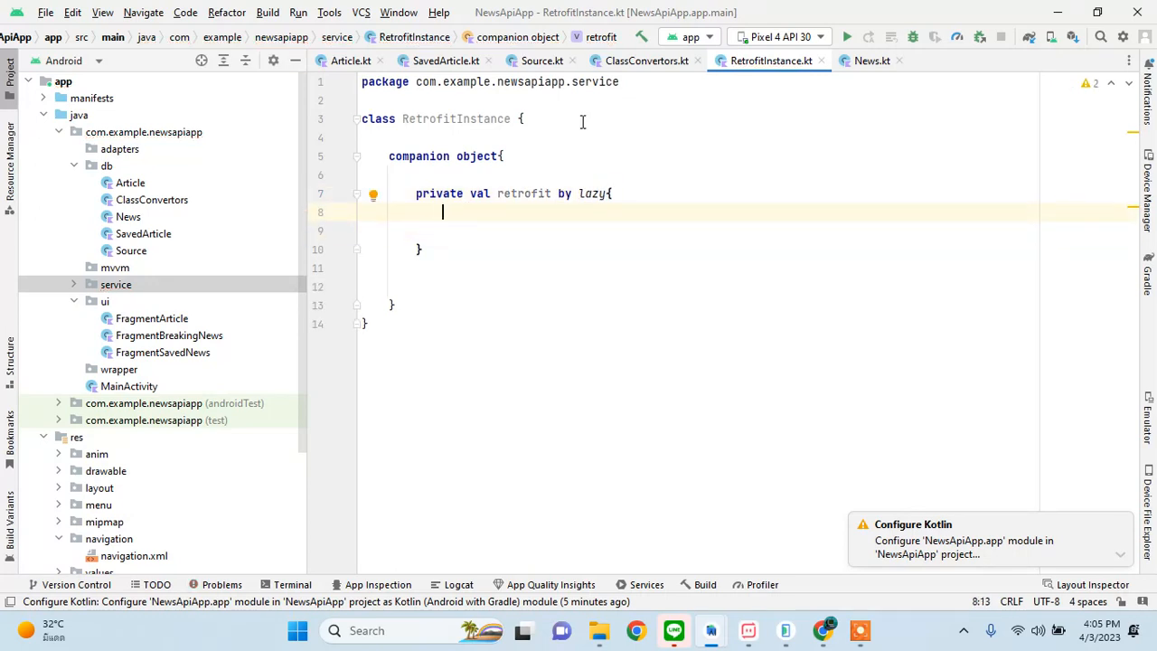
{"action": "type", "text": "// to log responses of ret"}
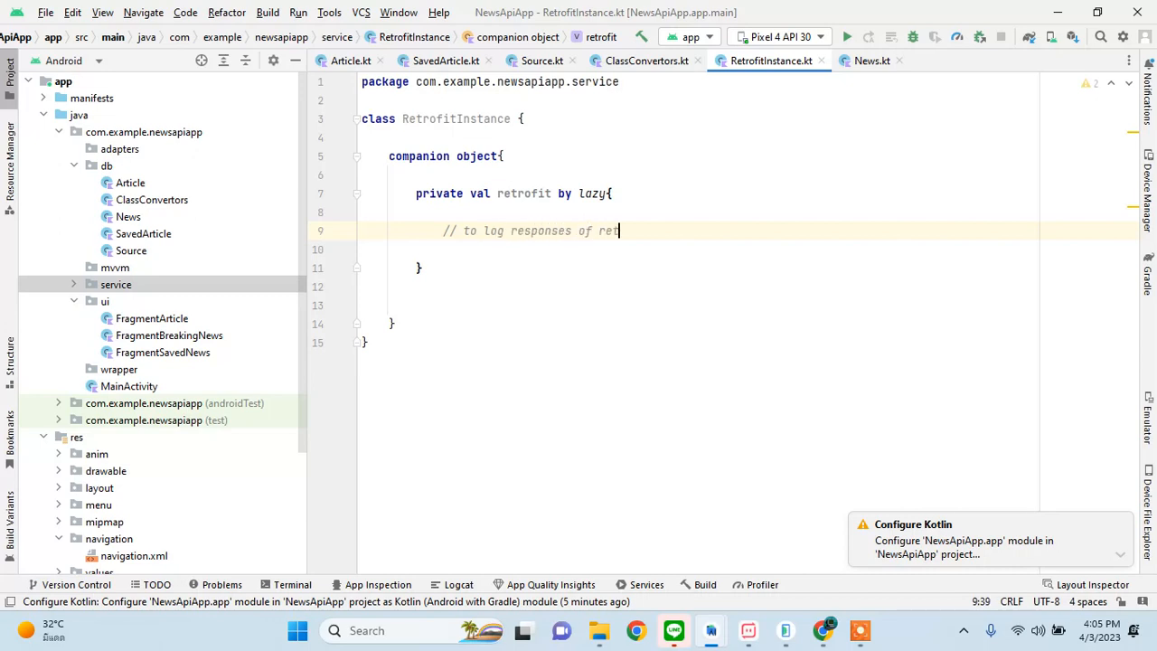
{"action": "key", "text": "enter"}
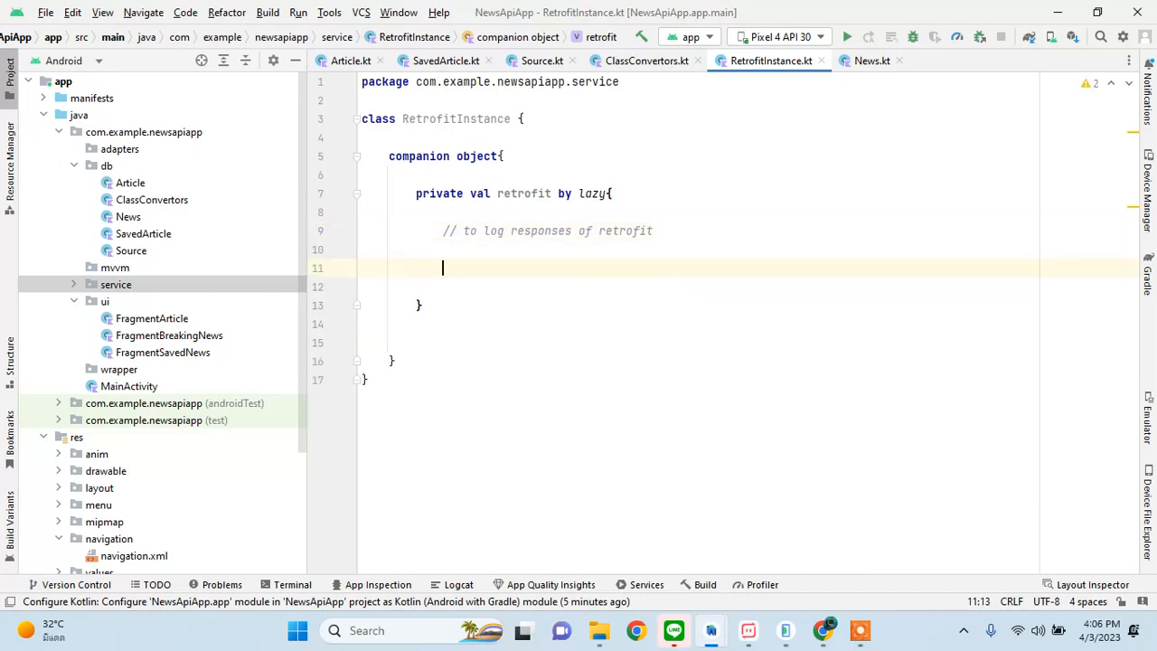
- Create a HttpLoggingInterceptor at Level.BODY, then add the OkHttp client, Retrofit builder and api
{"action": "type", "text": "val loggig"}
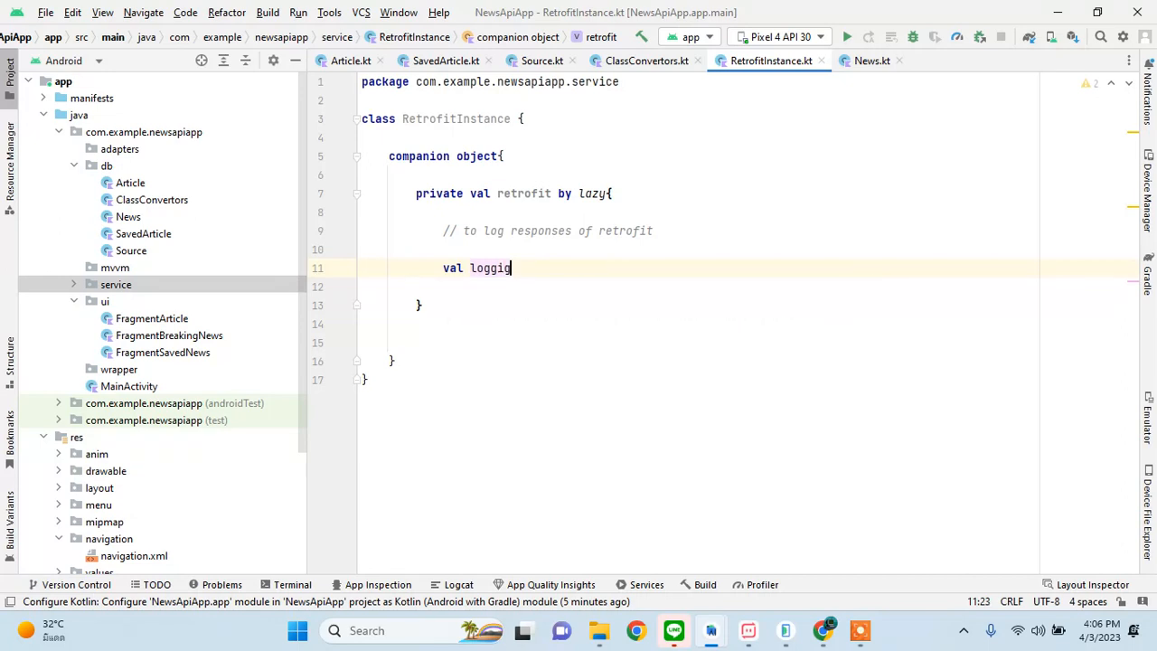
{"action": "key", "text": "Backspace"}
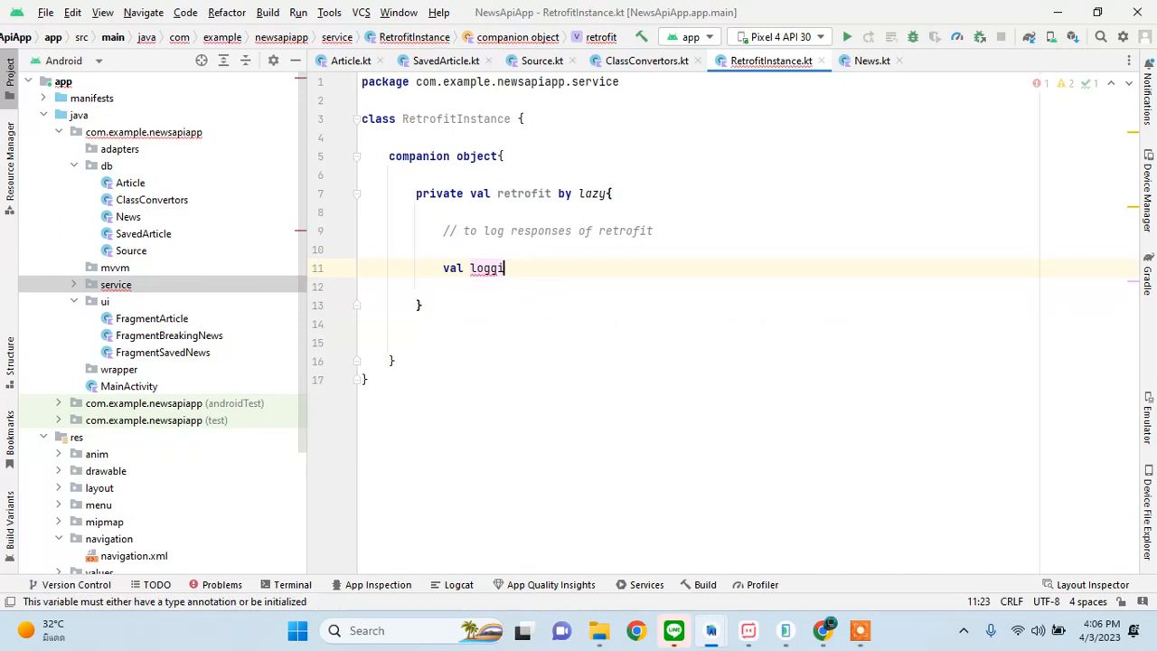
{"action": "type", "text": "ng ="}
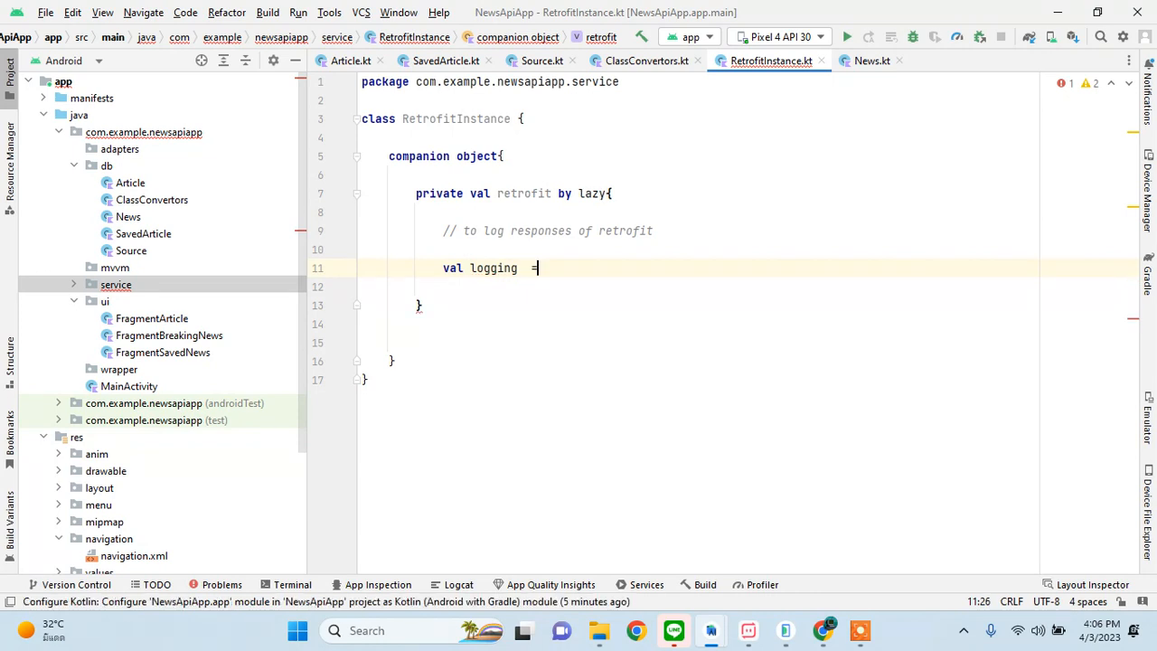
{"action": "type", "text": "Http"}
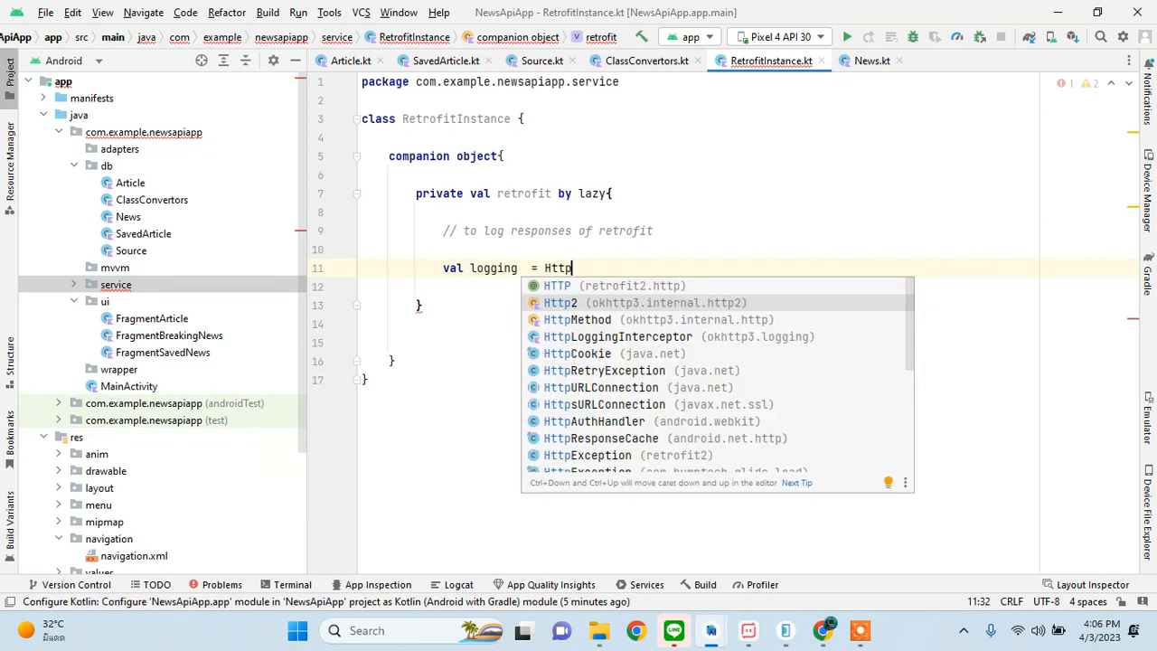
{"action": "left_click", "coordinate": [618, 336]}
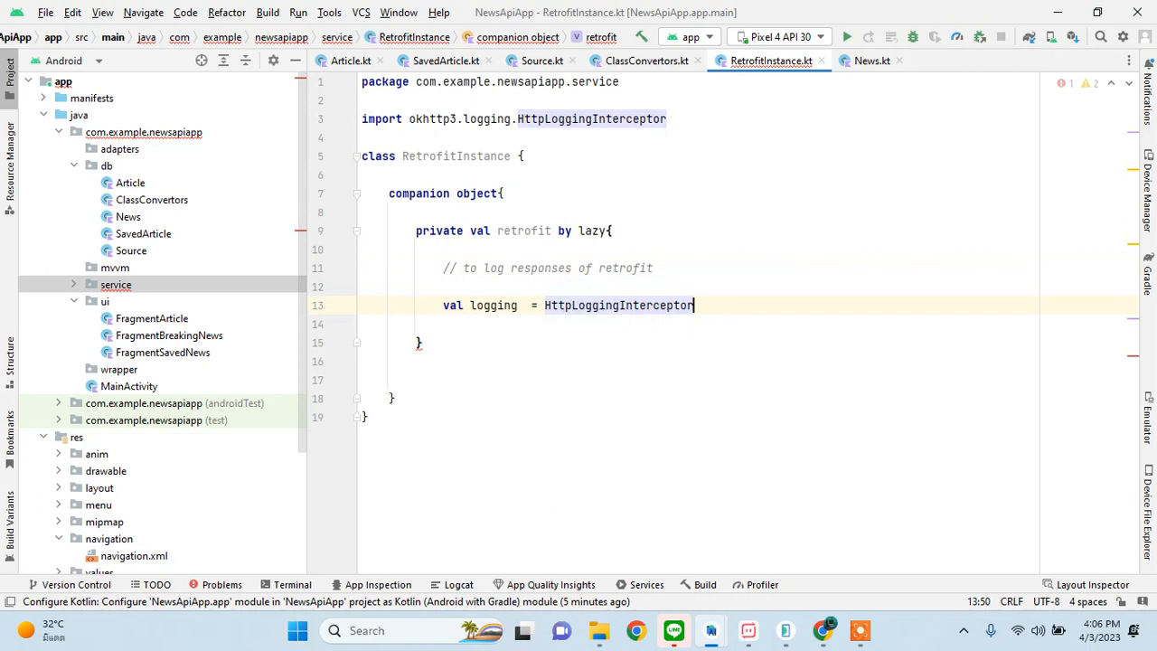
{"action": "type", "text": "()"}
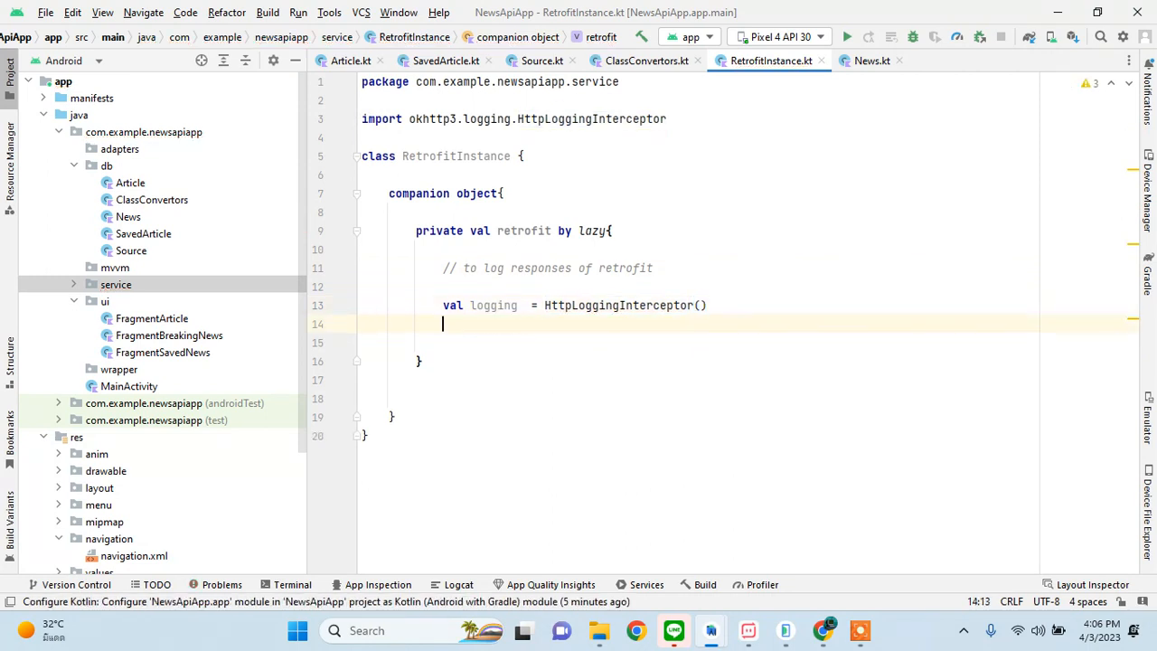
{"action": "type", "text": "logging.setLevel("}
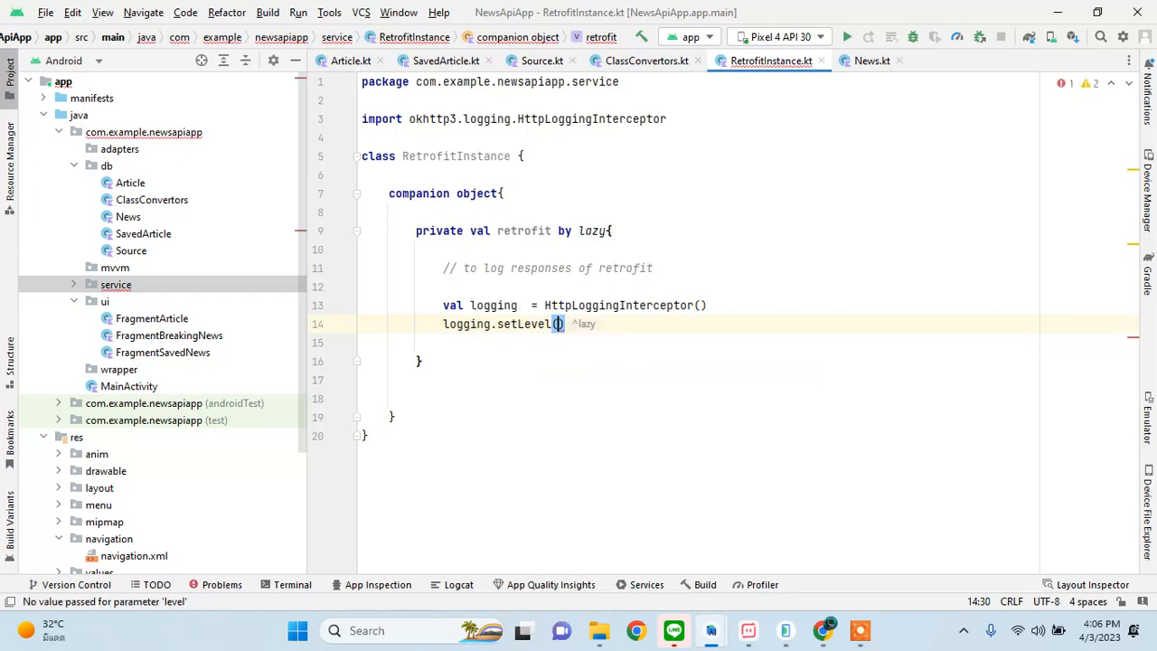
{"action": "type", "text": "HttpLoggingInterceptor."}
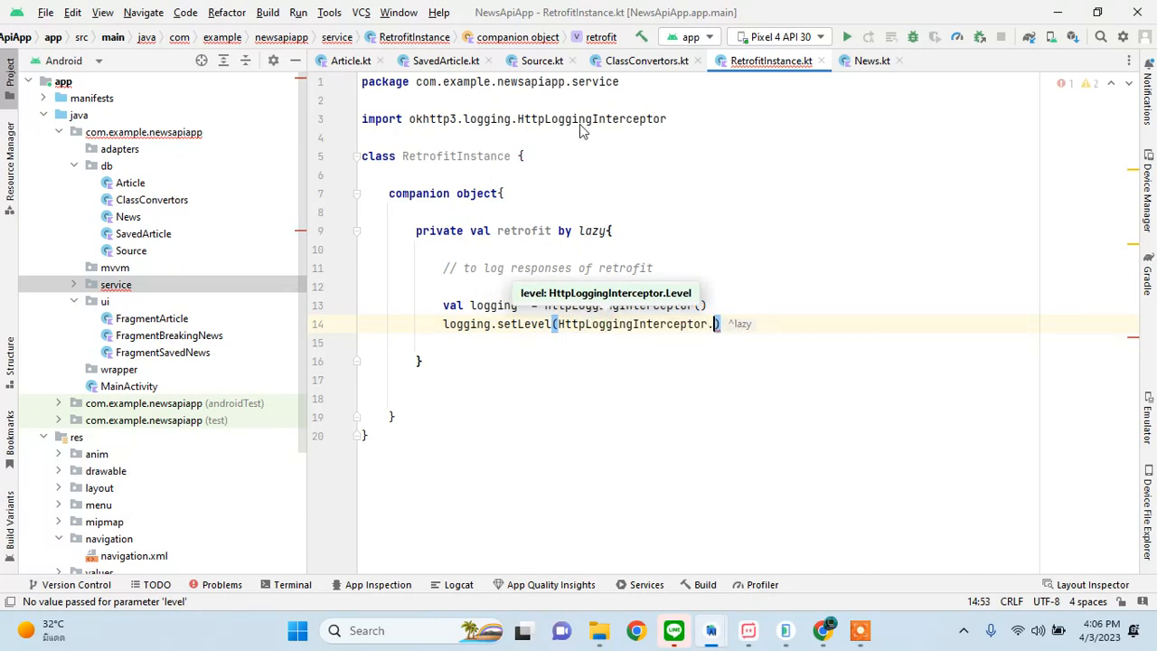
{"action": "type", "text": "Level.BO"}
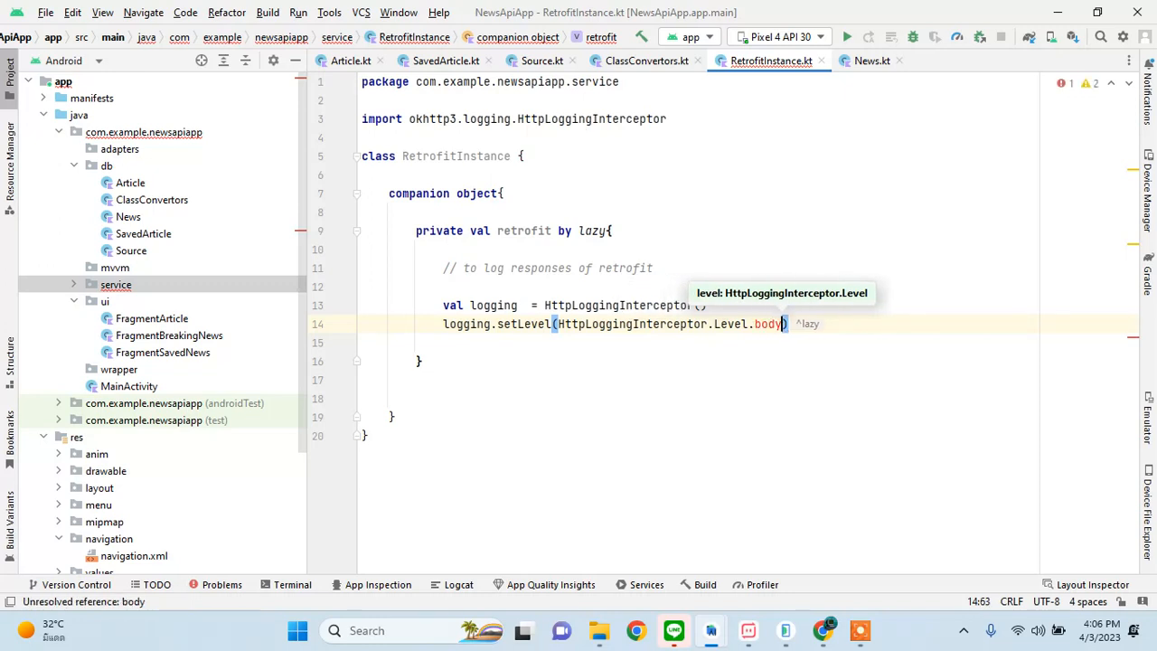
{"action": "type", "text": "BODY"}
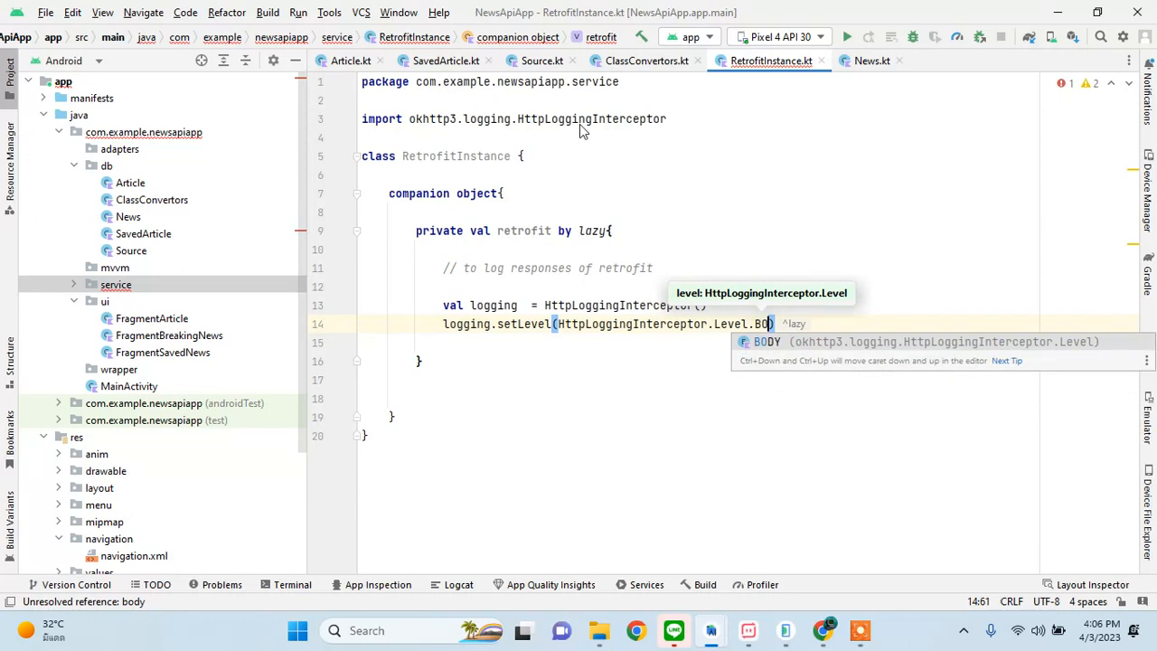
{"action": "key", "text": "Tab"}
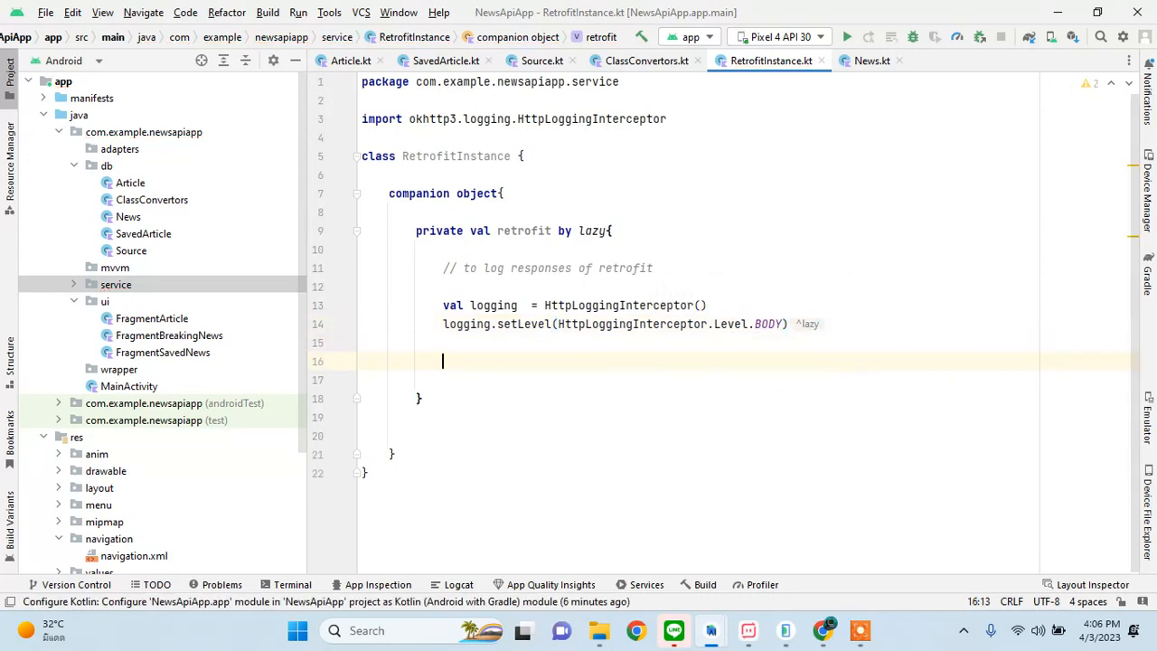
{"action": "key", "text": "Backspace"}
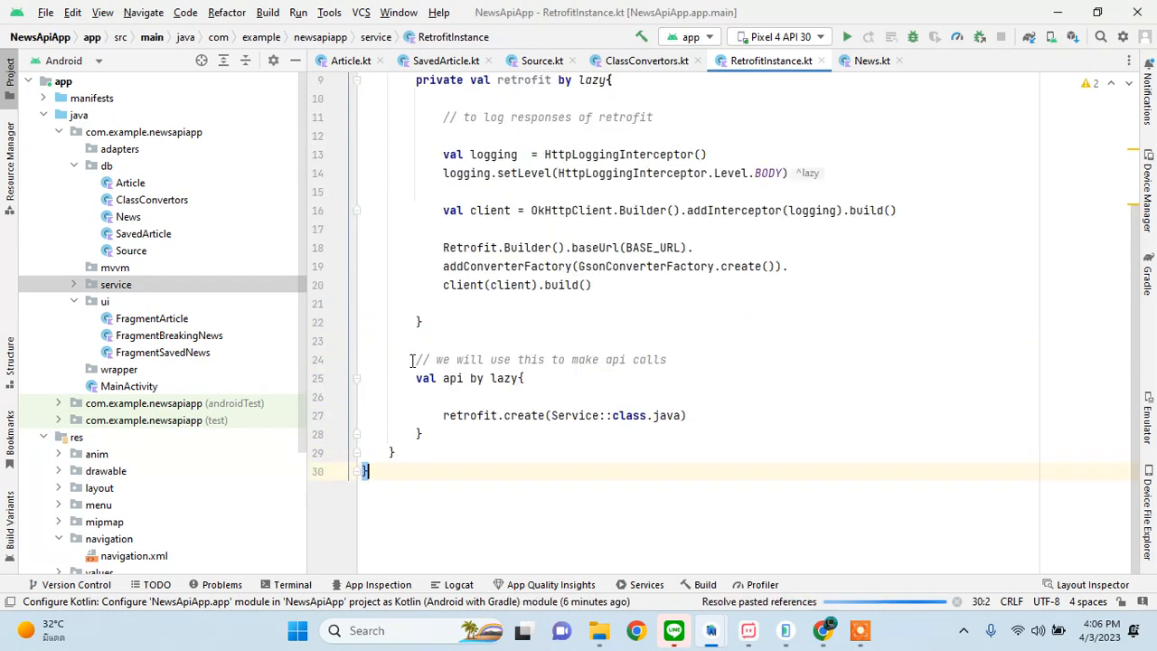
- Create a new Kotlin class file named Utils in com.example.newsapiapp
{"action": "scroll", "scroll_direction": "down", "scroll_amount": 3}
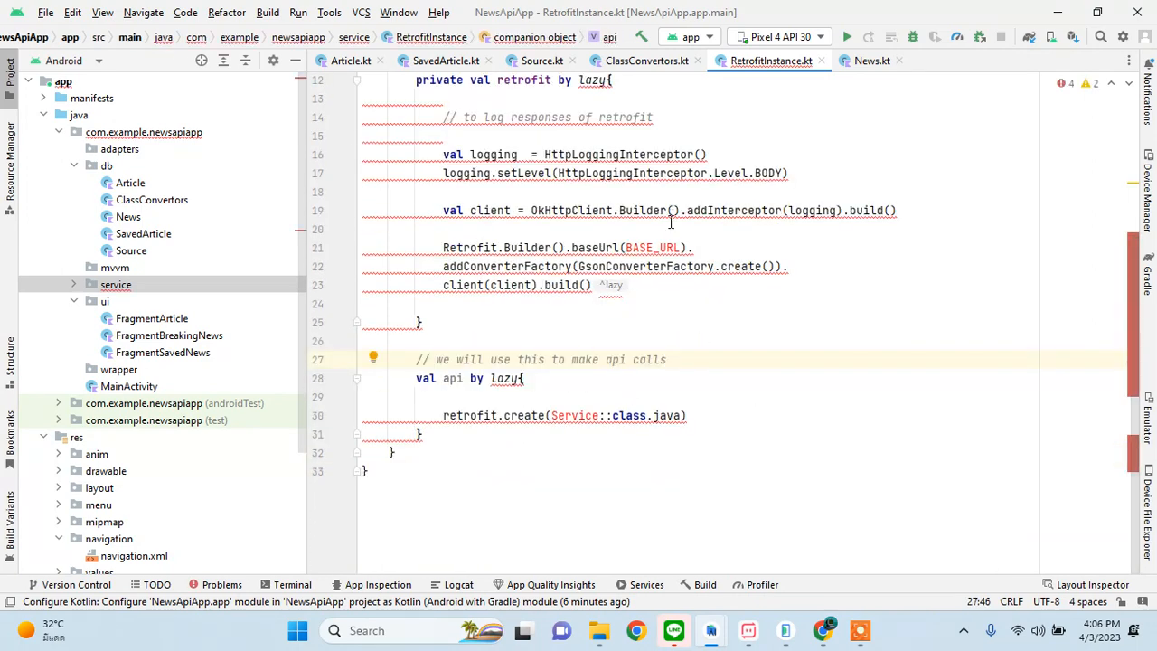
{"action": "left_click", "coordinate": [662, 247]}
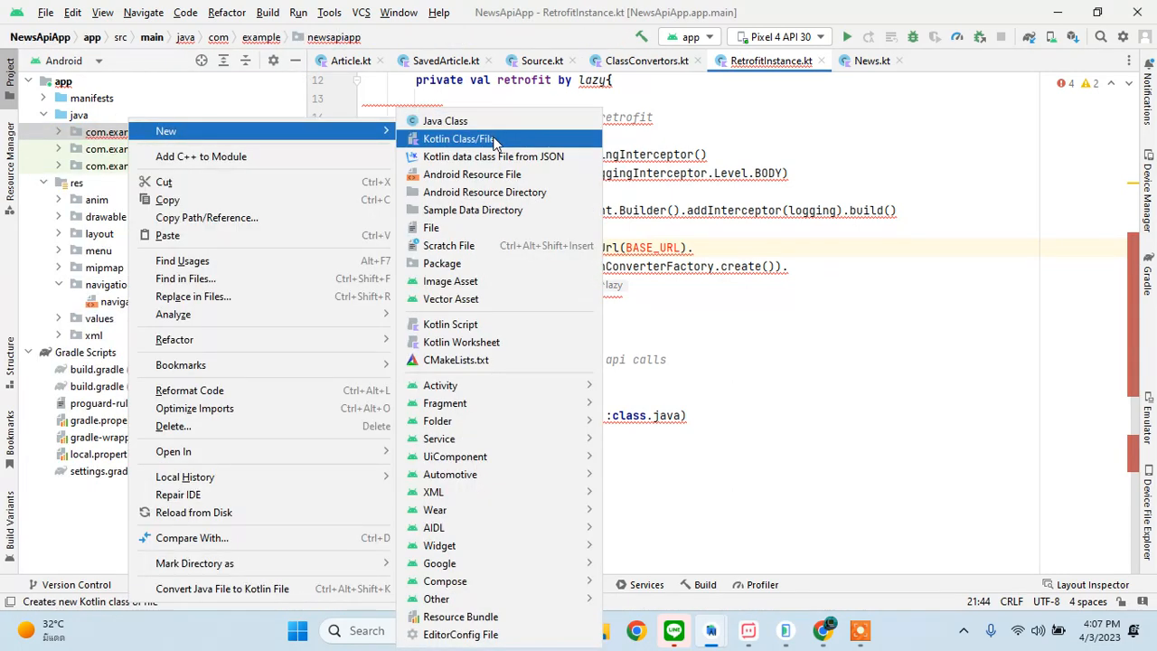
{"action": "left_click", "coordinate": [466, 138]}
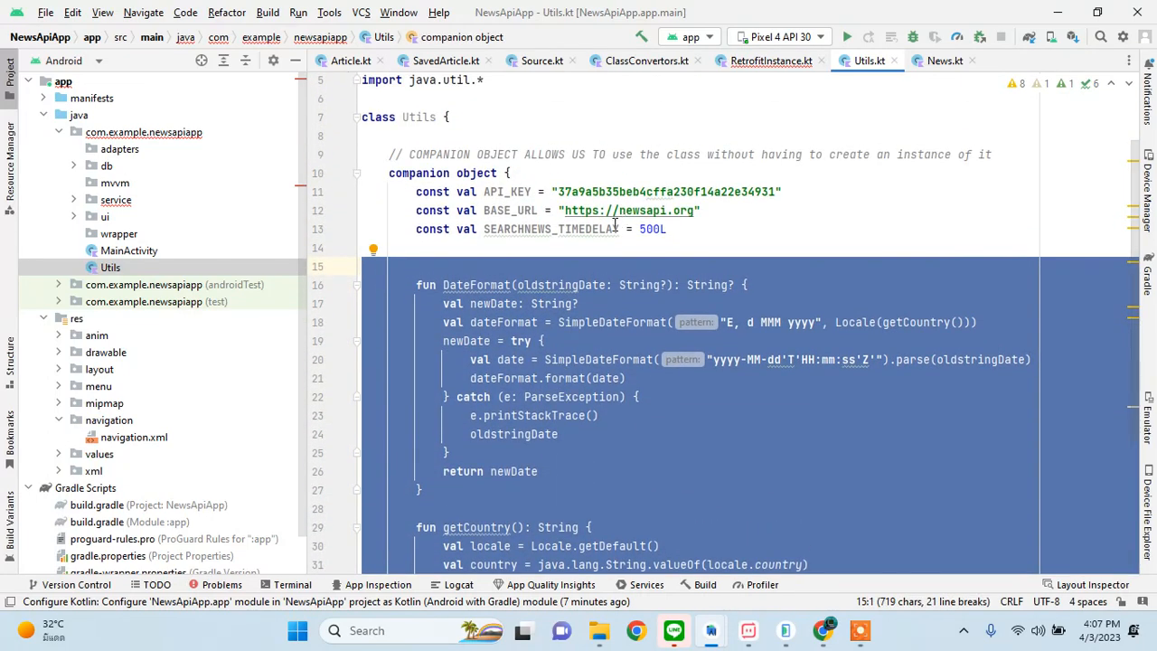
- Remove SEARCHNEWS_TIMEDELAY from Utils, inspect BASE_URL, and switch to the News API docs
{"action": "scroll", "scroll_direction": "down", "scroll_amount": 3}
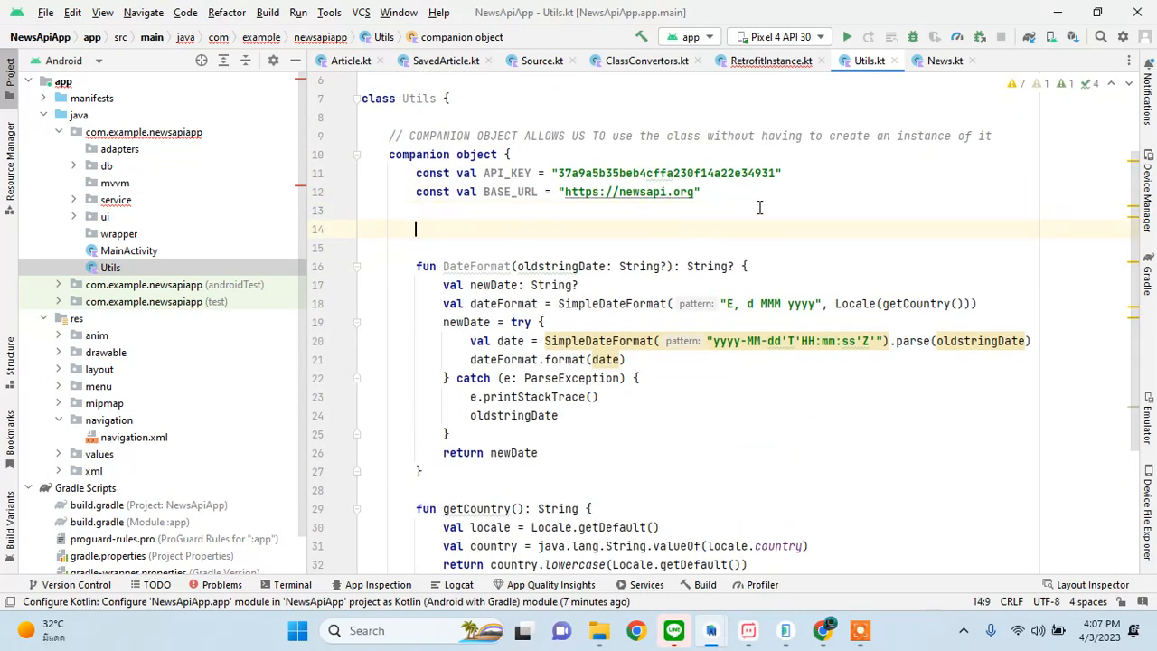
{"action": "double_click", "coordinate": [665, 173]}
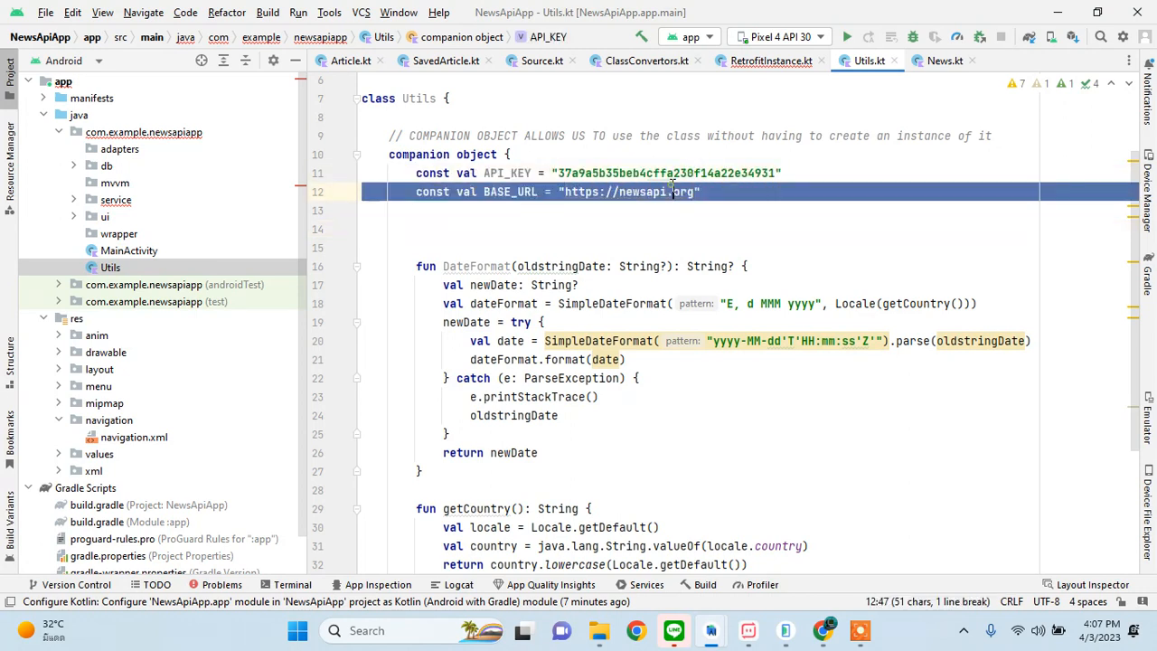
{"action": "left_click", "coordinate": [672, 192]}
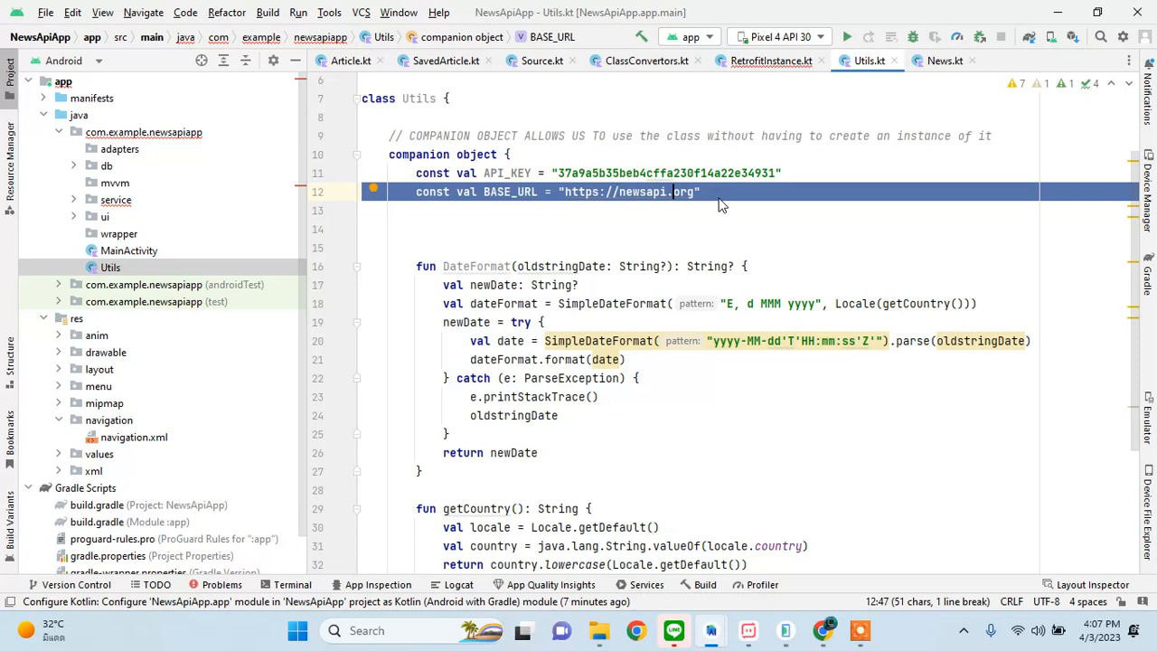
{"action": "mouse_move", "coordinate": [696, 192]}
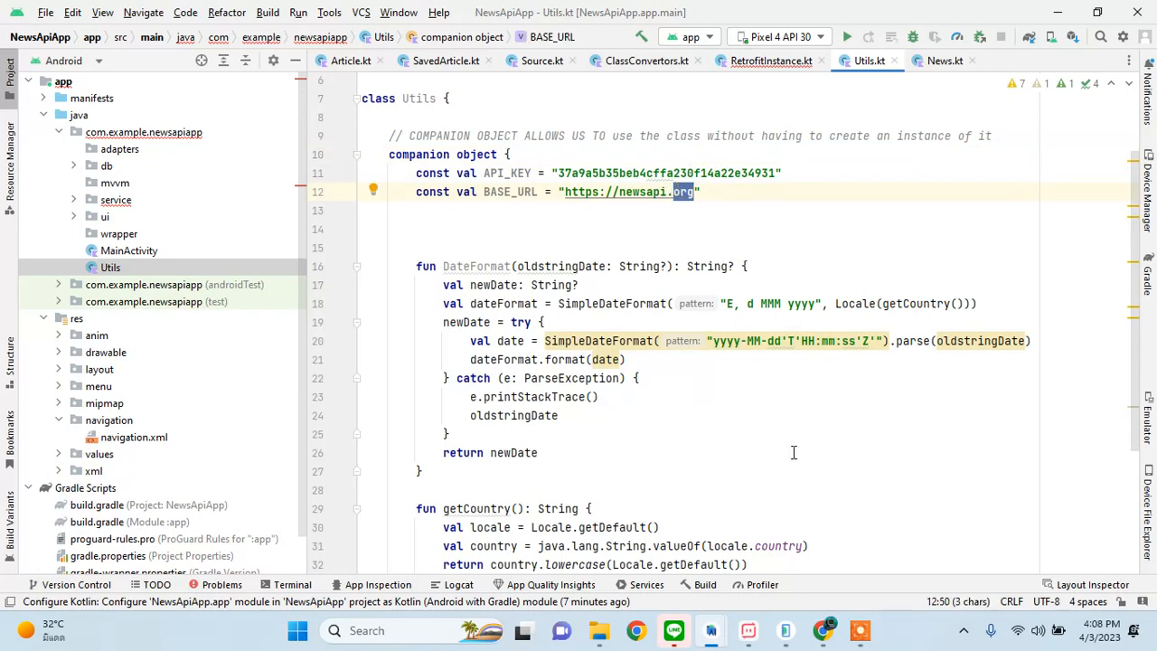
{"action": "left_click", "coordinate": [821, 630]}
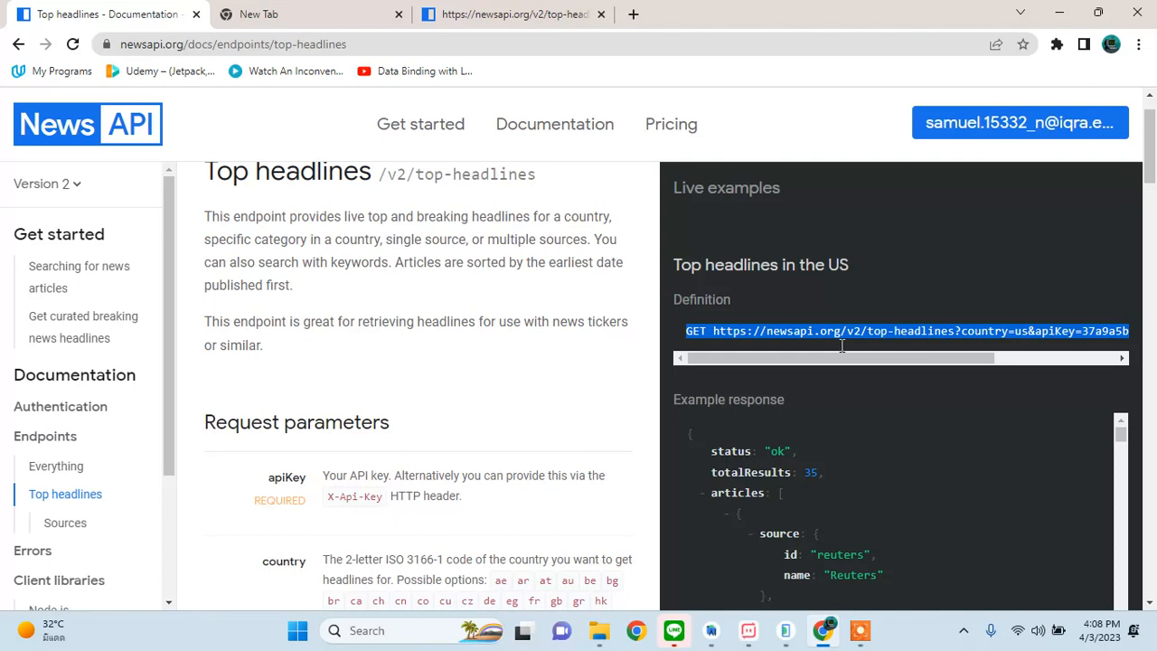
- Highlight the GET top-headlines request URL in the News API live examples
{"action": "scroll", "scroll_direction": "down", "scroll_amount": 3}
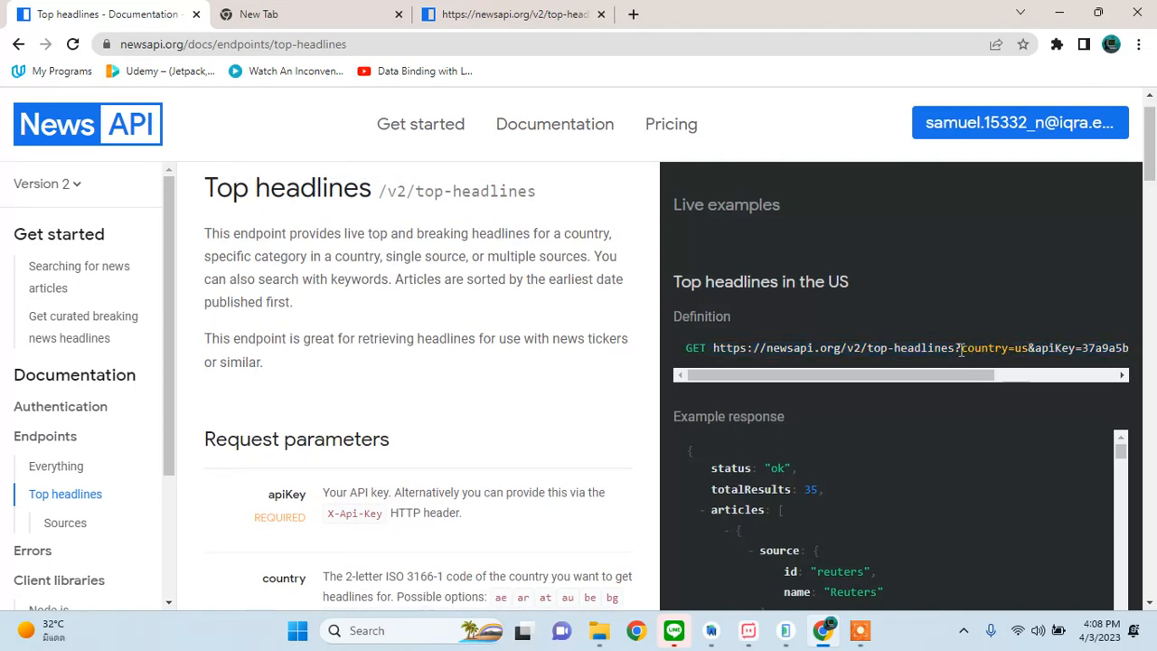
{"action": "left_click_drag", "start_coordinate": [960, 348], "coordinate": [1048, 348]}
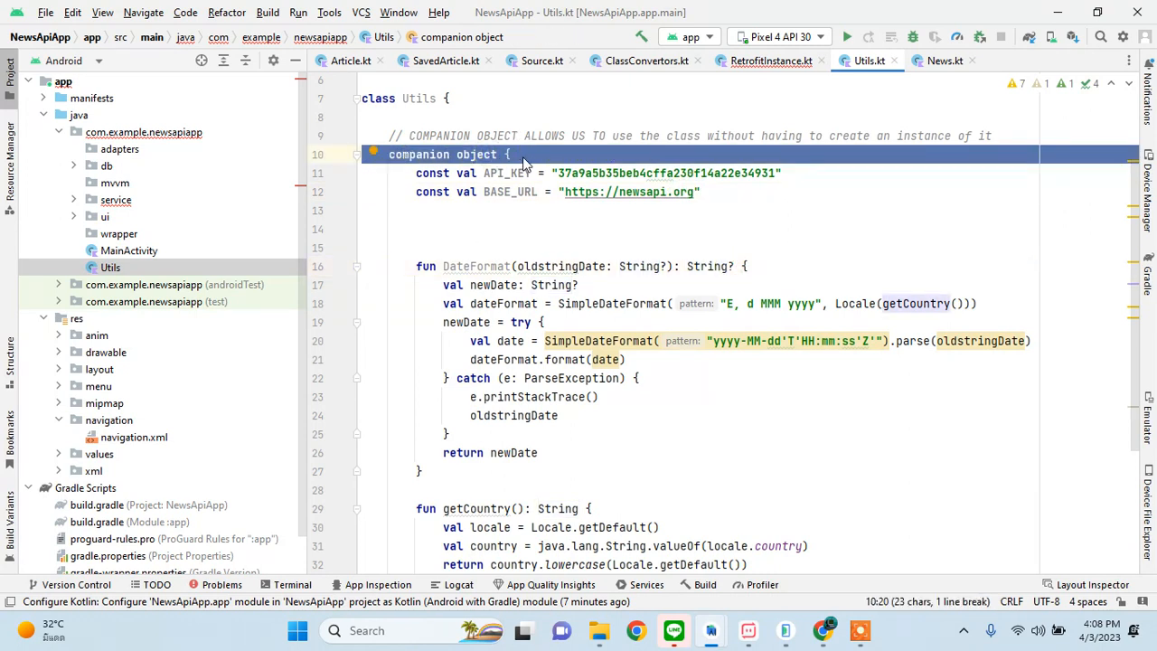
{"action": "left_click", "coordinate": [524, 135]}
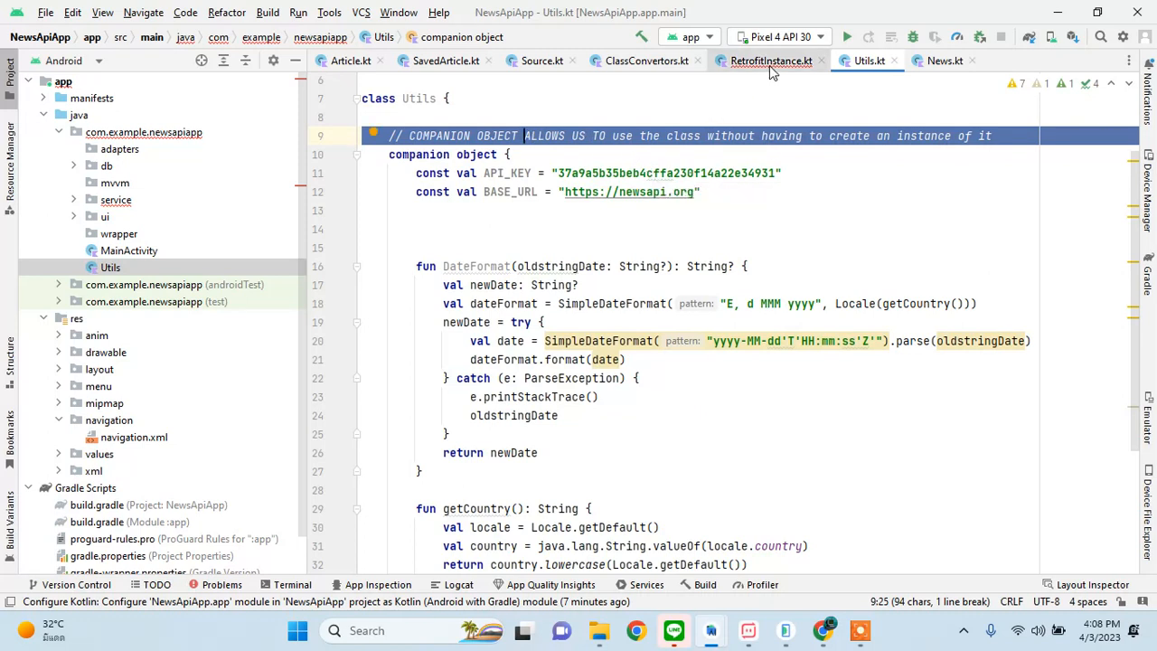
{"action": "left_click", "coordinate": [770, 61]}
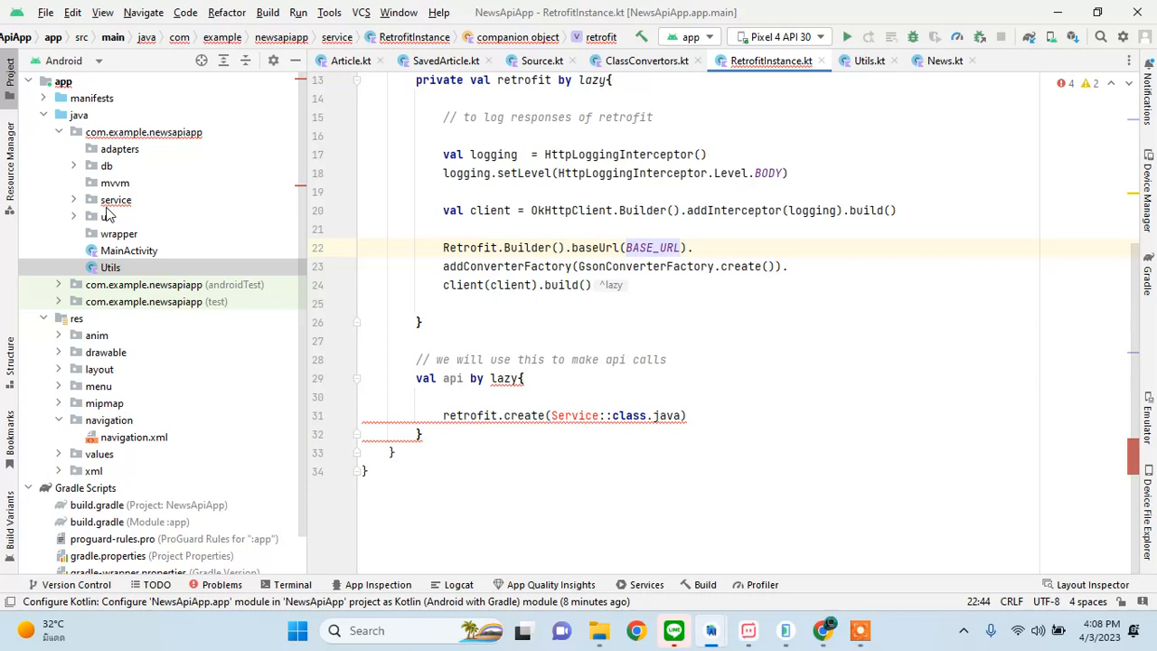
{"action": "right_click", "coordinate": [116, 200]}
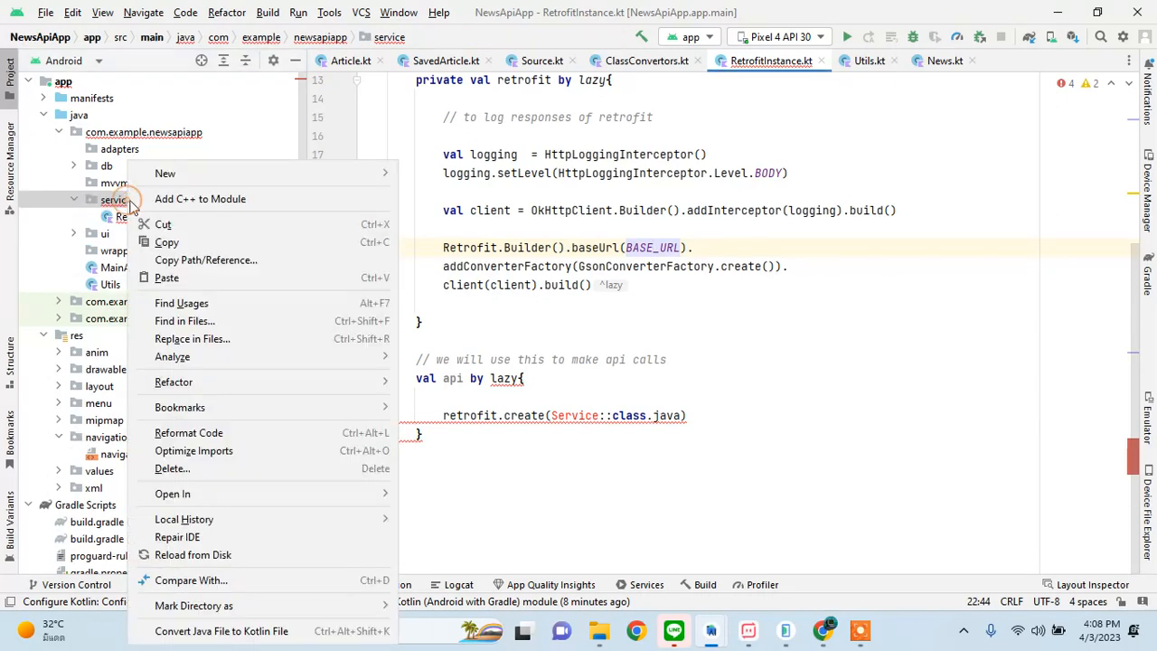
{"action": "left_click", "coordinate": [165, 173]}
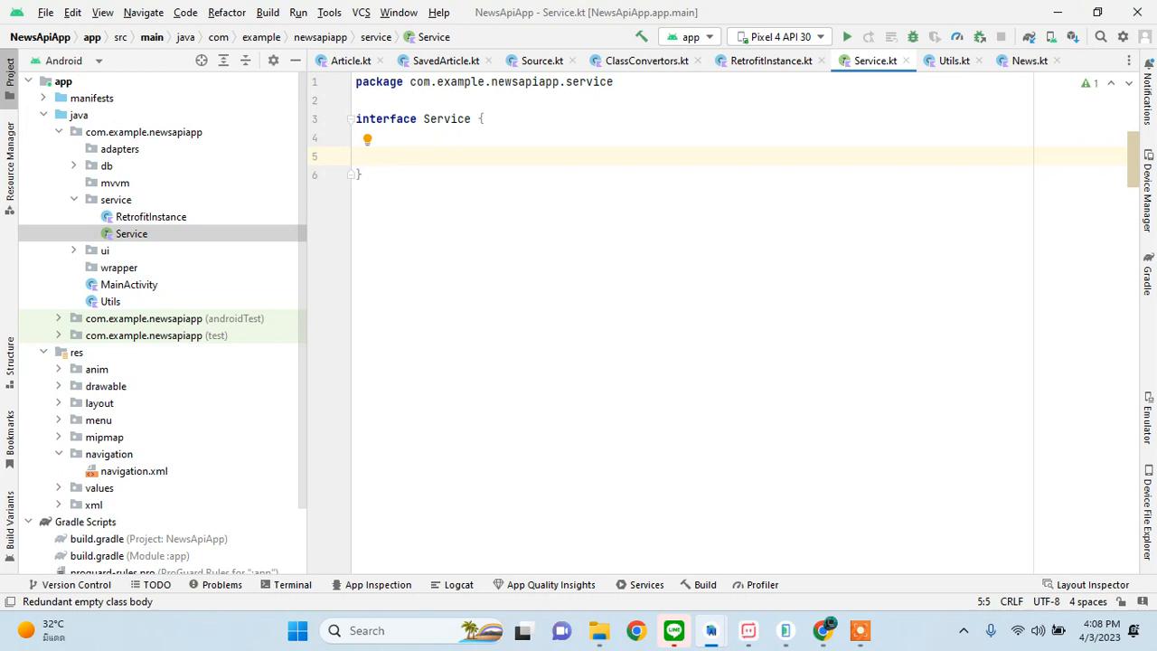
{"action": "type", "text": "@GET"}
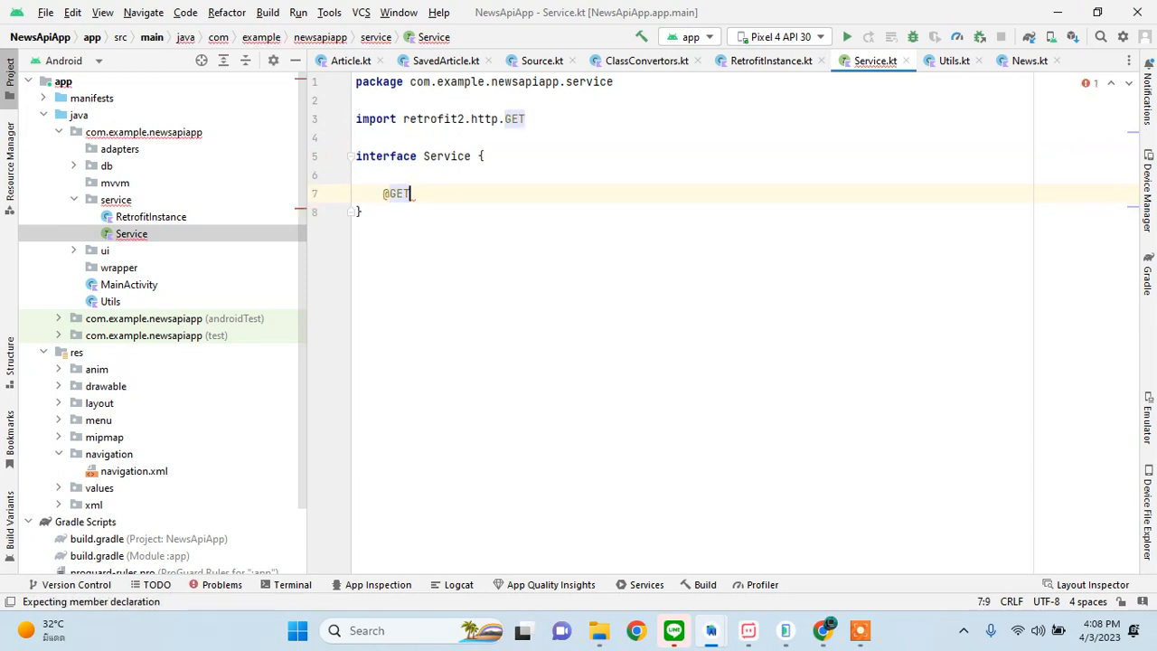
{"action": "type", "text": "(\"V\")"}
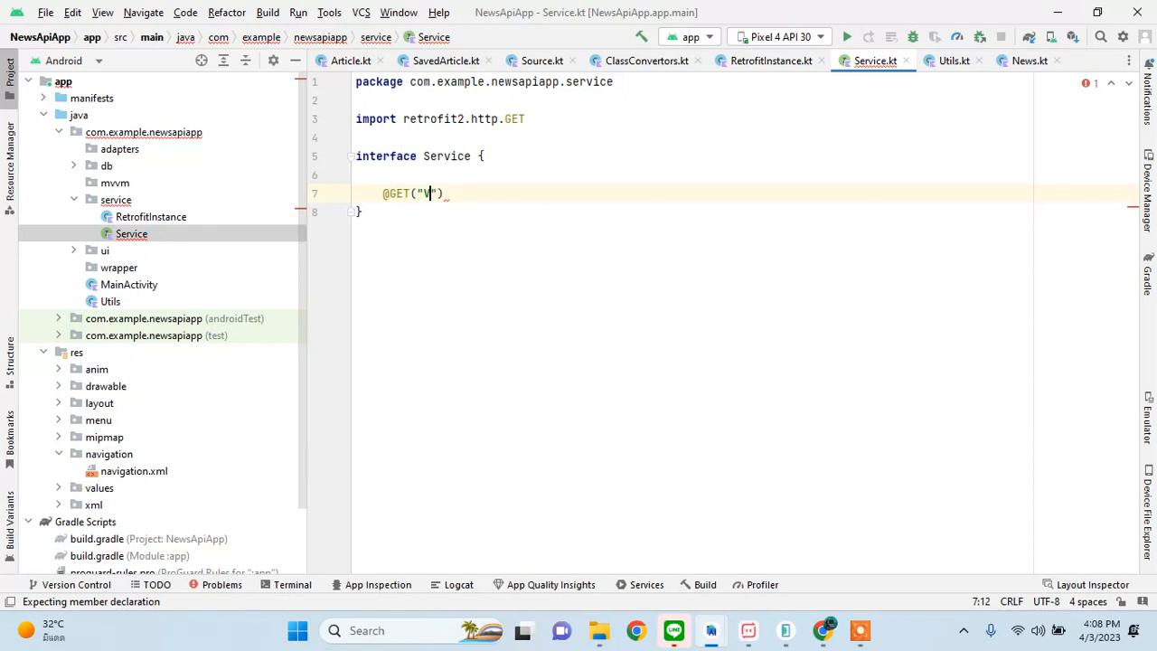
{"action": "type", "text": "2/"}
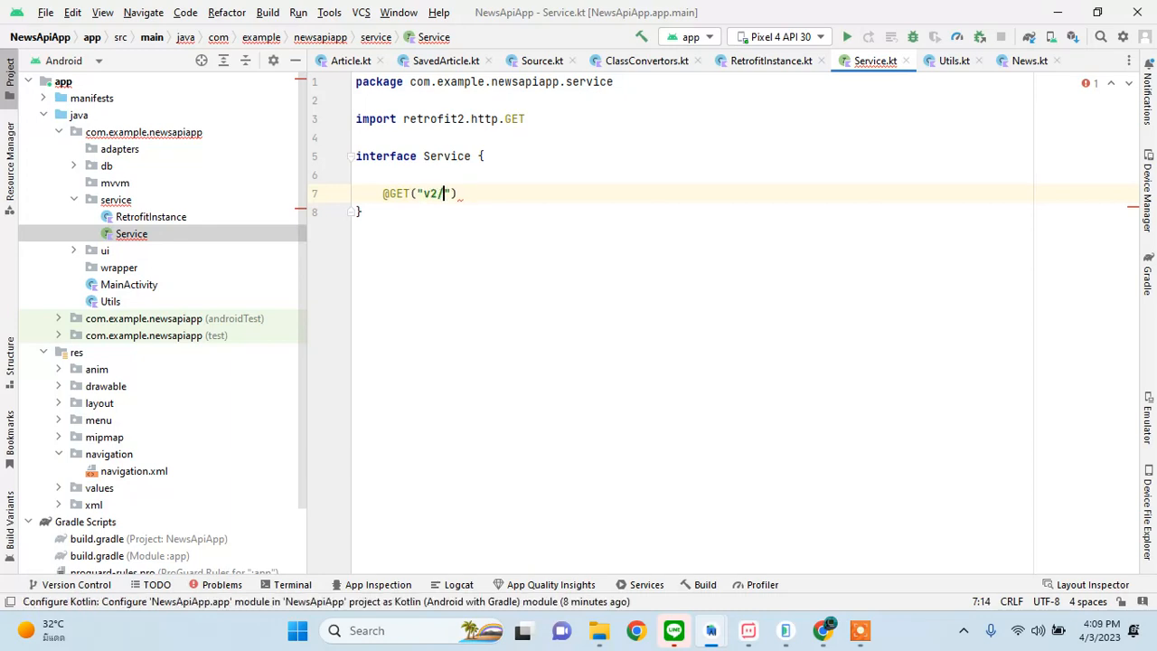
{"action": "type", "text": "top-headlin"}
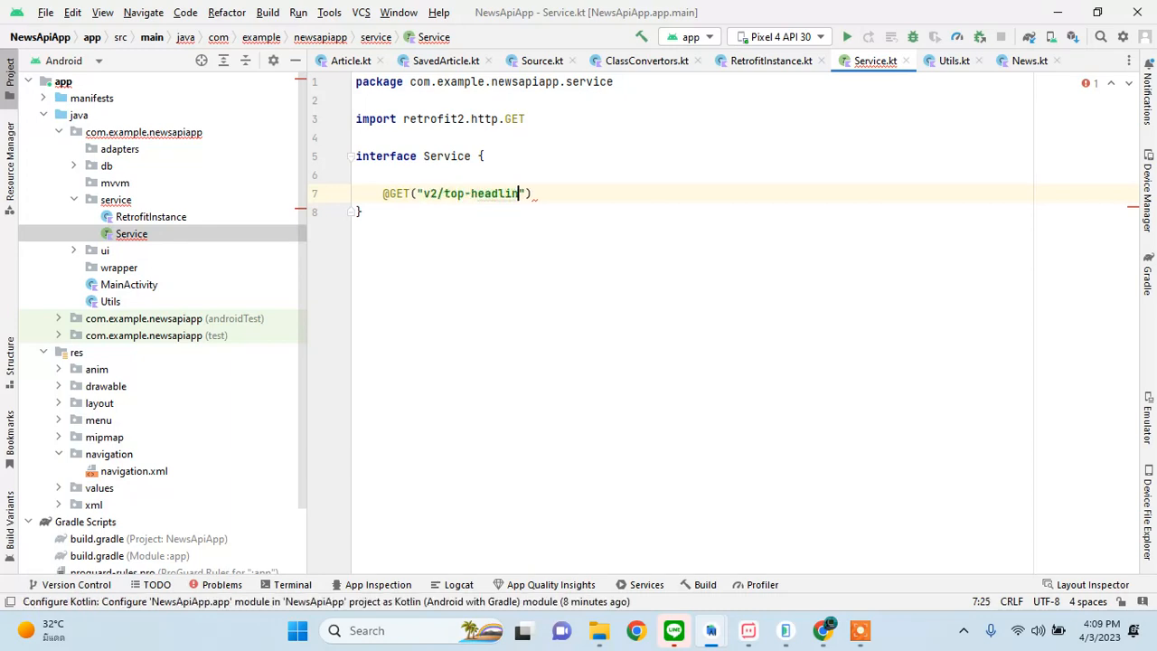
{"action": "type", "text": "es)"}
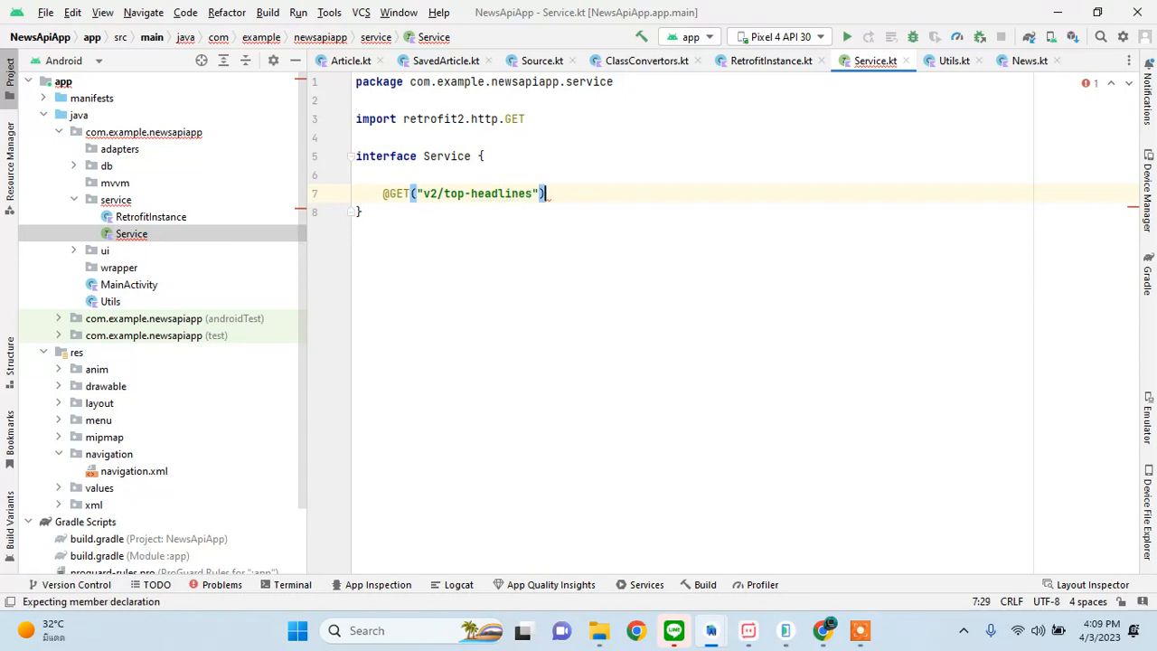
{"action": "type", "text": "sus"}
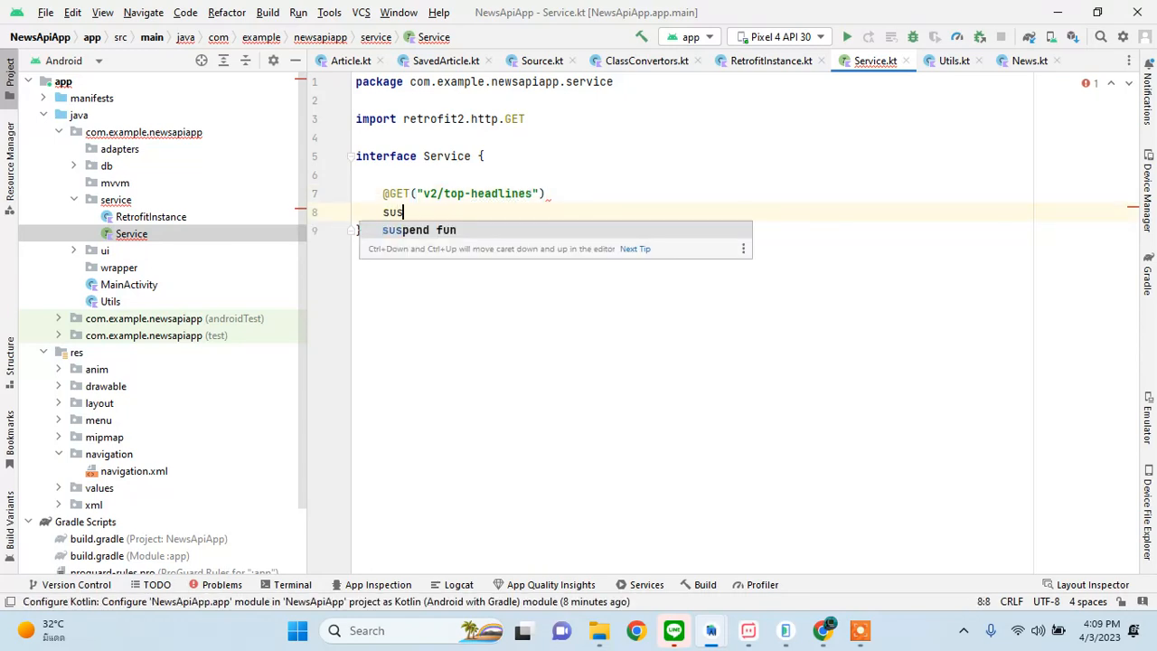
{"action": "key", "text": "Tab"}
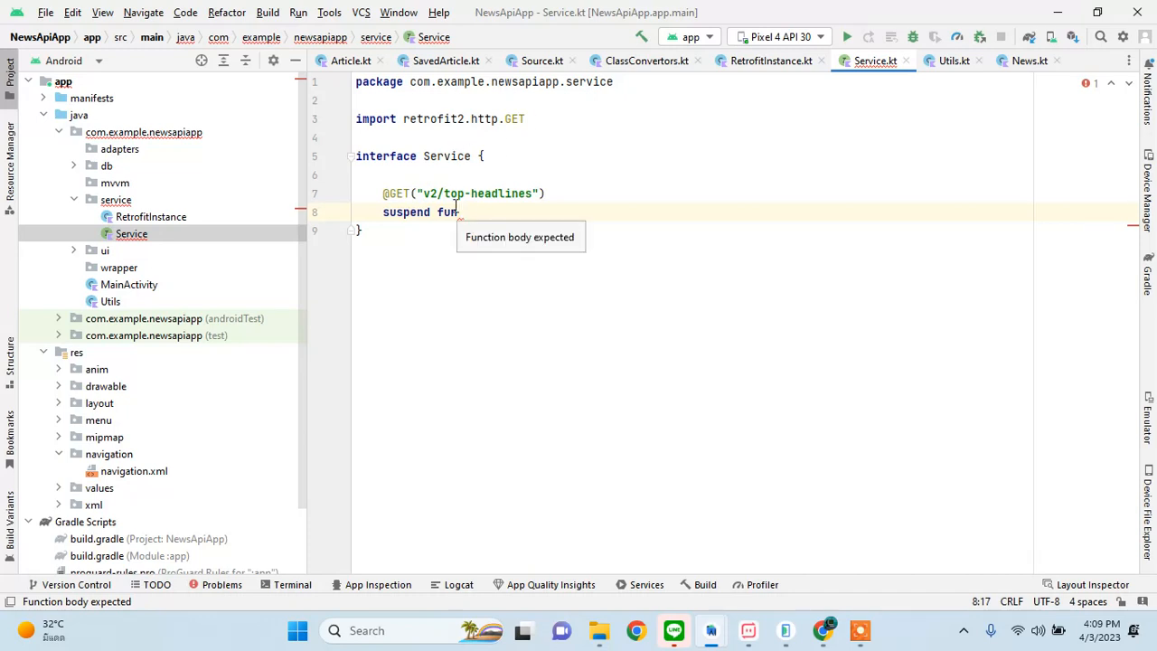
{"action": "type", "text": "getBr"}
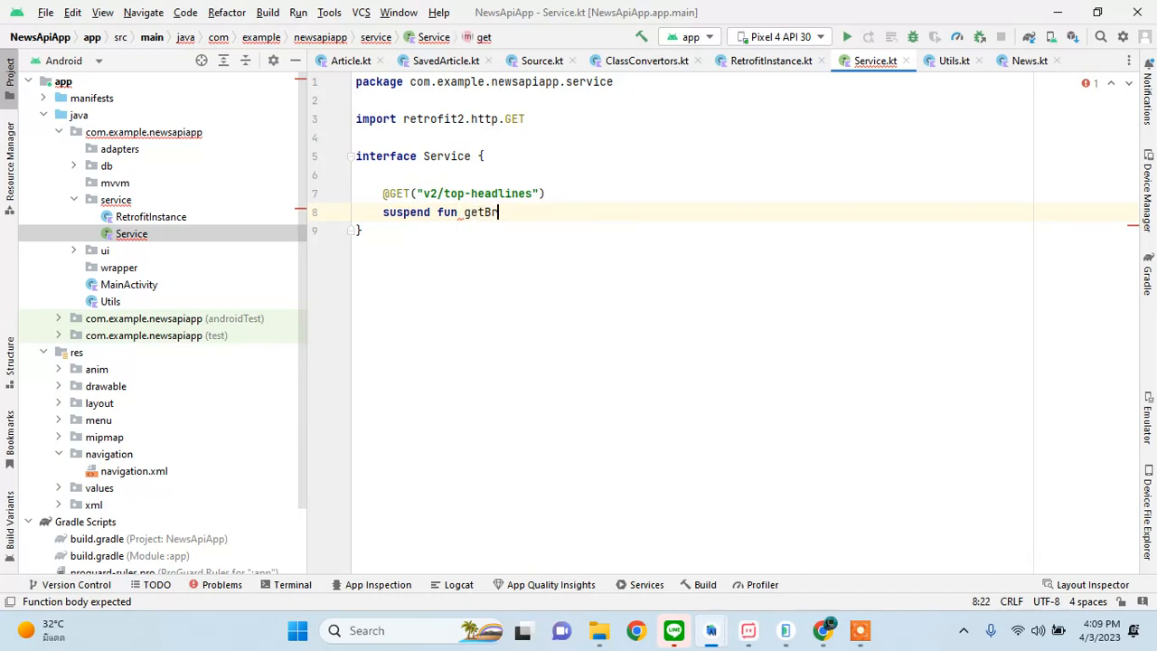
{"action": "type", "text": "eakingNews)"}
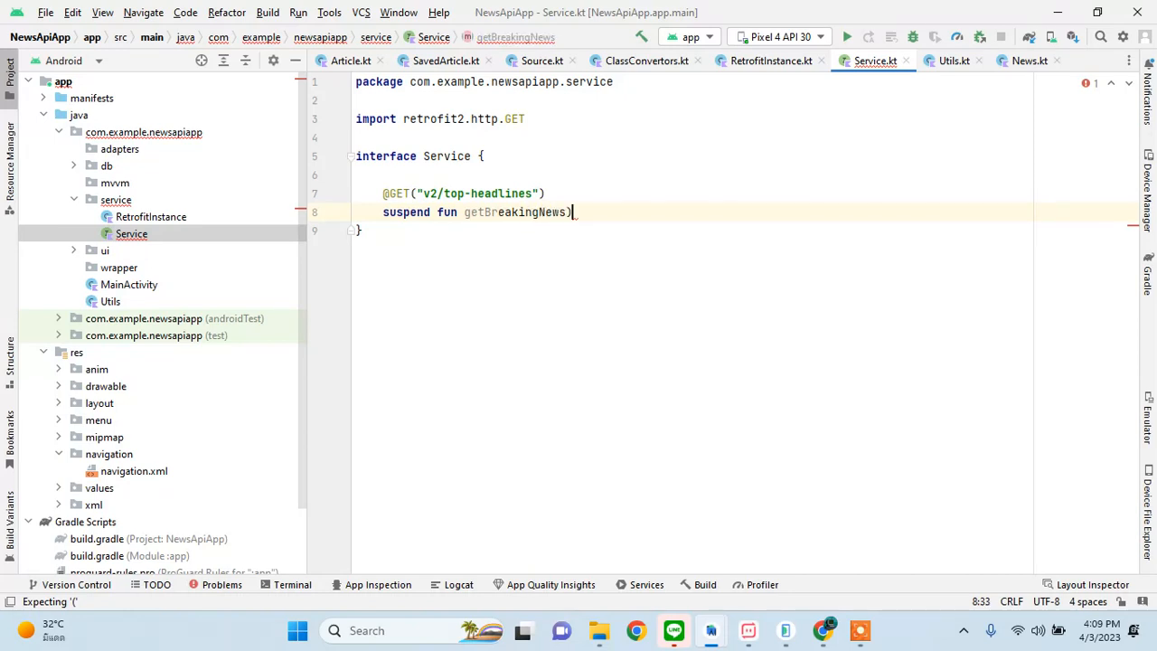
{"action": "key", "text": "Backspace"}
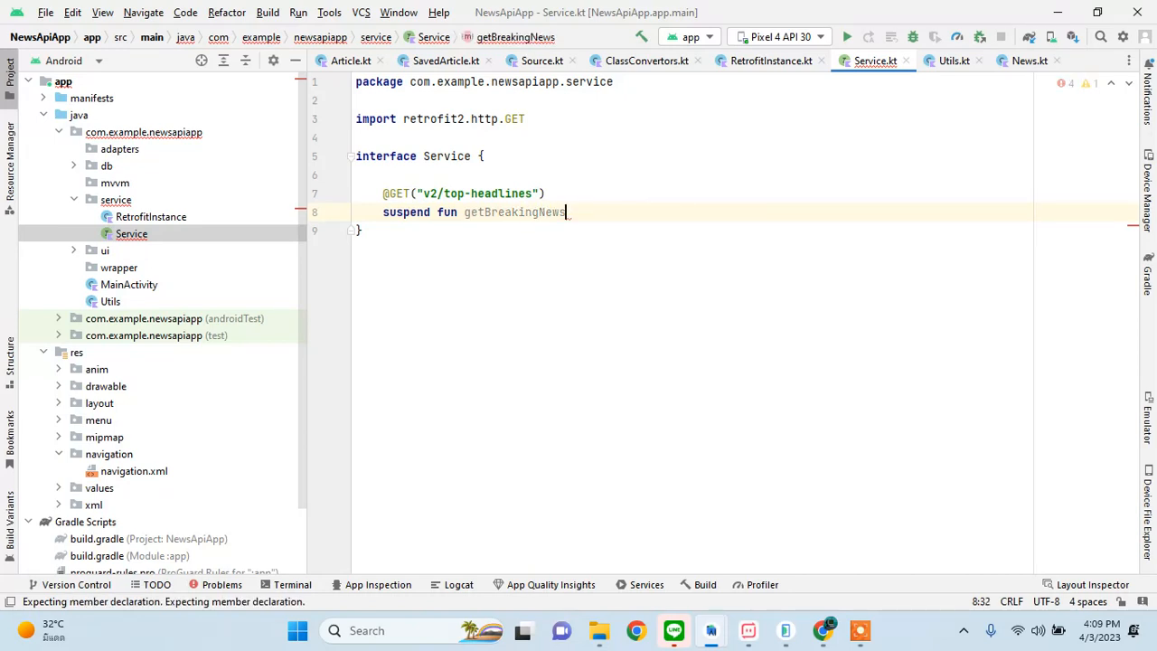
{"action": "type", "text": "("}
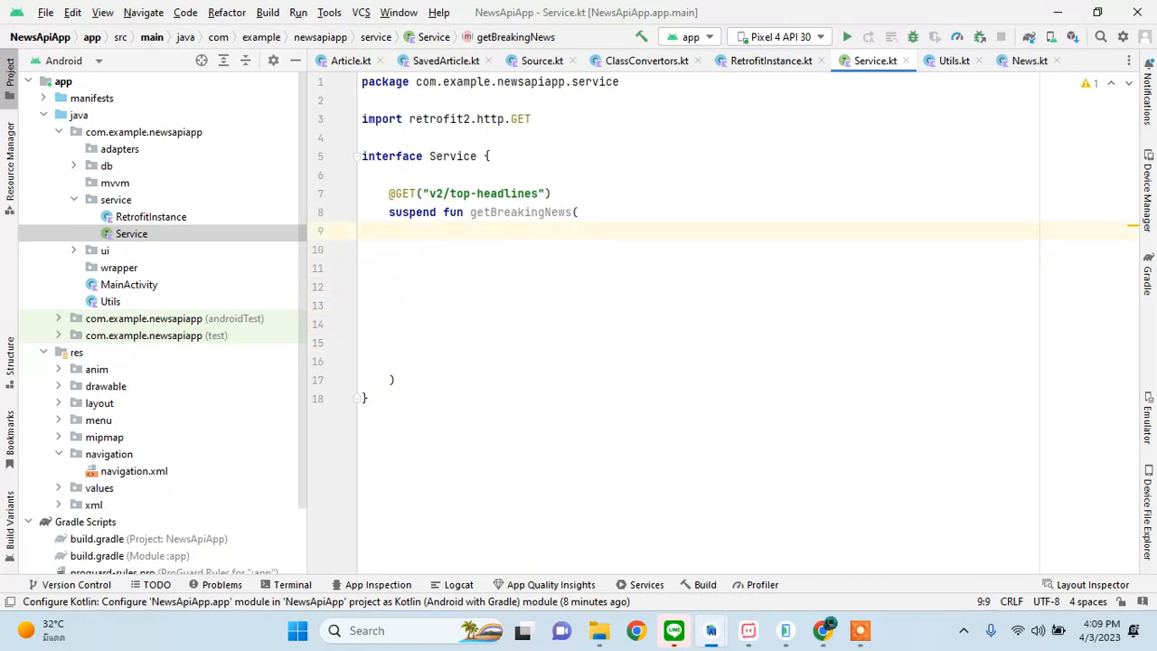
{"action": "type", "text": "@Query(\"country"}
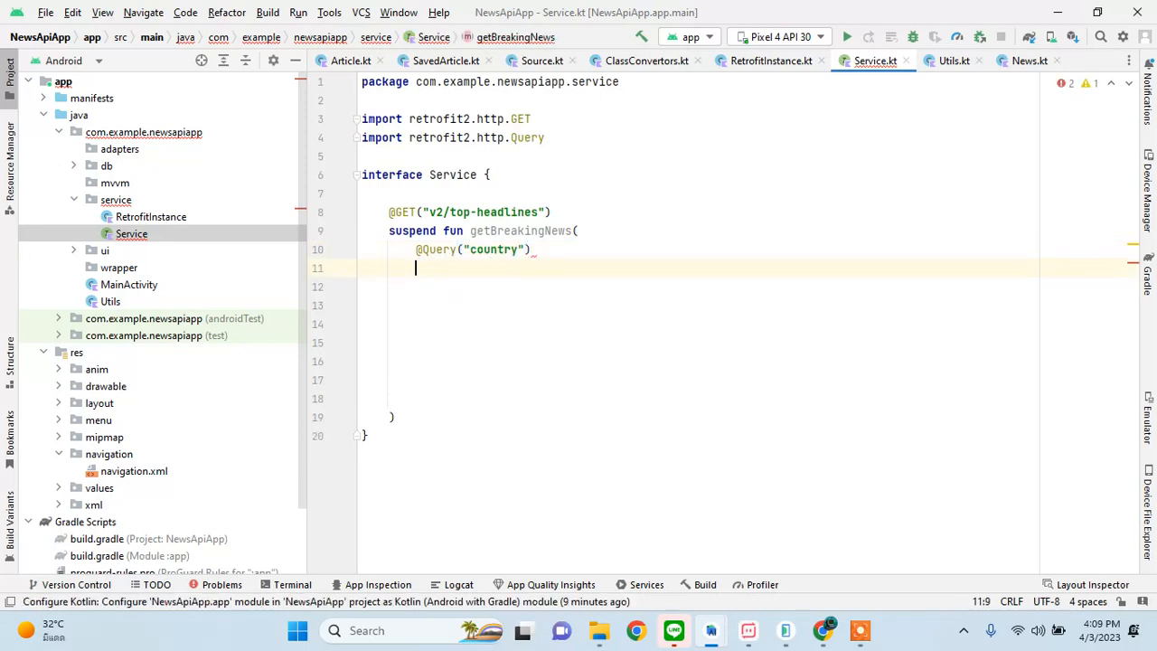
{"action": "type", "text": "countr"}
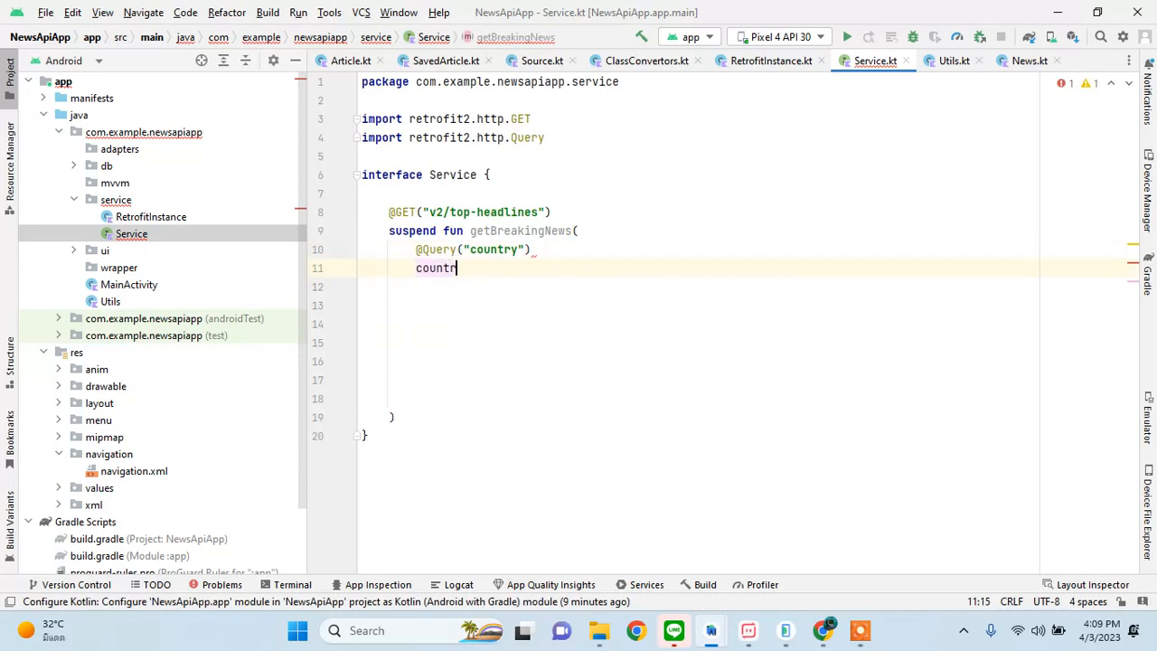
{"action": "type", "text": "ycode"}
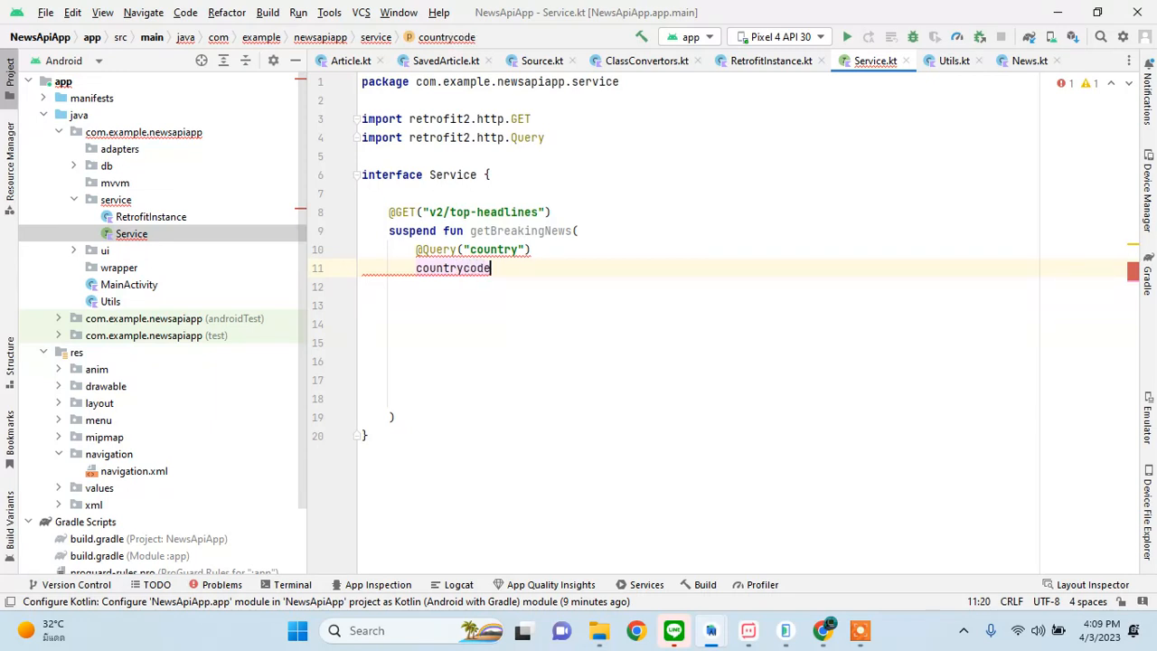
{"action": "type", "text": ": String"}
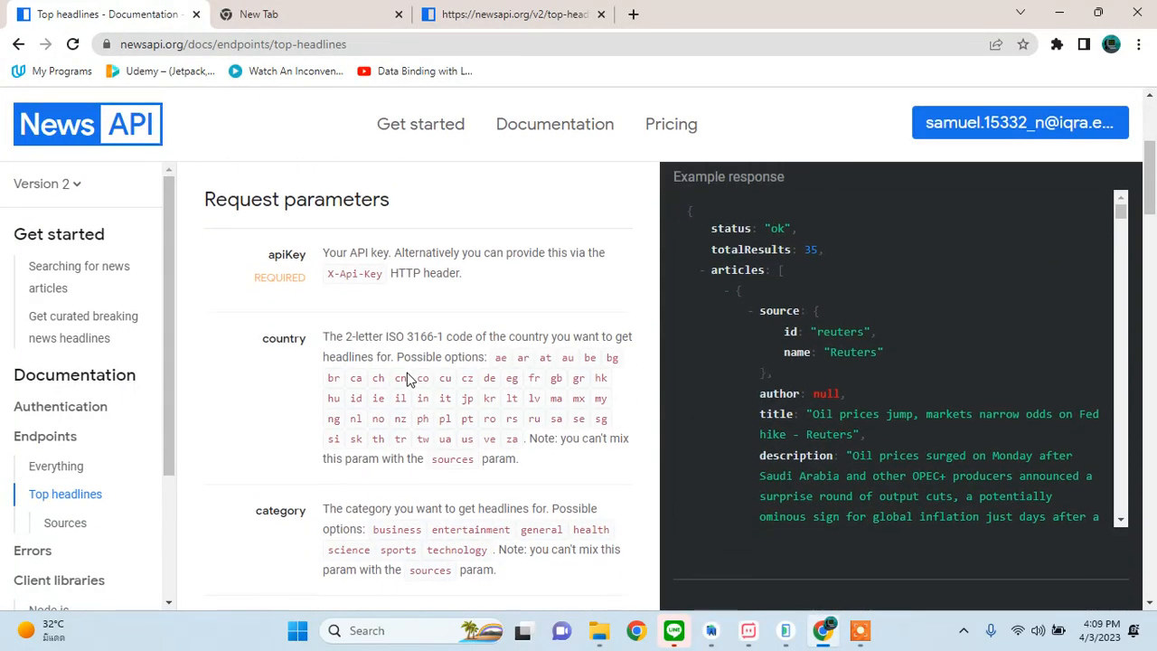
- Review the docs' two-letter country codes, then continue after the "us" country parameter with a comma
{"action": "scroll", "scroll_direction": "down", "scroll_amount": 3}
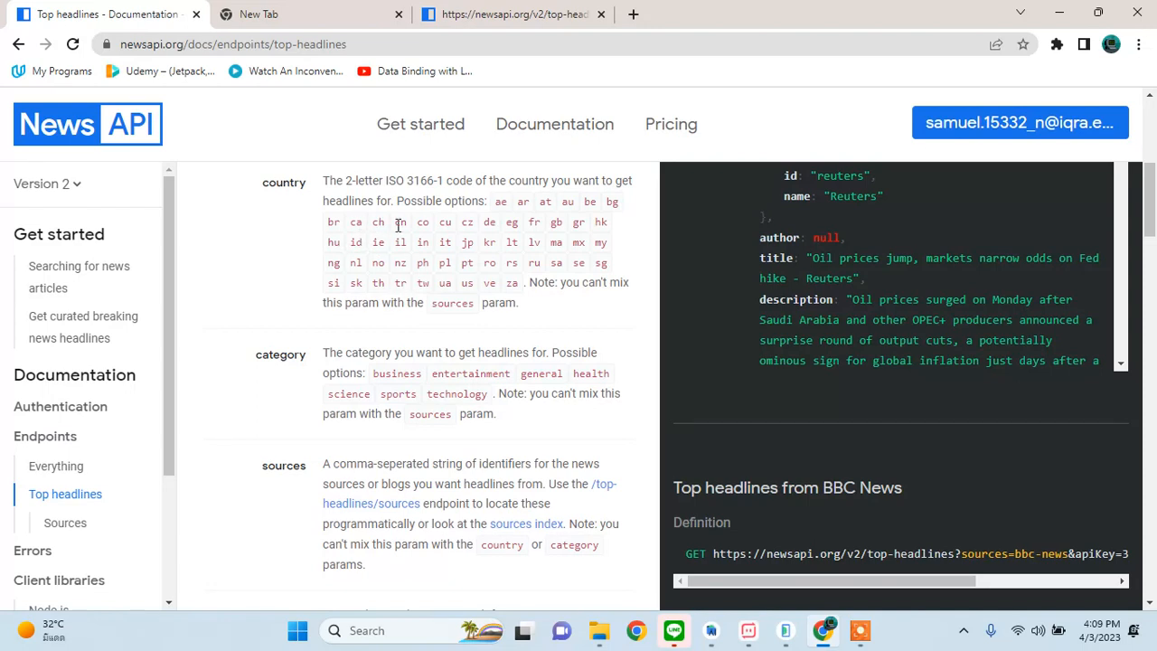
{"action": "mouse_move", "coordinate": [495, 214]}
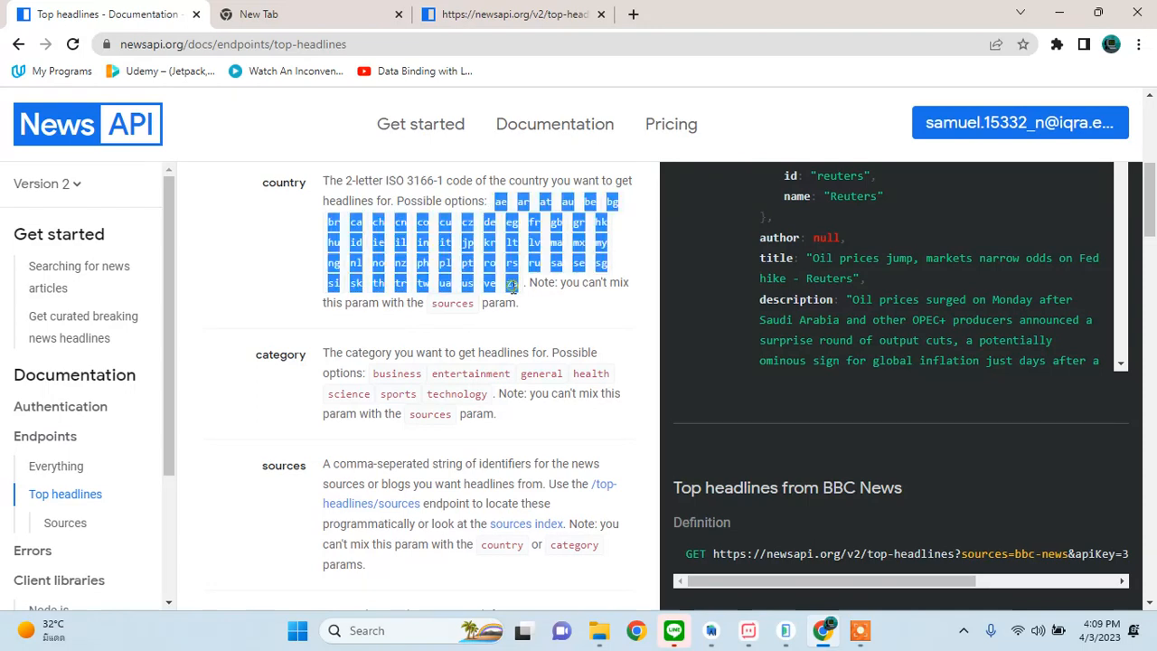
{"action": "mouse_move", "coordinate": [613, 271]}
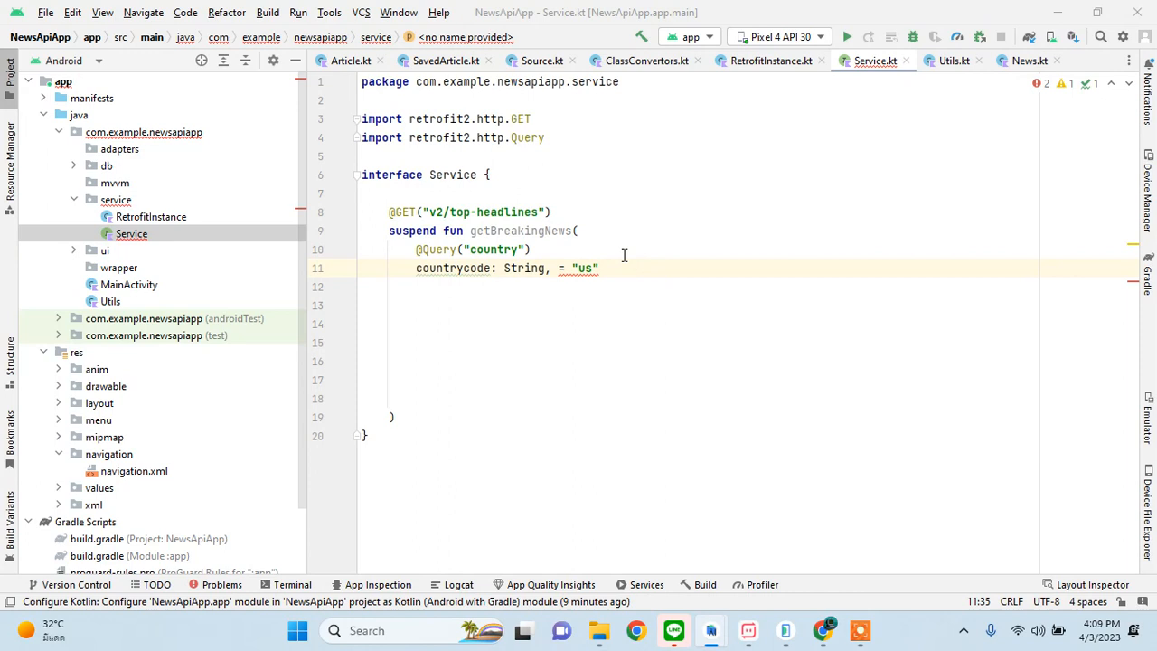
{"action": "type", "text": ","}
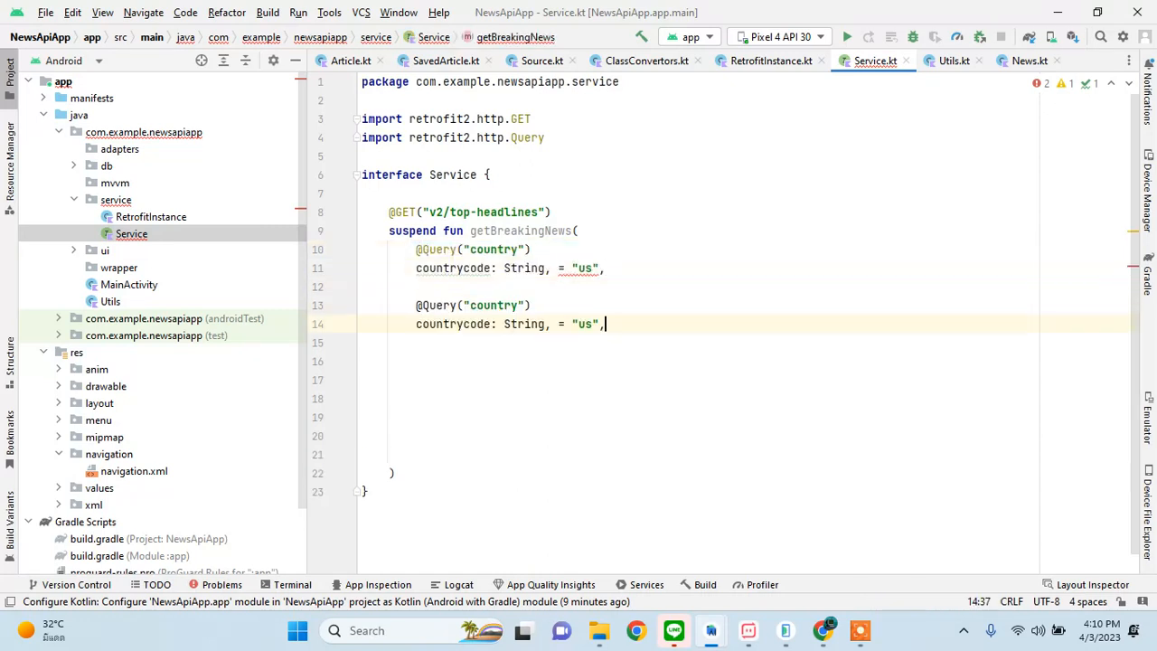
{"action": "double_click", "coordinate": [492, 304]}
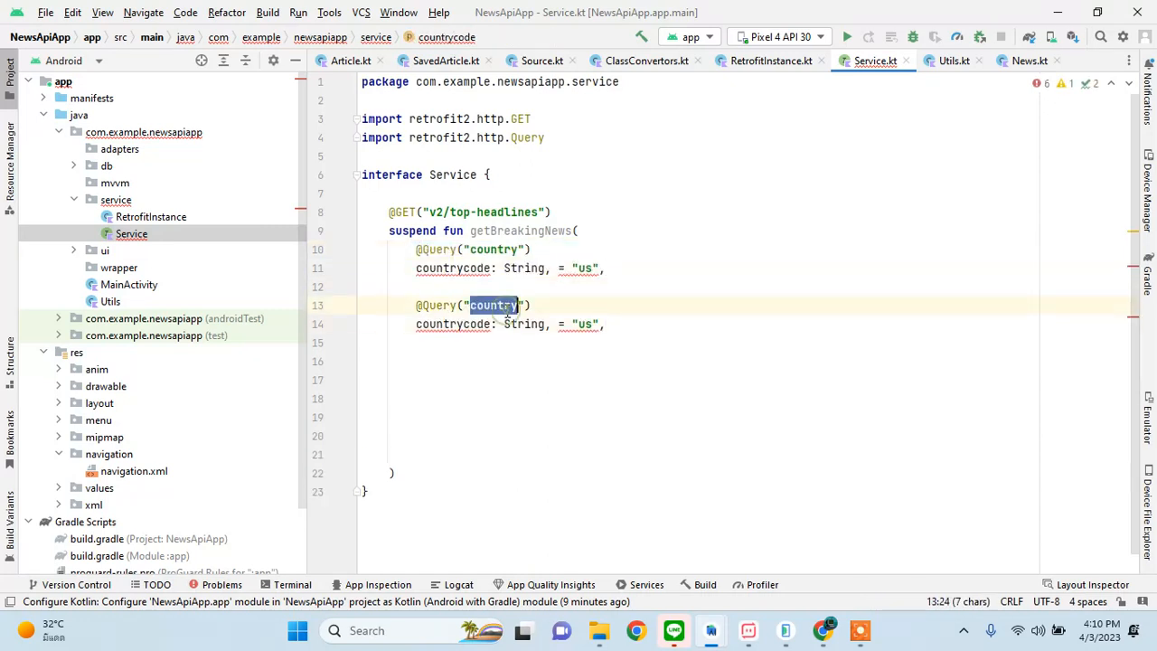
{"action": "type", "text": "pageNumber: Int, = 1,"}
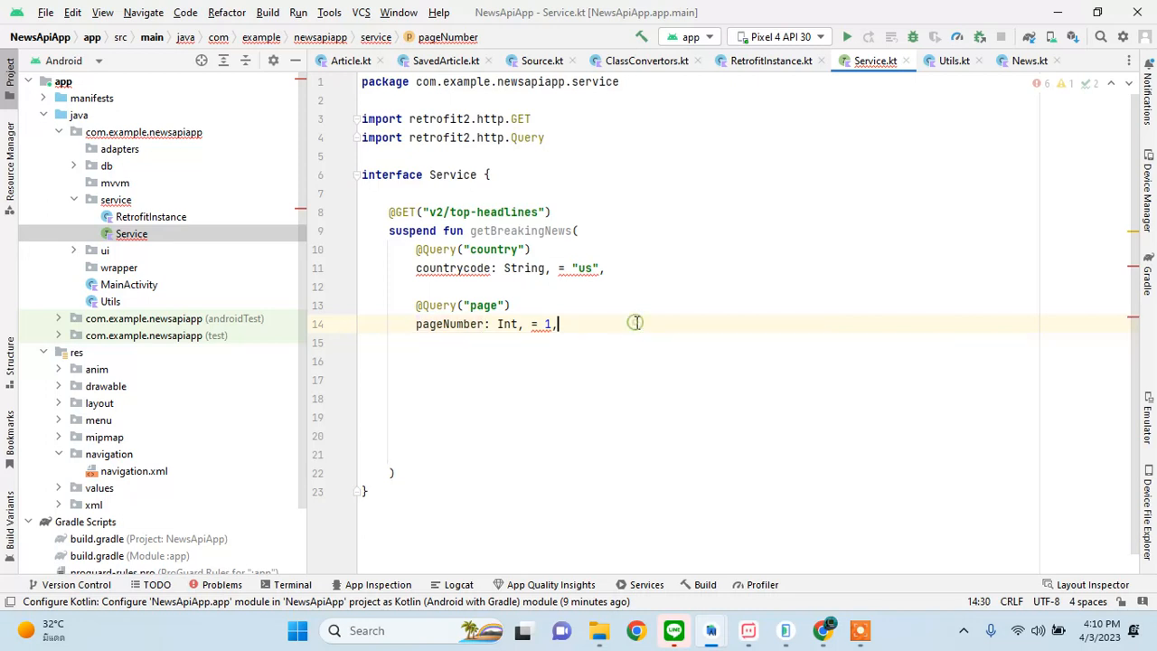
{"action": "type", "text": "@QQ"}
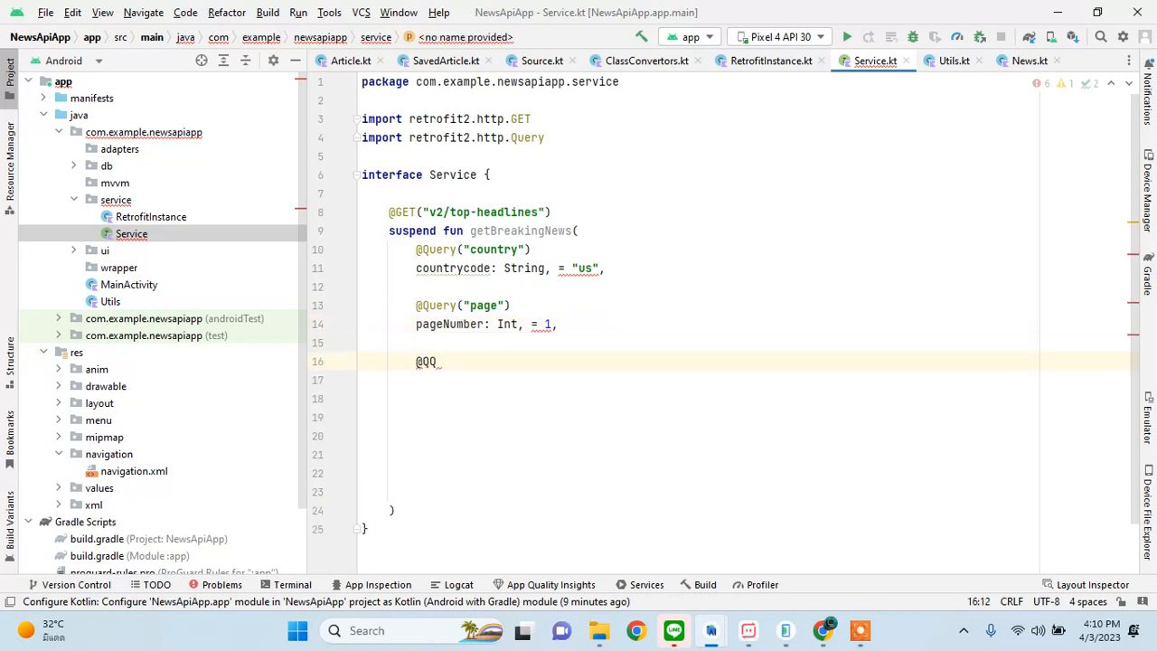
{"action": "type", "text": "Query()"}
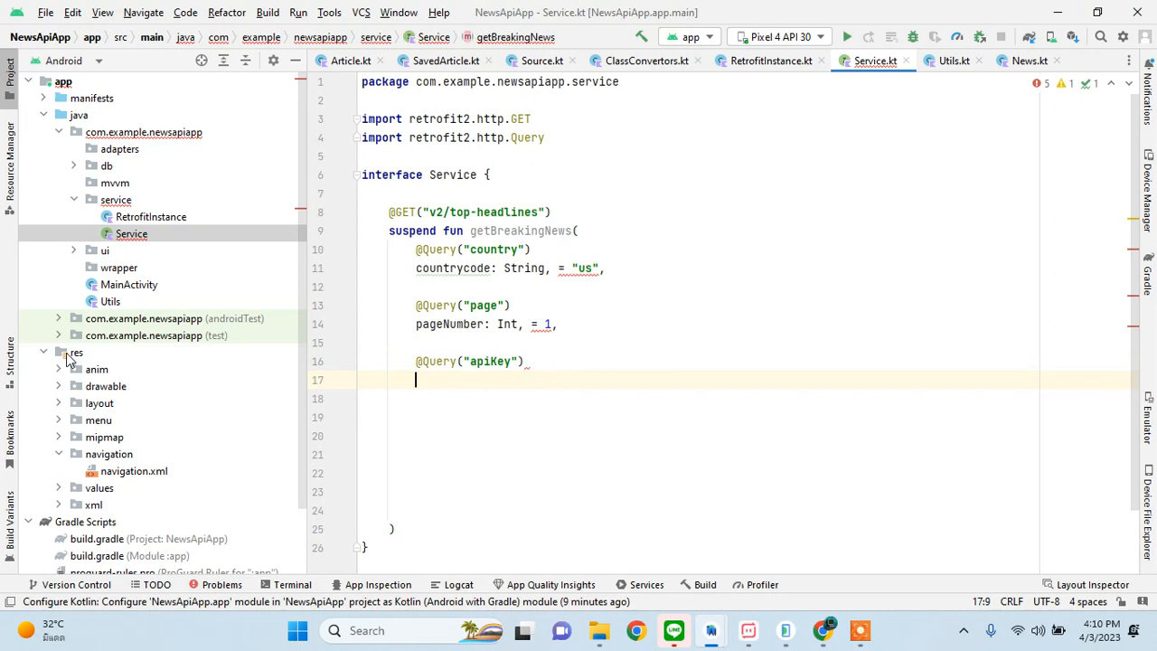
- Add apiKey: String = API_KEY, return Response<News>, and import API_KEY and Response
{"action": "type", "text": "api"}
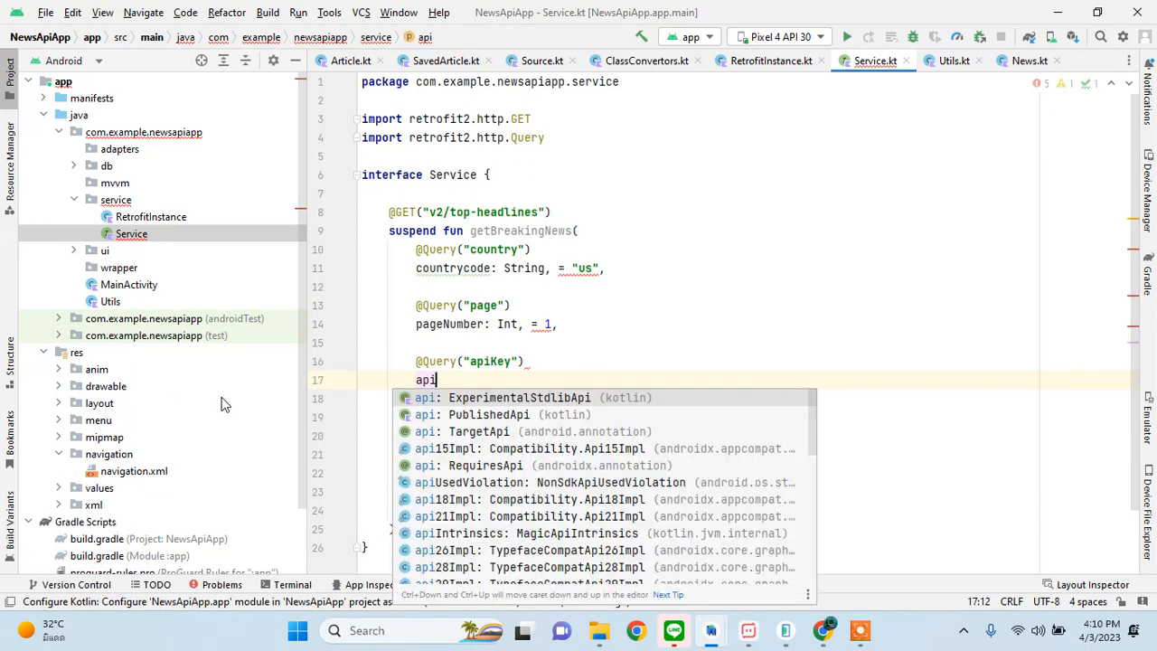
{"action": "type", "text": "Key : Str"}
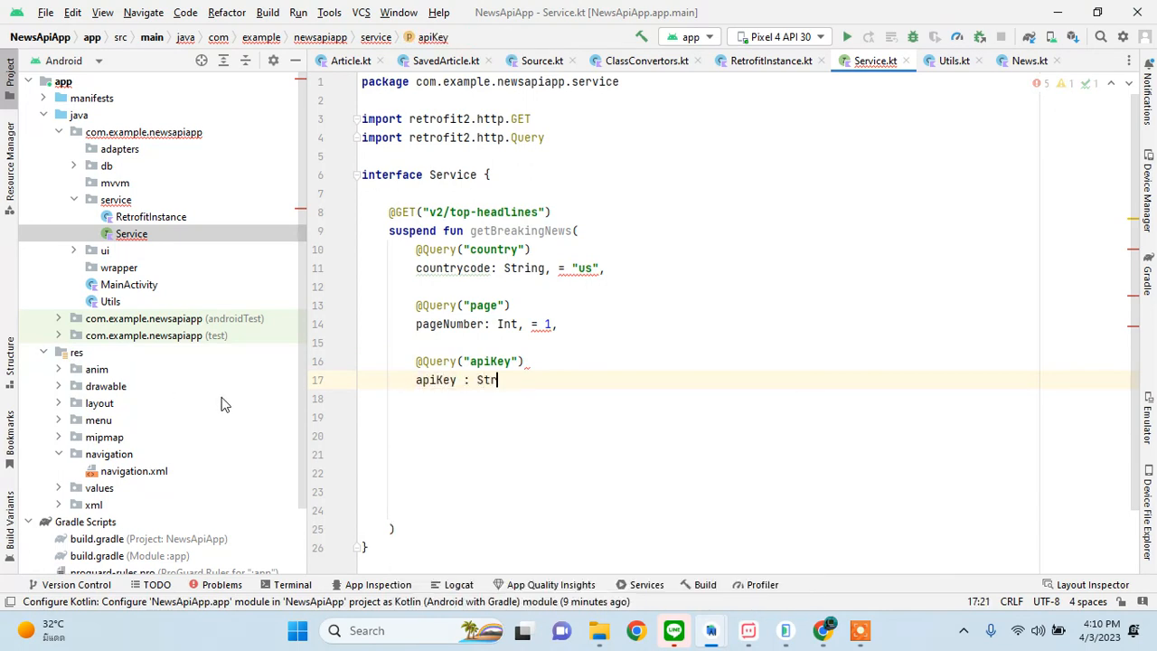
{"action": "type", "text": "ing = API"}
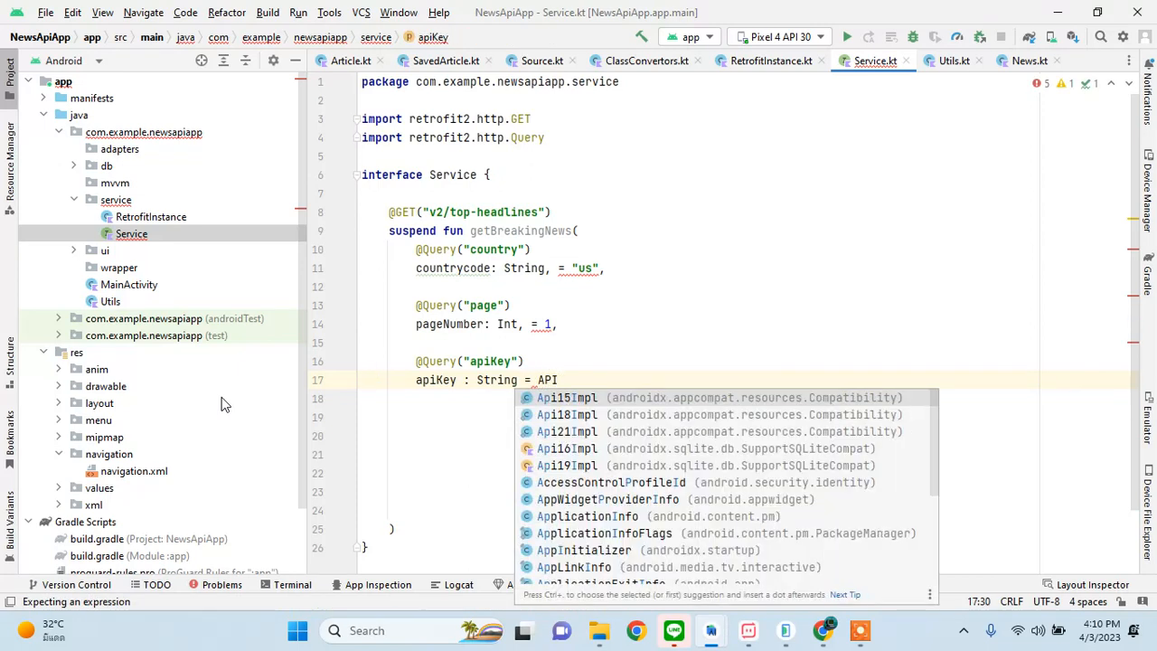
{"action": "type", "text": "_KEY"}
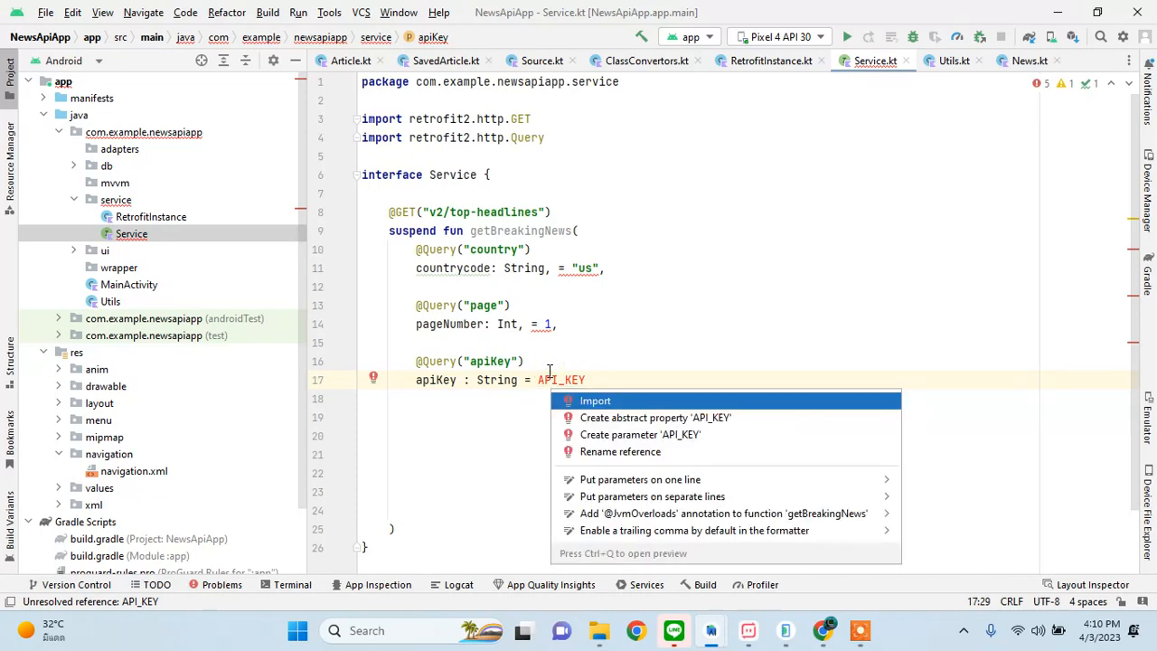
{"action": "left_click", "coordinate": [594, 400]}
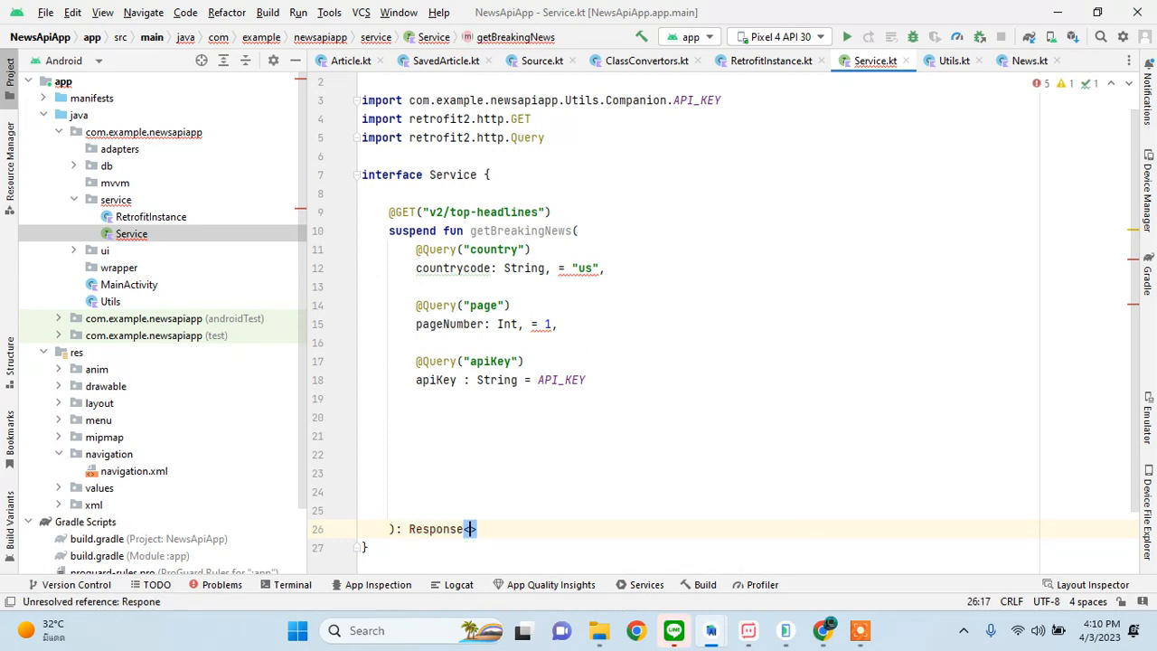
{"action": "type", "text": "News>"}
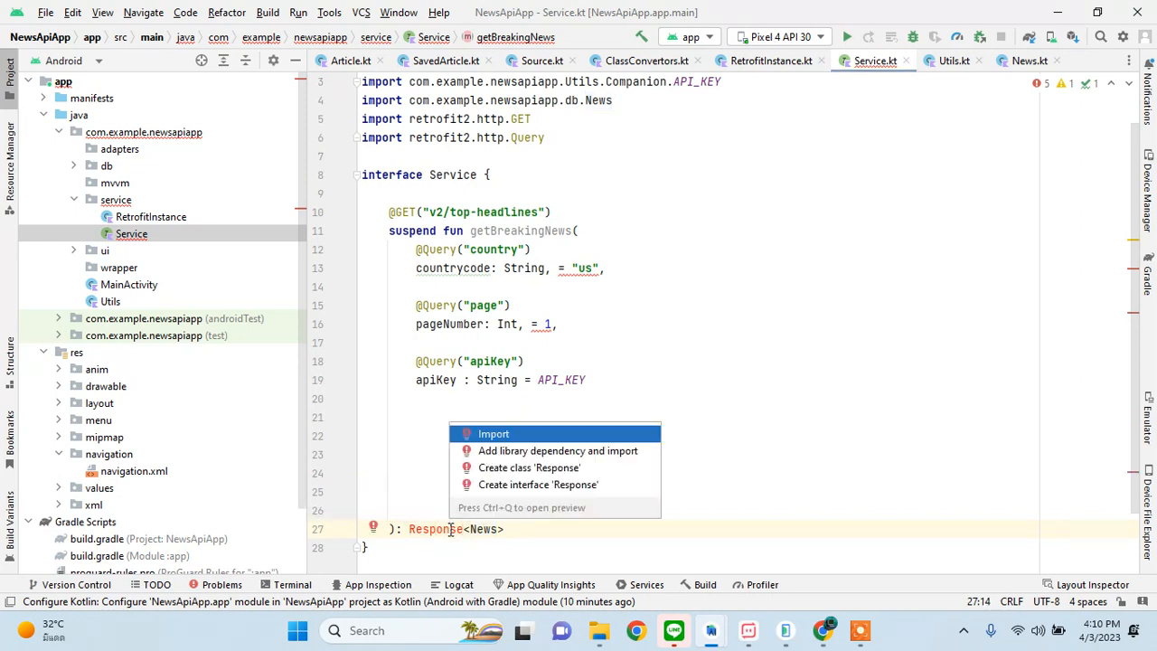
{"action": "left_click", "coordinate": [493, 433]}
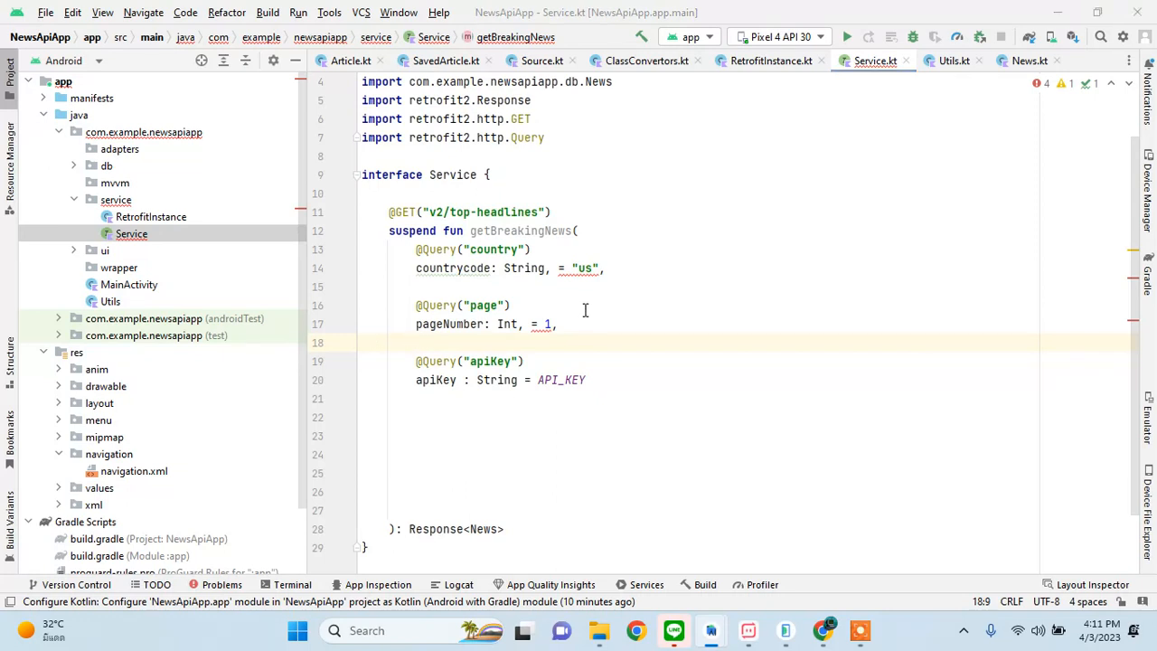
{"action": "mouse_move", "coordinate": [600, 274]}
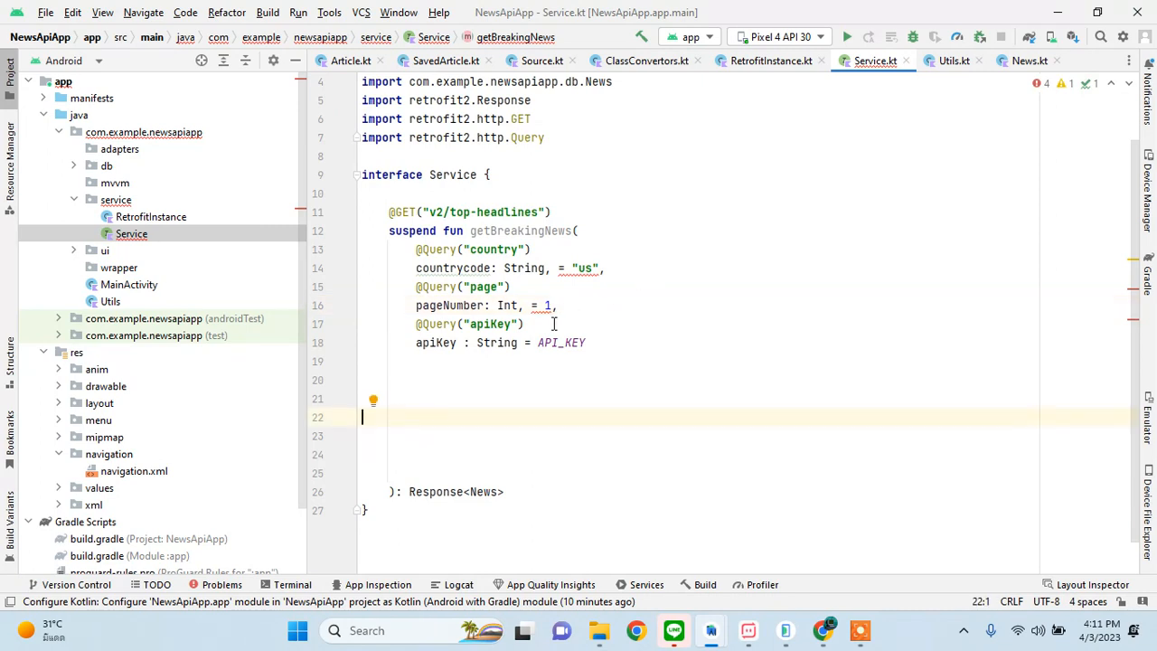
{"action": "mouse_move", "coordinate": [395, 461]}
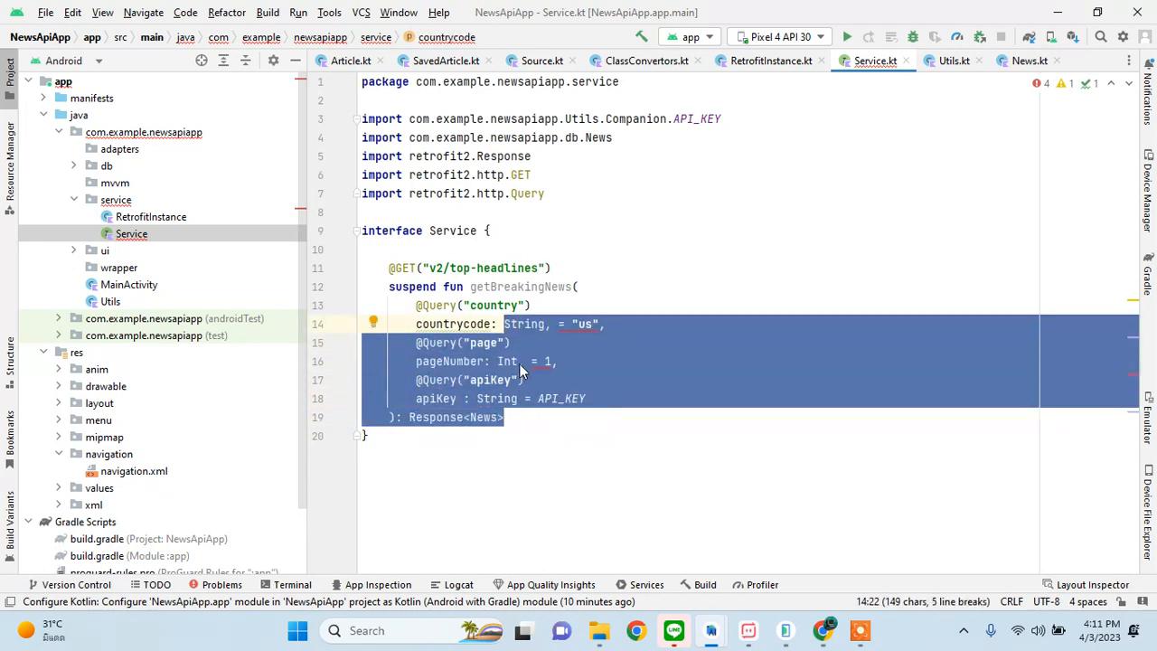
{"action": "left_click", "coordinate": [522, 361]}
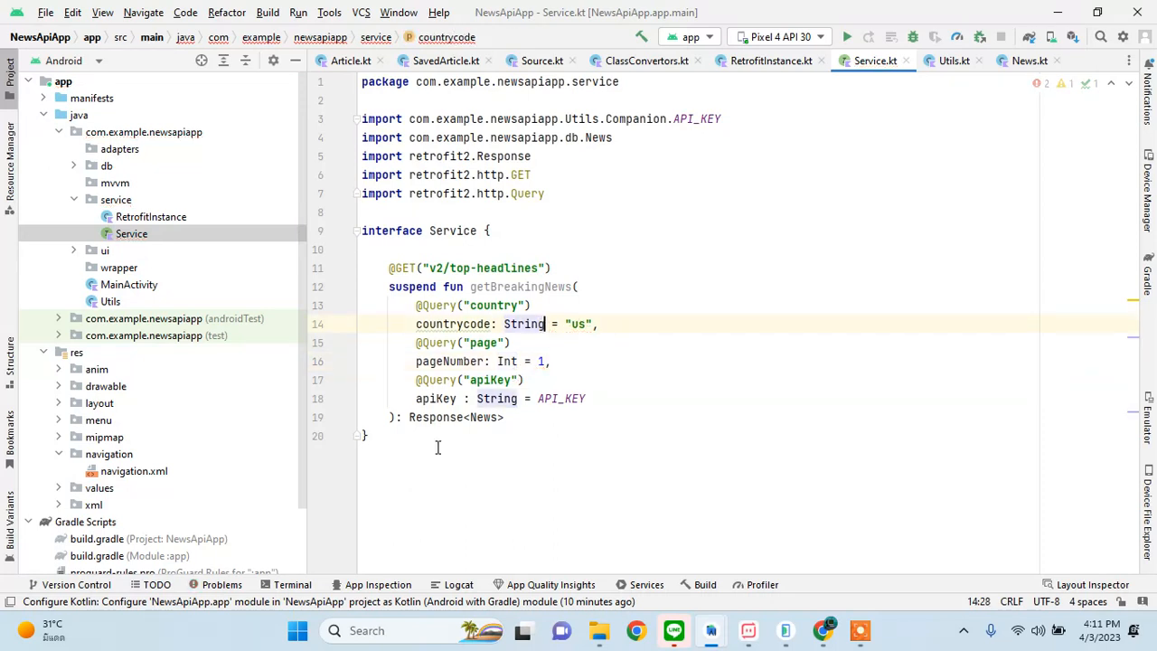
{"action": "double_click", "coordinate": [506, 267]}
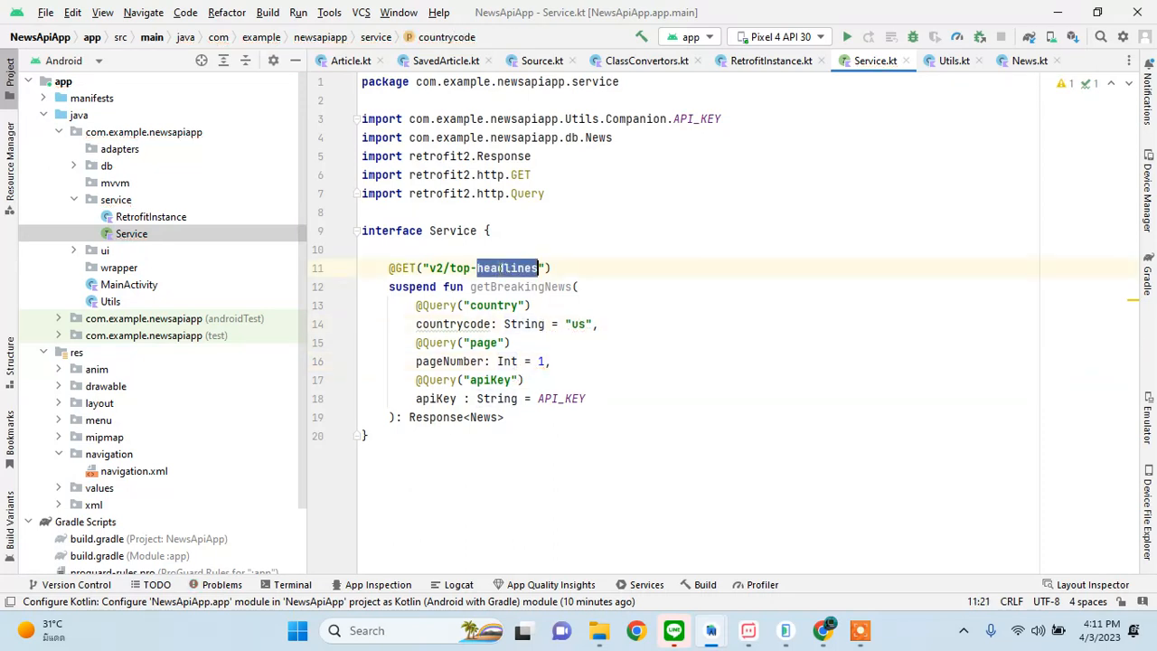
{"action": "left_click", "coordinate": [111, 300]}
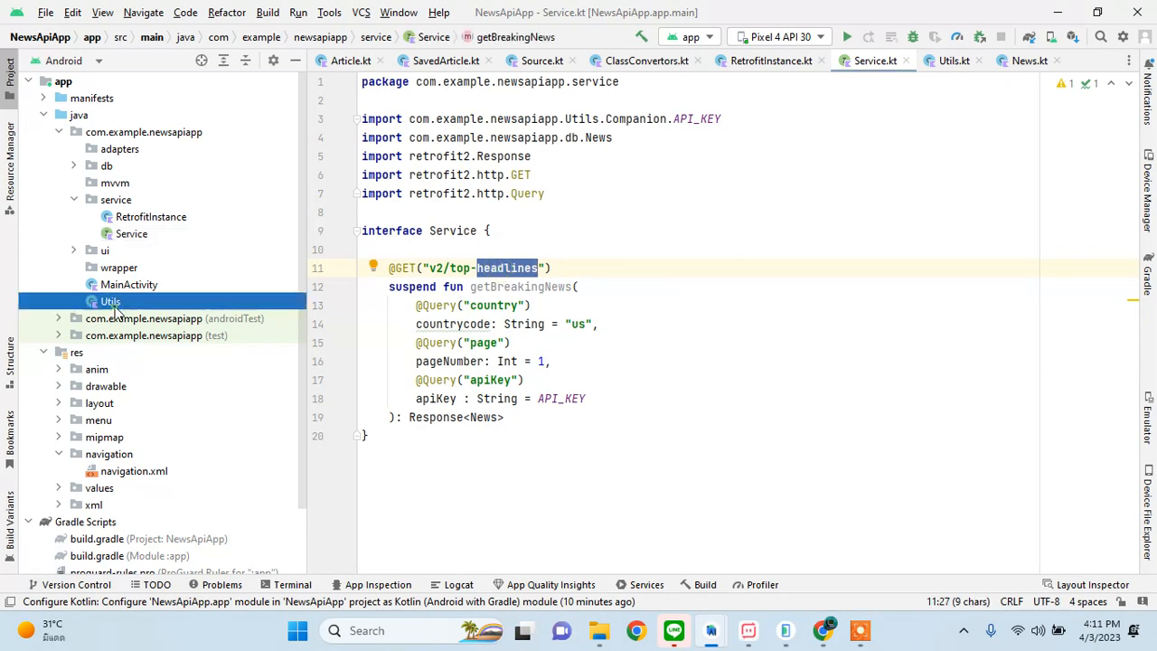
{"action": "left_click", "coordinate": [109, 301]}
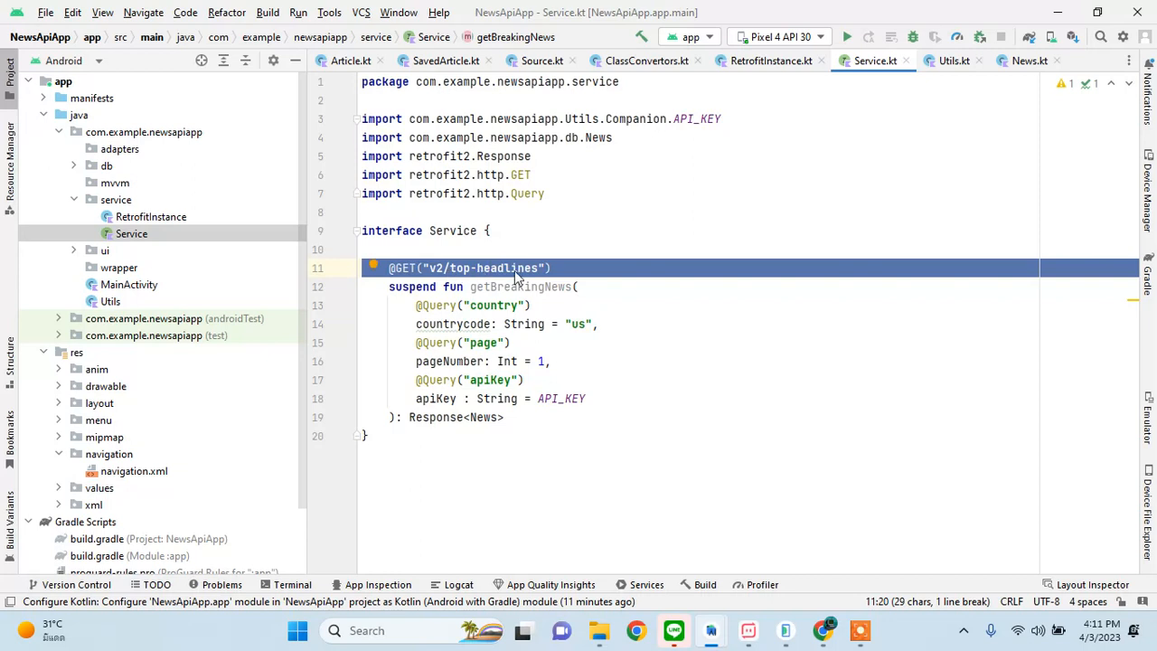
{"action": "left_click", "coordinate": [493, 305]}
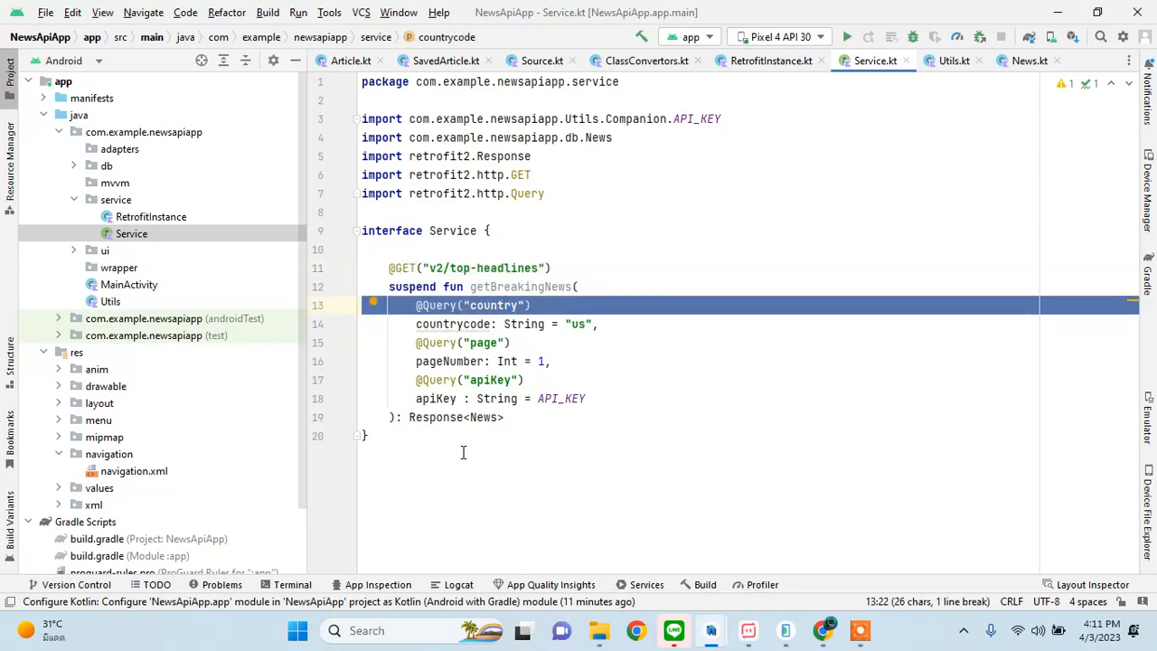
{"action": "left_click", "coordinate": [506, 416]}
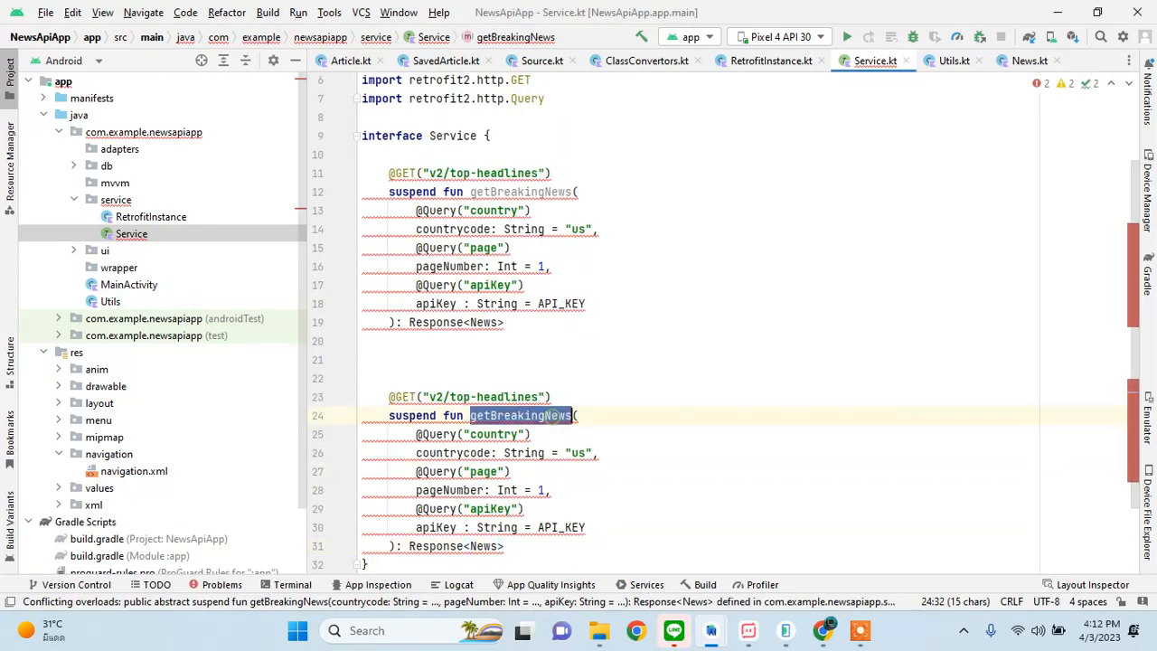
- Rename the copied function to getByCategory and change its endpoint to v2/everything
{"action": "type", "text": "getc"}
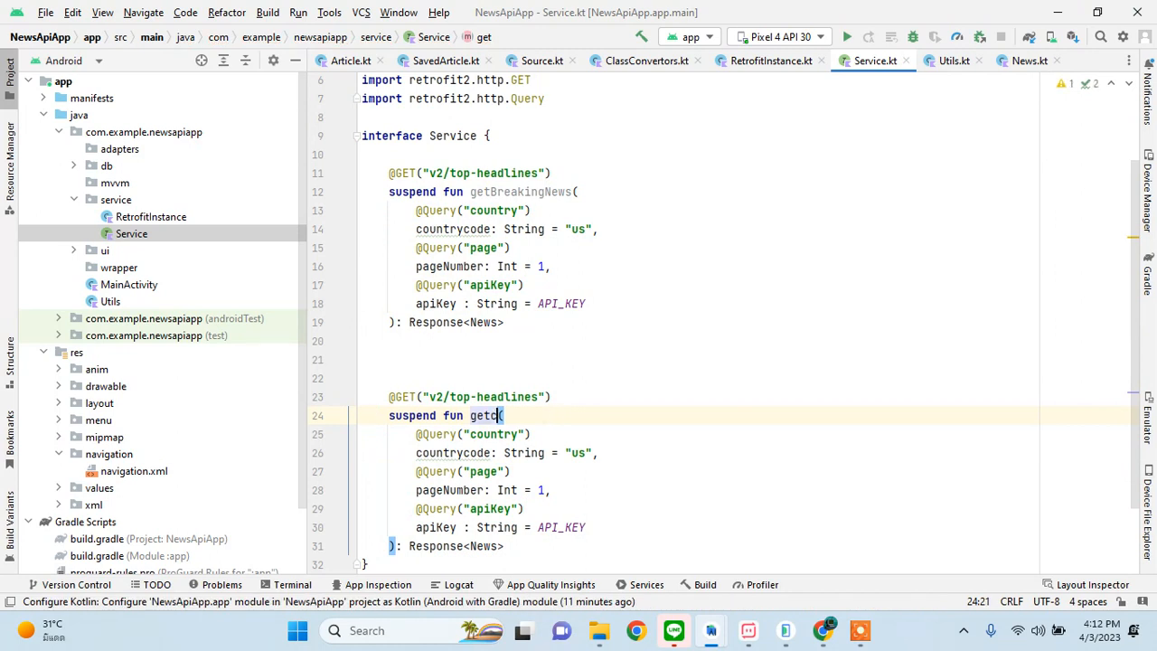
{"action": "type", "text": "ByCategory"}
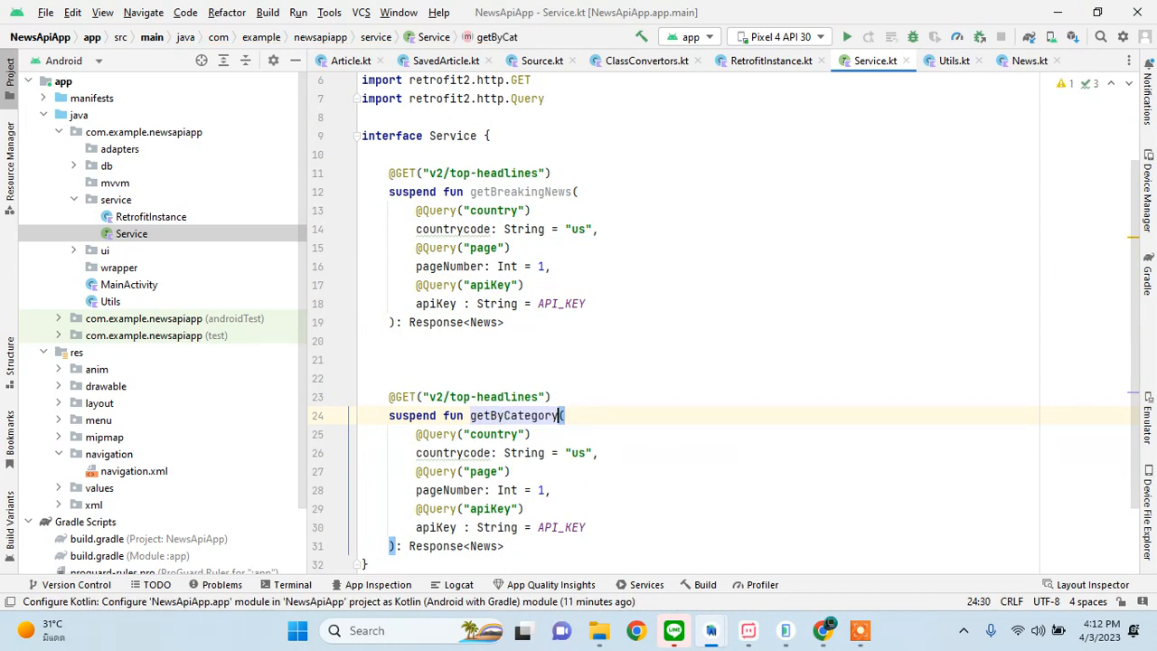
{"action": "double_click", "coordinate": [456, 397]}
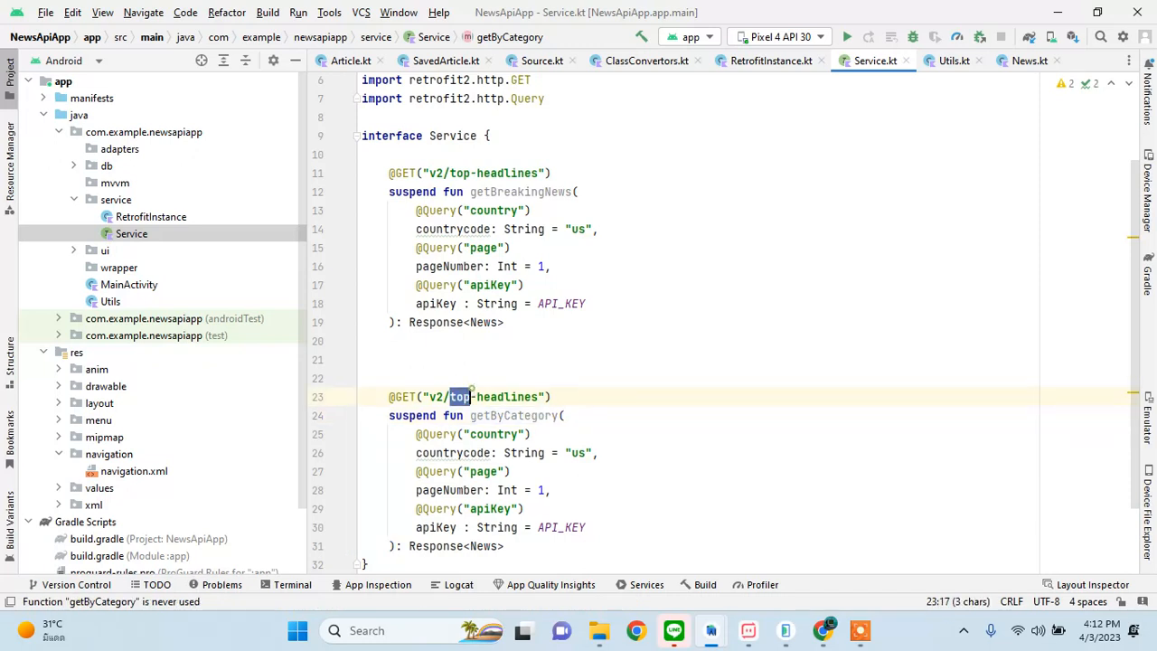
{"action": "type", "text": "everything"}
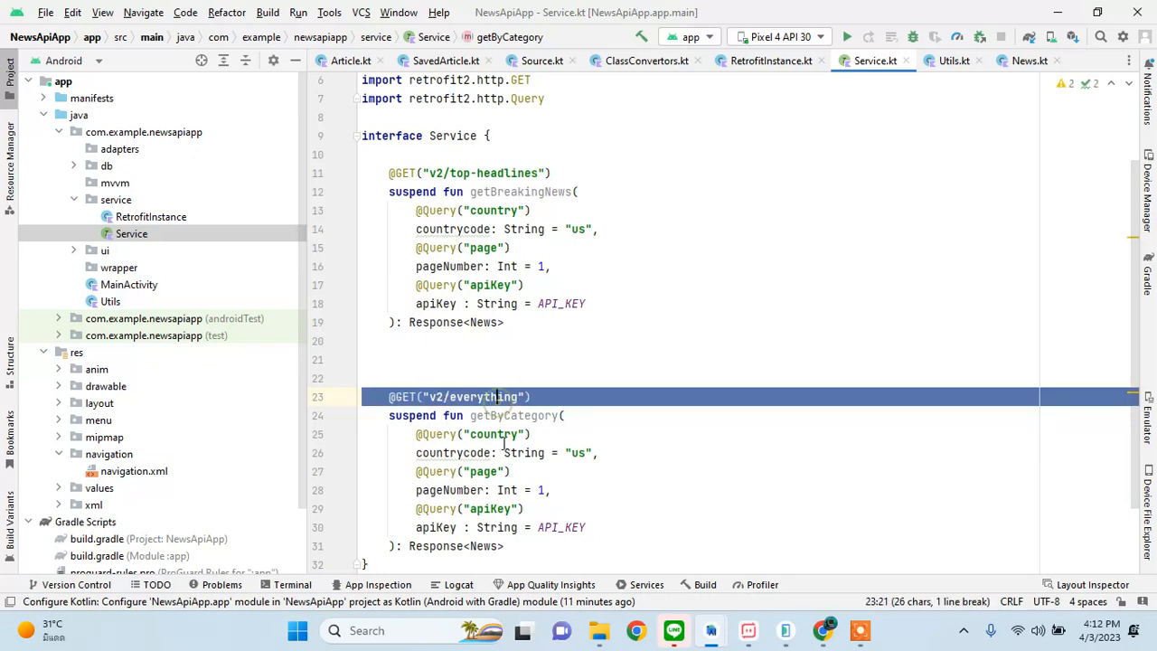
- Replace getByCategory's country query with the category query parameter
{"action": "scroll", "scroll_direction": "up", "scroll_amount": 3}
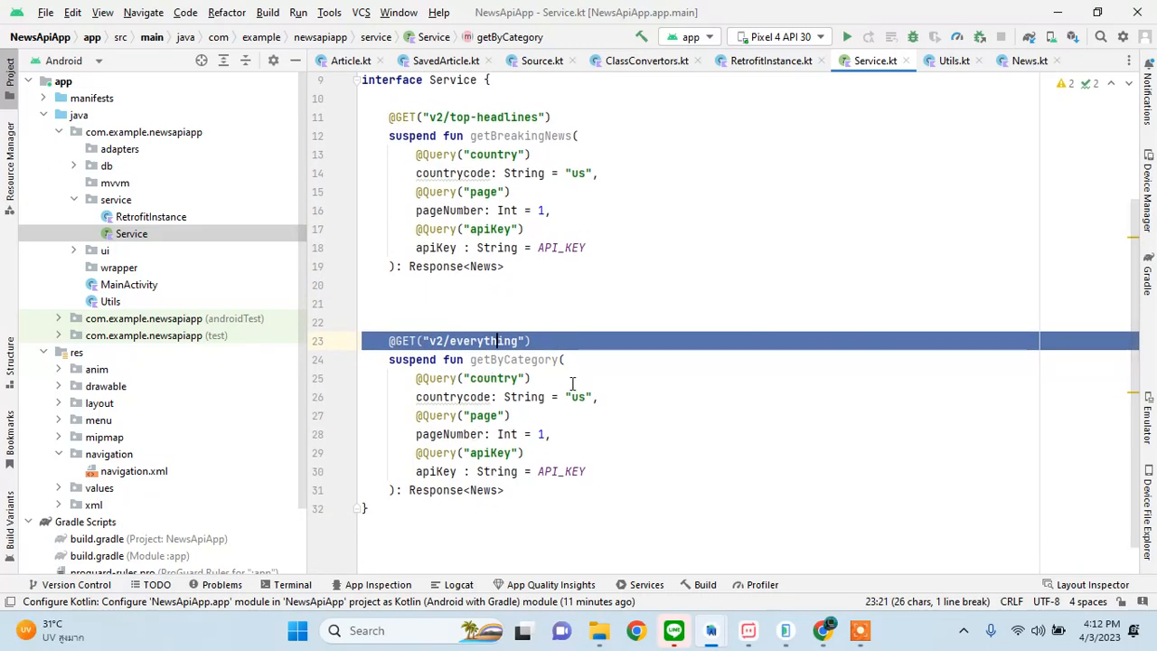
{"action": "double_click", "coordinate": [492, 378]}
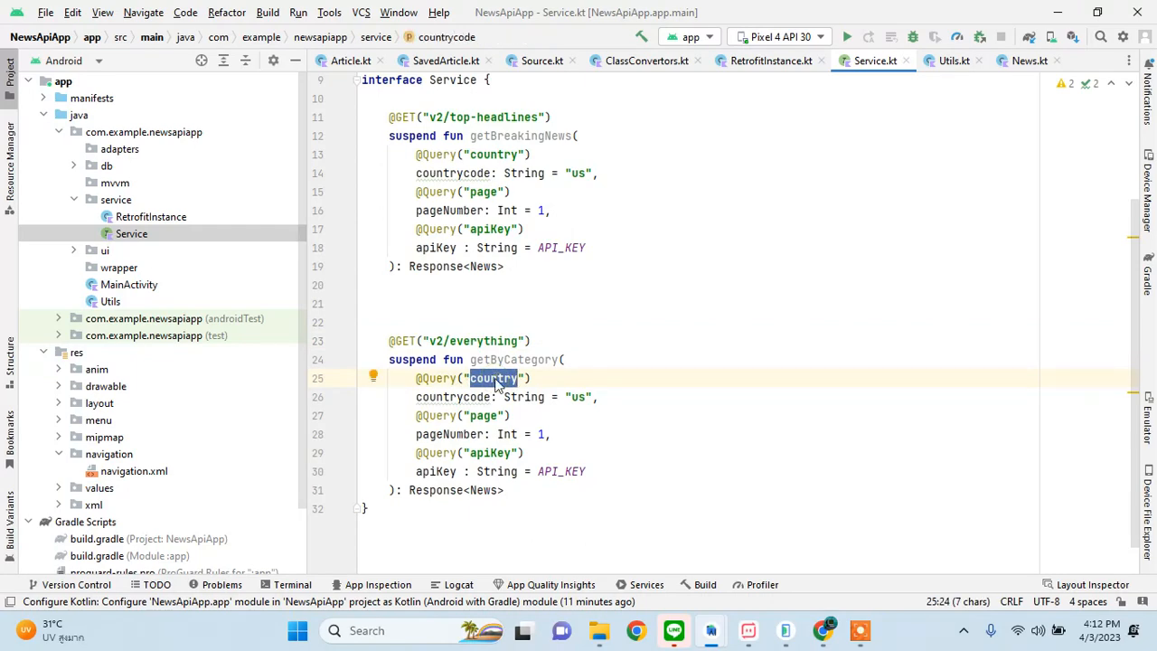
{"action": "type", "text": "c"}
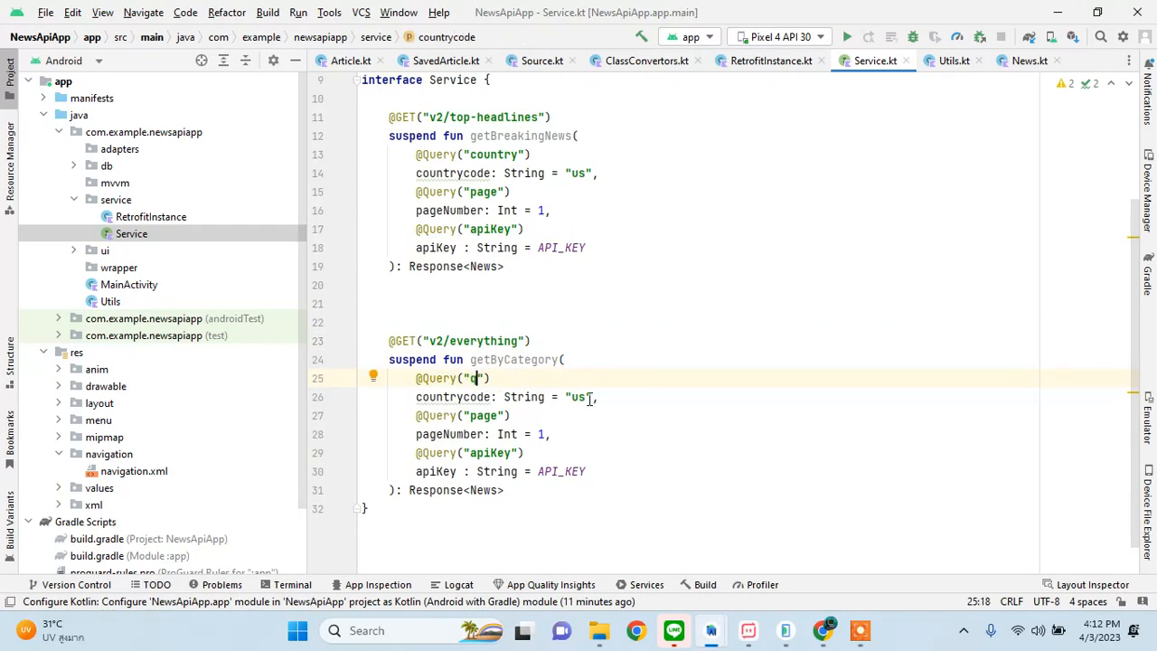
{"action": "type", "text": "cou"}
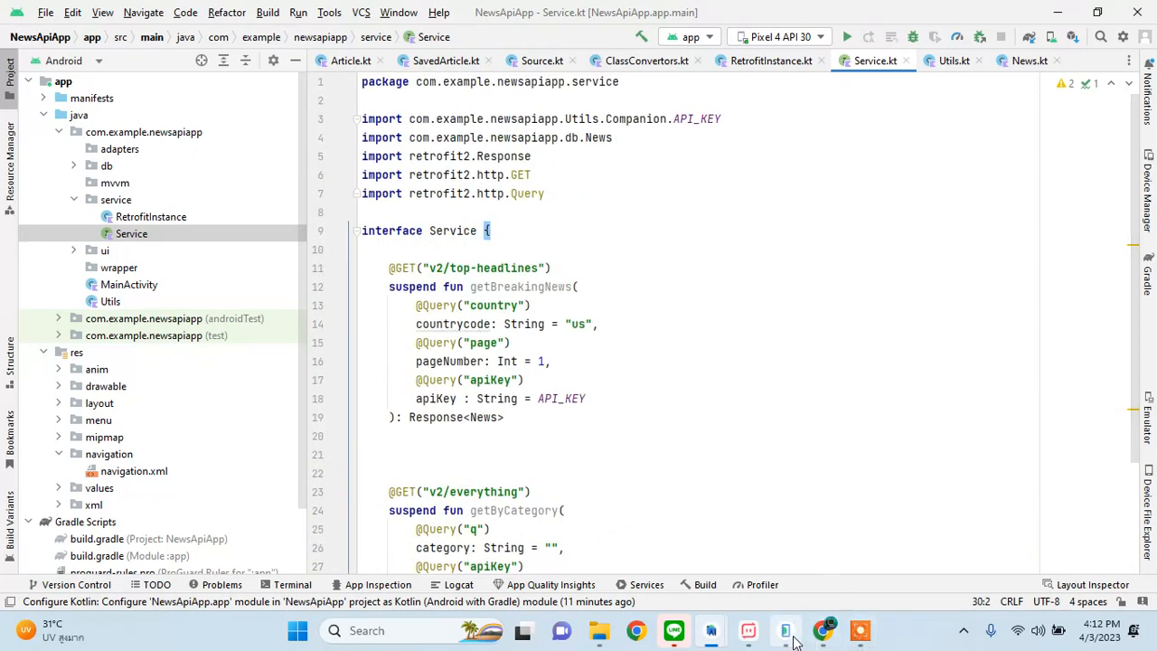
{"action": "left_click", "coordinate": [74, 165]}
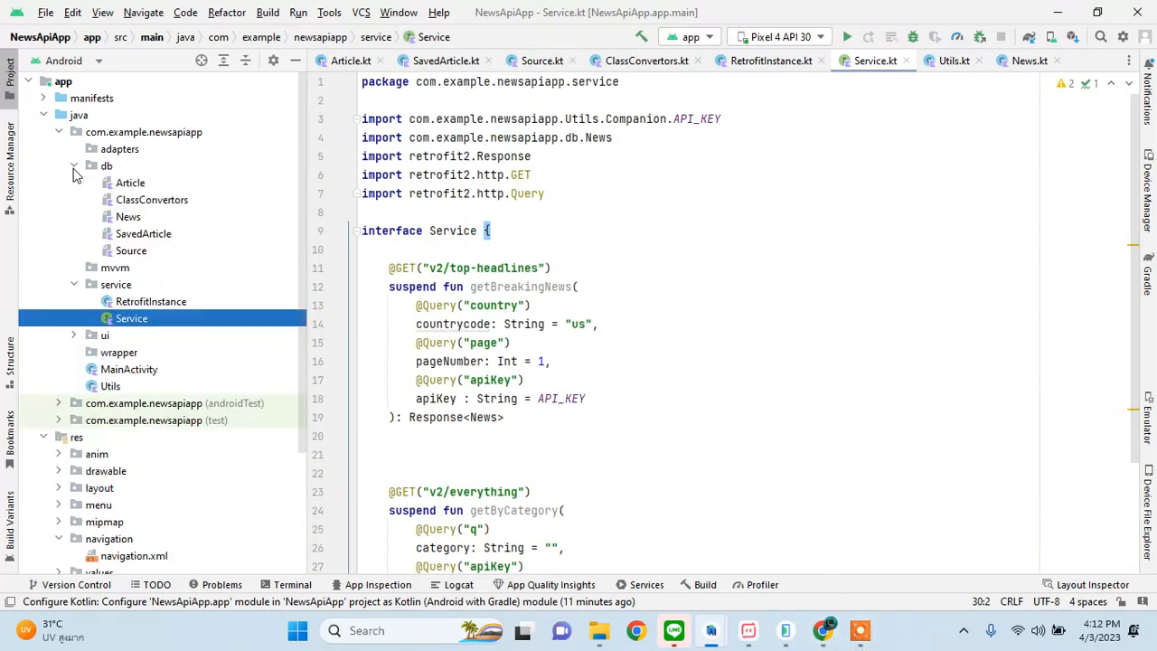
{"action": "left_click", "coordinate": [130, 182]}
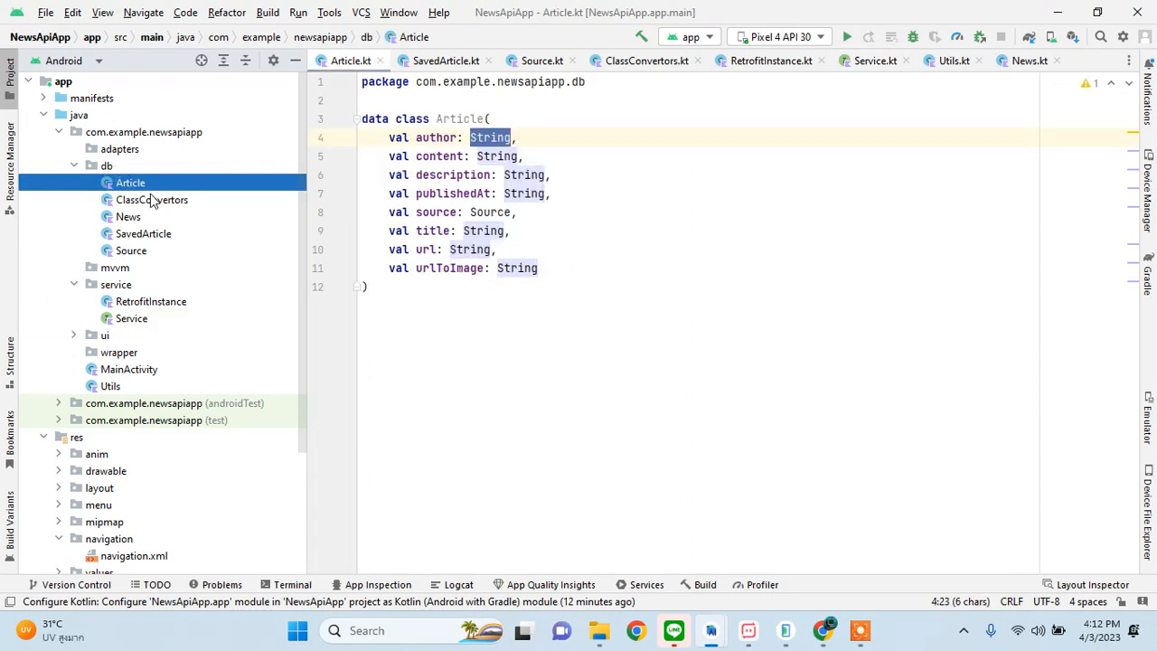
{"action": "left_click", "coordinate": [152, 198]}
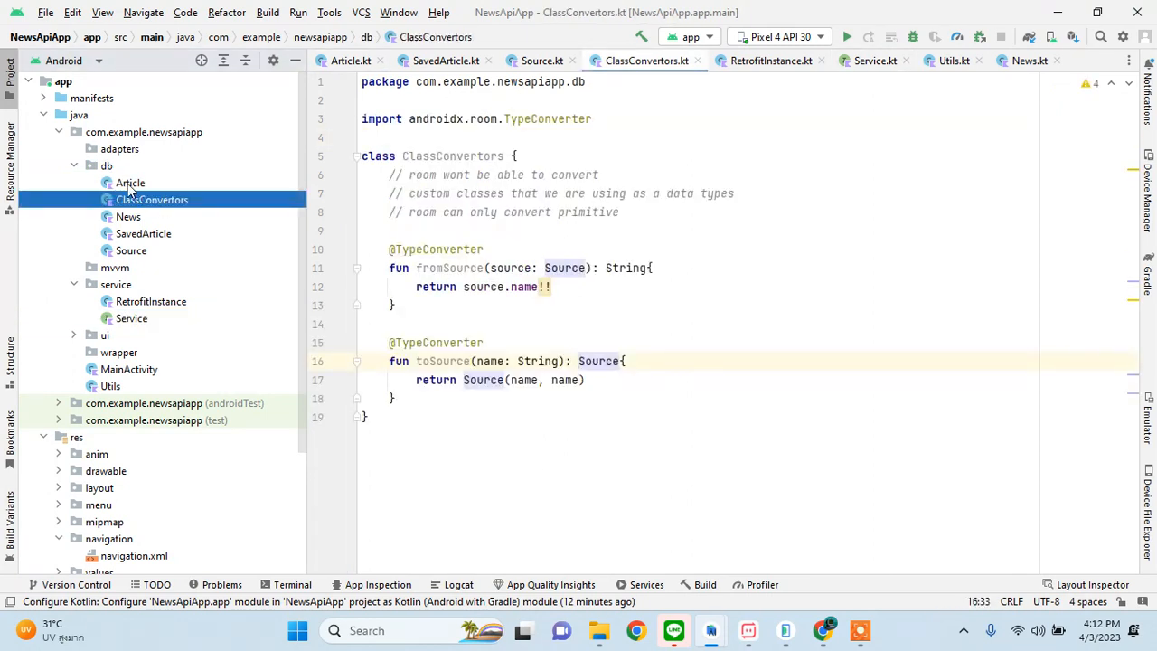
{"action": "left_click", "coordinate": [130, 183]}
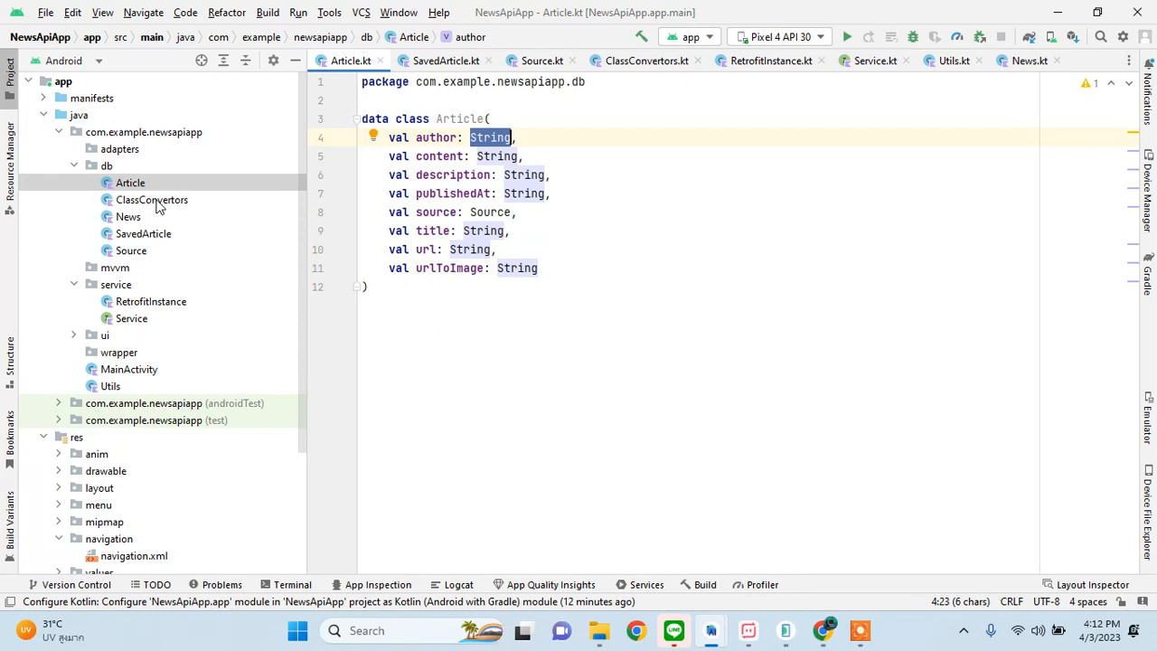
{"action": "mouse_move", "coordinate": [140, 283]}
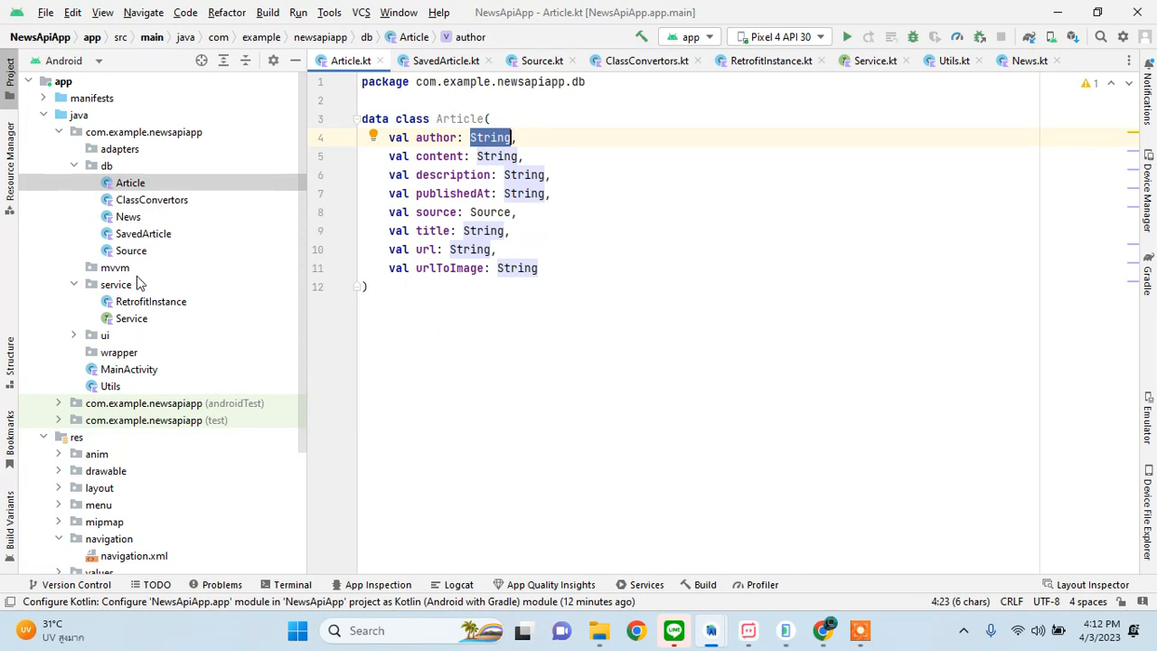
{"action": "left_click", "coordinate": [132, 318]}
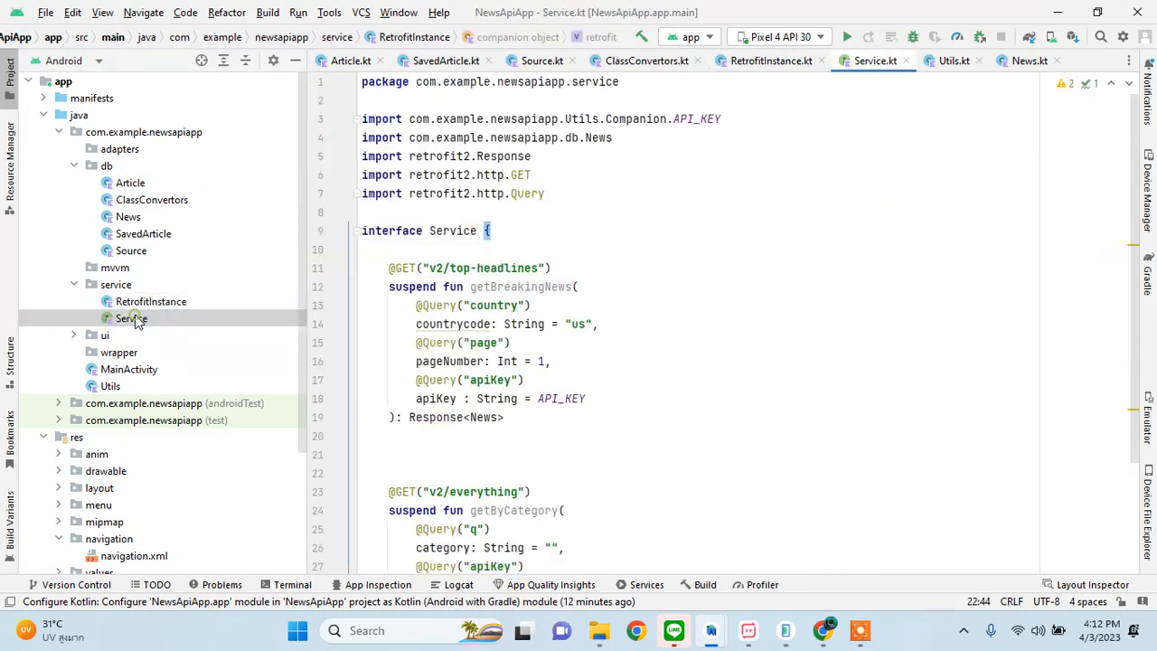
{"action": "left_click", "coordinate": [132, 318]}
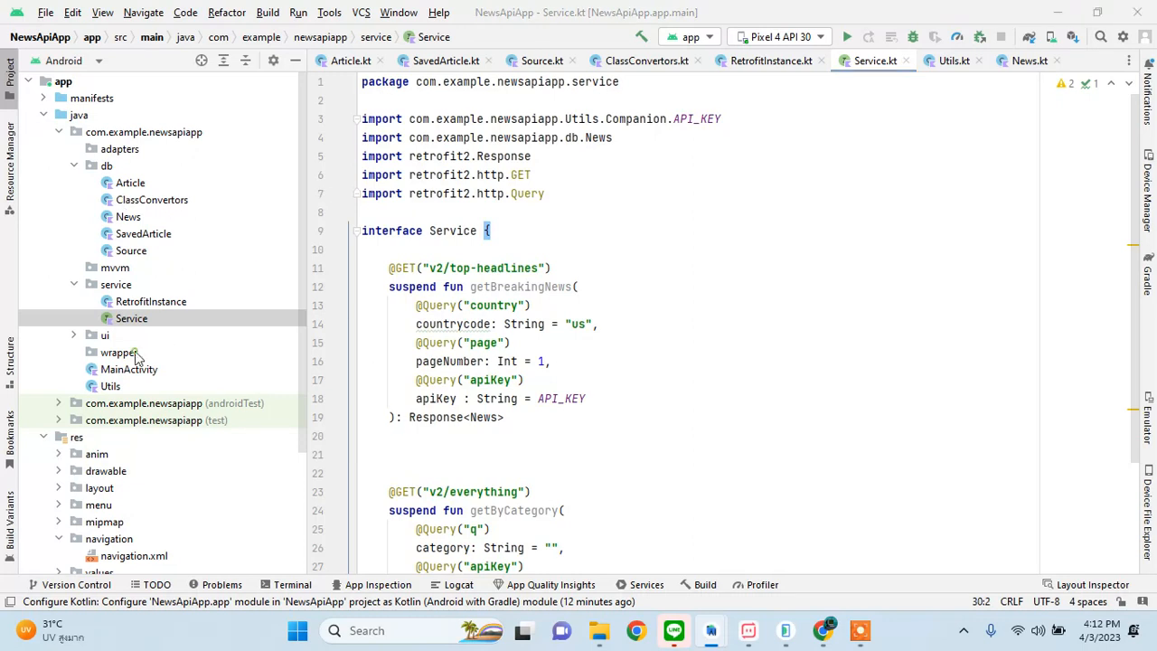
- Create a new Kotlin class named Resource in the wrapper package
{"action": "right_click", "coordinate": [118, 353]}
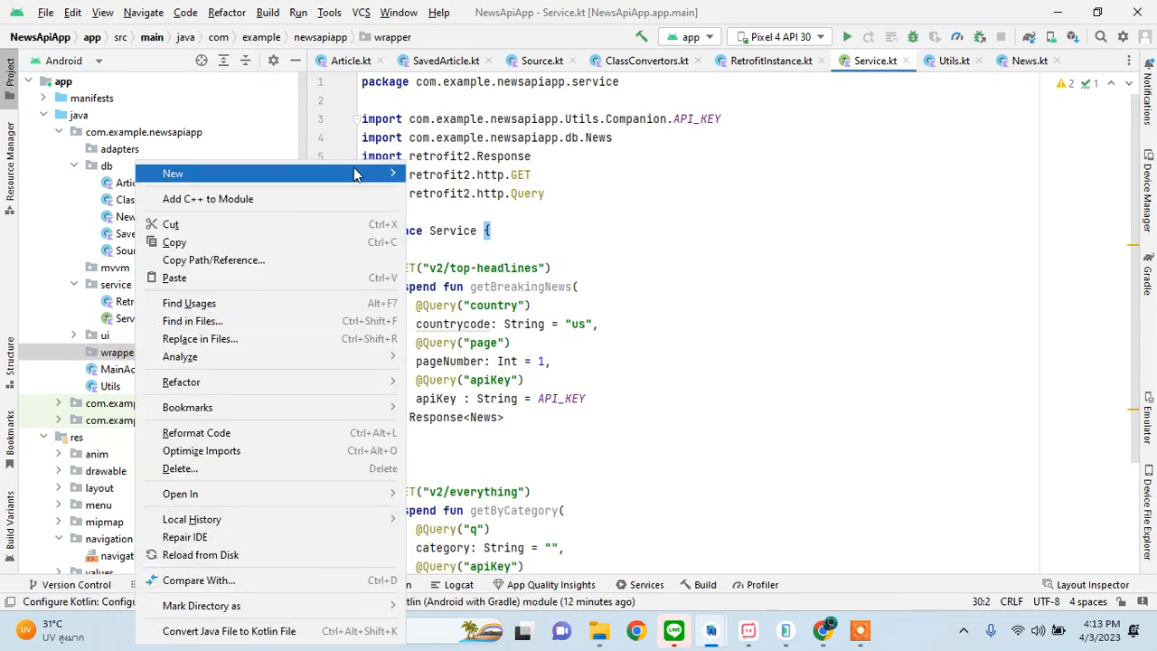
{"action": "left_click", "coordinate": [173, 173]}
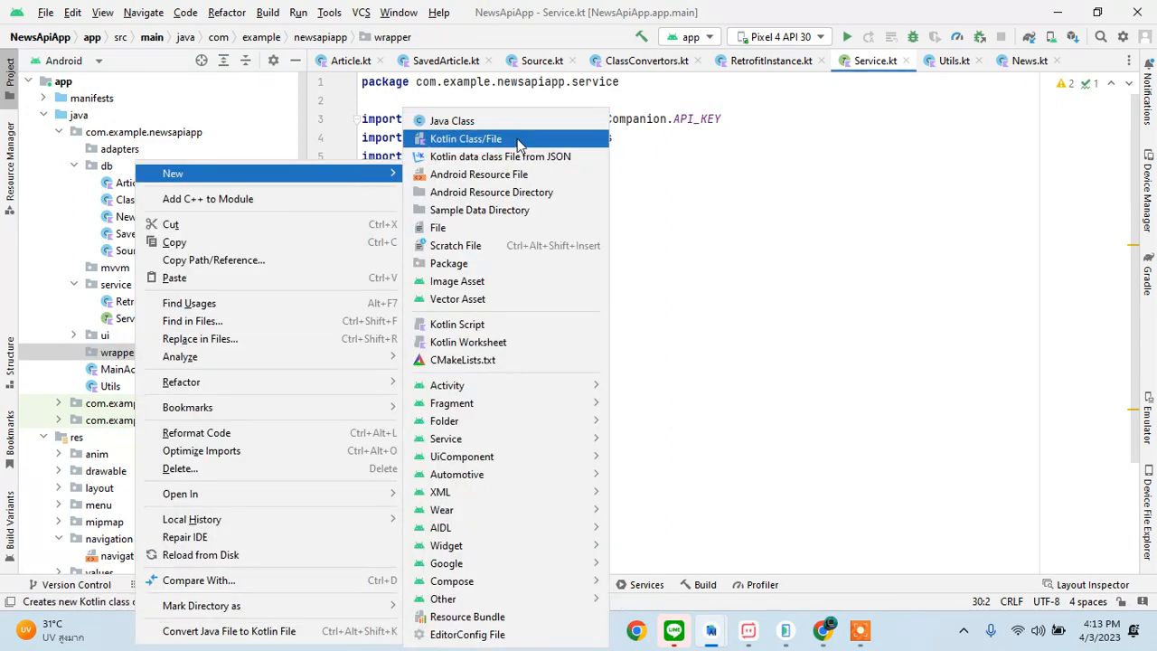
{"action": "left_click", "coordinate": [466, 138]}
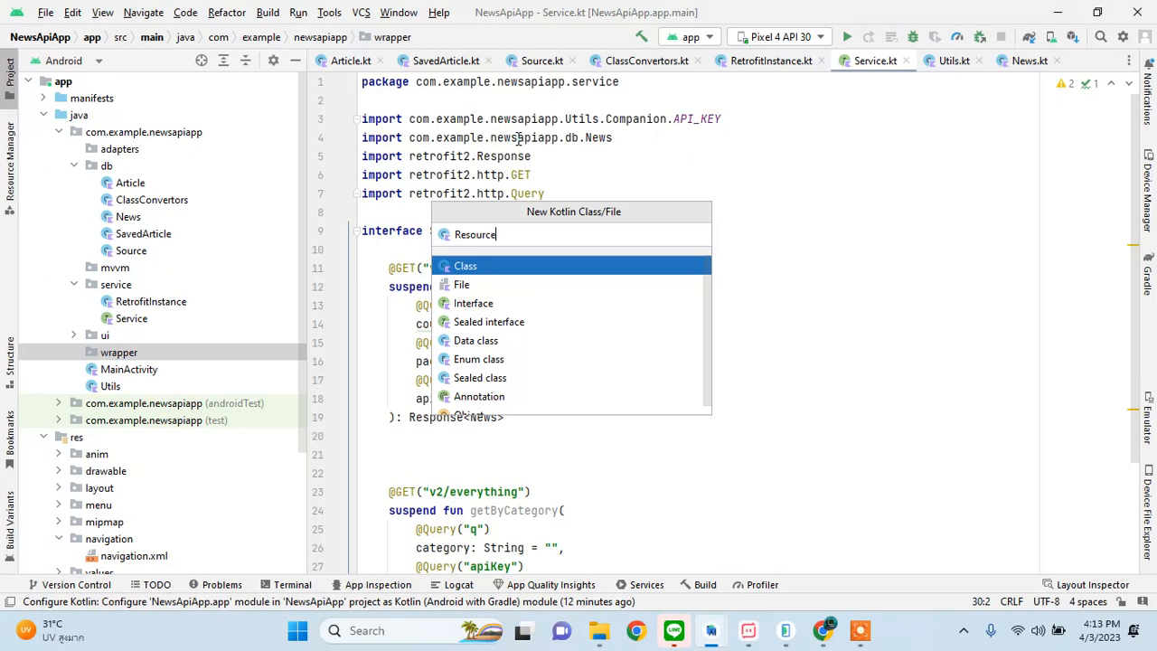
{"action": "left_click", "coordinate": [465, 265]}
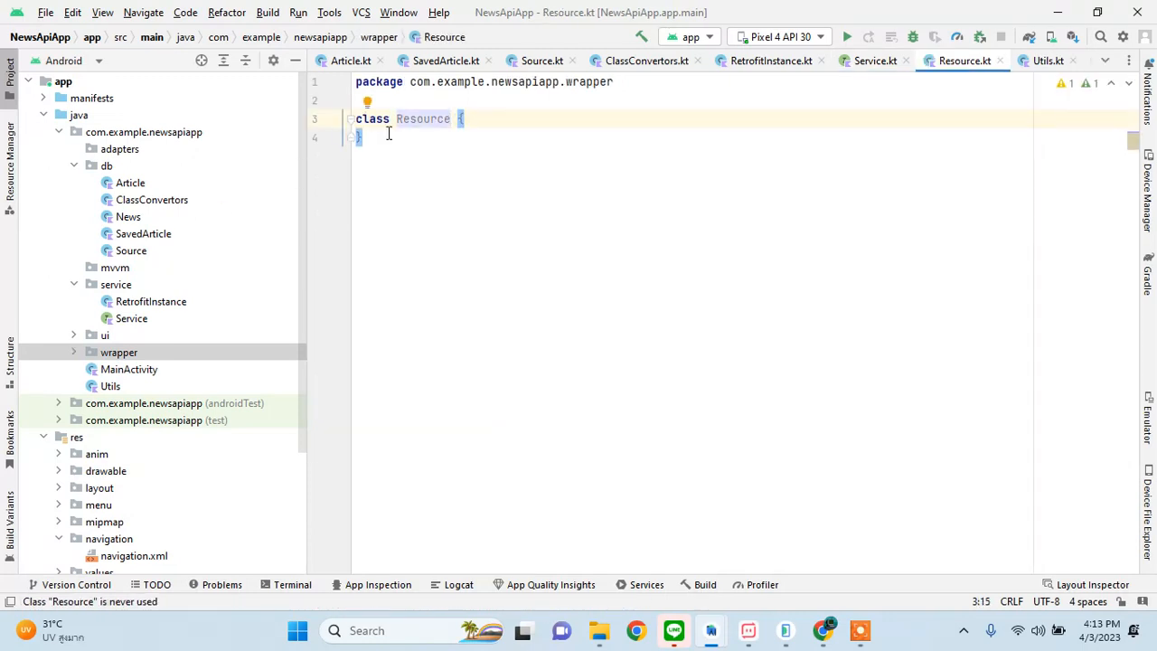
- Make Resource a sealed class with data, message, and Success, Error, Loading subclasses
{"action": "type", "text": "sealed"}
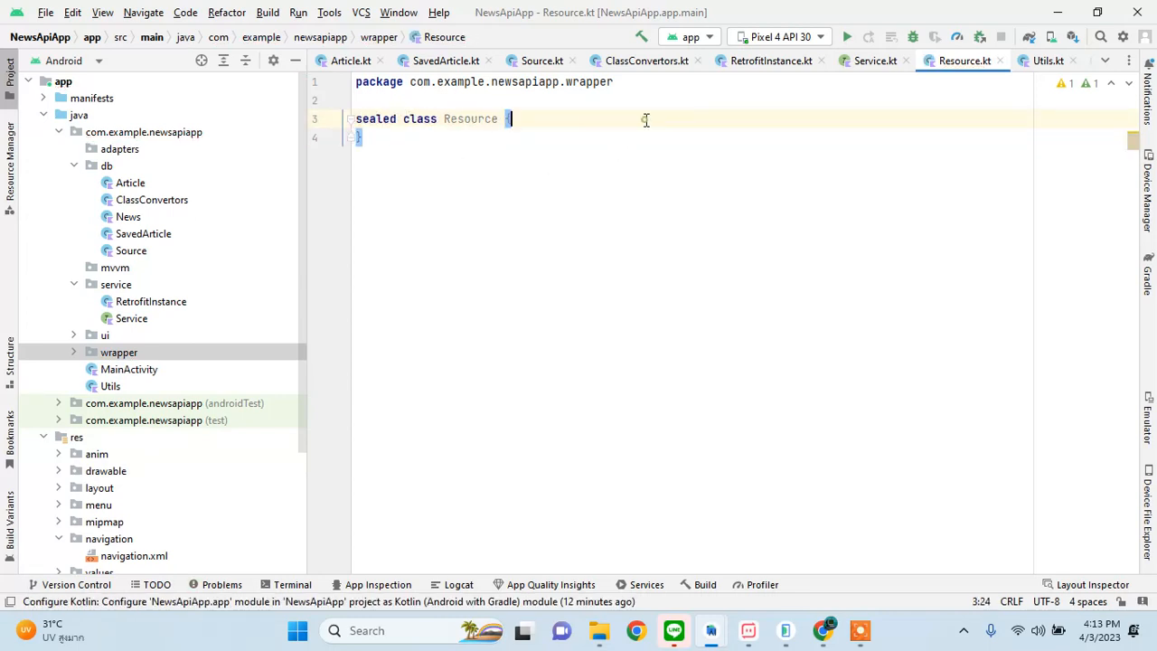
{"action": "type", "text": "{"}
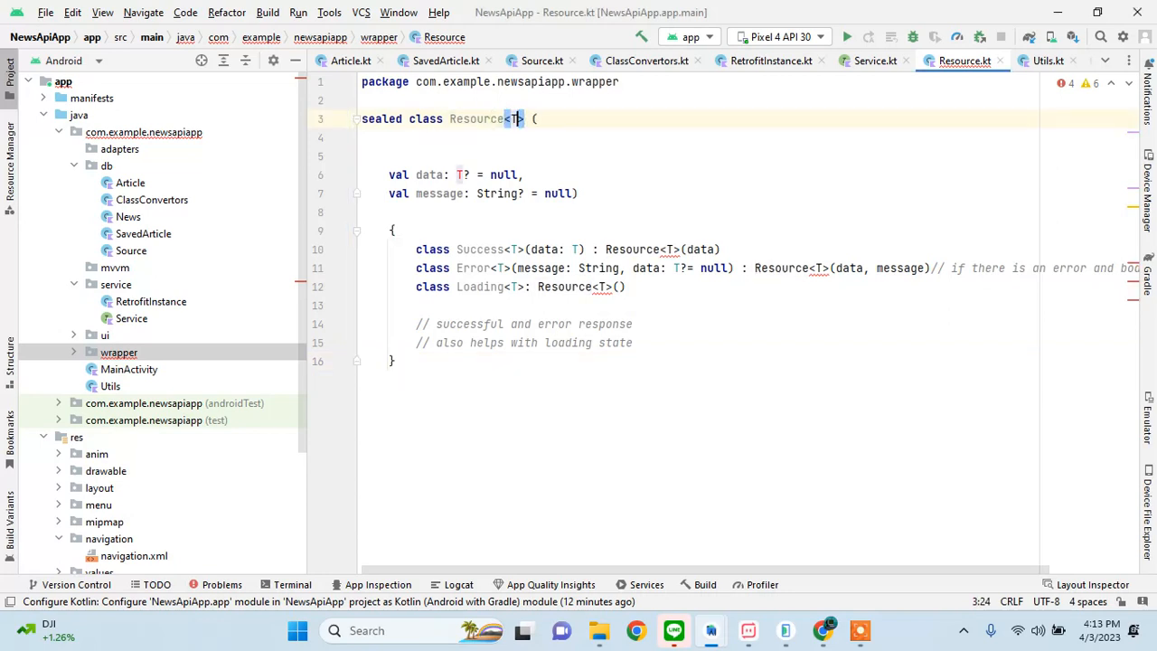
{"action": "left_click", "coordinate": [634, 343]}
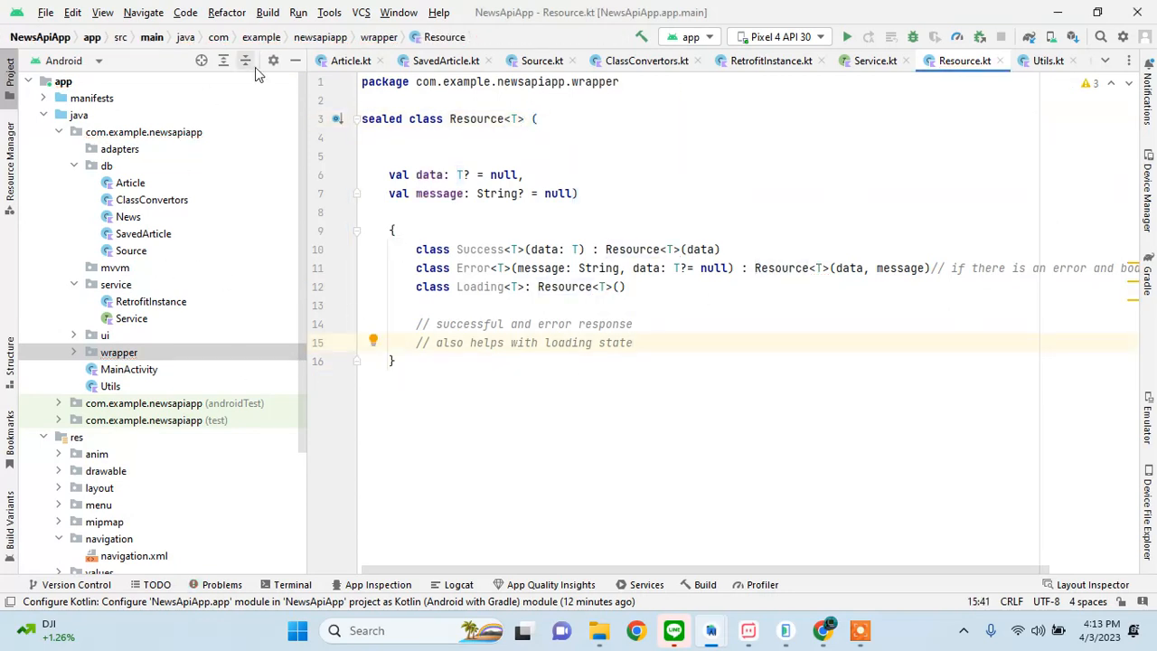
- Close all editor tabs with Close All Tabs from the tab context menu
{"action": "right_click", "coordinate": [351, 61]}
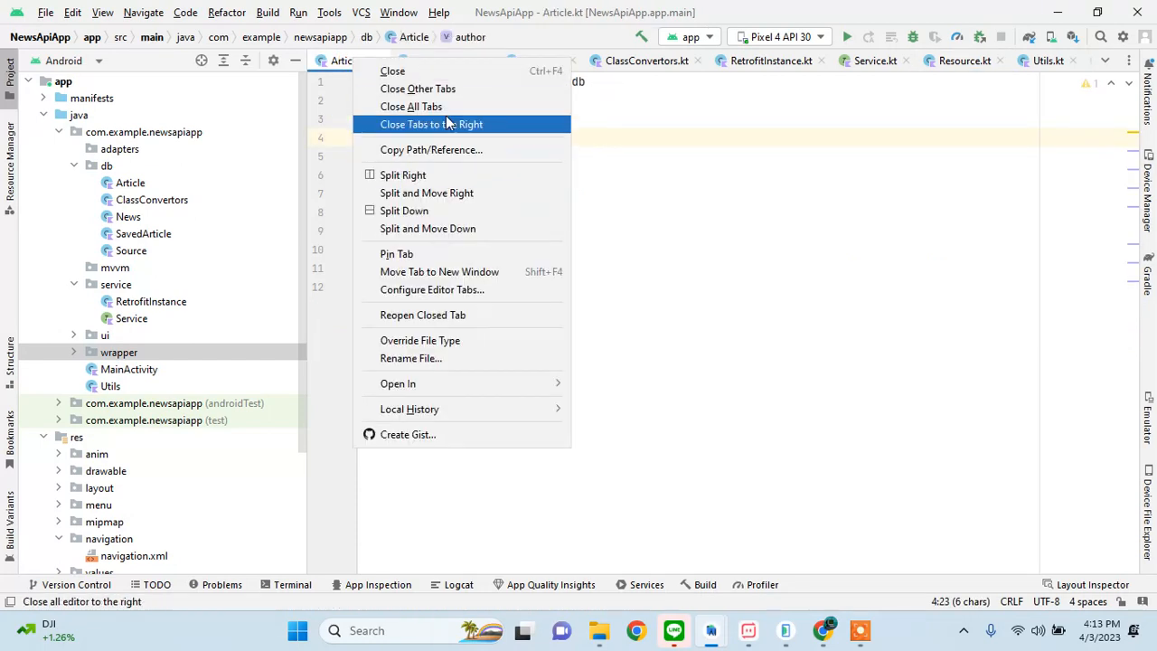
{"action": "mouse_move", "coordinate": [411, 107]}
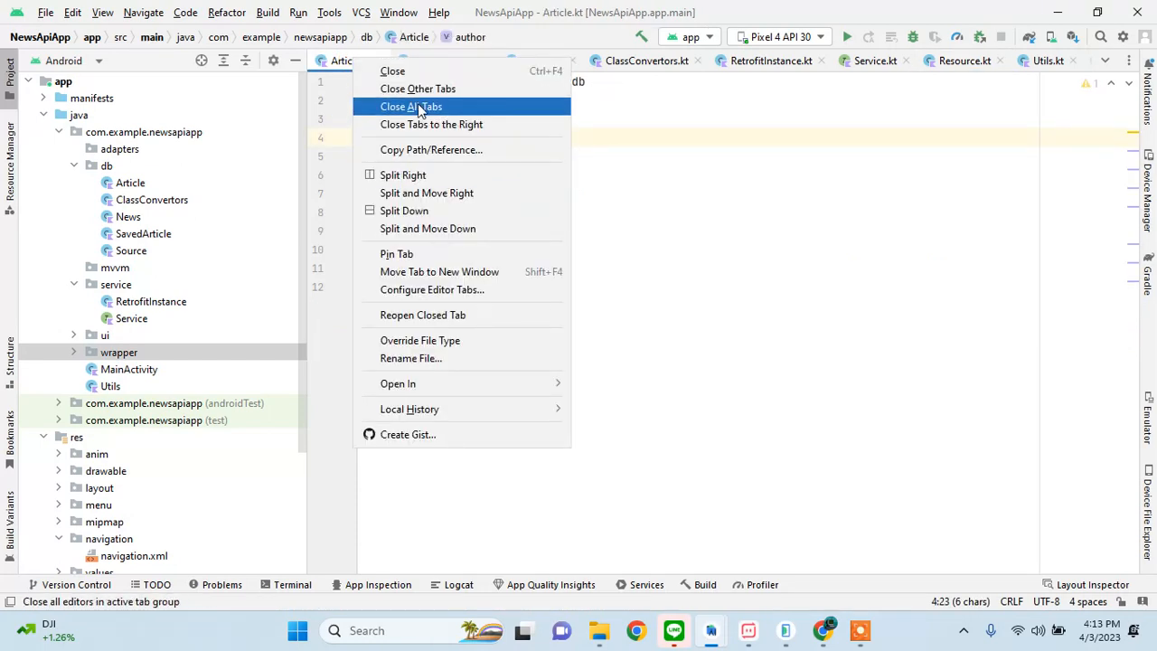
{"action": "left_click", "coordinate": [410, 106]}
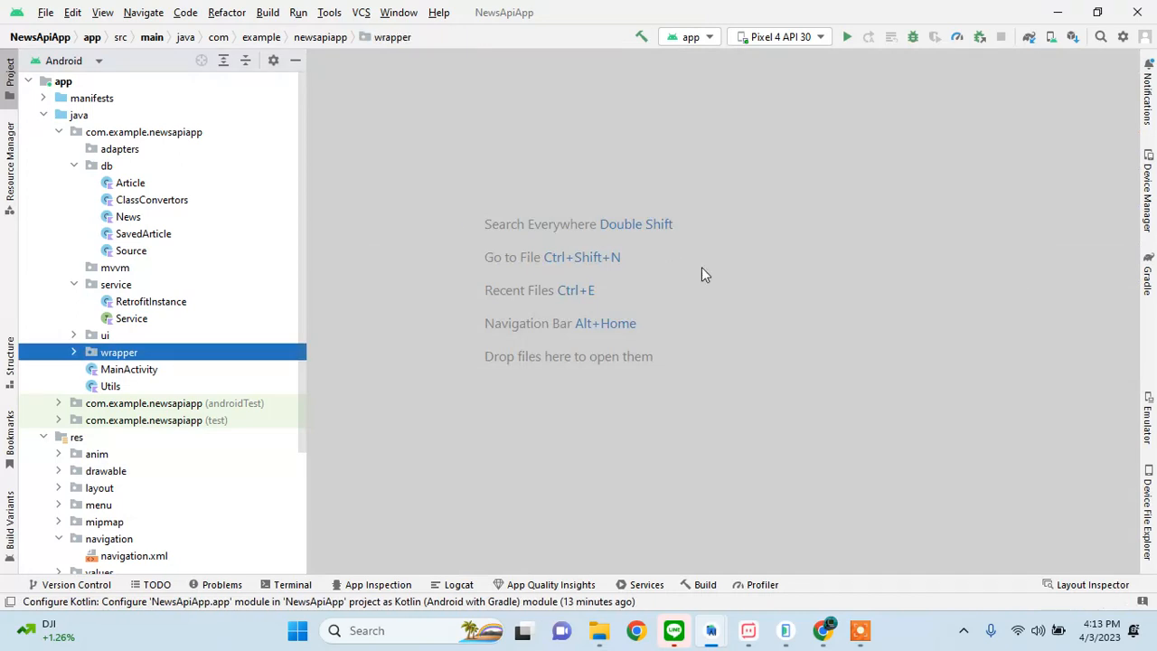